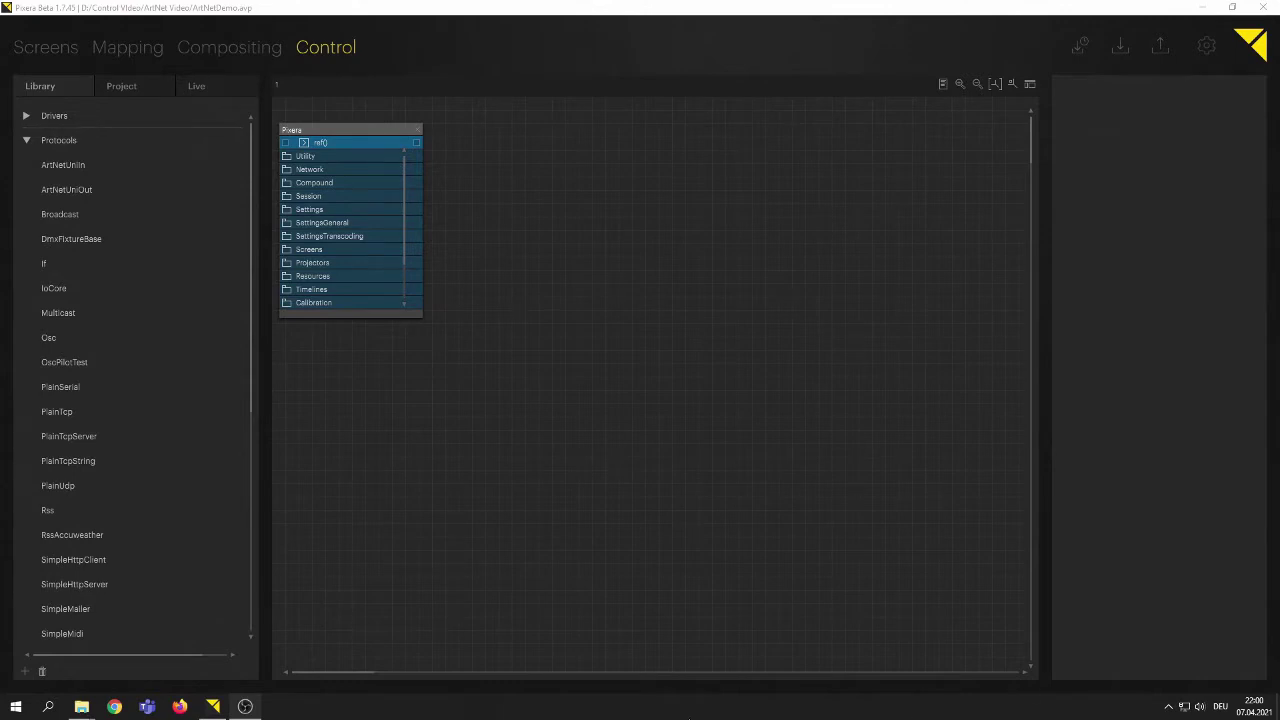
Step: Add a PlainUdp module from the Library's Protocols folder to the Control graph
left_click(57, 485)
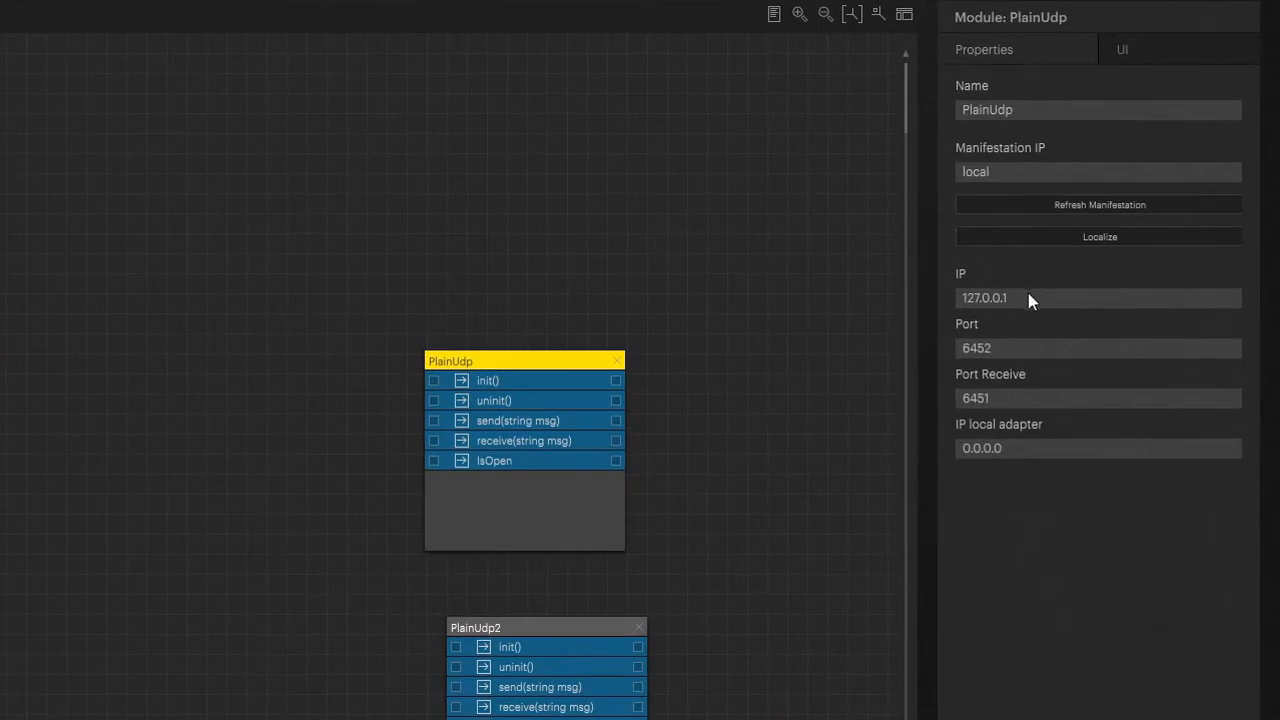
mouse_move(970, 285)
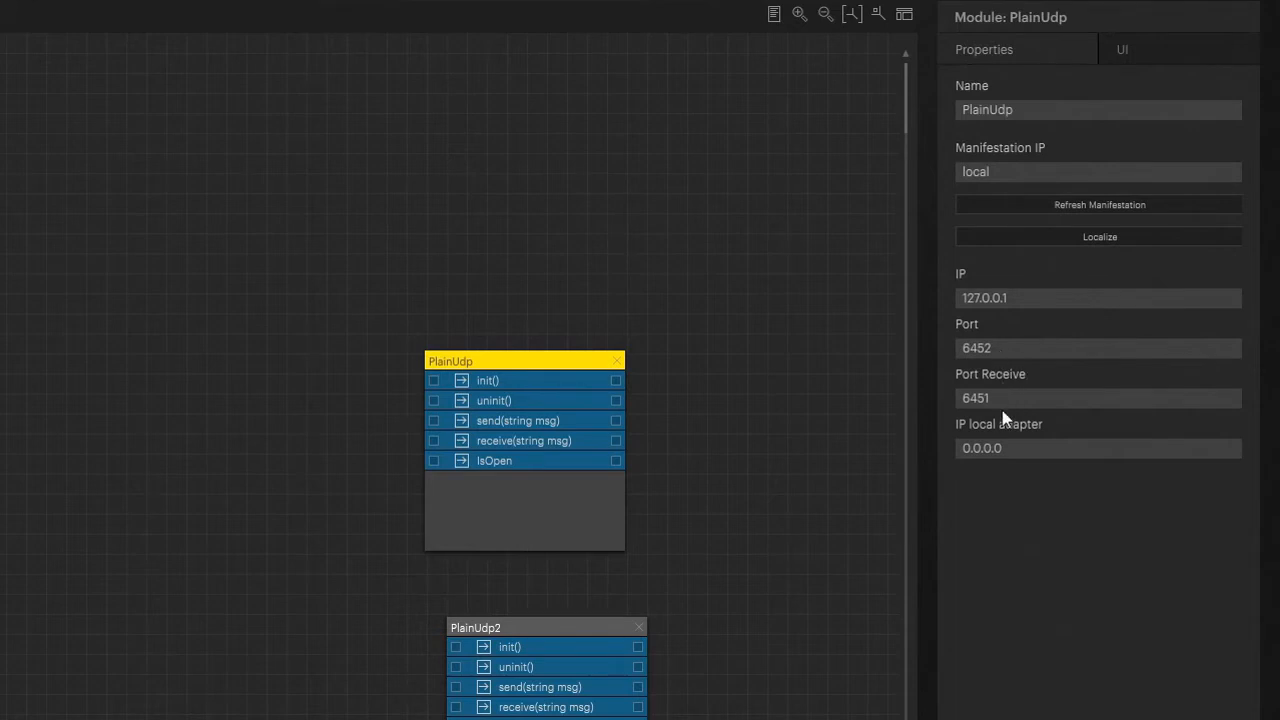
mouse_move(1012, 452)
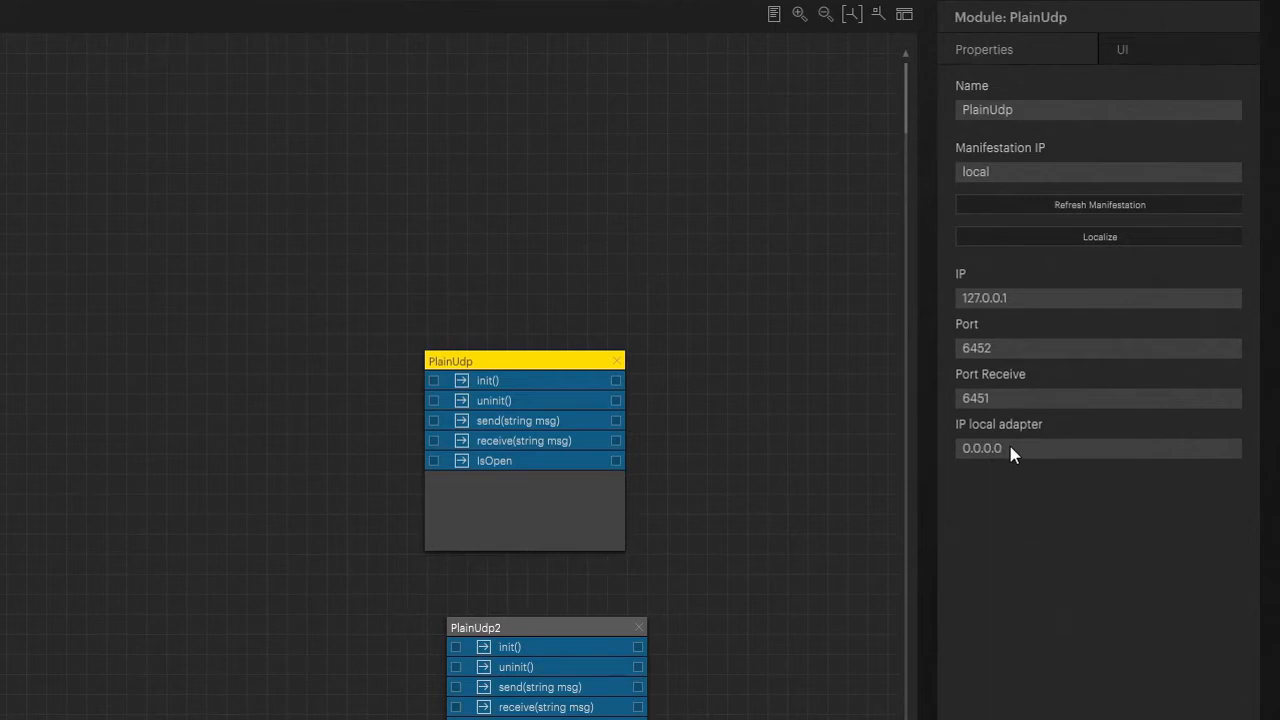
mouse_move(1035, 475)
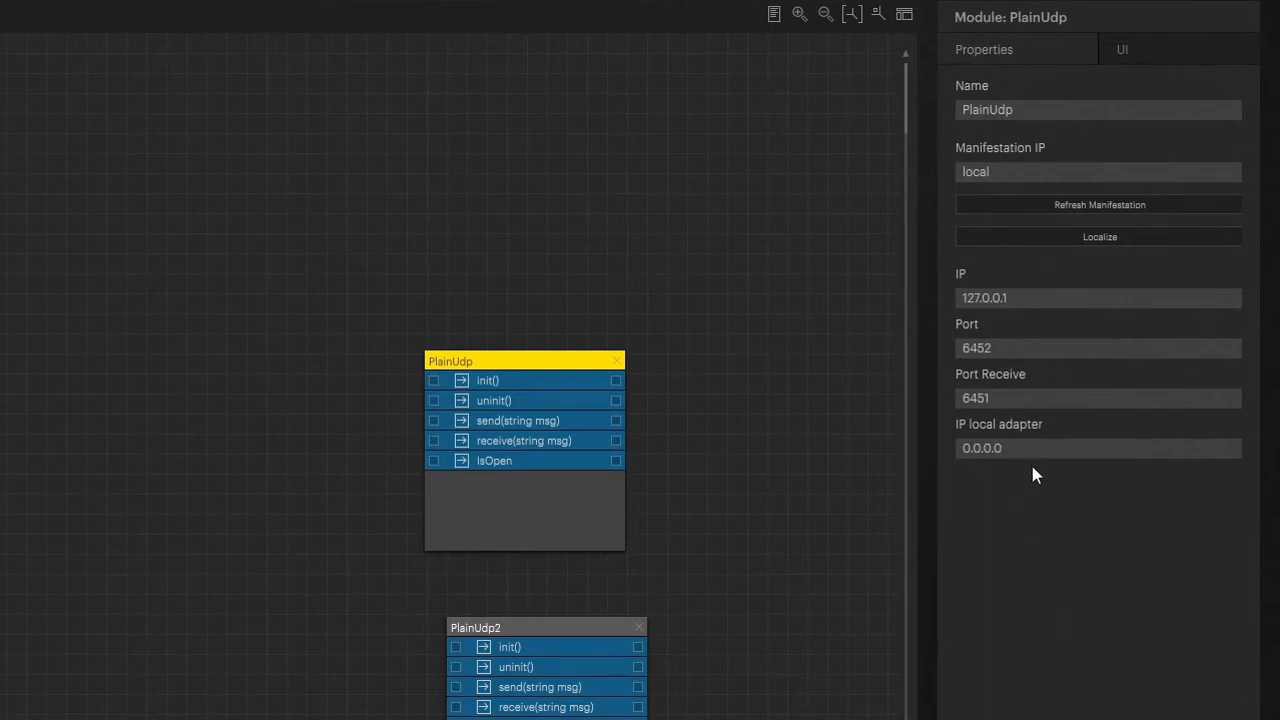
mouse_move(1060, 464)
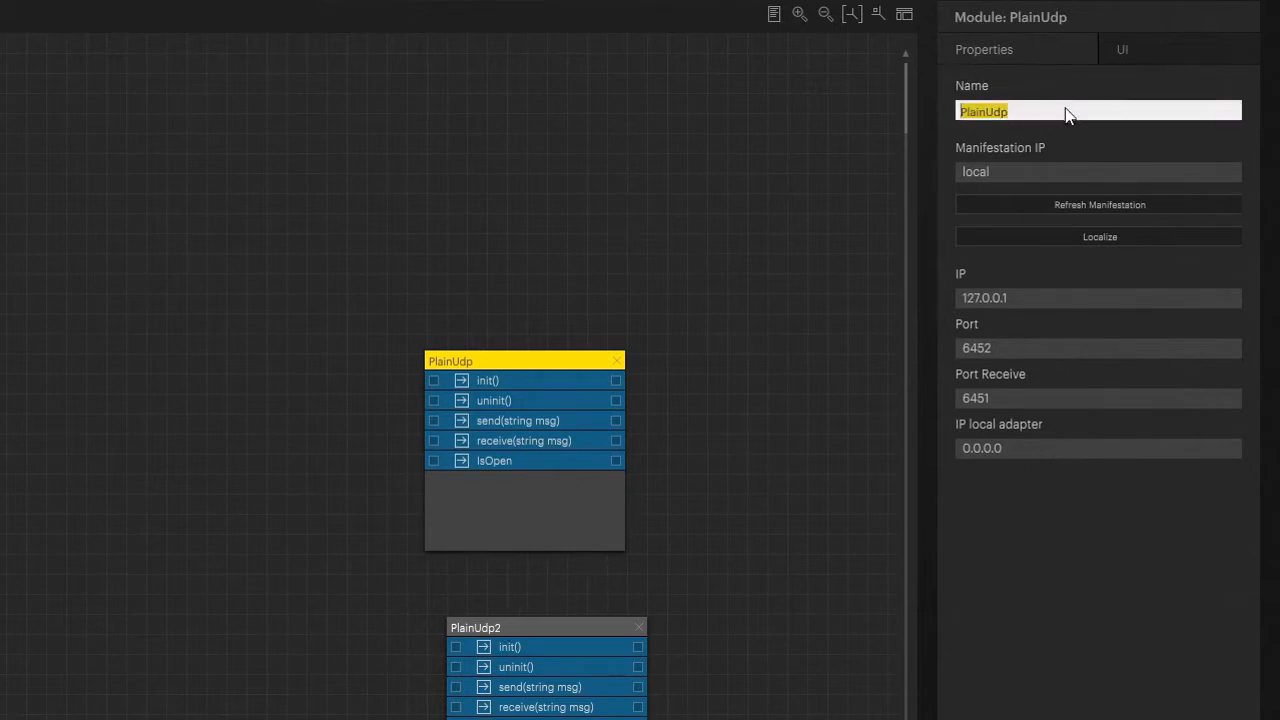
Step: Rename the modules to PlainUdpsender and PlainUdpreceiver
type("sender")
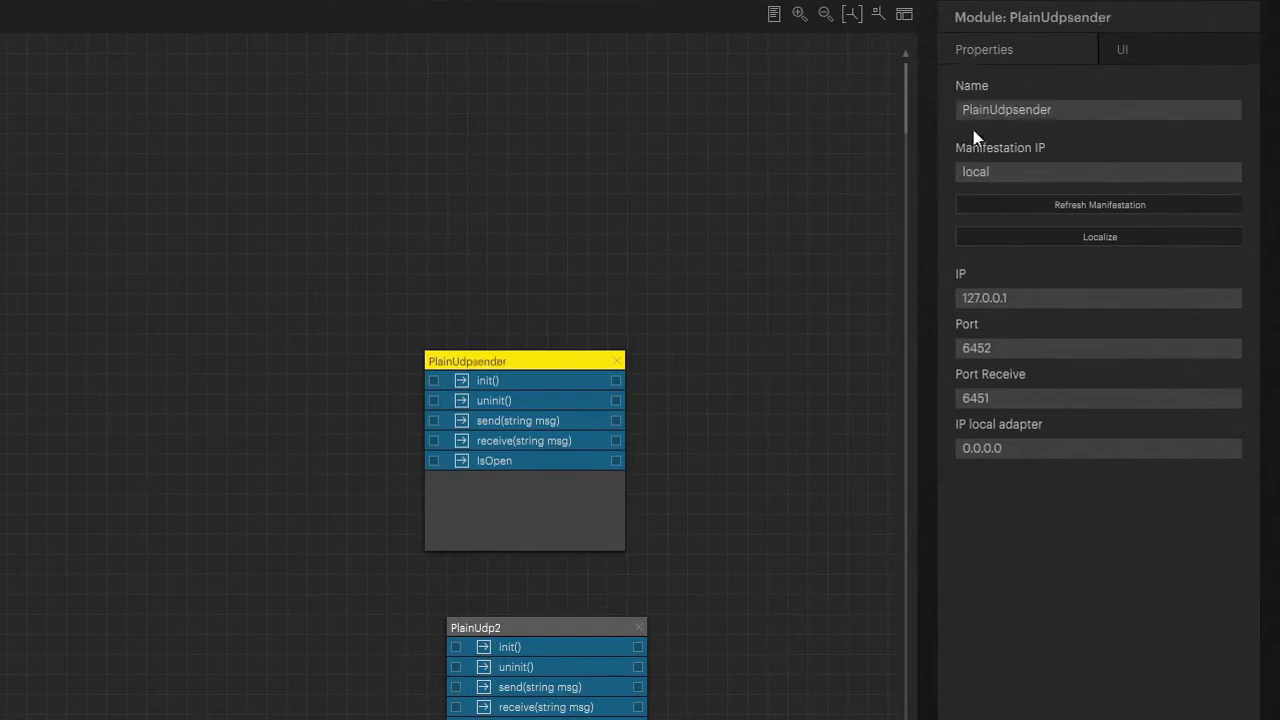
left_click(545, 627)
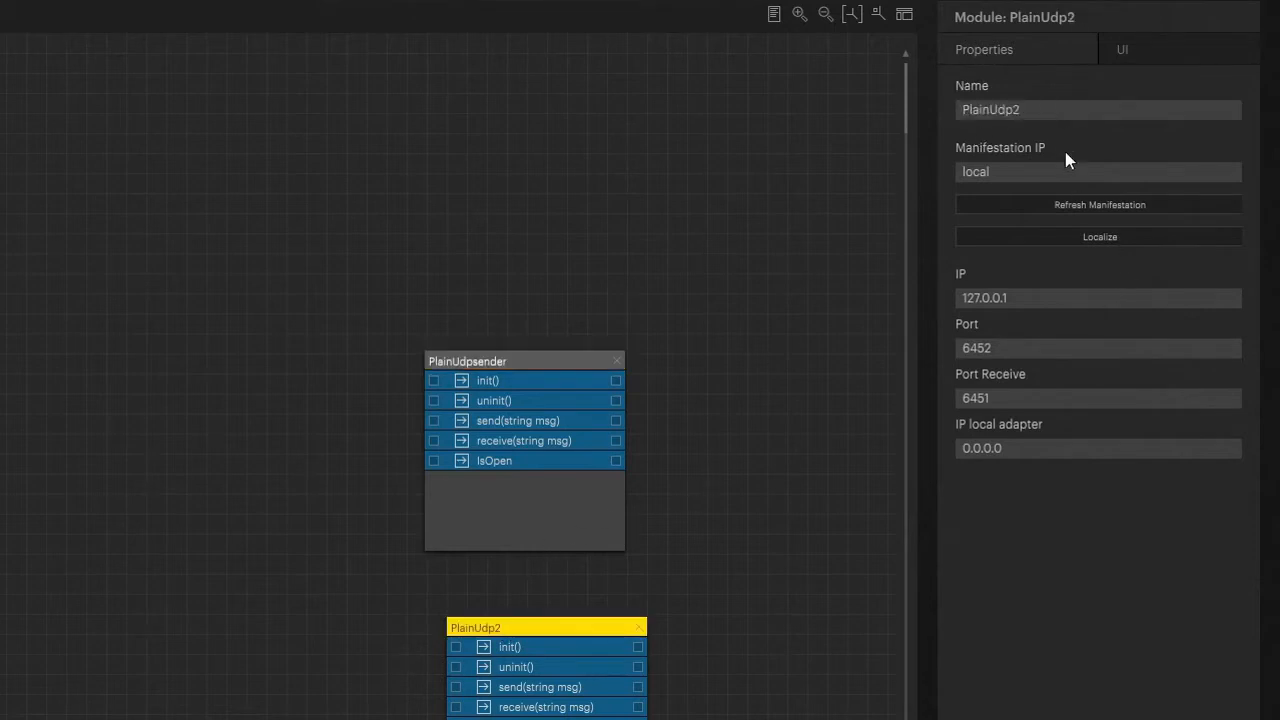
left_click(1098, 110)
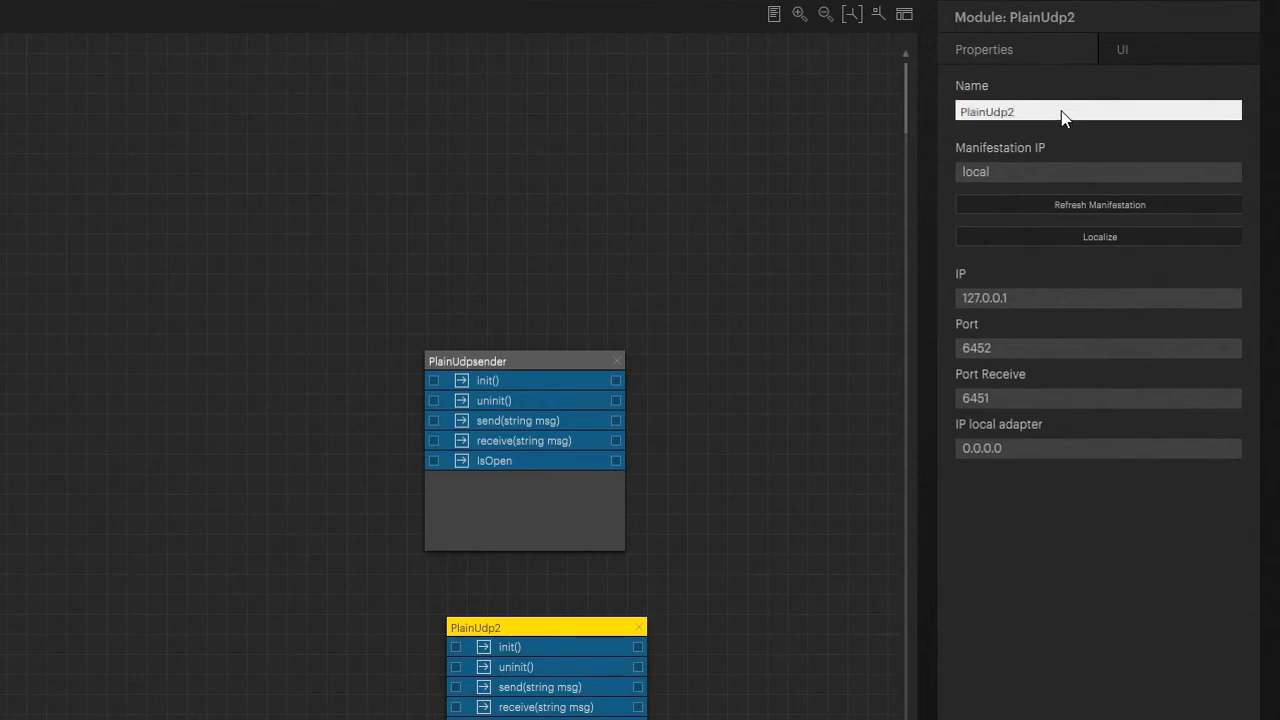
type("PlainUdpreceiver")
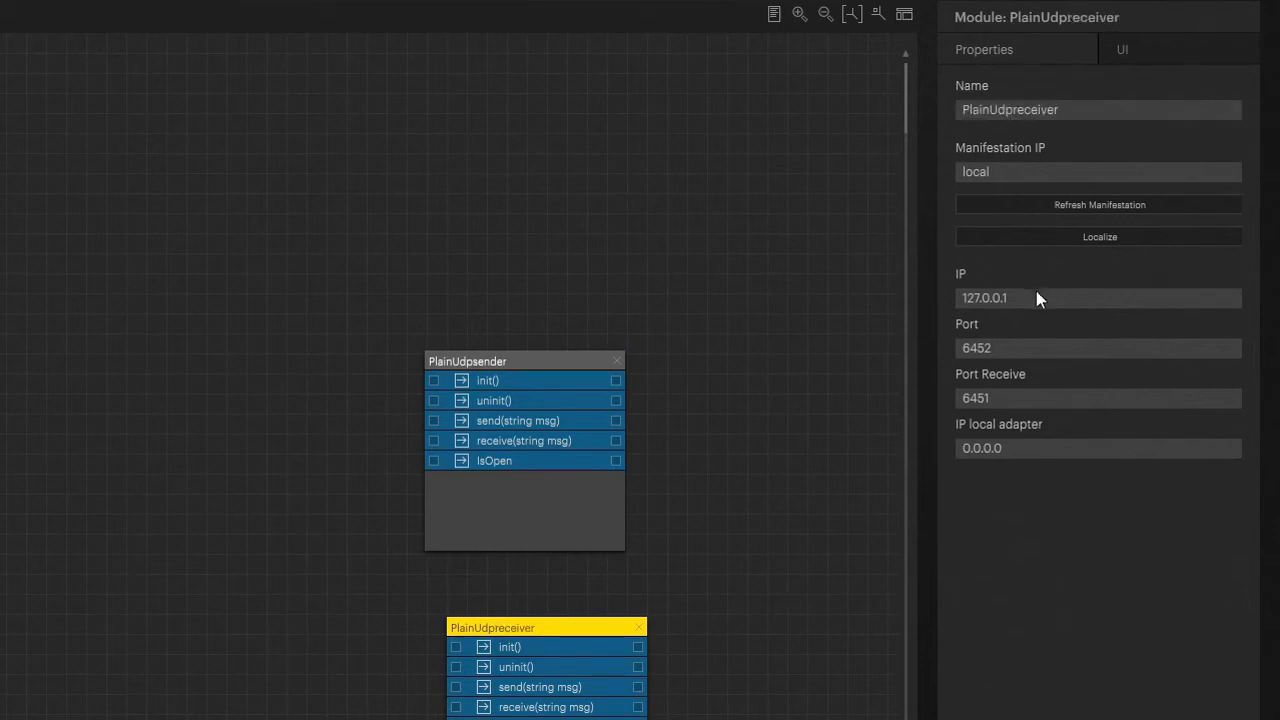
mouse_move(1050, 428)
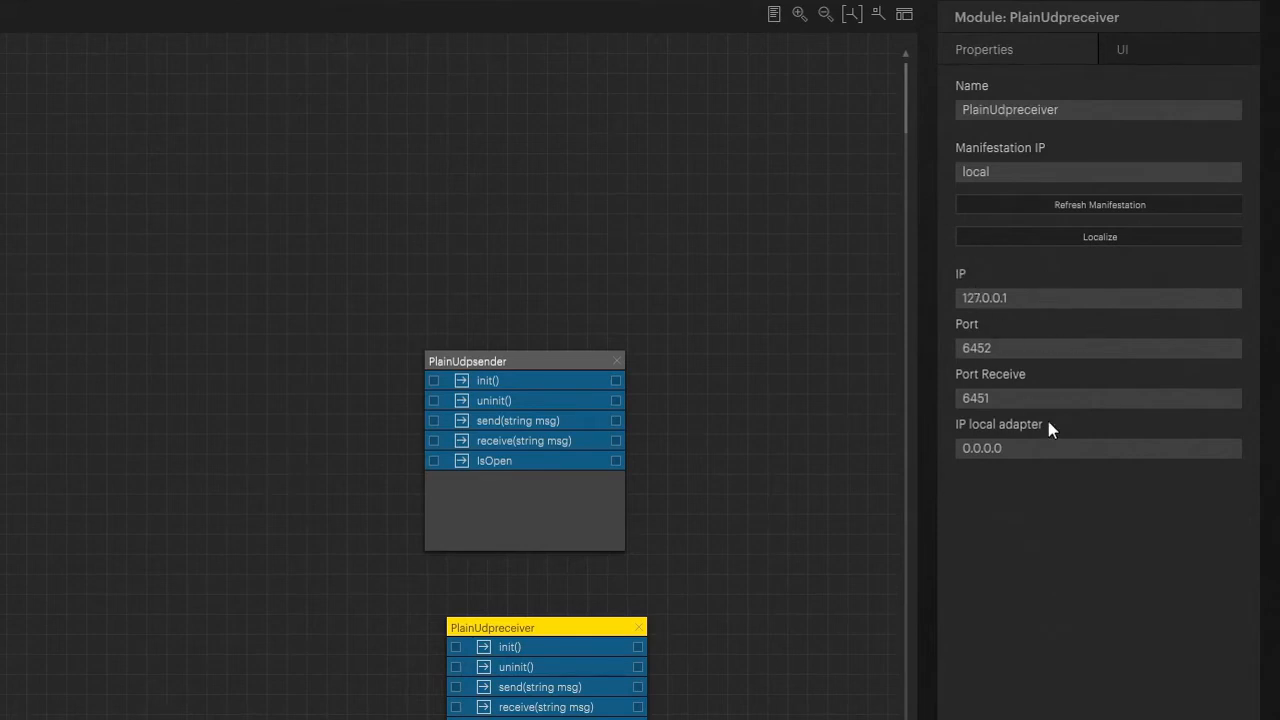
Step: Set PlainUdpreceiver's Port to 6451 and Port Receive to 6452
left_click(1098, 348)
type("6451")
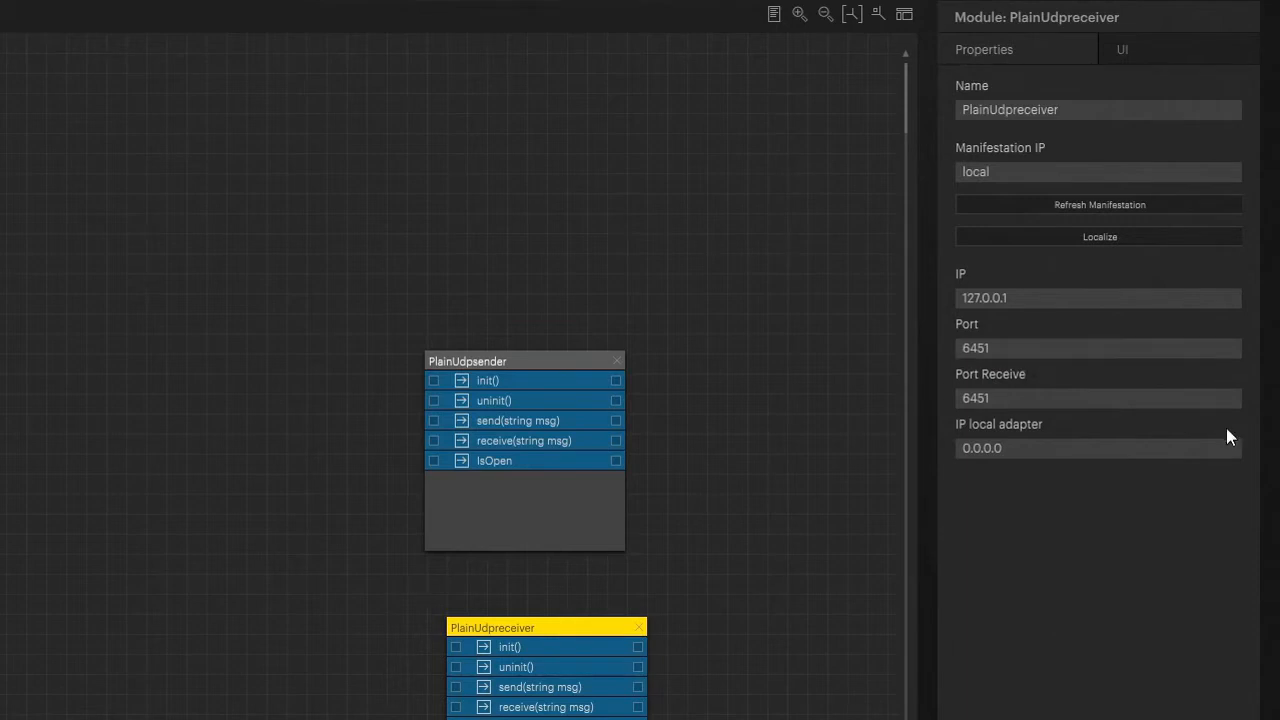
left_click(1098, 398)
type("6452")
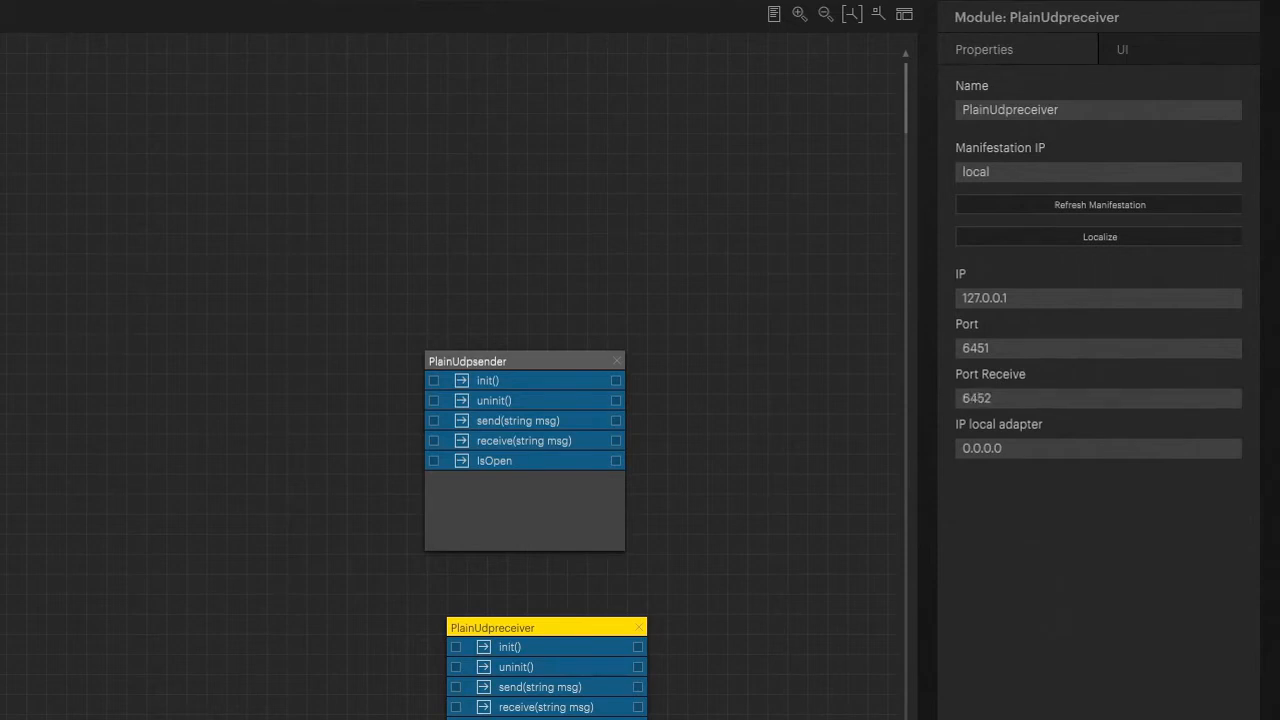
left_click(525, 362)
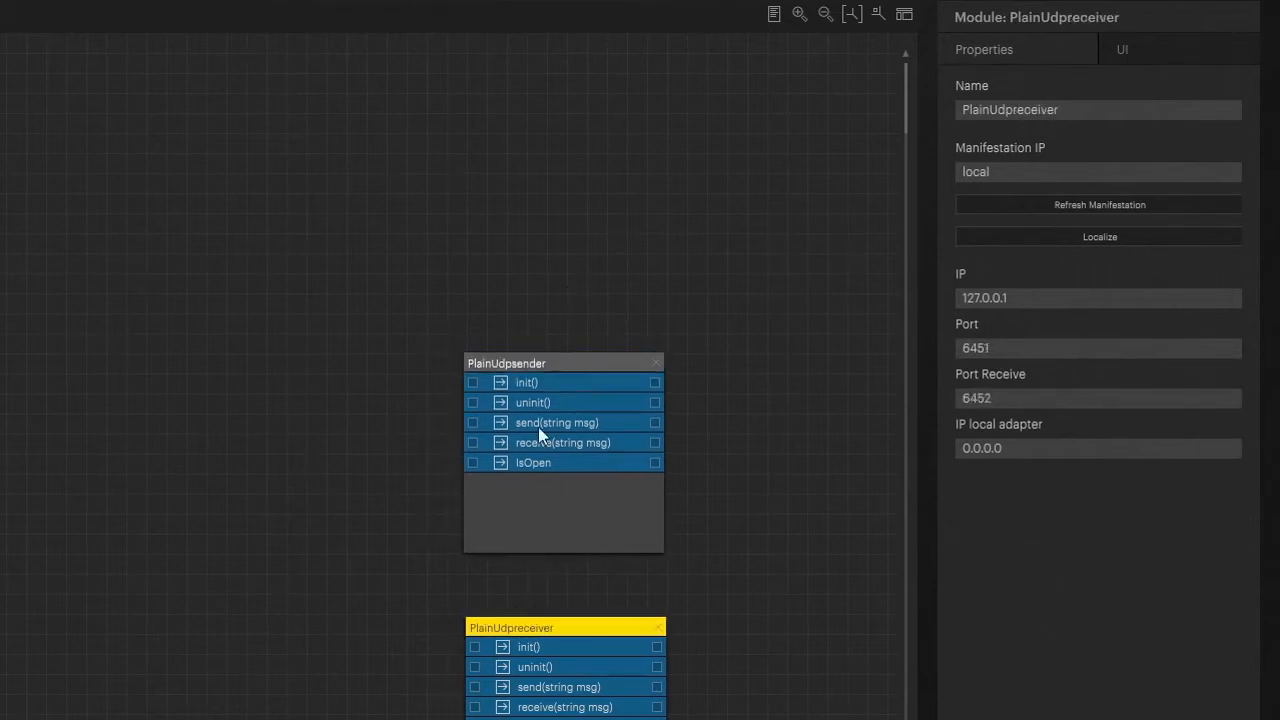
Step: Create a UI panel for PlainUdpsender and add a slider and a button
left_click(520, 363)
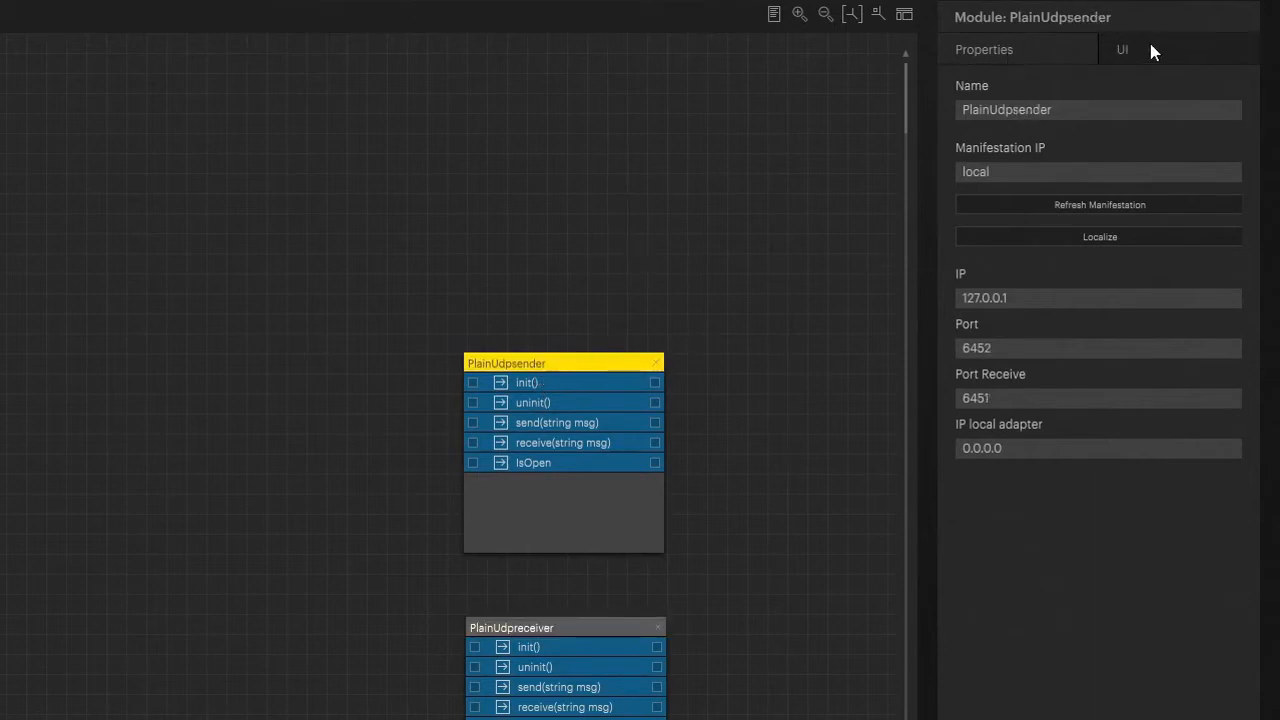
left_click(1121, 49)
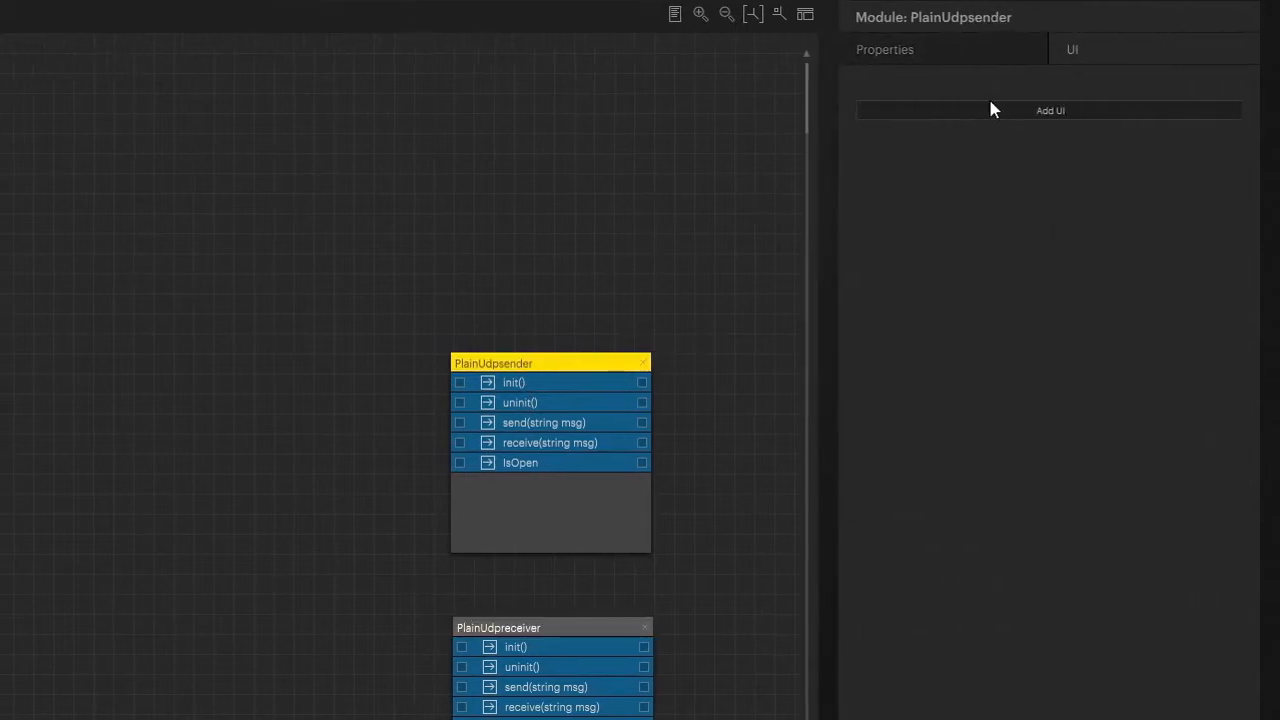
left_click(1049, 110)
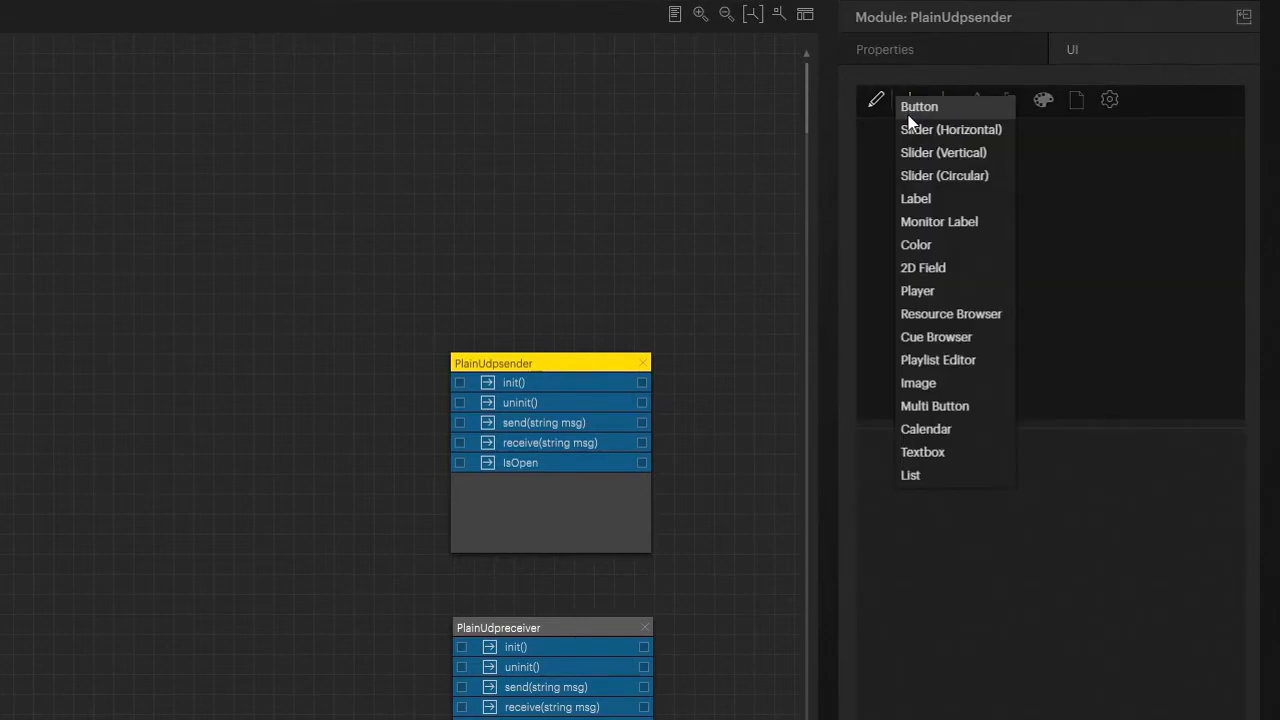
mouse_move(913, 140)
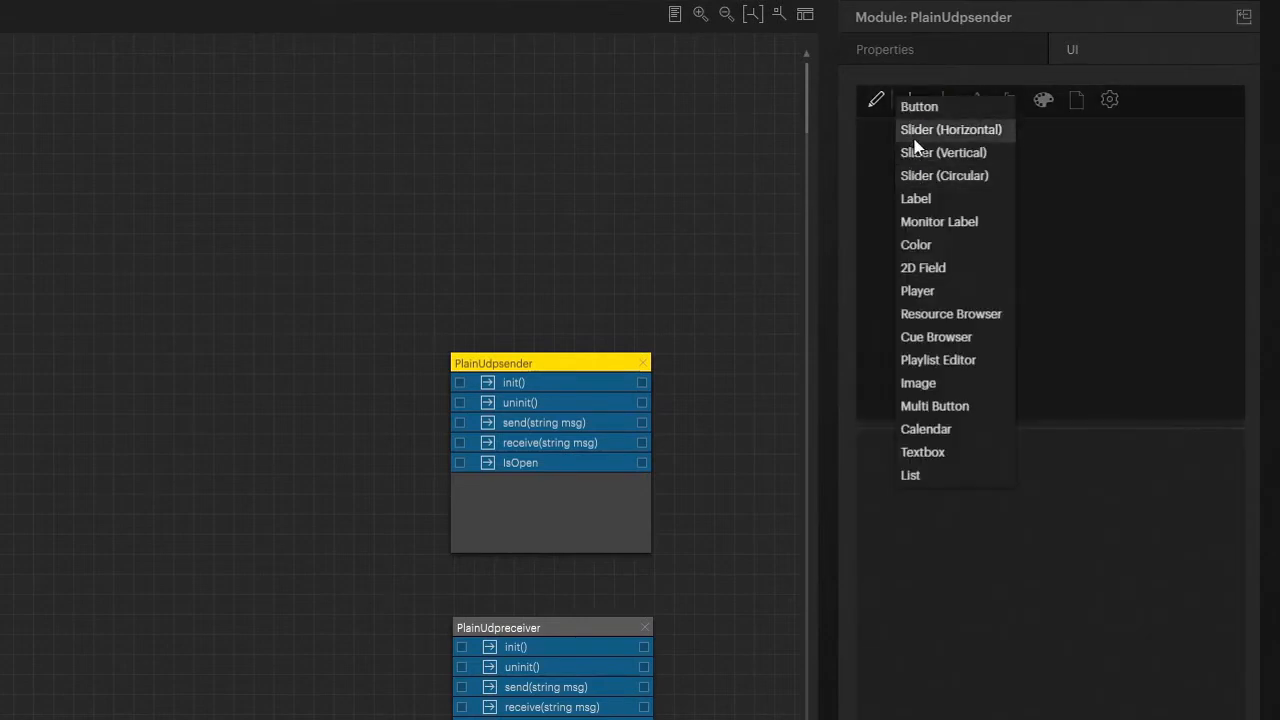
left_click(942, 152)
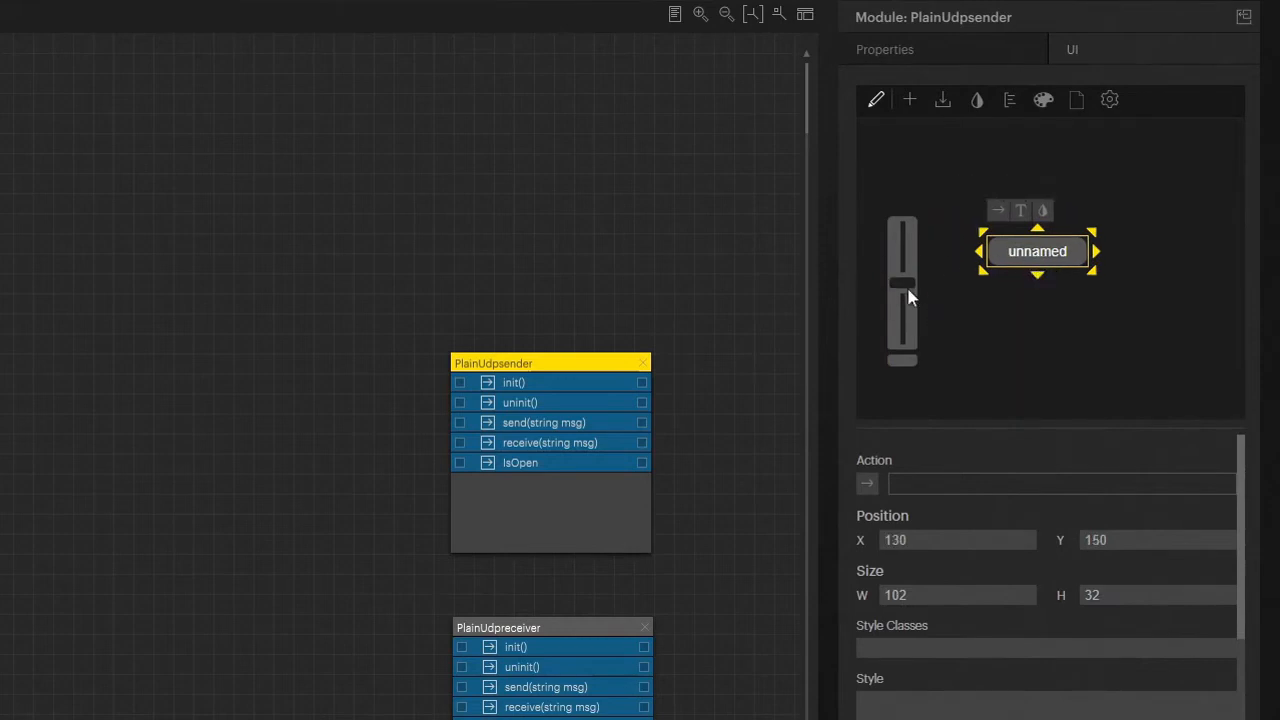
mouse_move(998, 218)
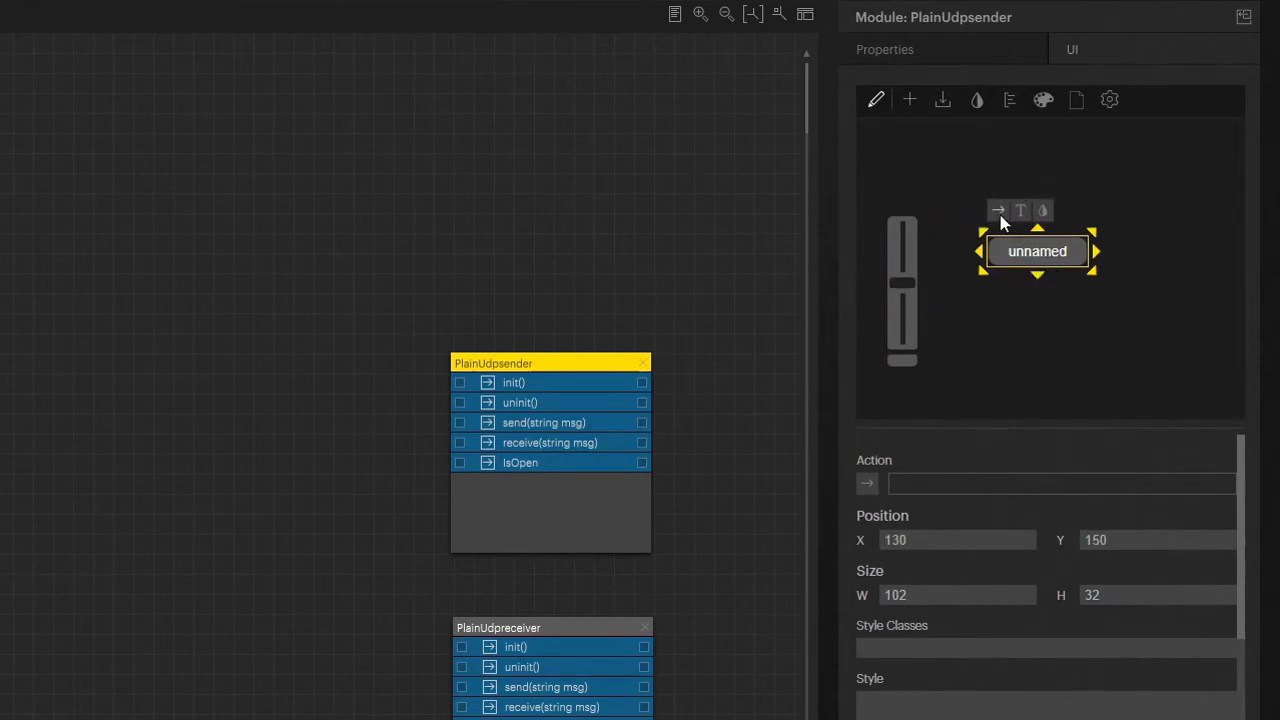
mouse_move(995, 215)
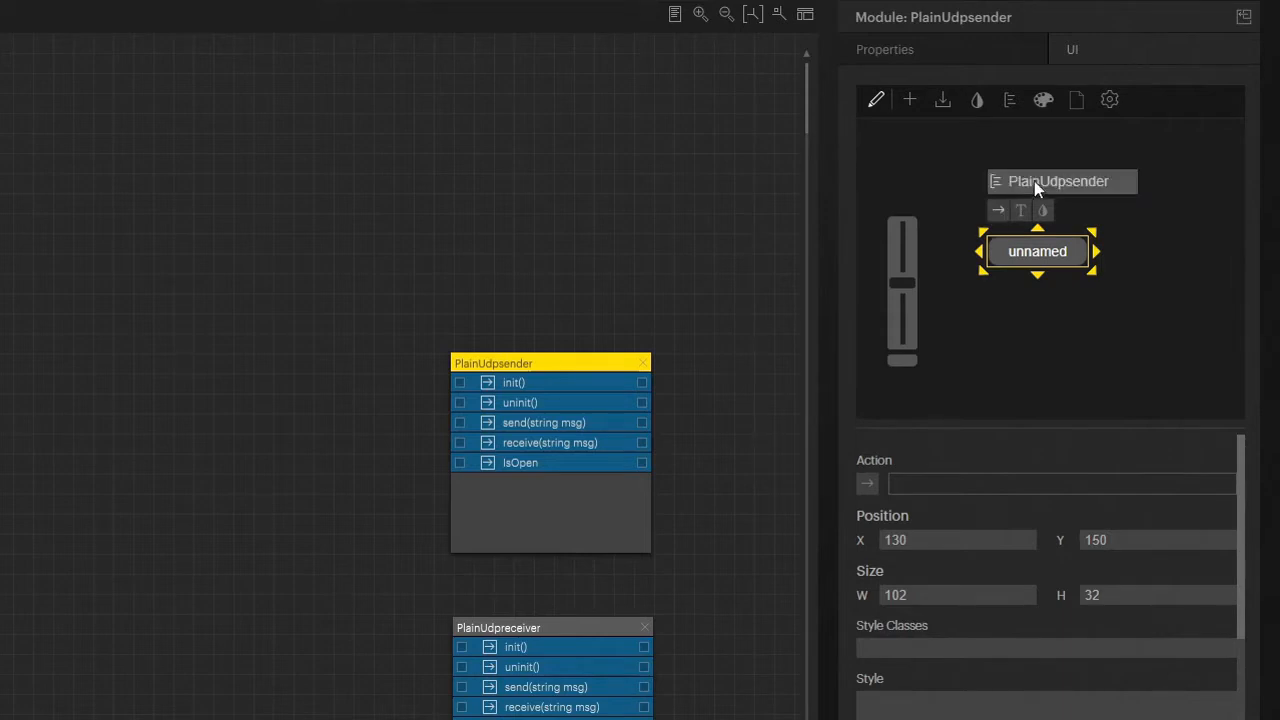
mouse_move(1040, 188)
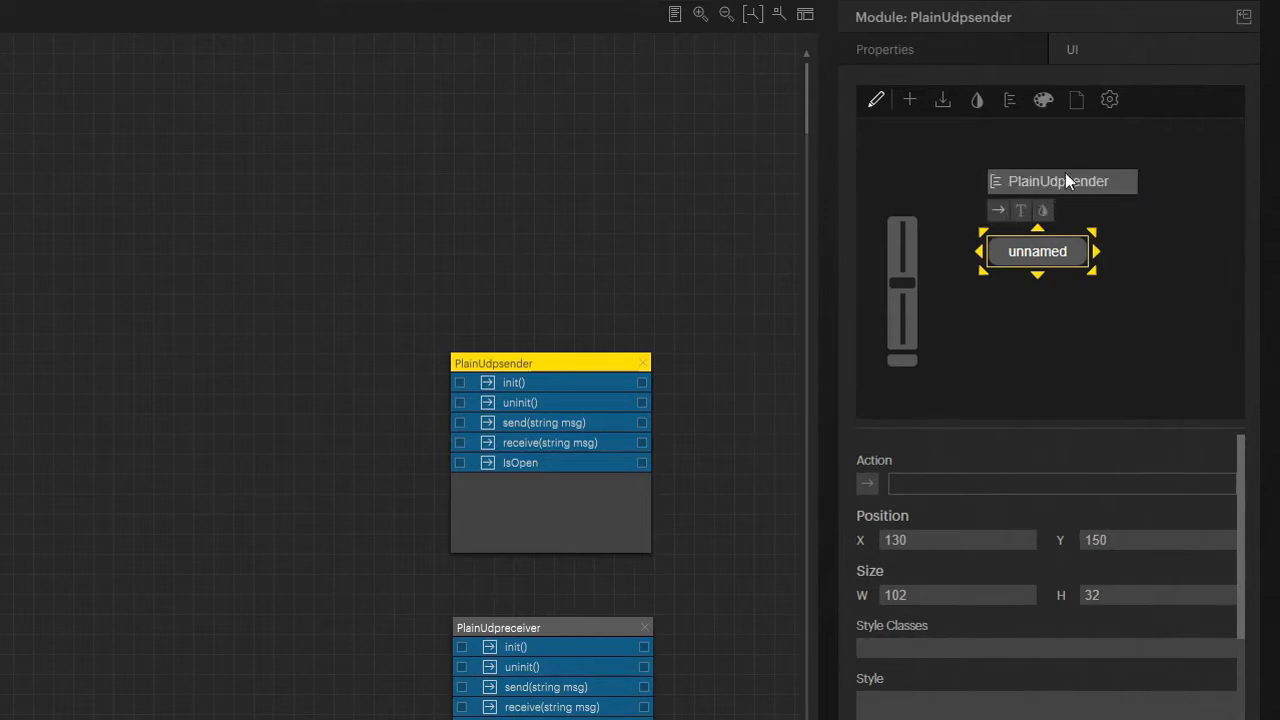
Step: Set the button's action to PlainUdpsender.send with message 'Hello'
left_click(1058, 181)
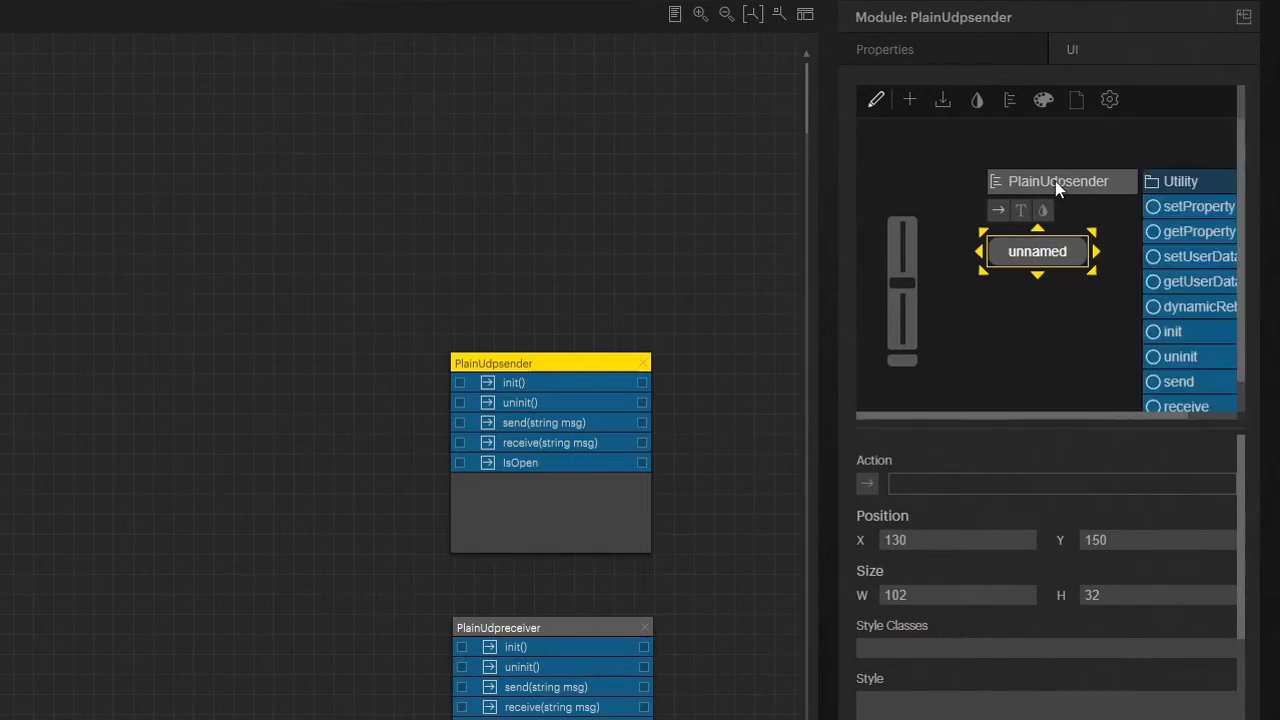
scroll("up", 3)
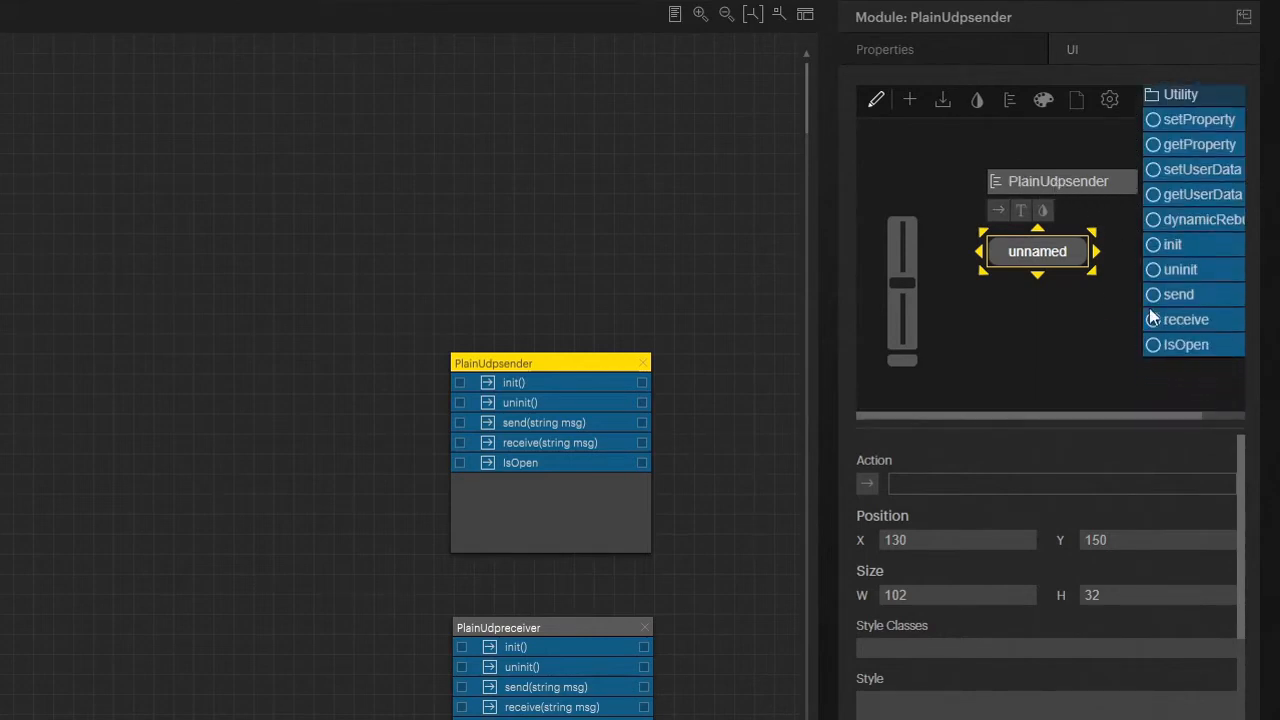
left_click(1178, 294)
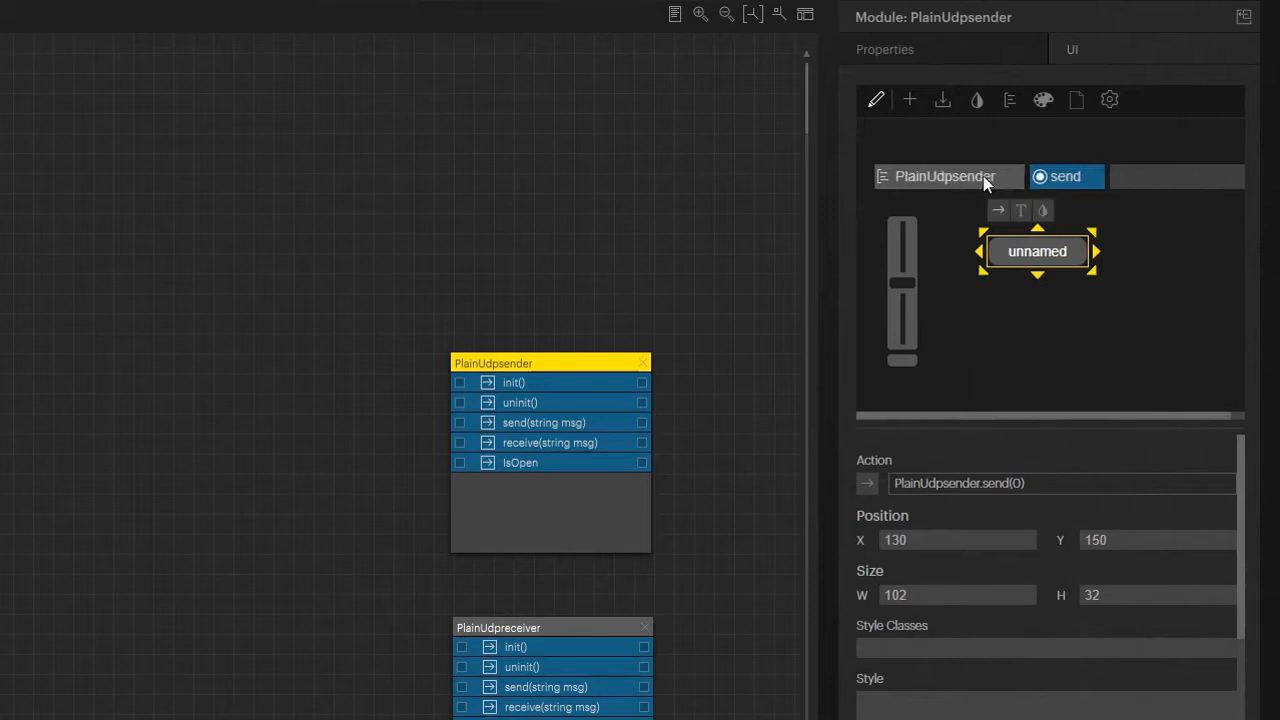
mouse_move(1177, 180)
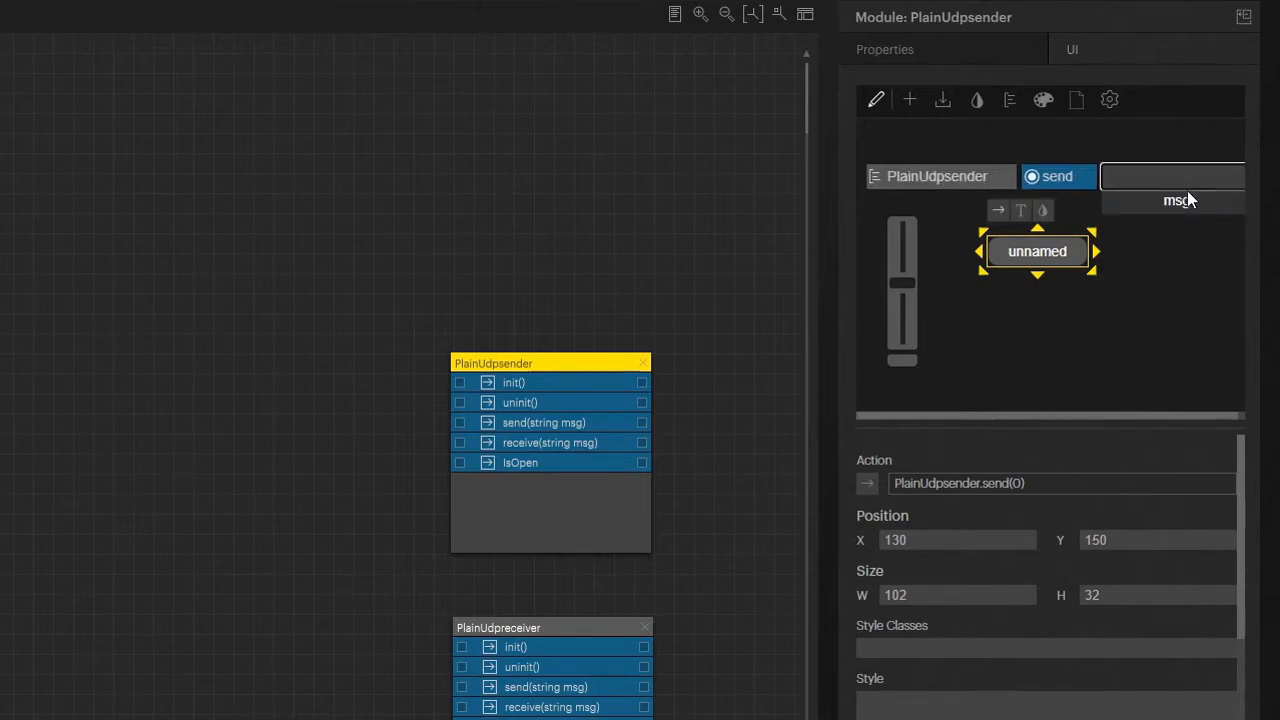
type("Hello")
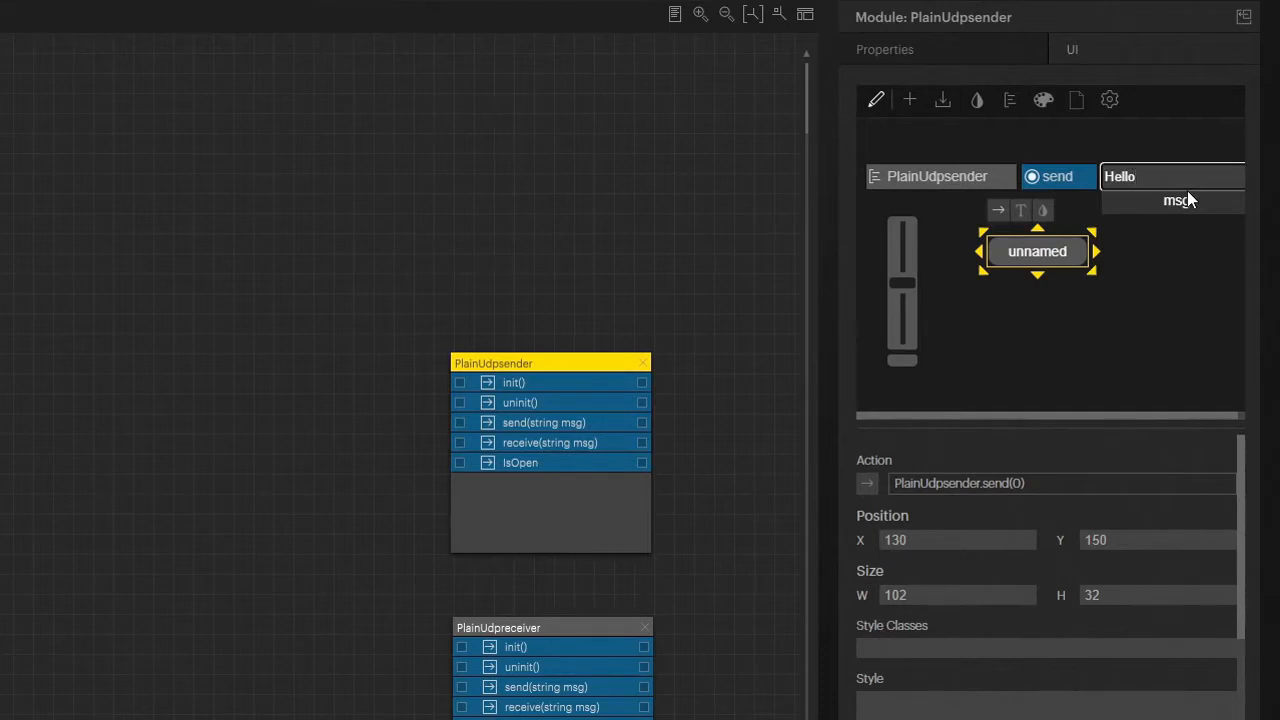
mouse_move(1152, 177)
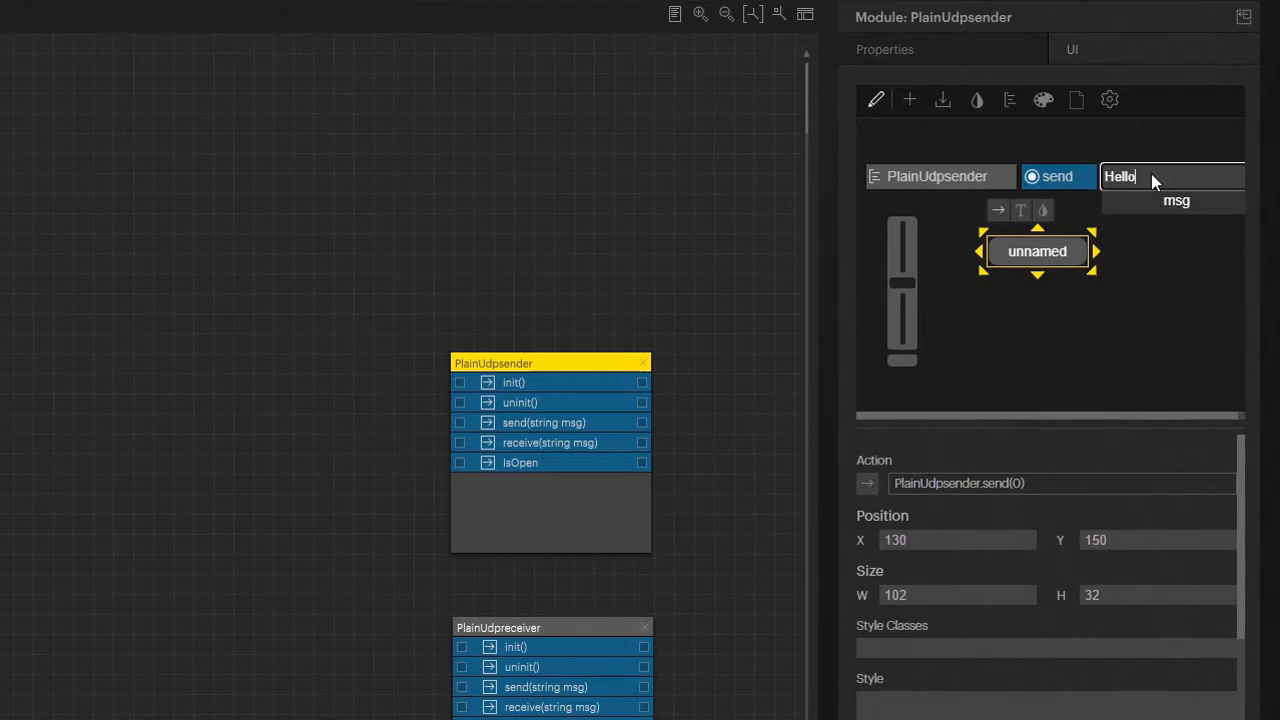
mouse_move(930, 112)
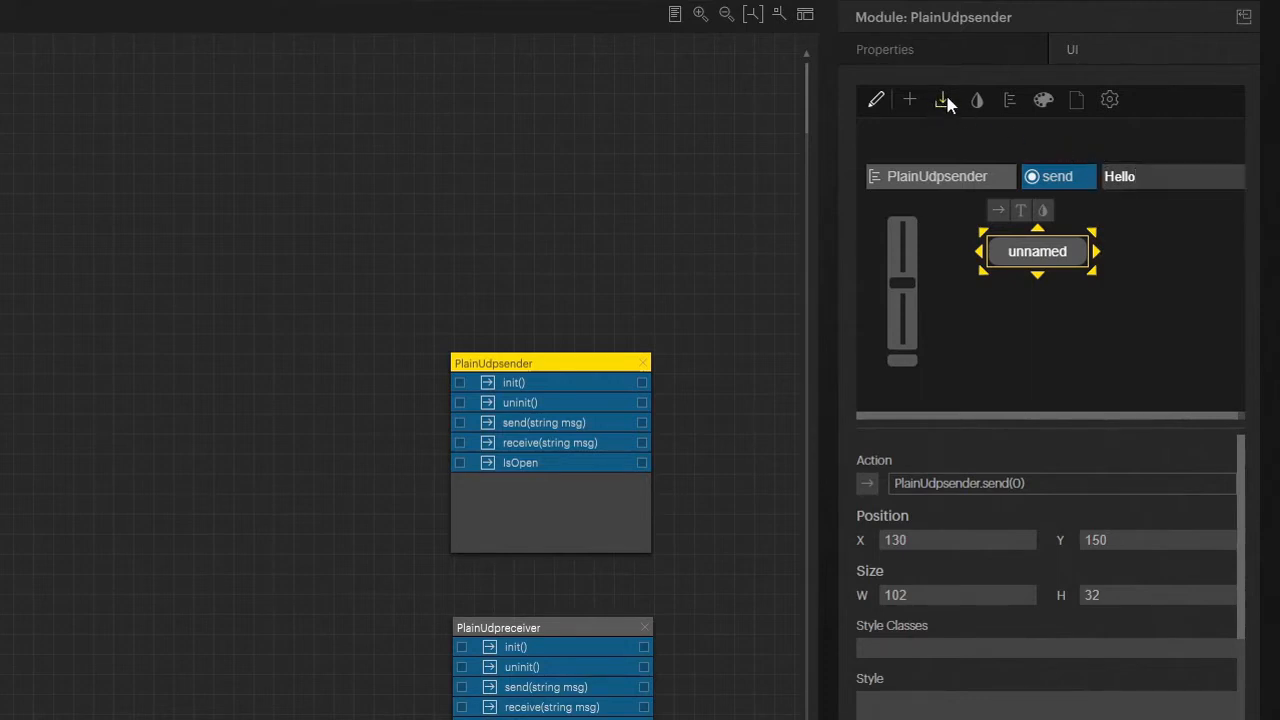
Step: Link the slider's action to PlainUdpsender send and tick Only Integer Values
left_click(901, 291)
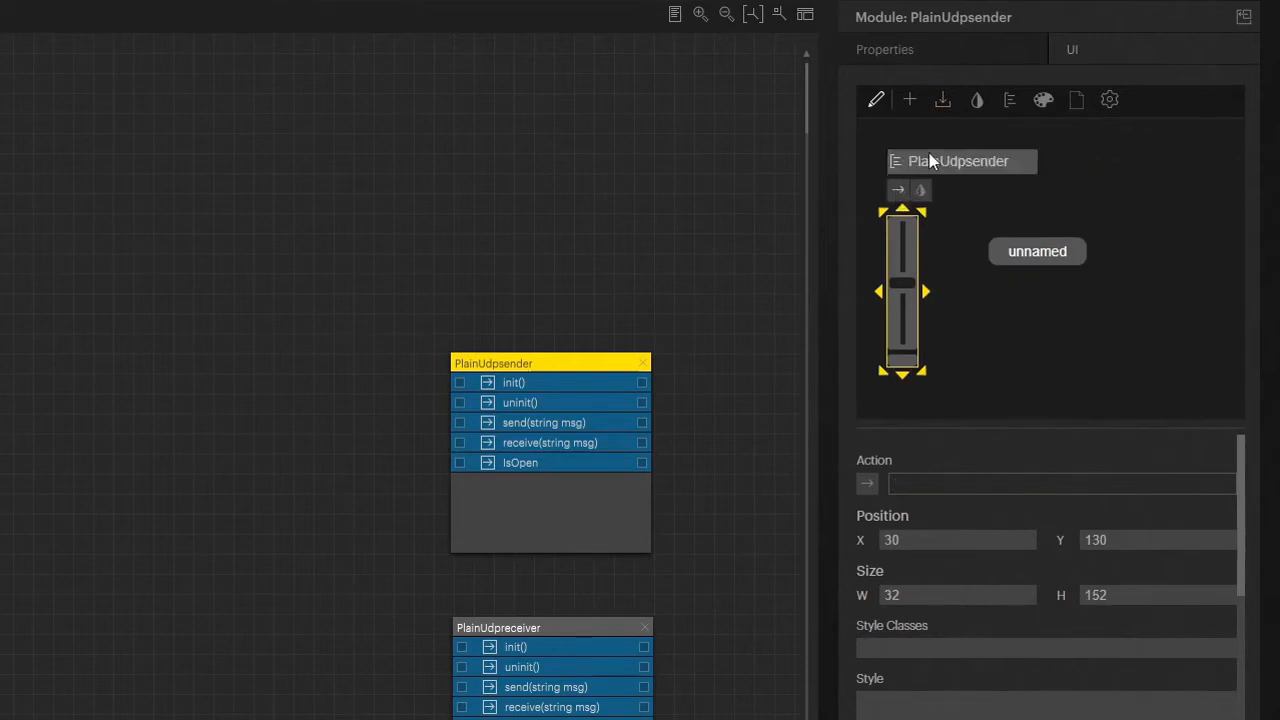
mouse_move(940, 162)
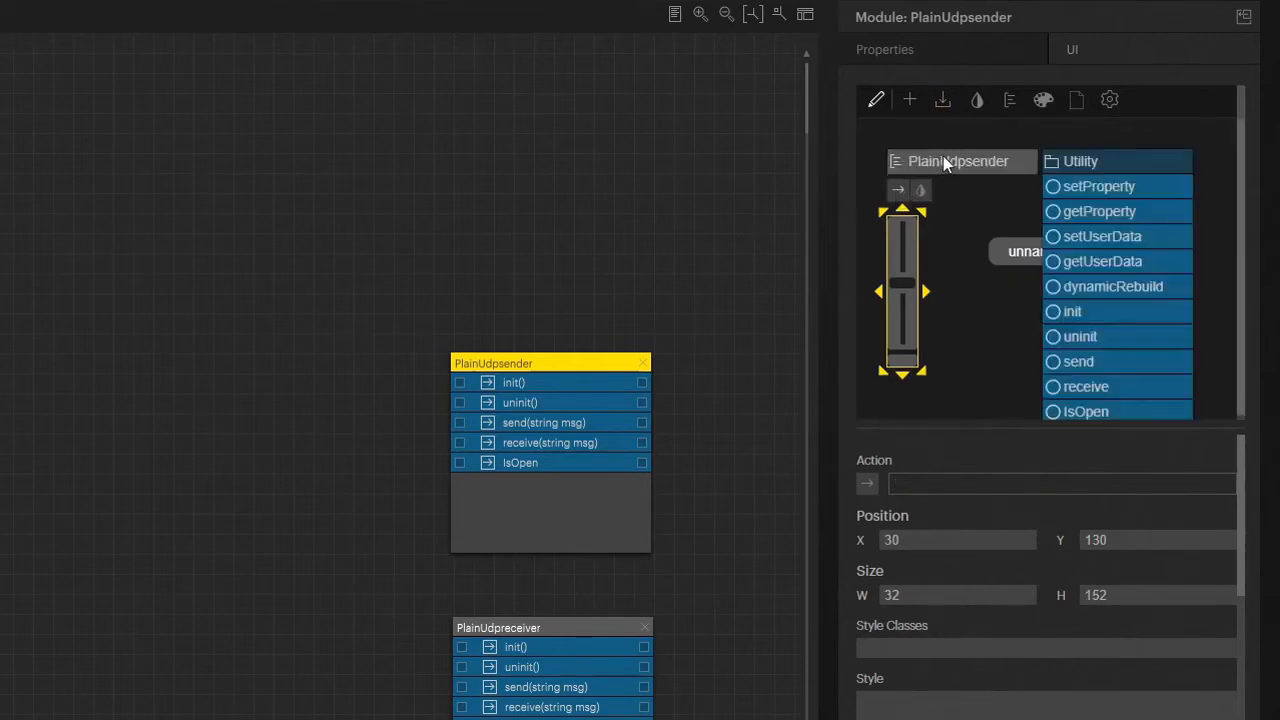
scroll("up", 3)
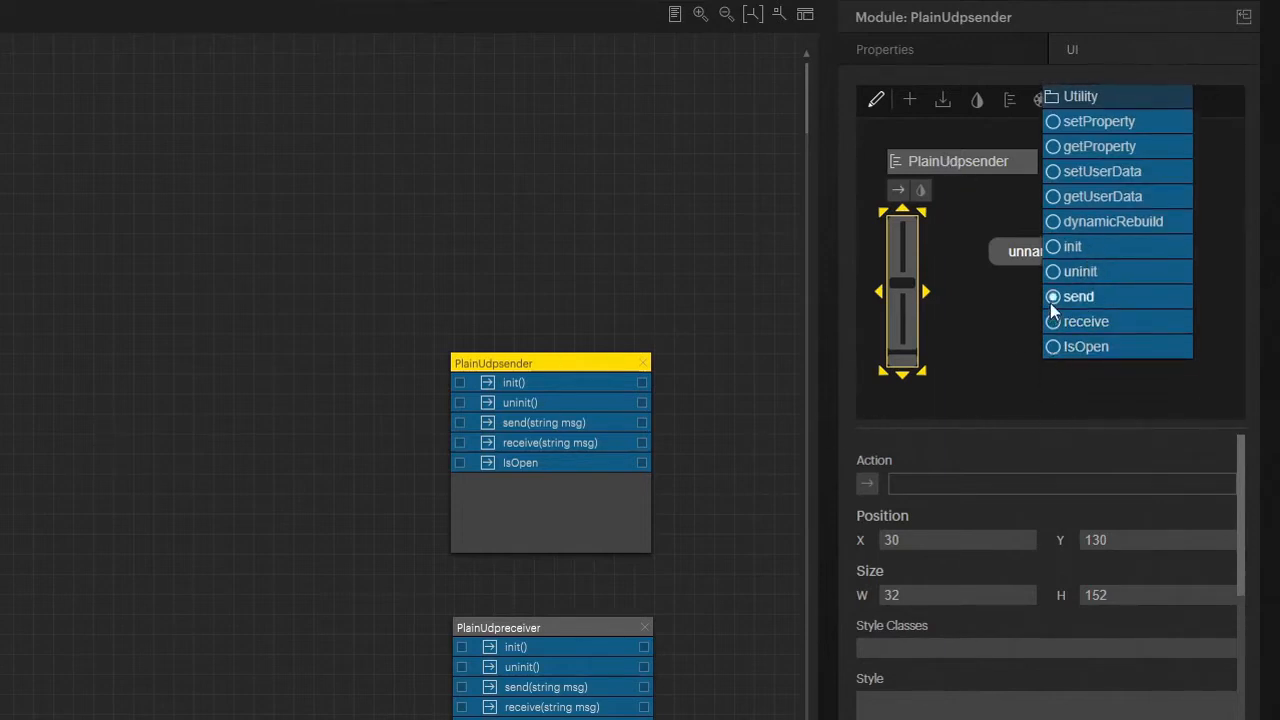
left_click(1078, 296)
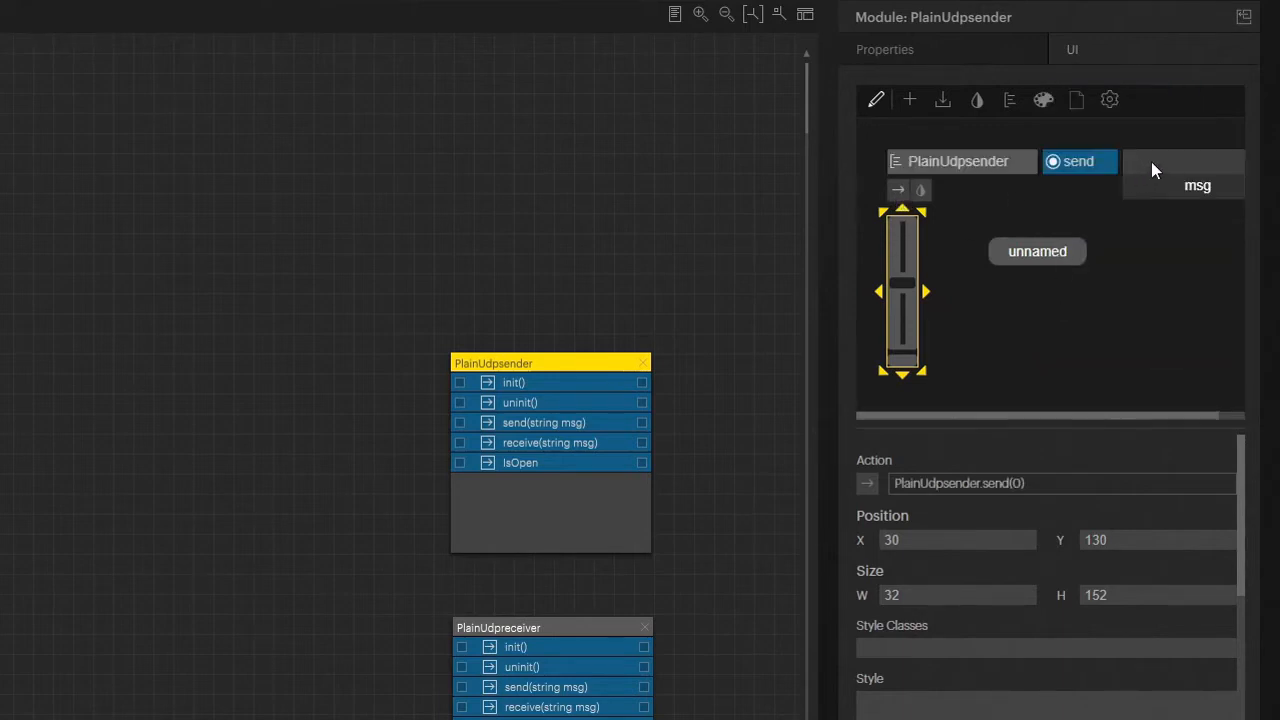
mouse_move(1207, 165)
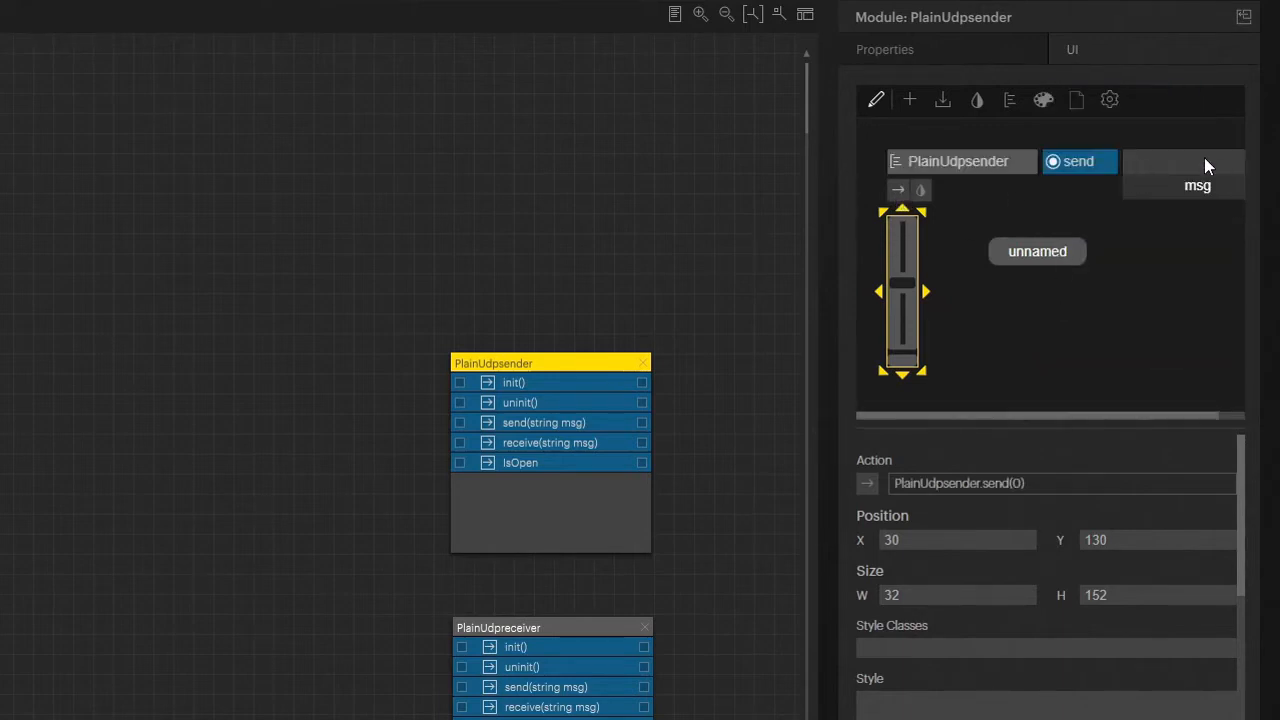
mouse_move(925, 105)
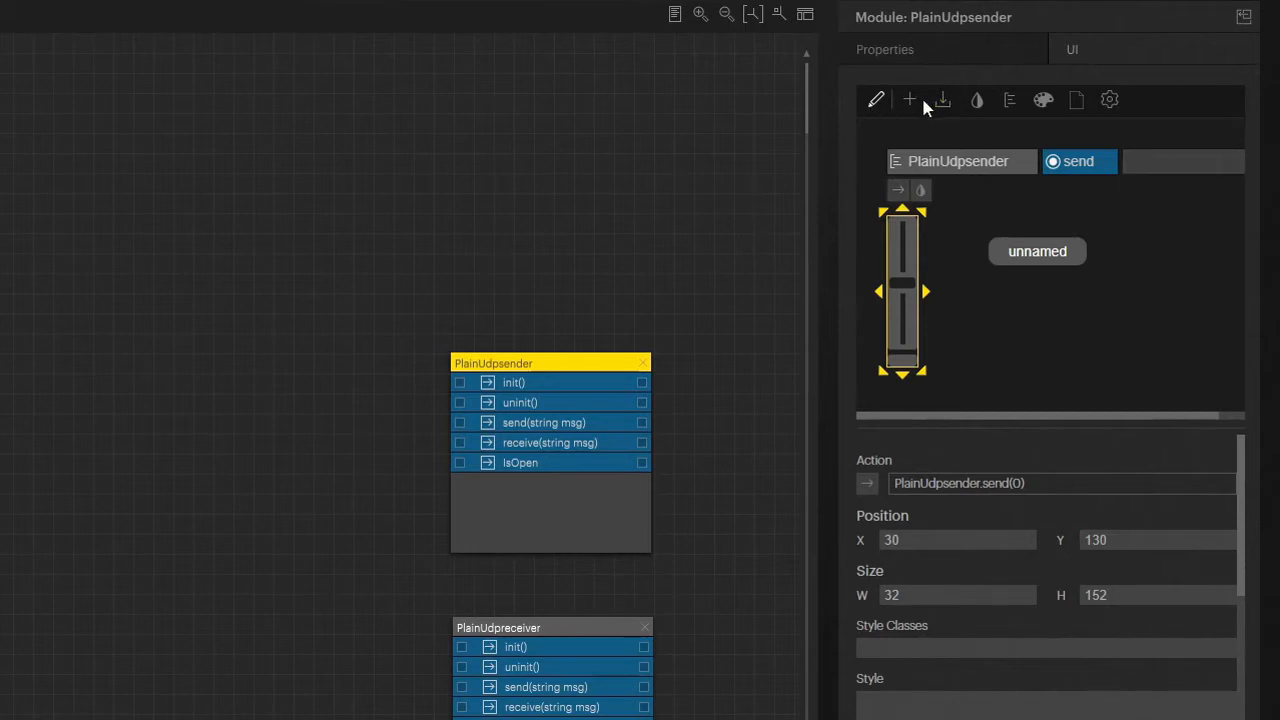
mouse_move(941, 104)
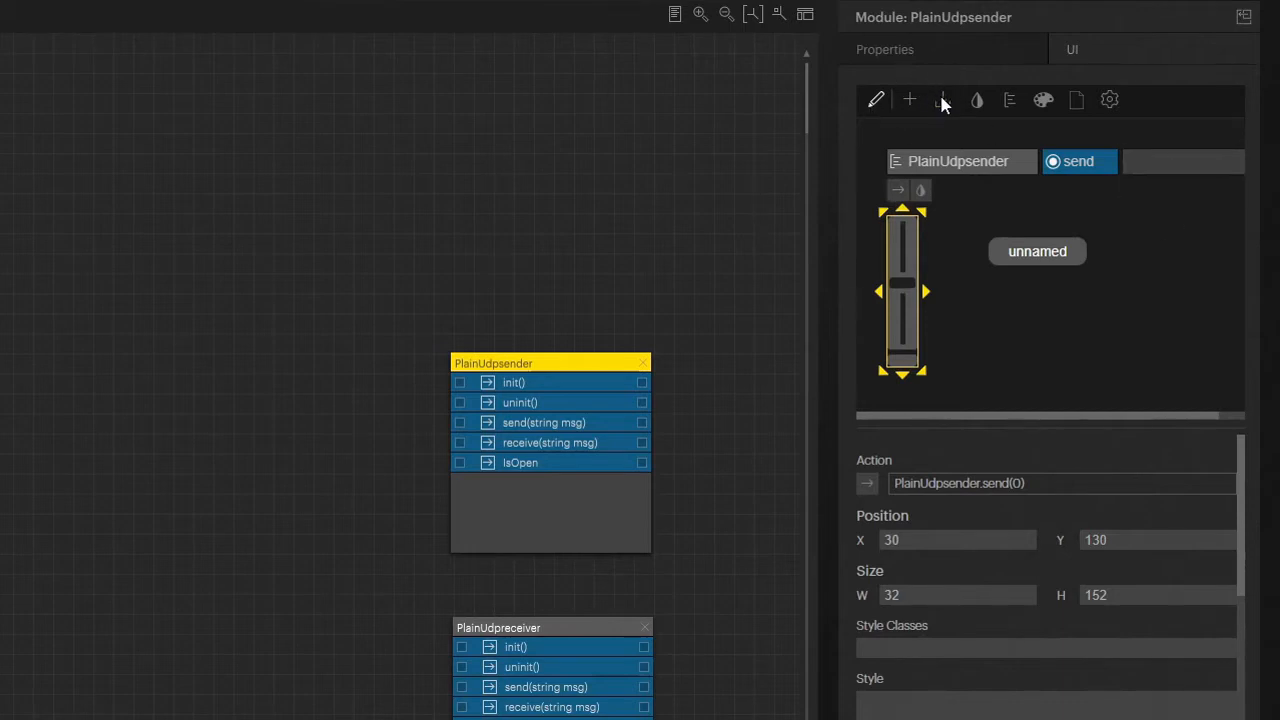
mouse_move(910, 277)
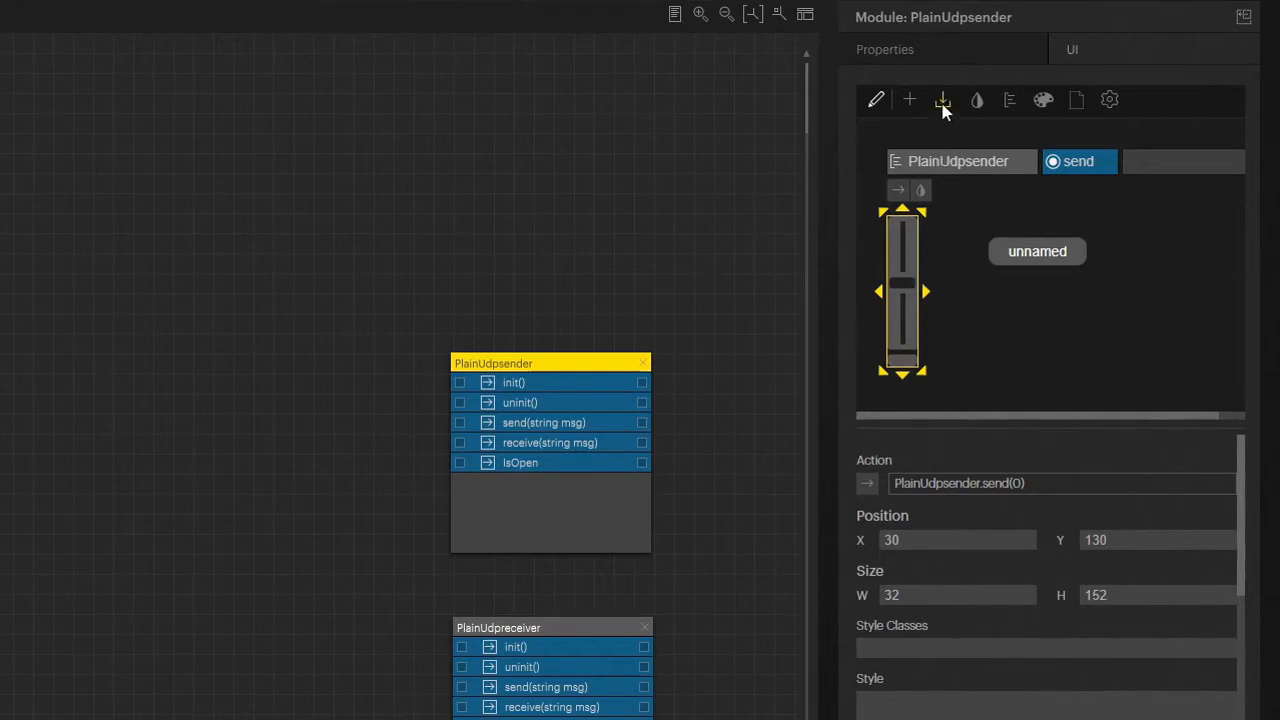
mouse_move(1125, 287)
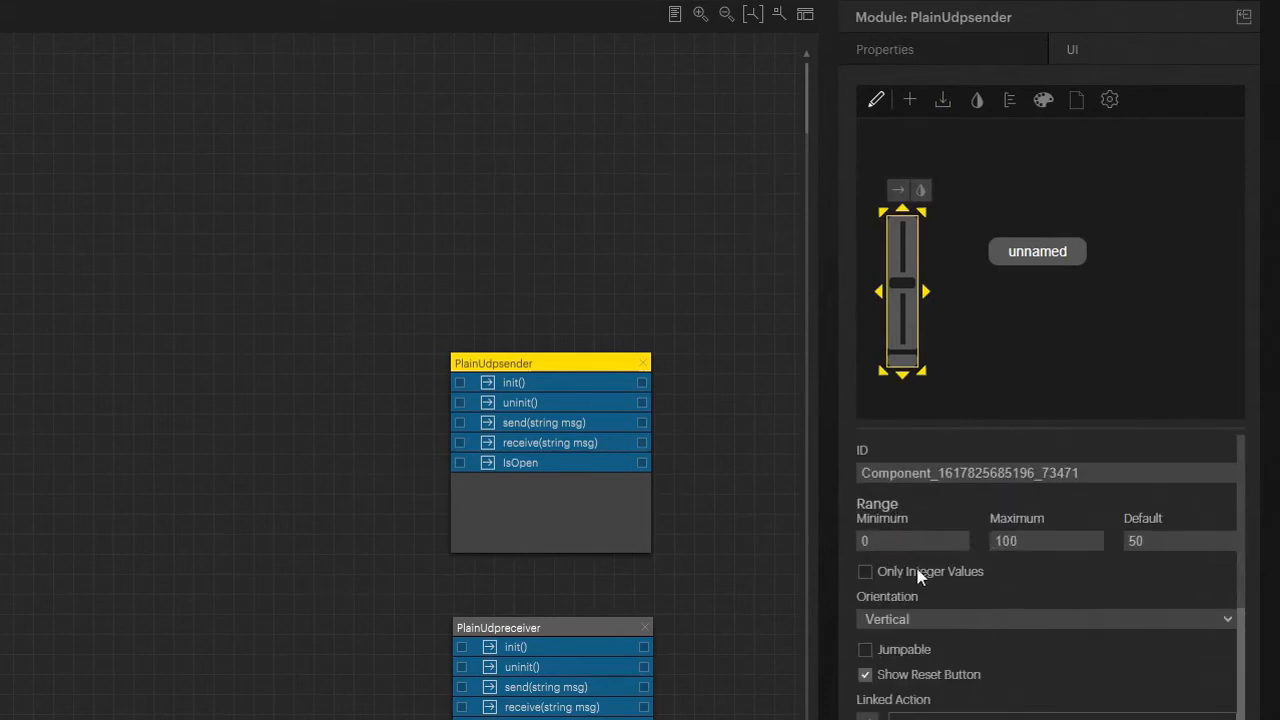
mouse_move(1232, 548)
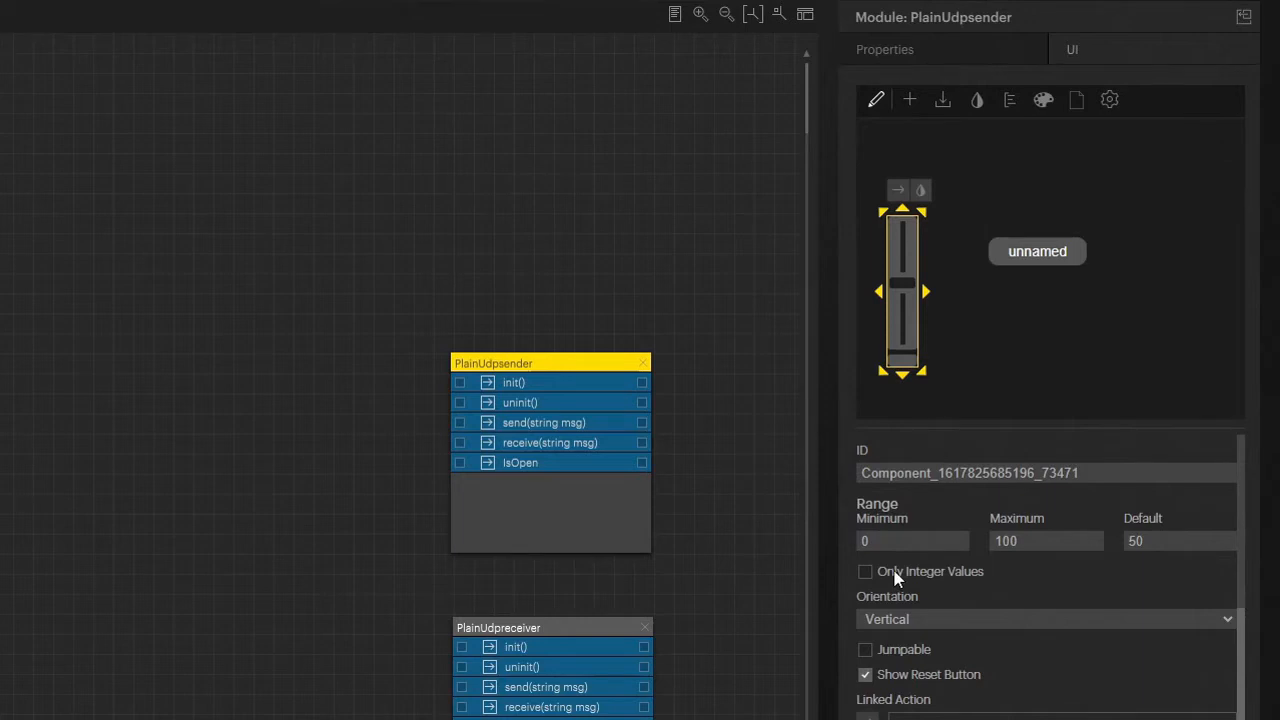
left_click(864, 571)
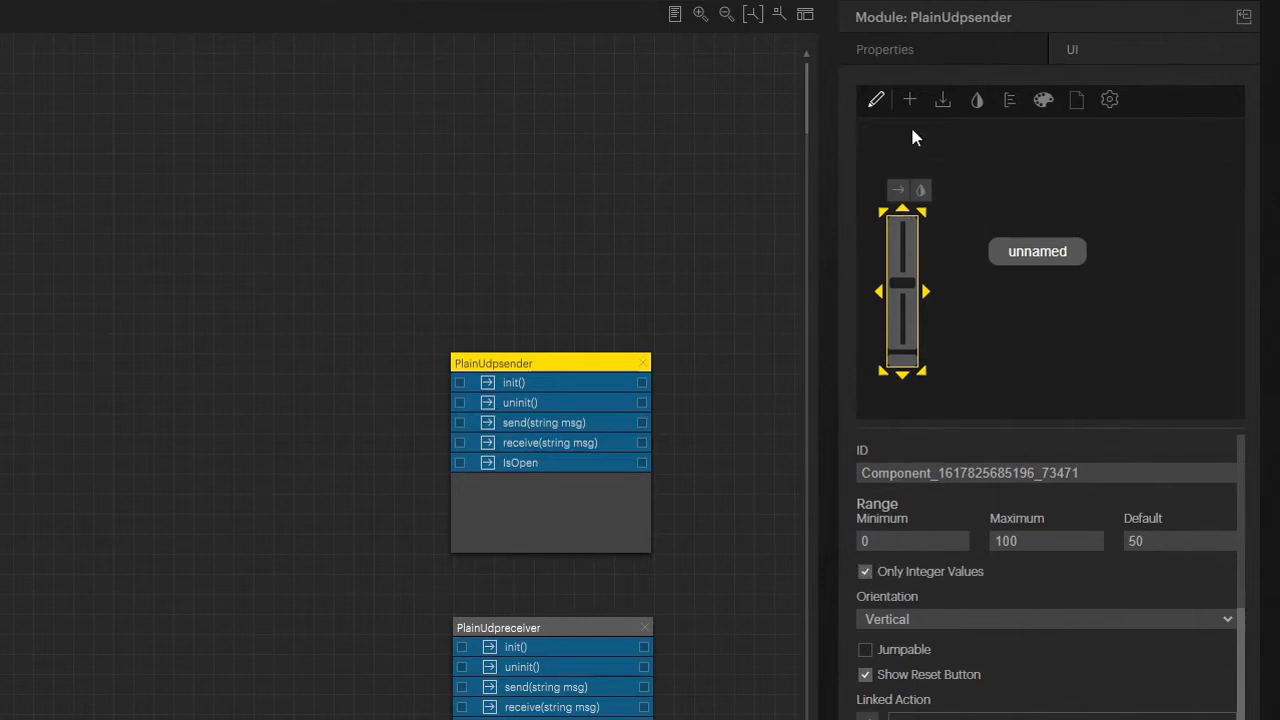
mouse_move(1001, 610)
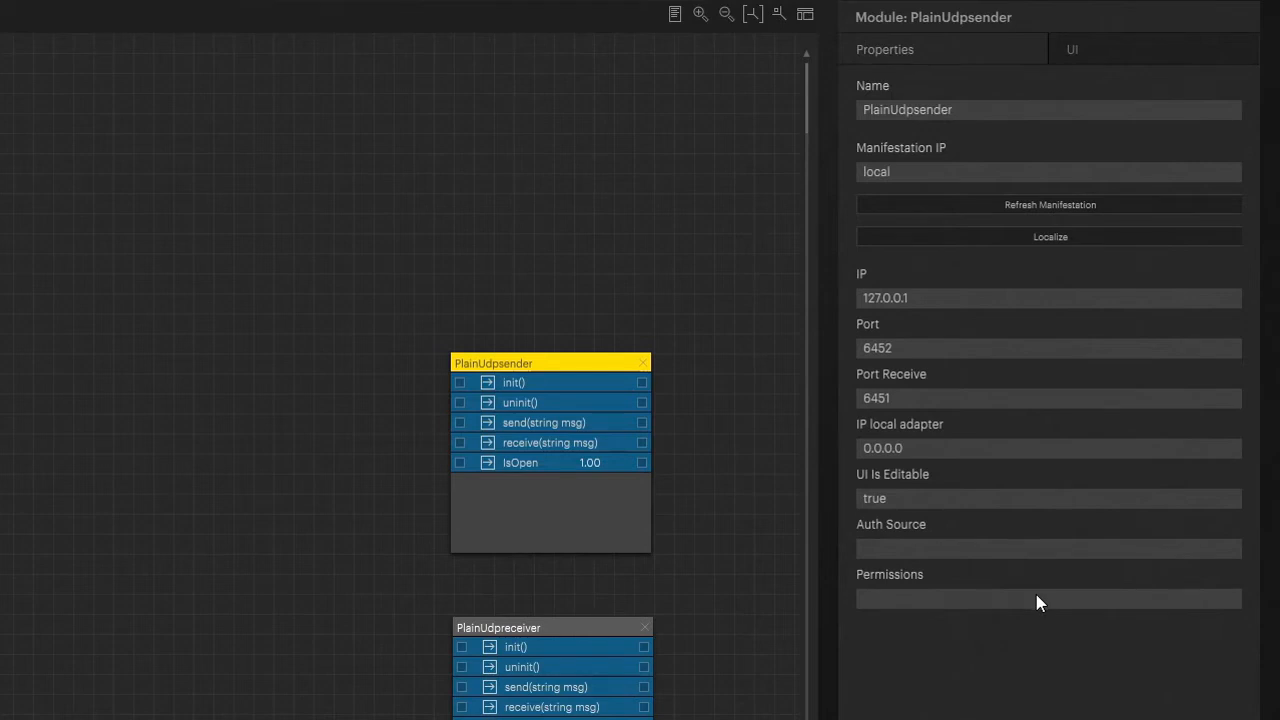
mouse_move(985, 510)
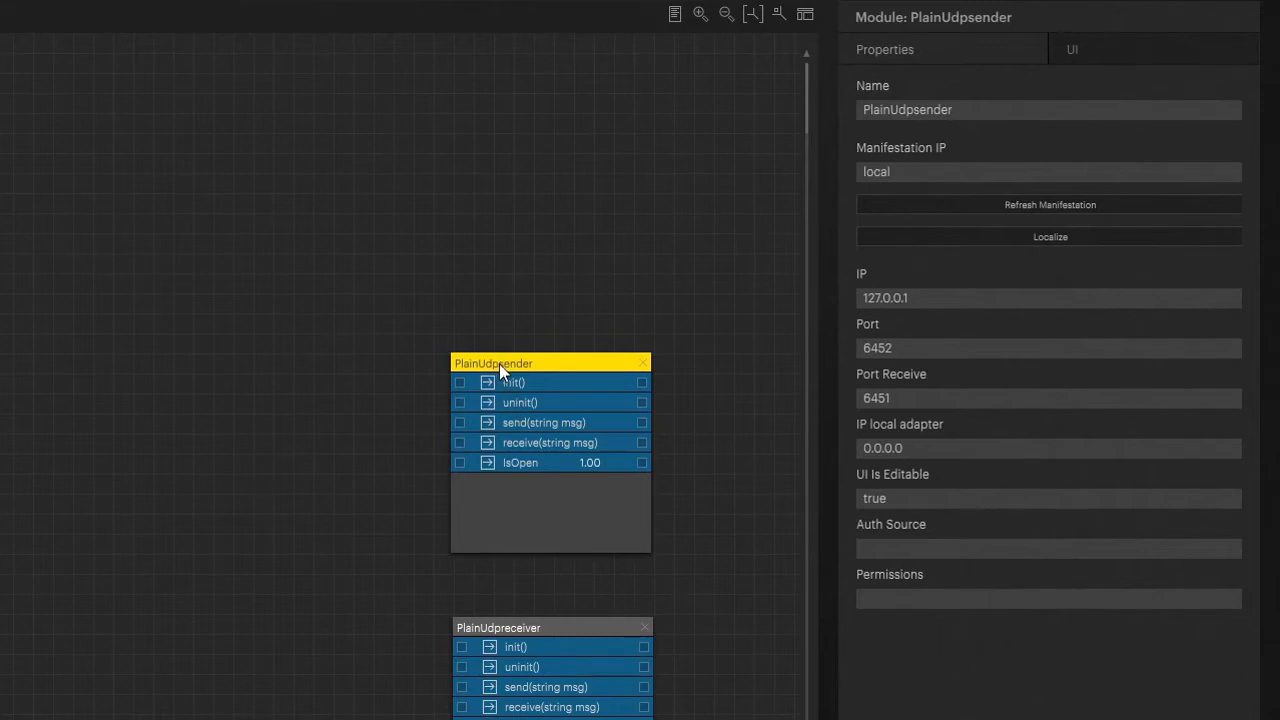
mouse_move(1095, 30)
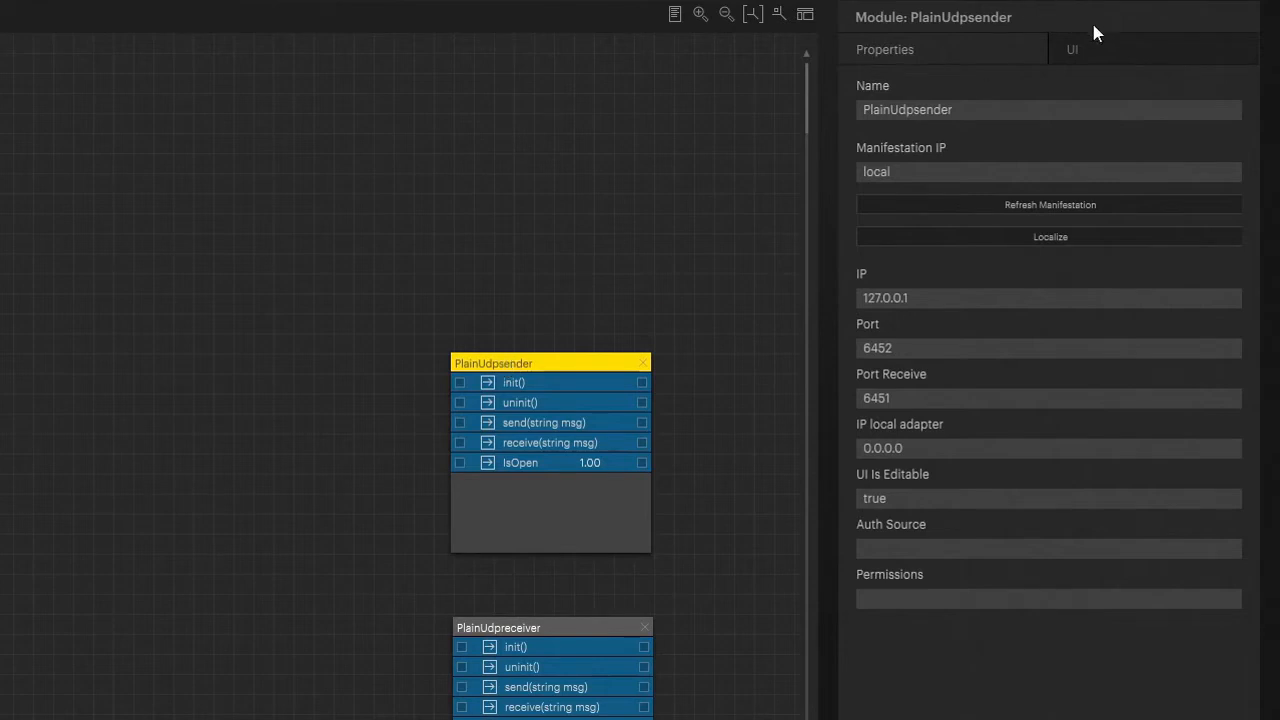
mouse_move(1097, 52)
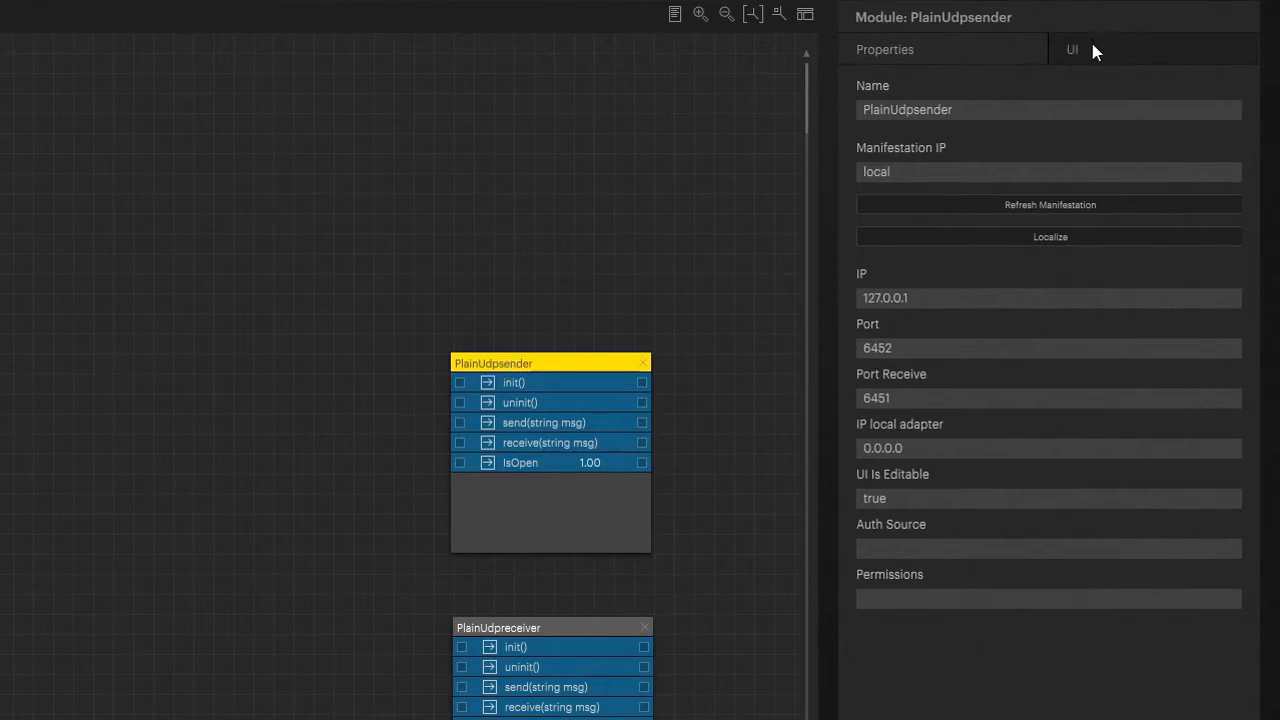
Step: Switch back to PlainUdpsender's UI tab to view the finished slider panel
left_click(1073, 49)
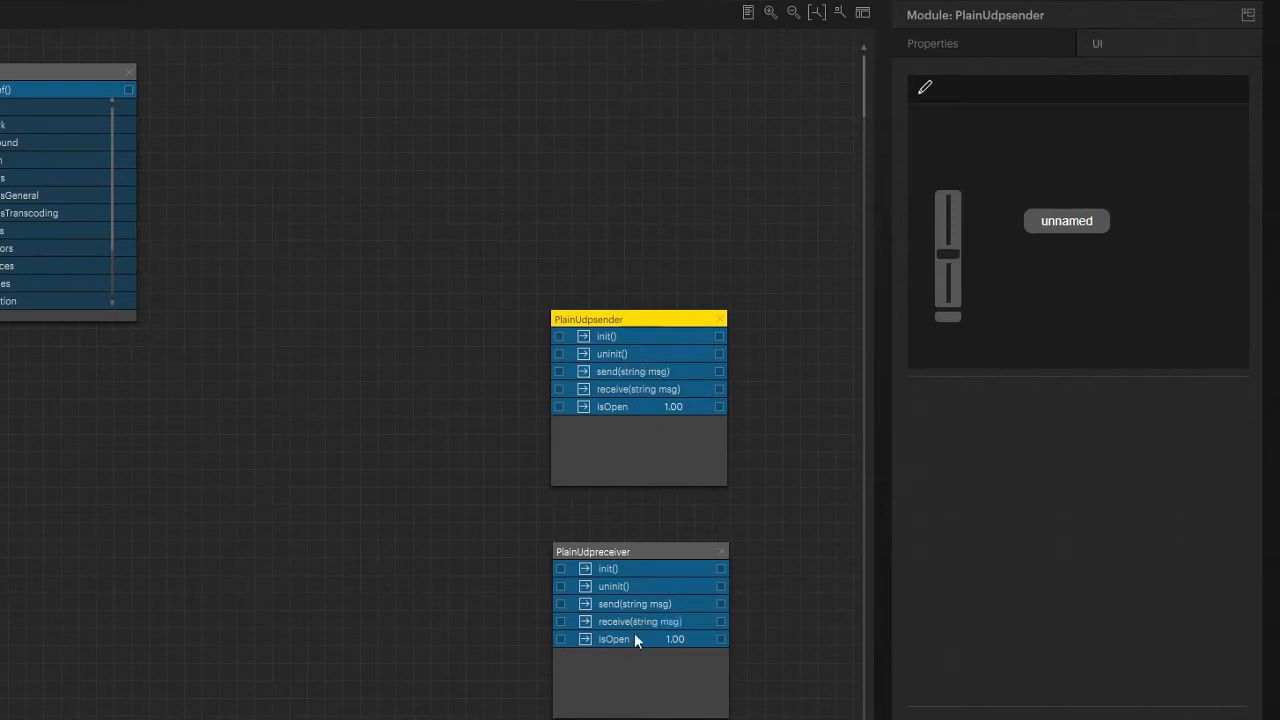
left_click_drag(948, 215, 948, 315)
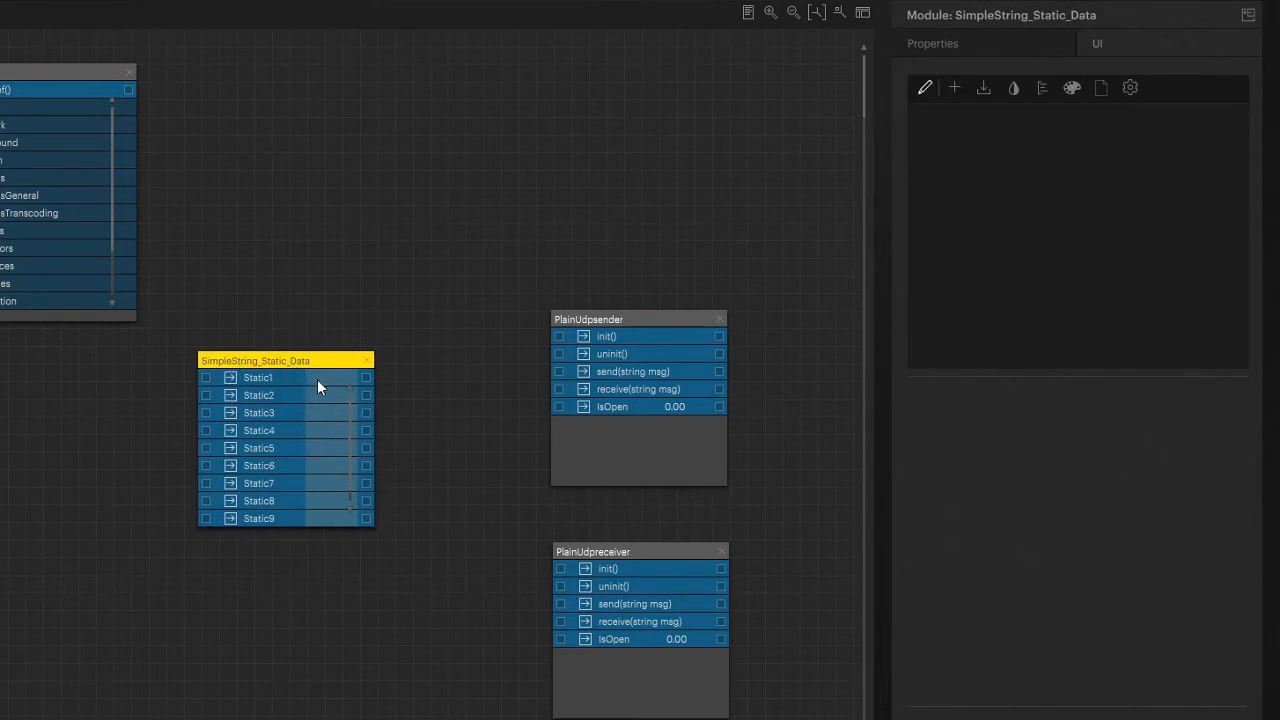
Step: Set Static1 to 'Hello' and wire it to PlainUdpsender's receive(string msg) input
double_click(330, 377)
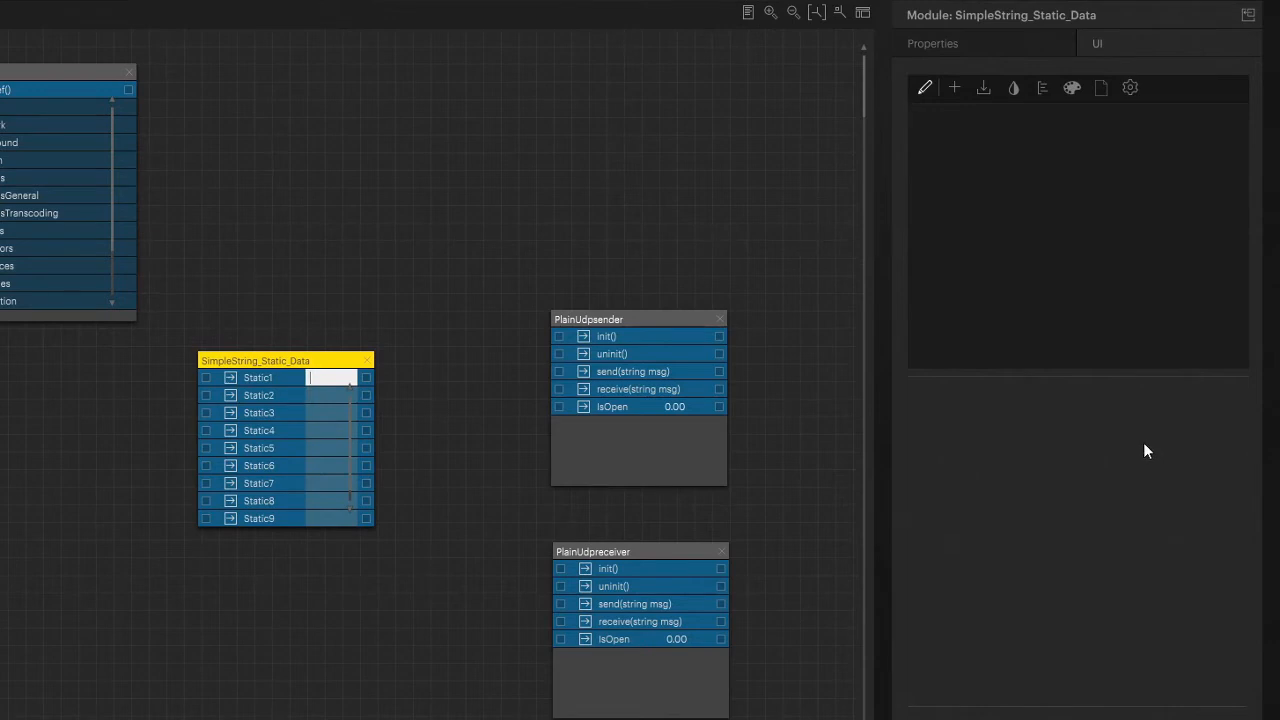
type("\"Hel")
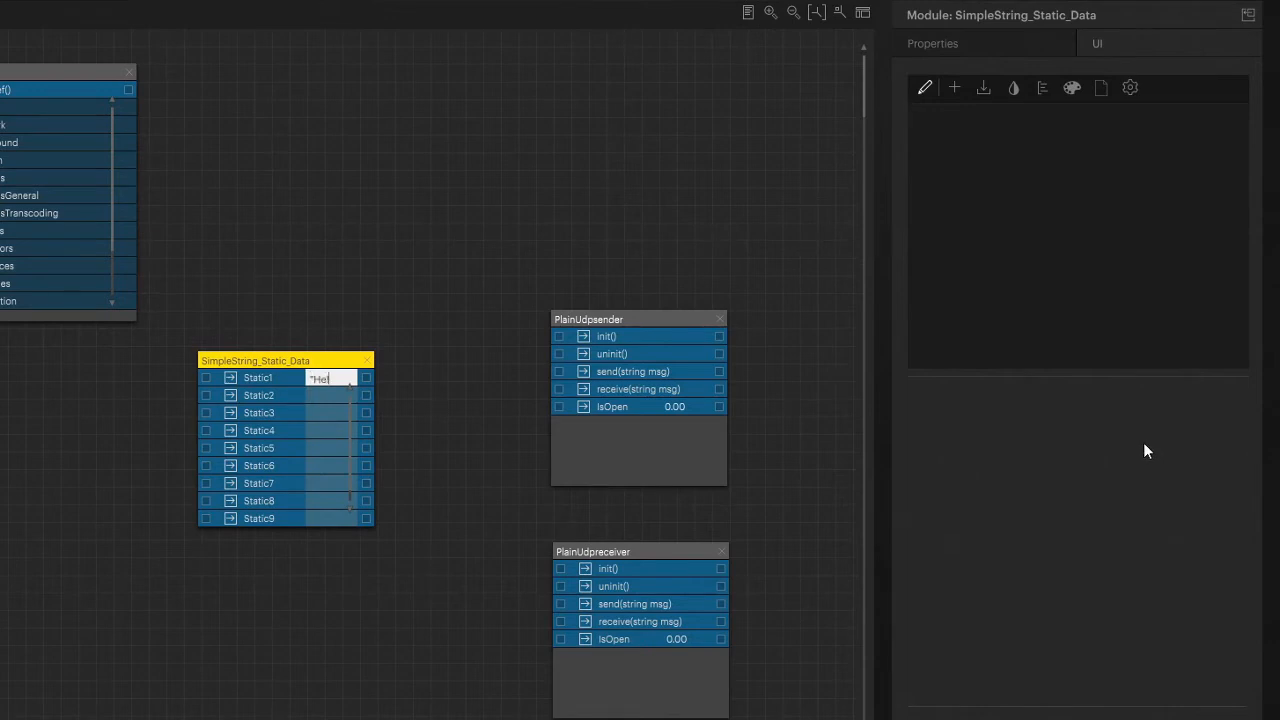
type("lo")
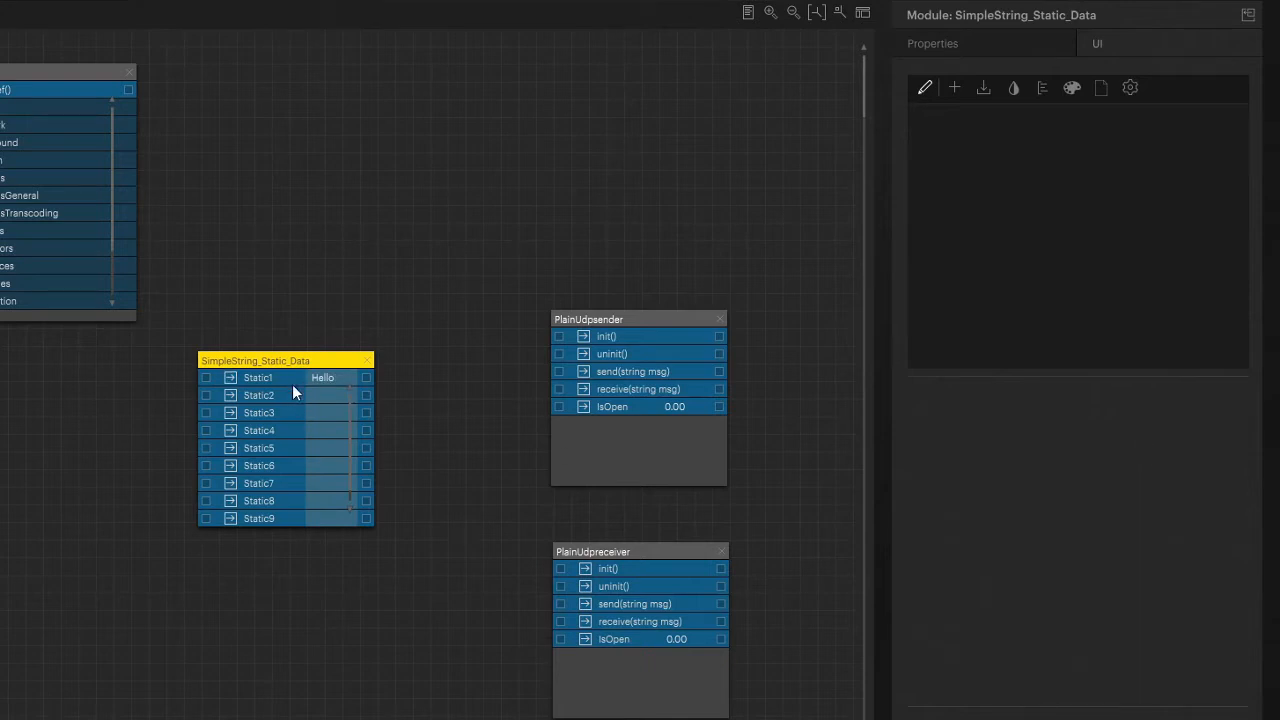
left_click_drag(367, 378, 507, 387)
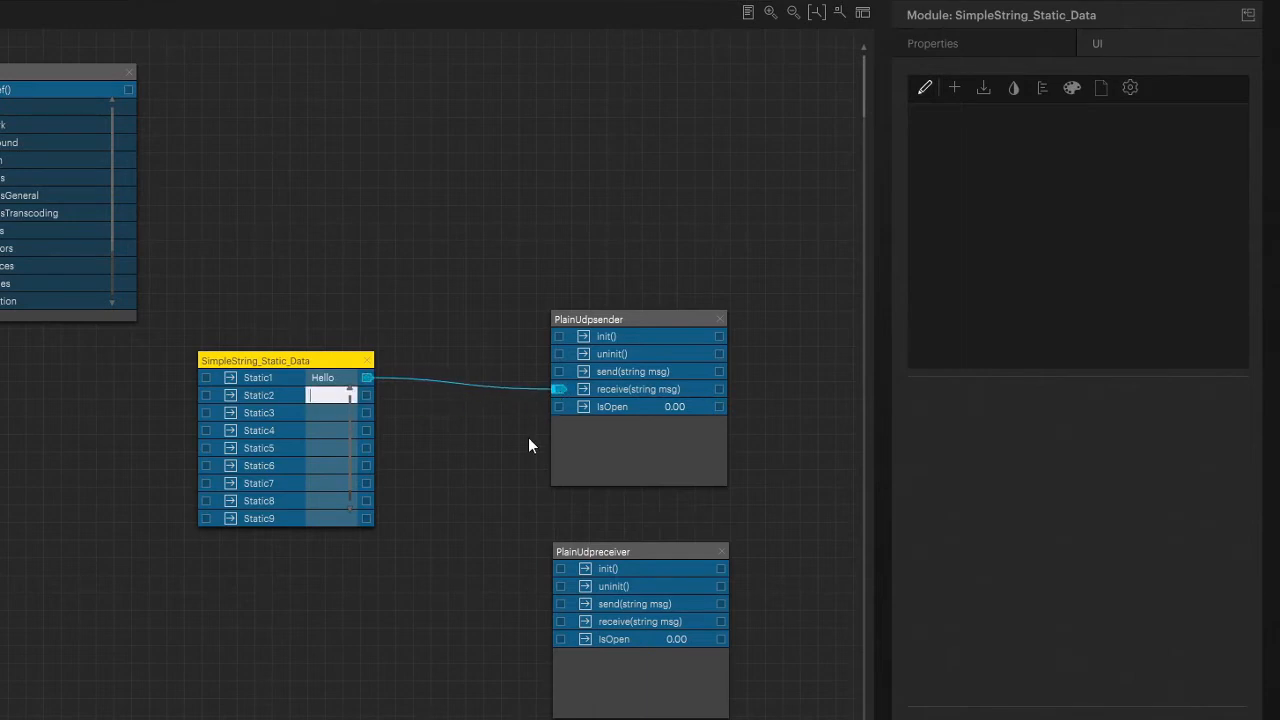
mouse_move(535, 438)
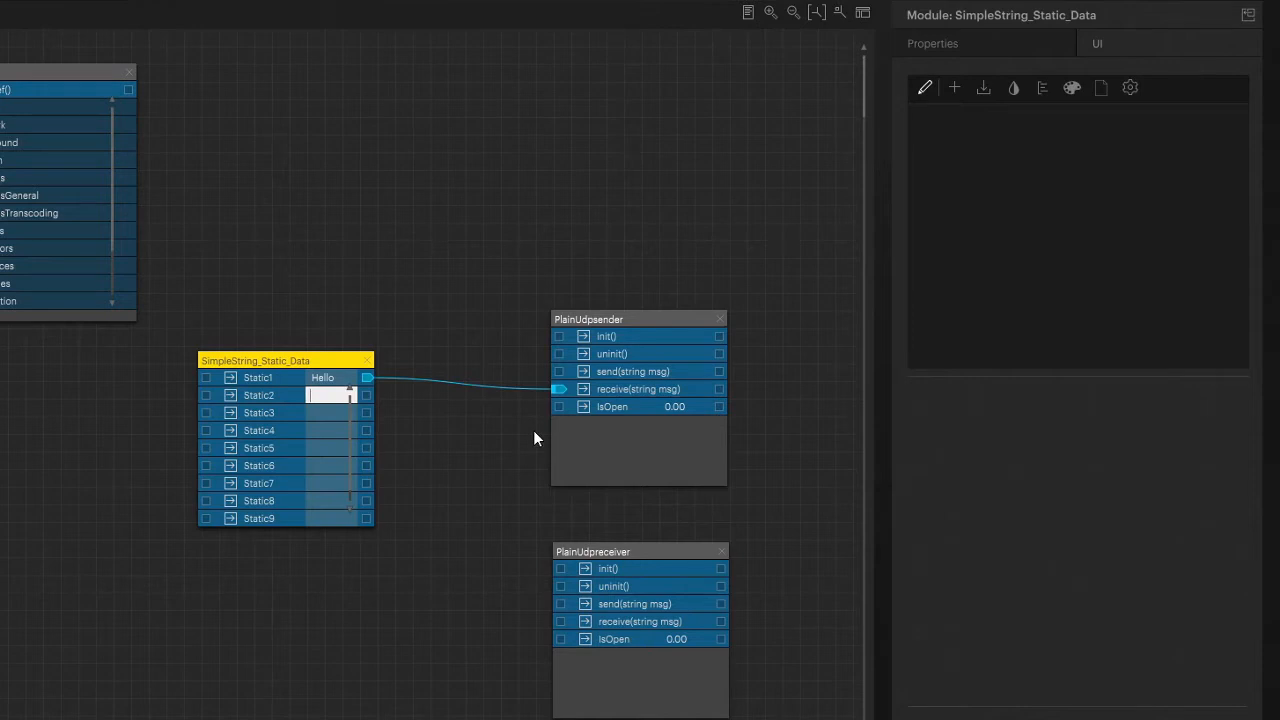
mouse_move(398, 426)
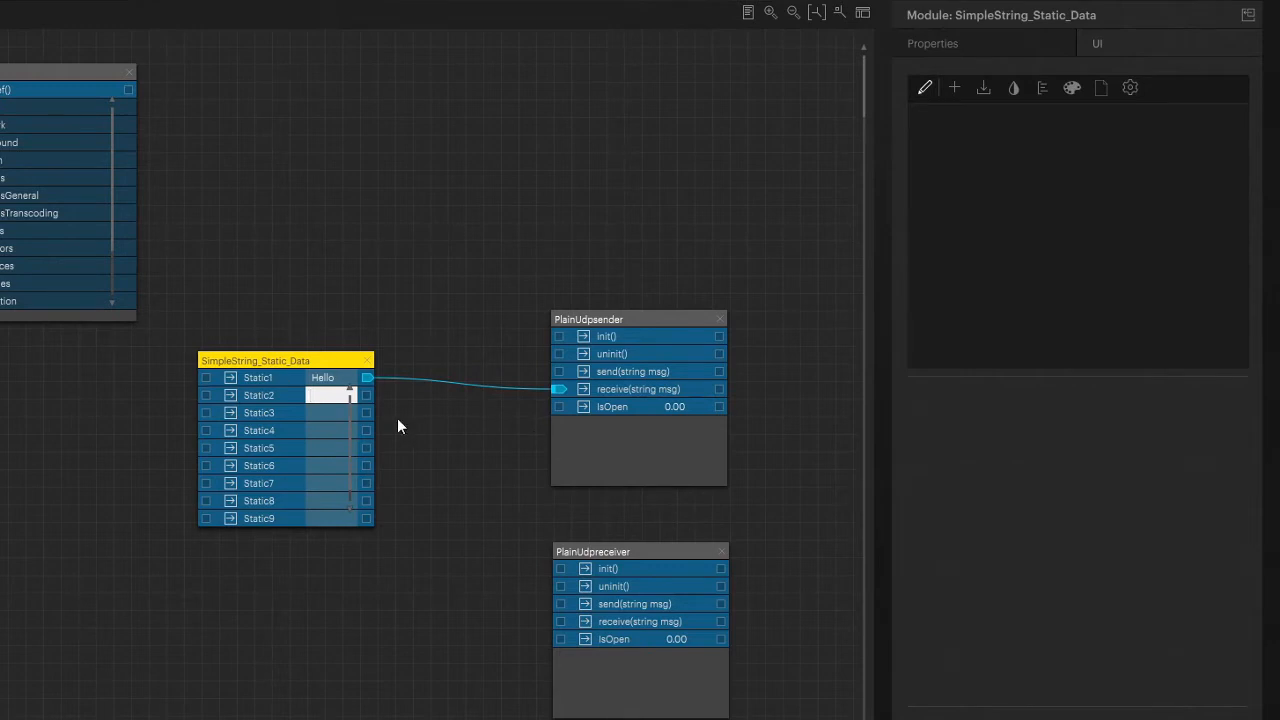
mouse_move(322, 432)
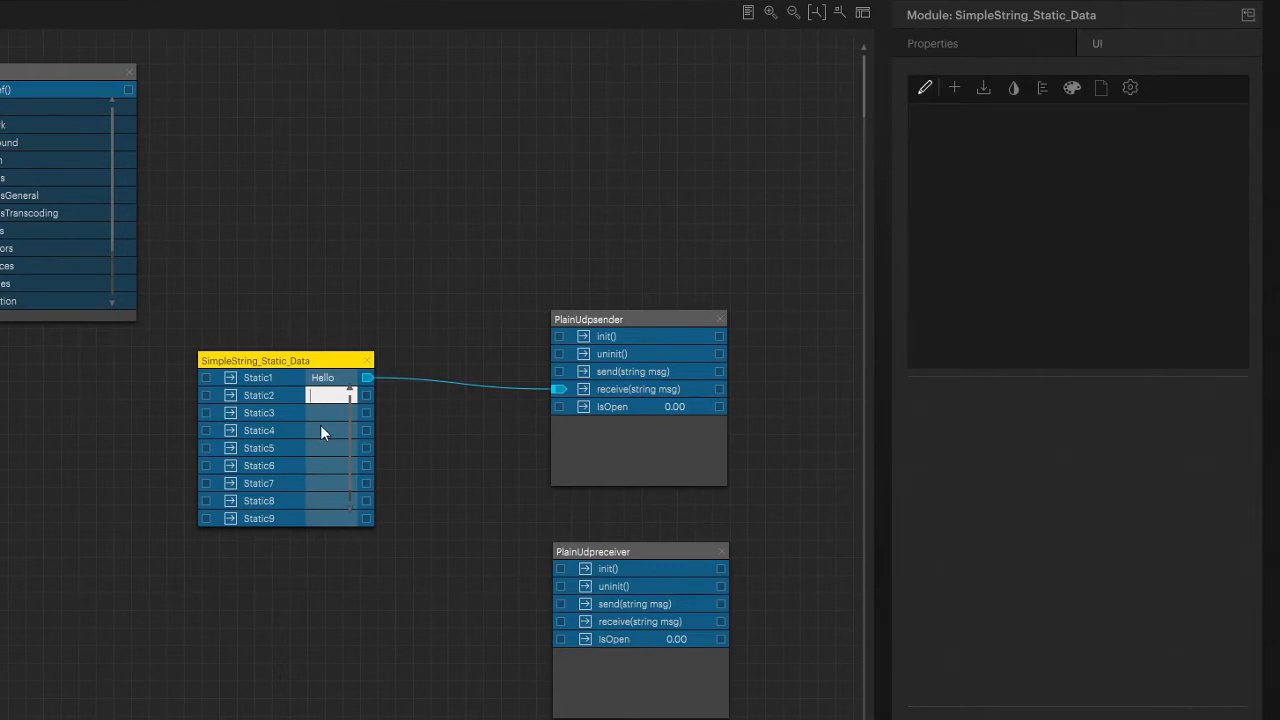
right_click(255, 360)
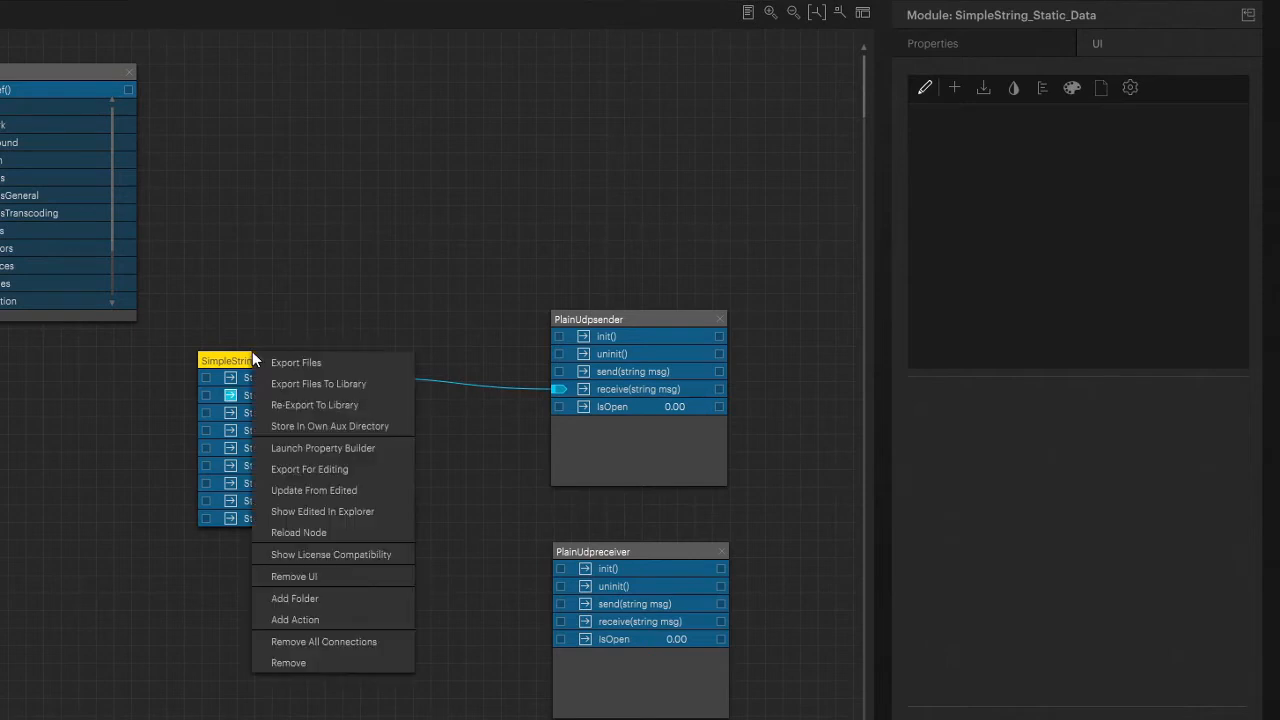
mouse_move(314, 404)
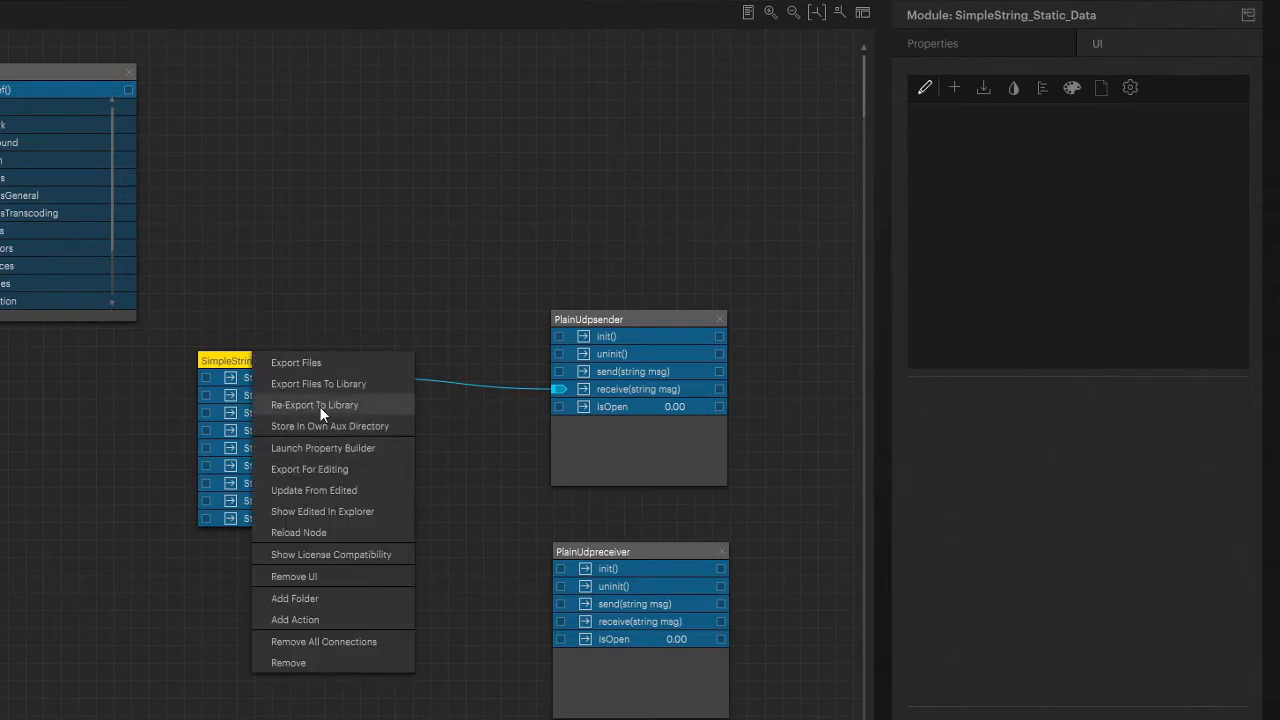
mouse_move(330, 390)
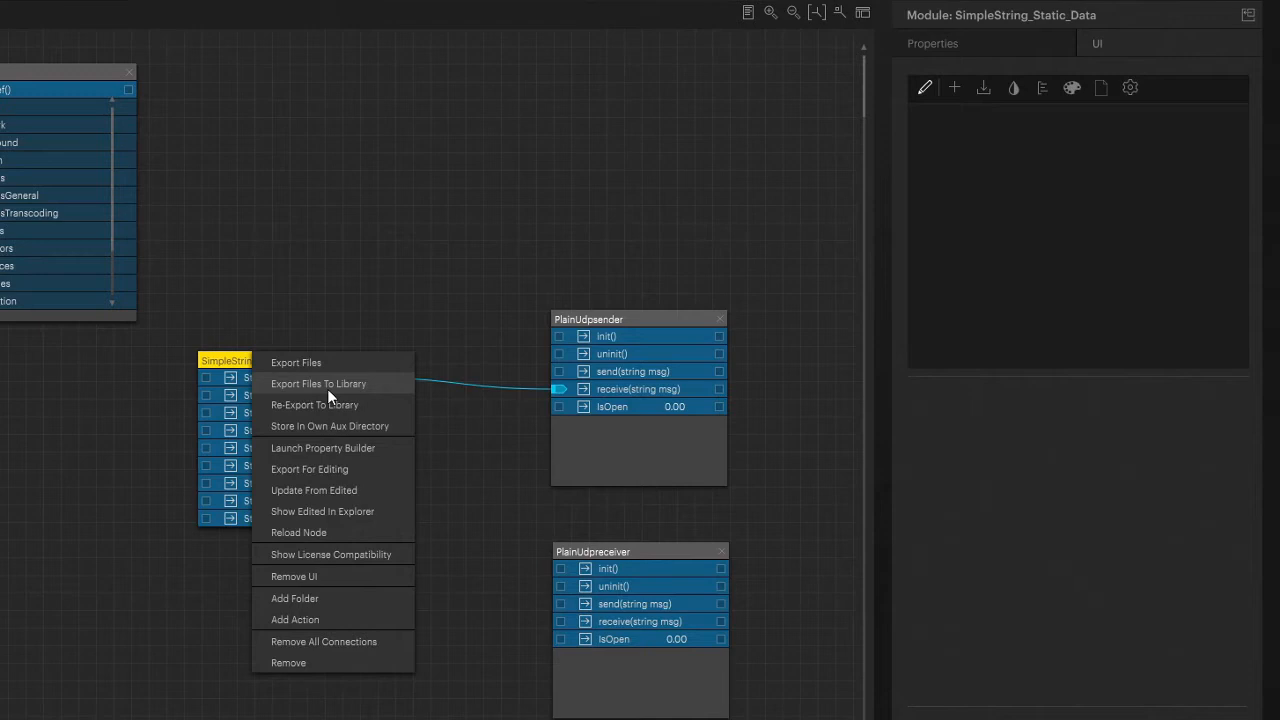
mouse_move(293, 404)
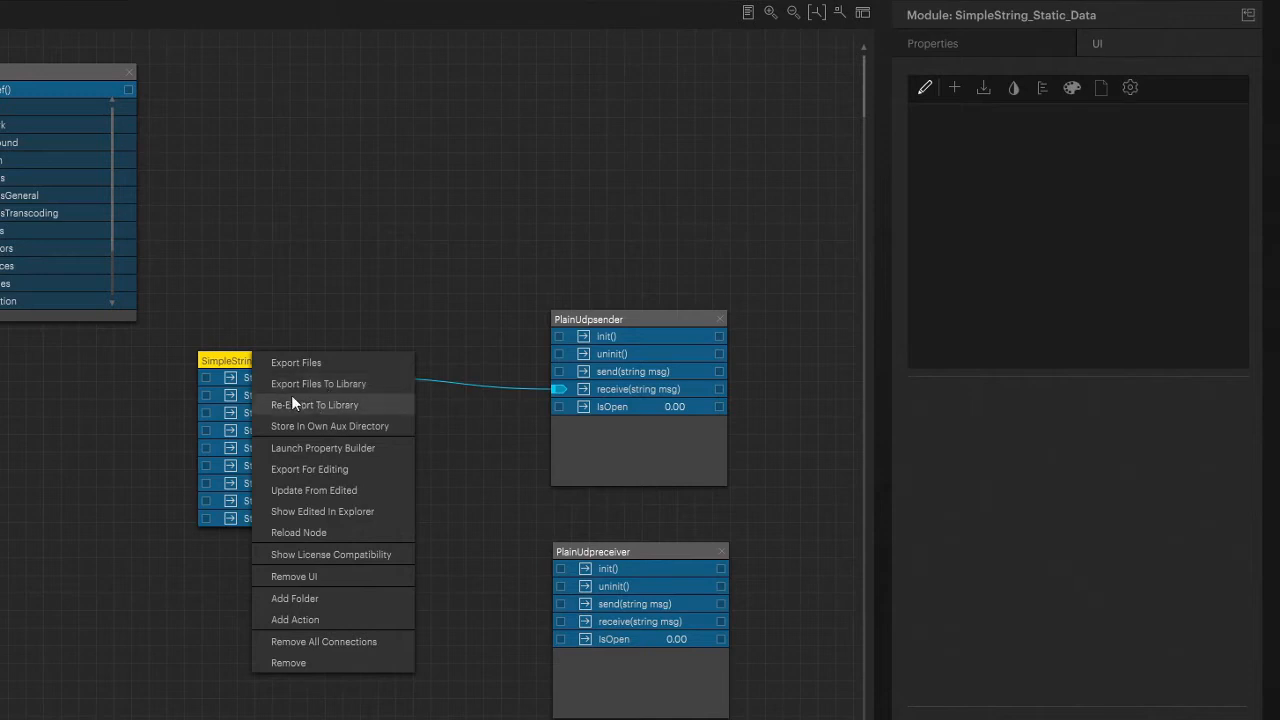
mouse_move(240, 366)
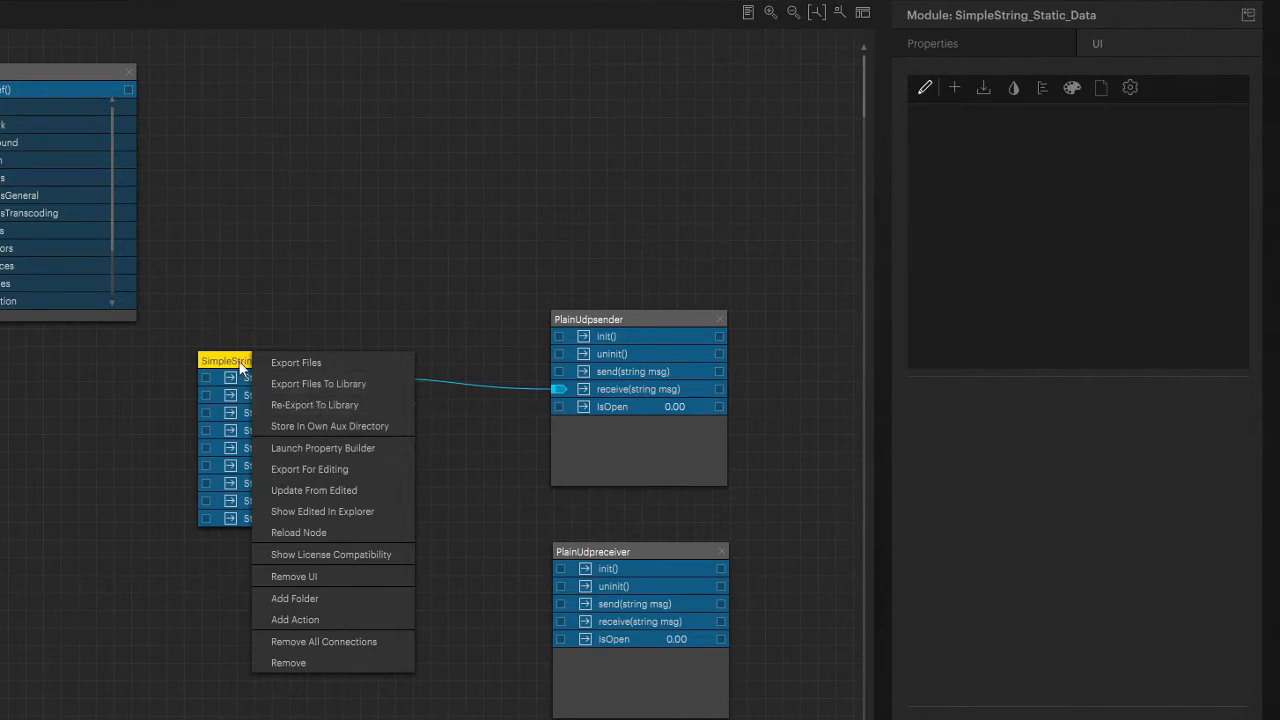
mouse_move(290, 384)
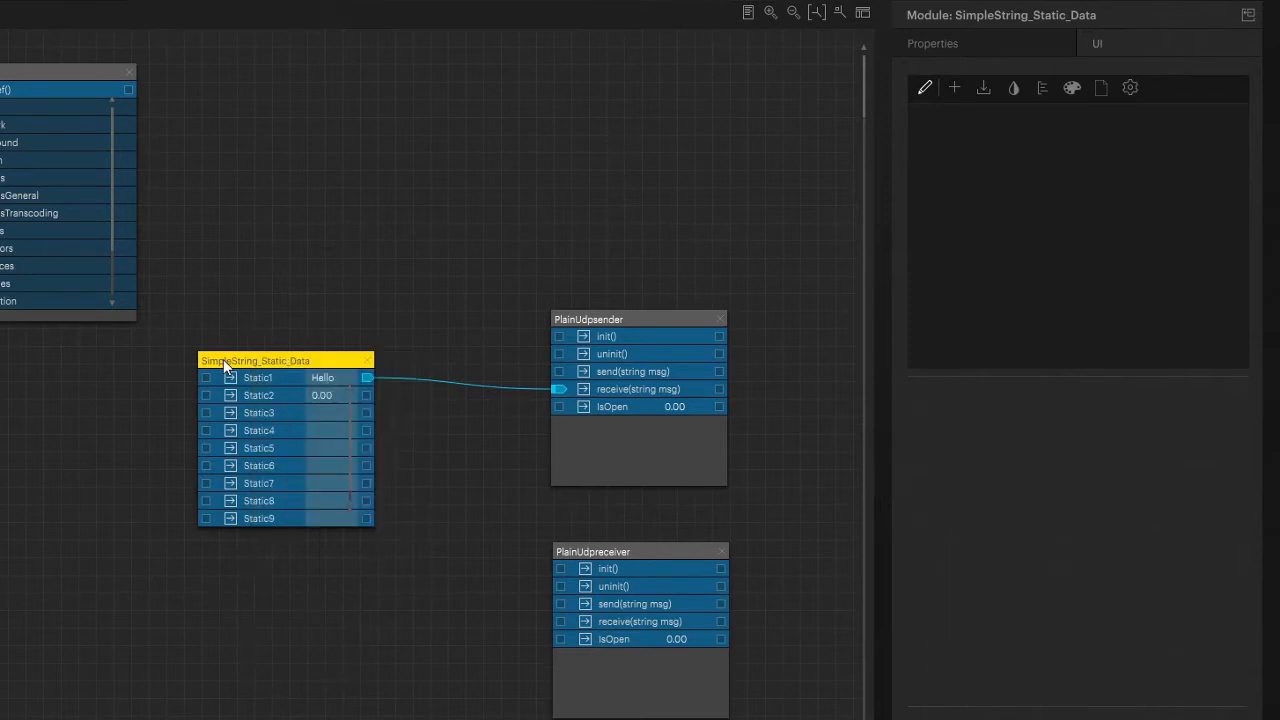
Step: Enter 'Play' in Static2 and 'Cue 1' in Static3, nudging the node into place
double_click(320, 395)
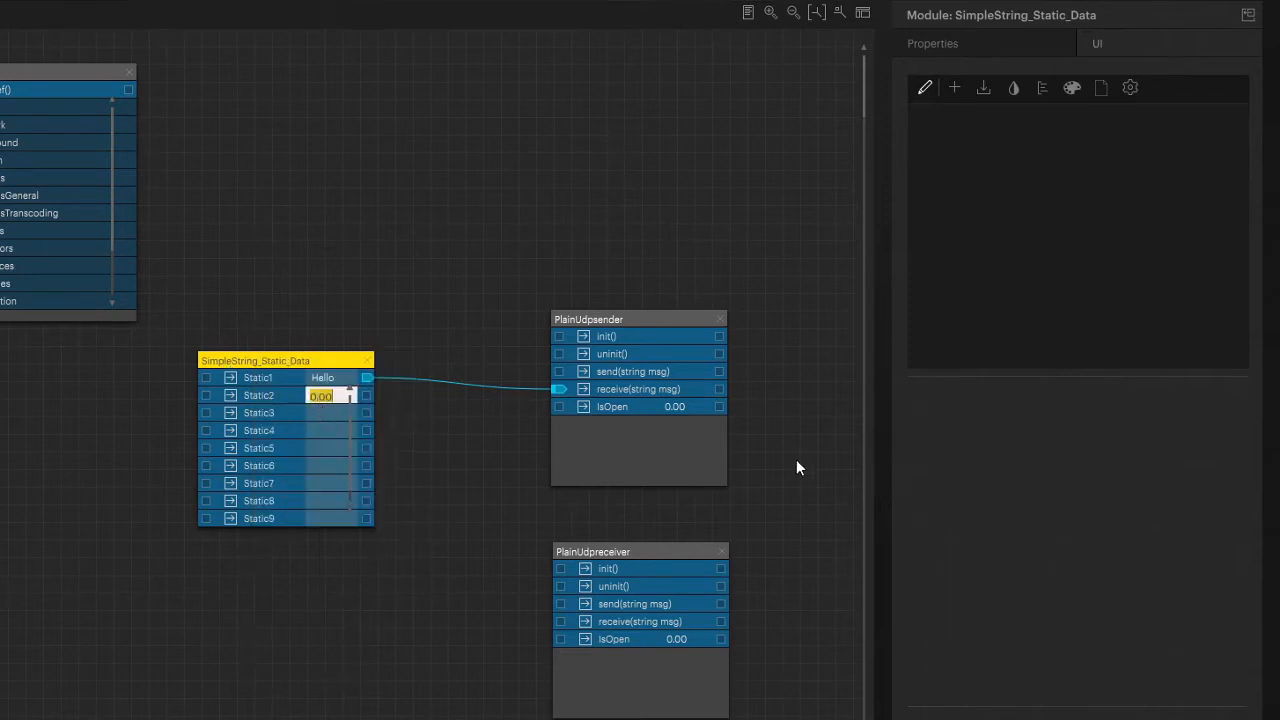
type("H")
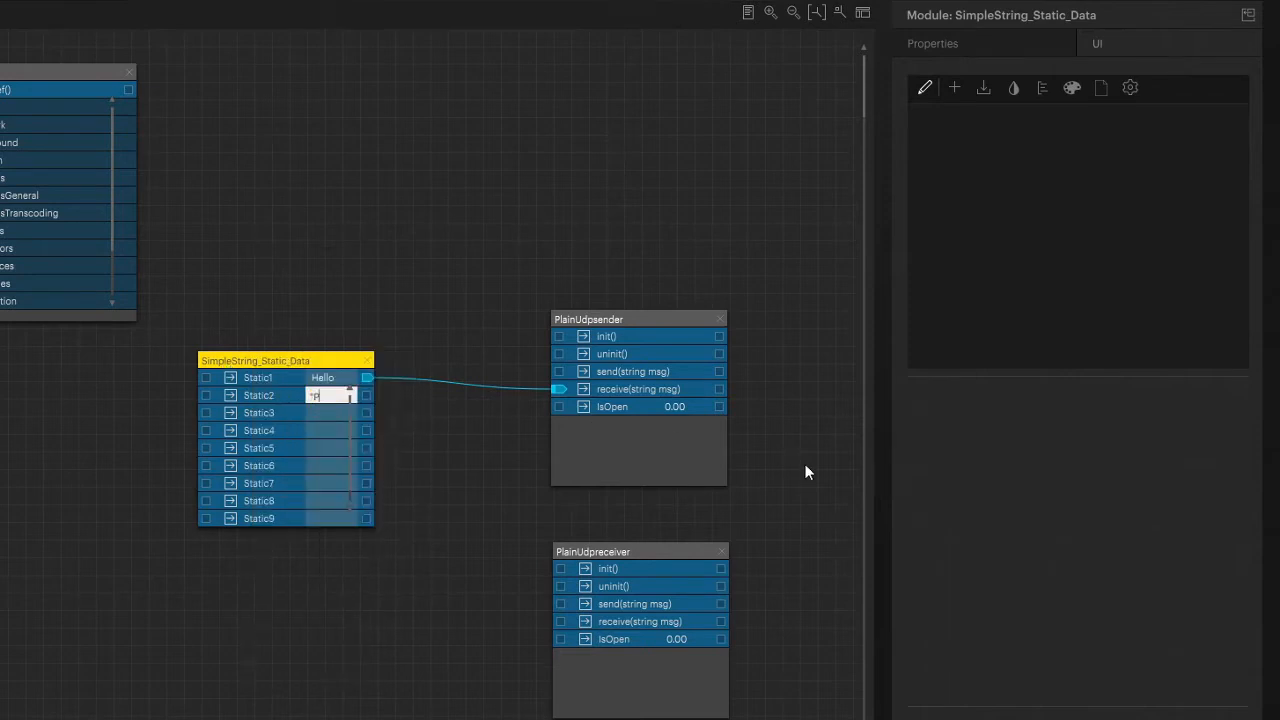
type("Play")
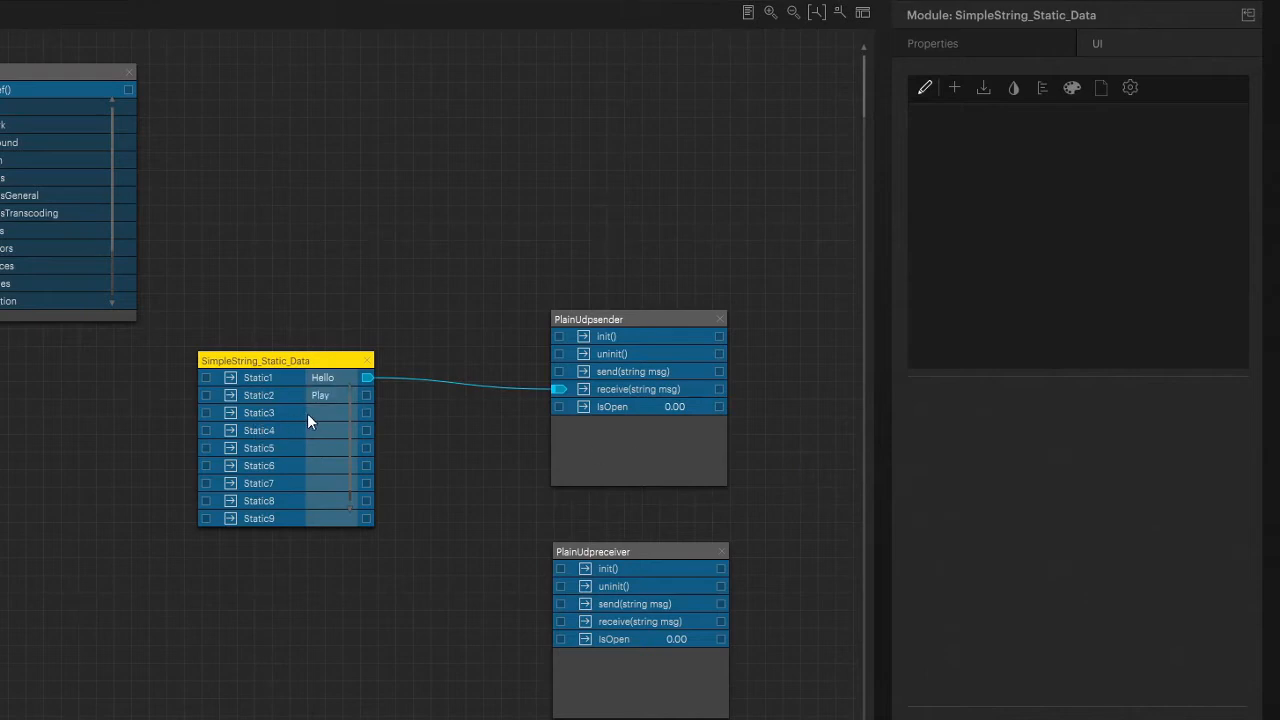
double_click(330, 413)
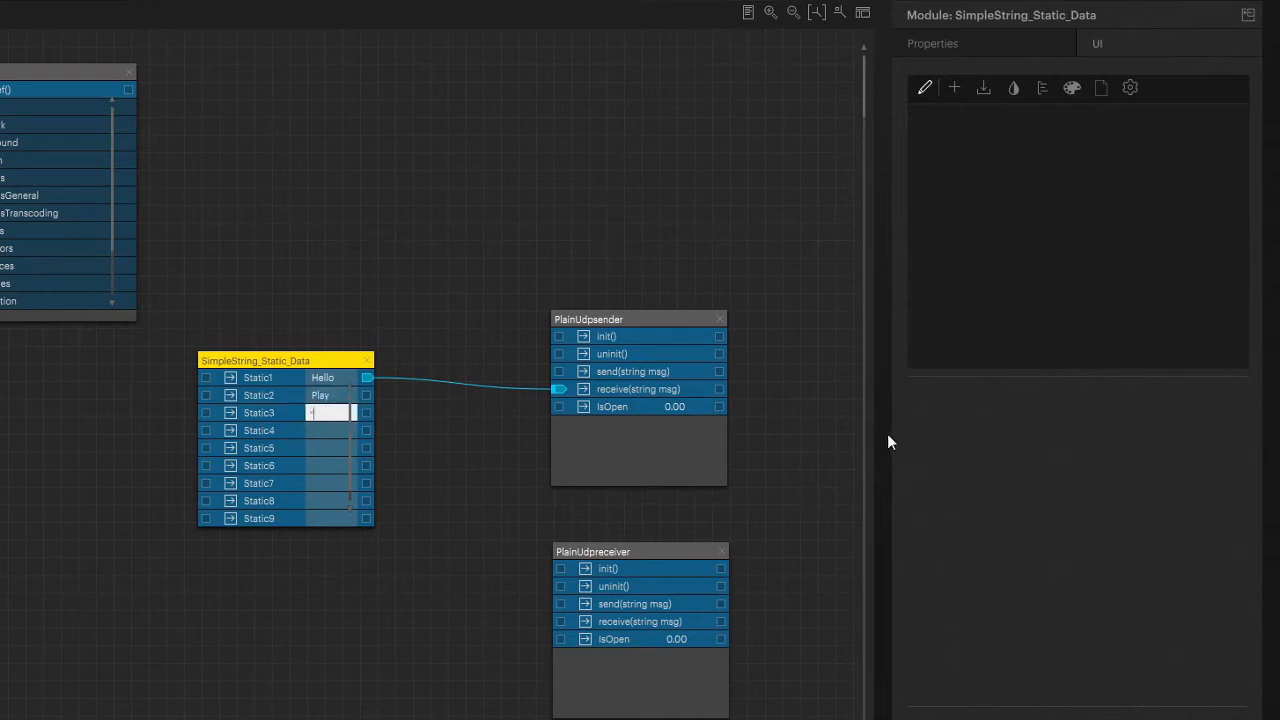
type("\"Cue")
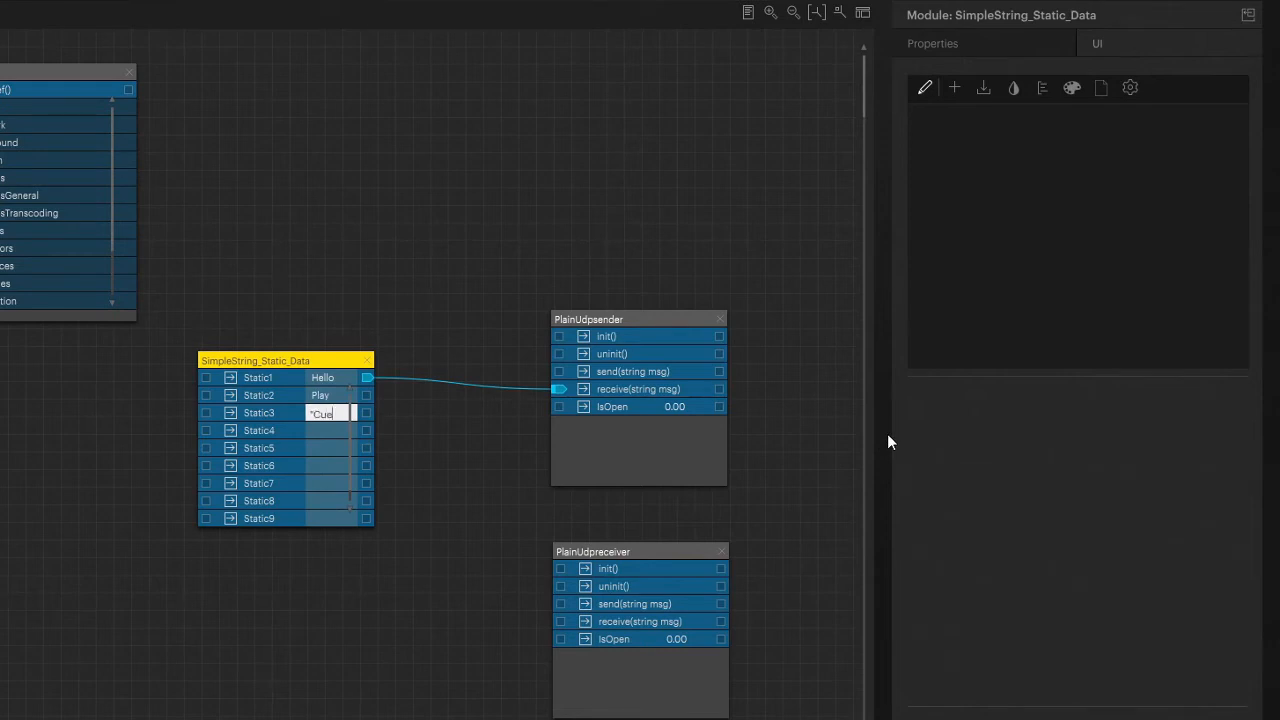
type("1")
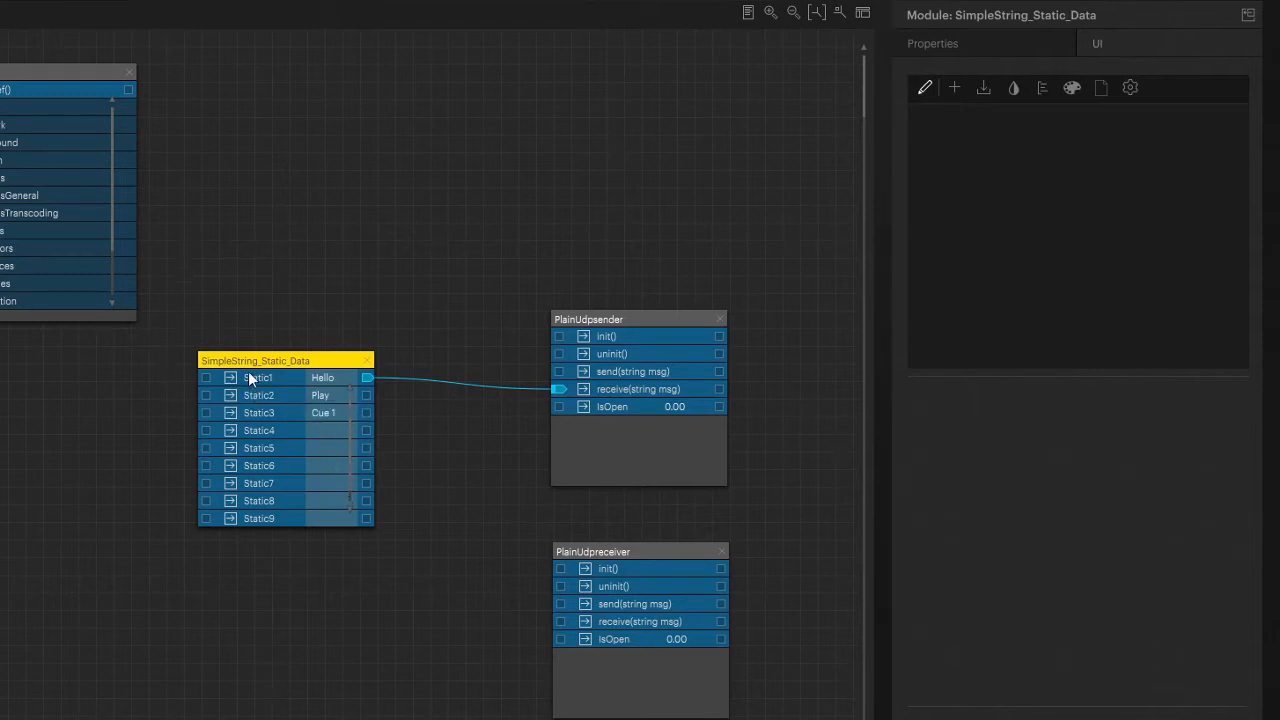
left_click_drag(255, 360, 255, 381)
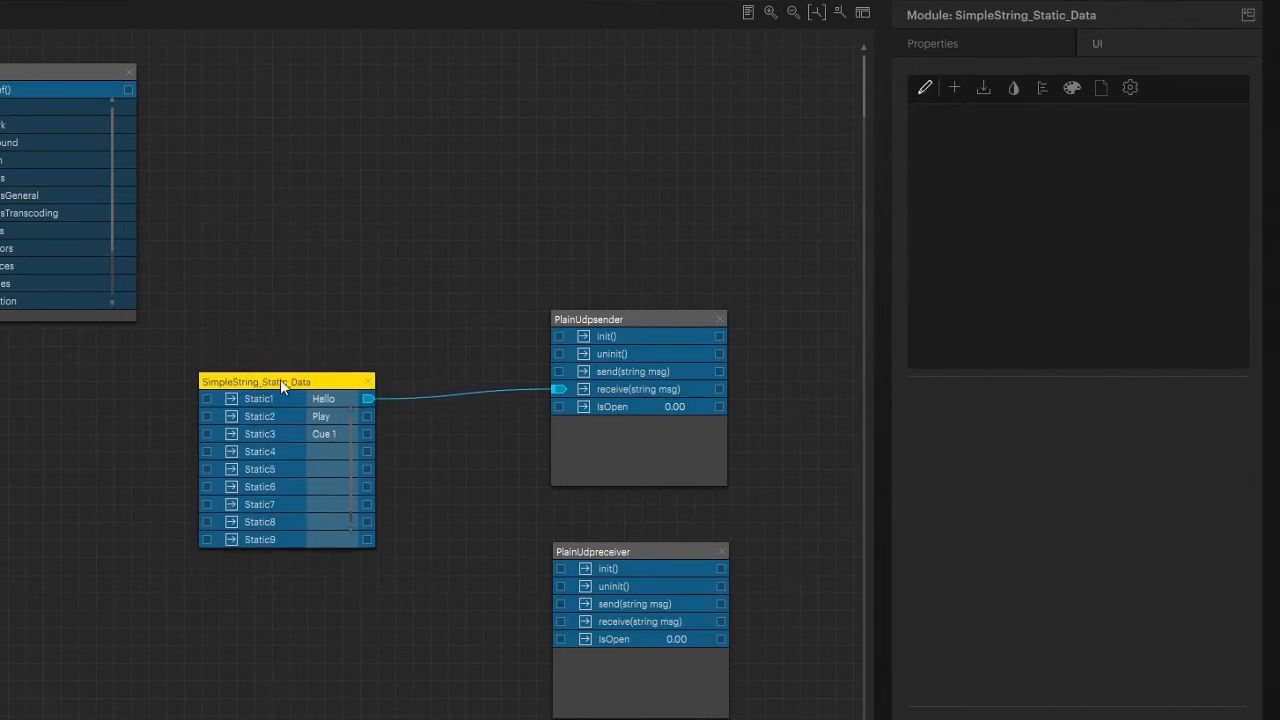
mouse_move(350, 440)
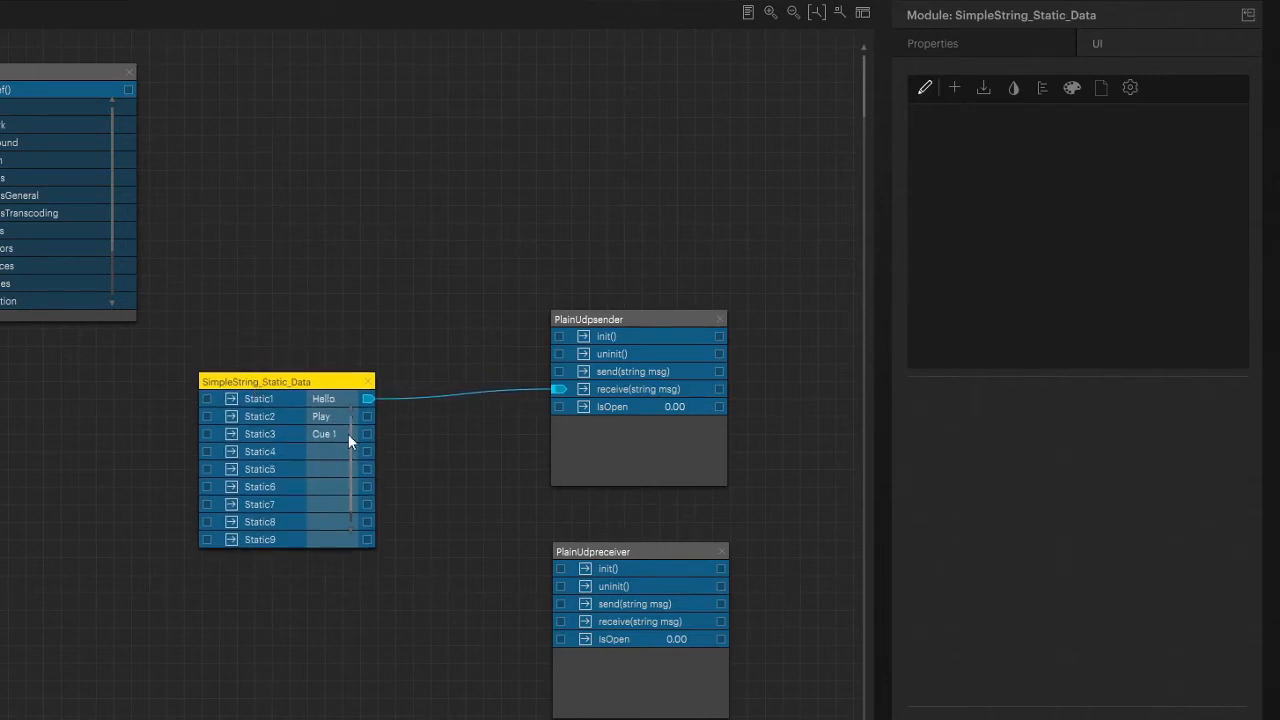
mouse_move(280, 387)
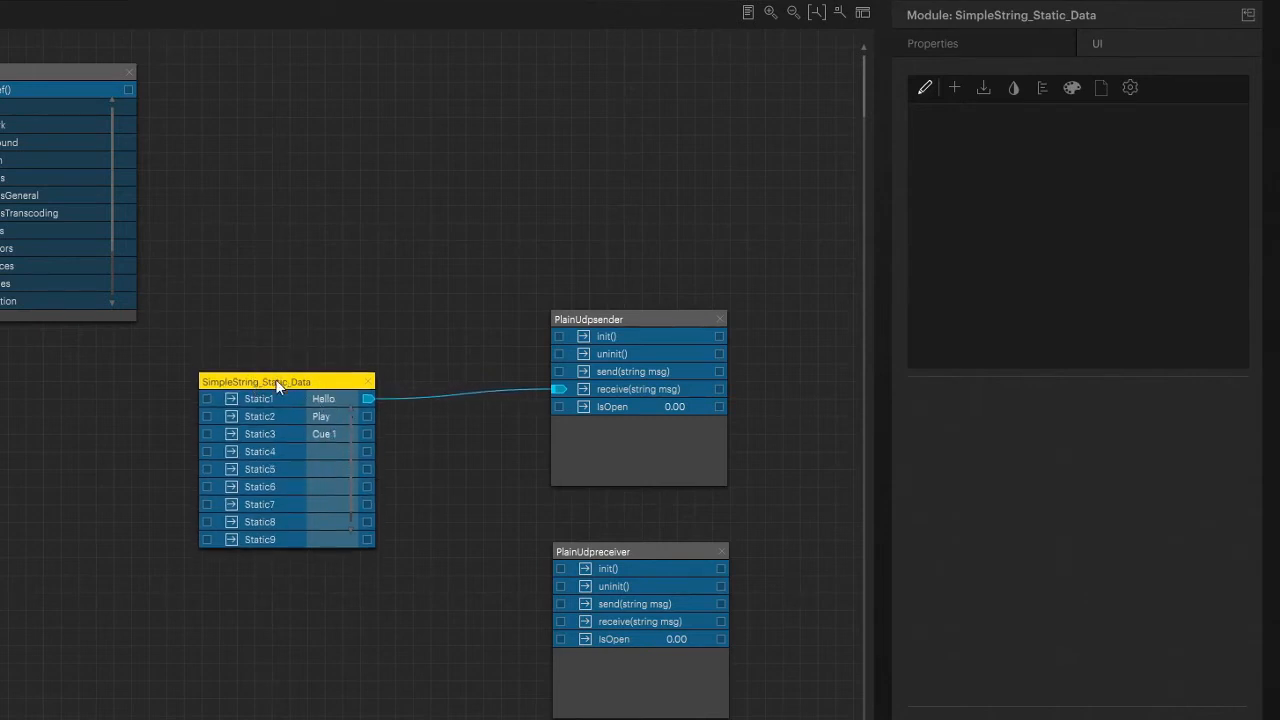
left_click_drag(256, 381, 258, 360)
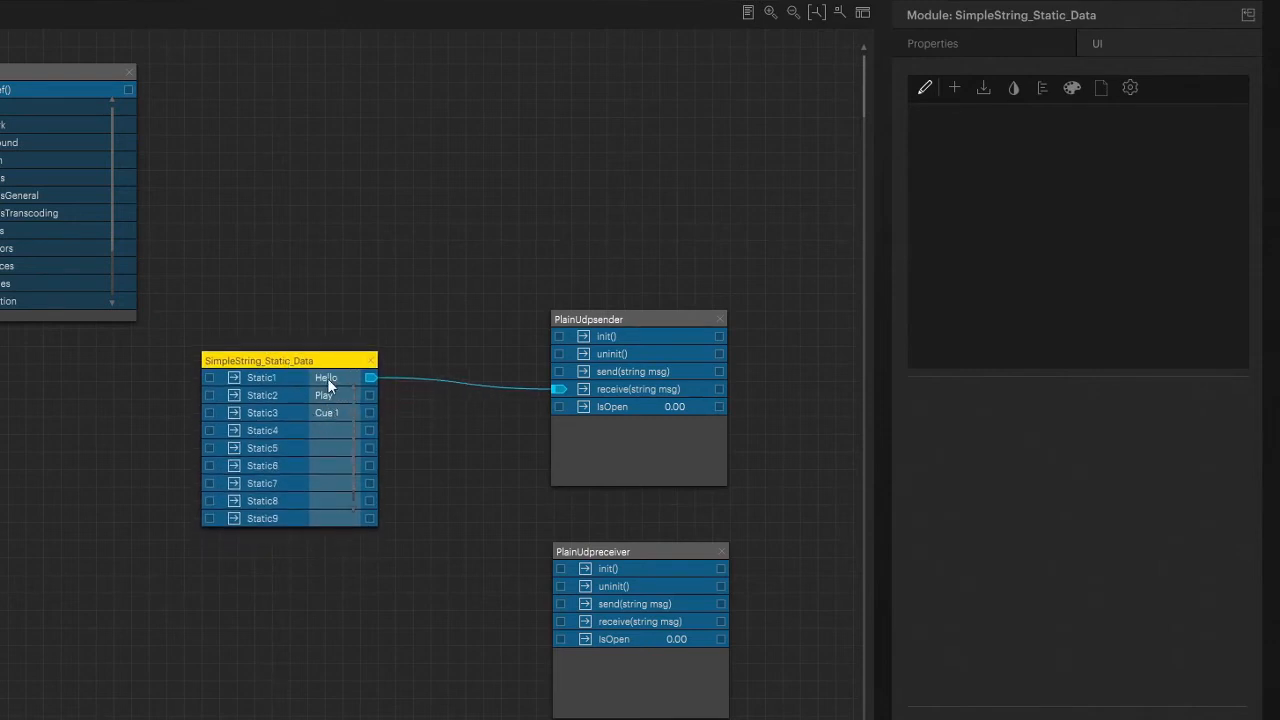
mouse_move(325, 448)
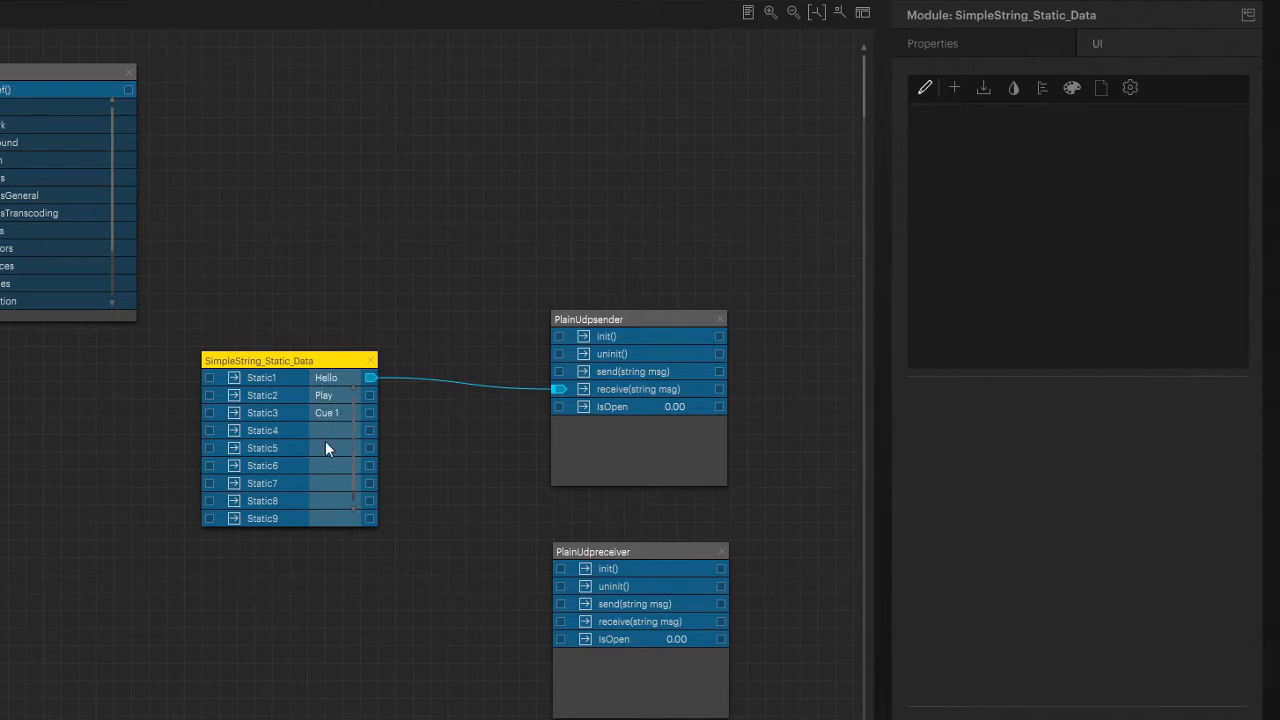
mouse_move(342, 483)
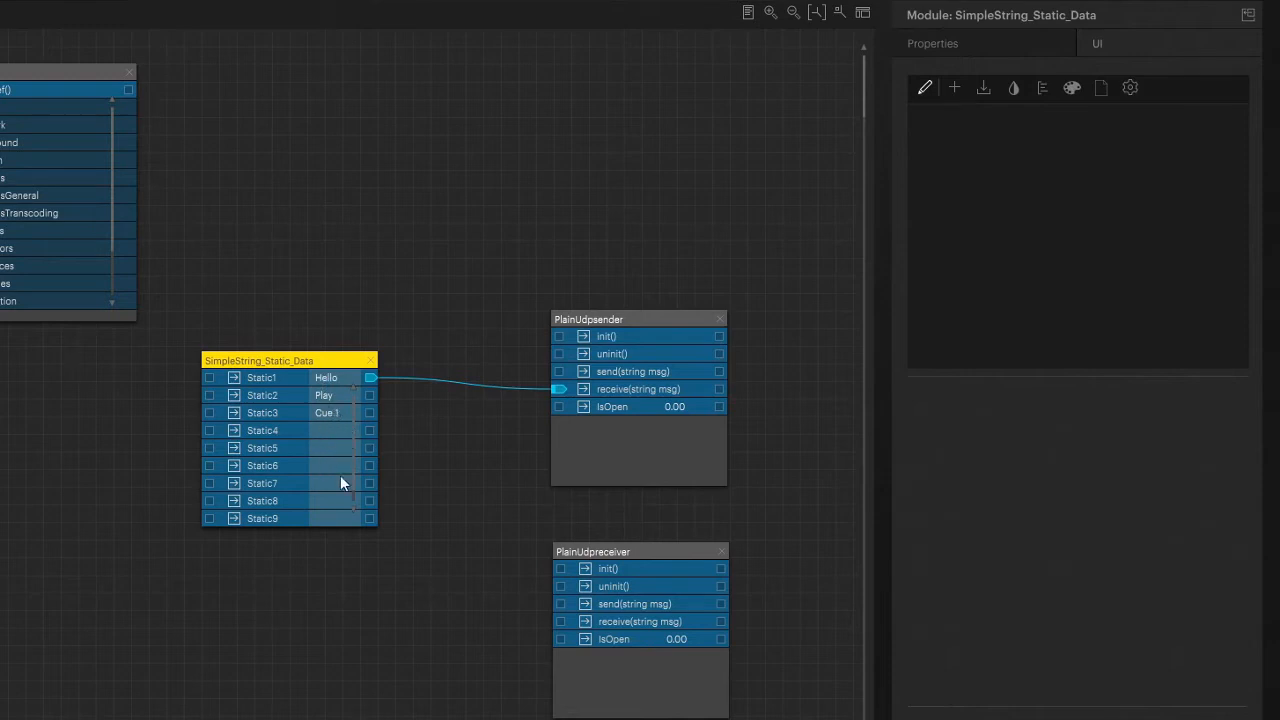
mouse_move(324, 456)
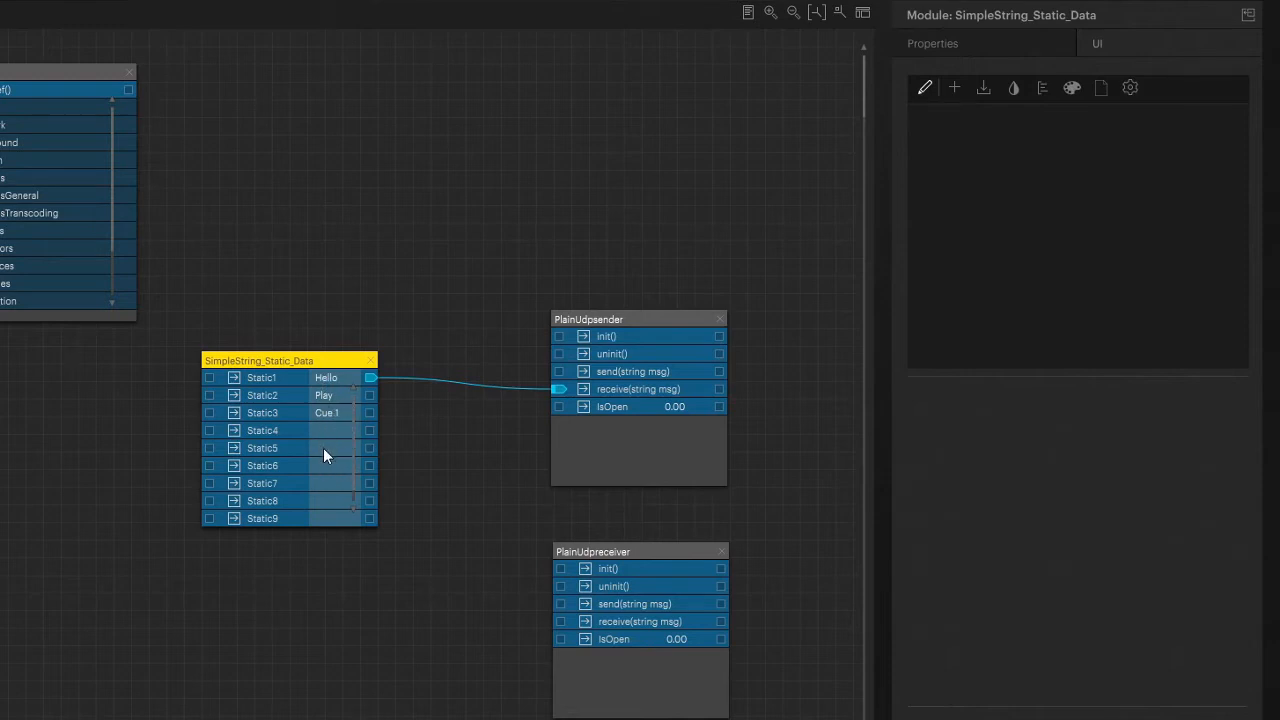
mouse_move(314, 446)
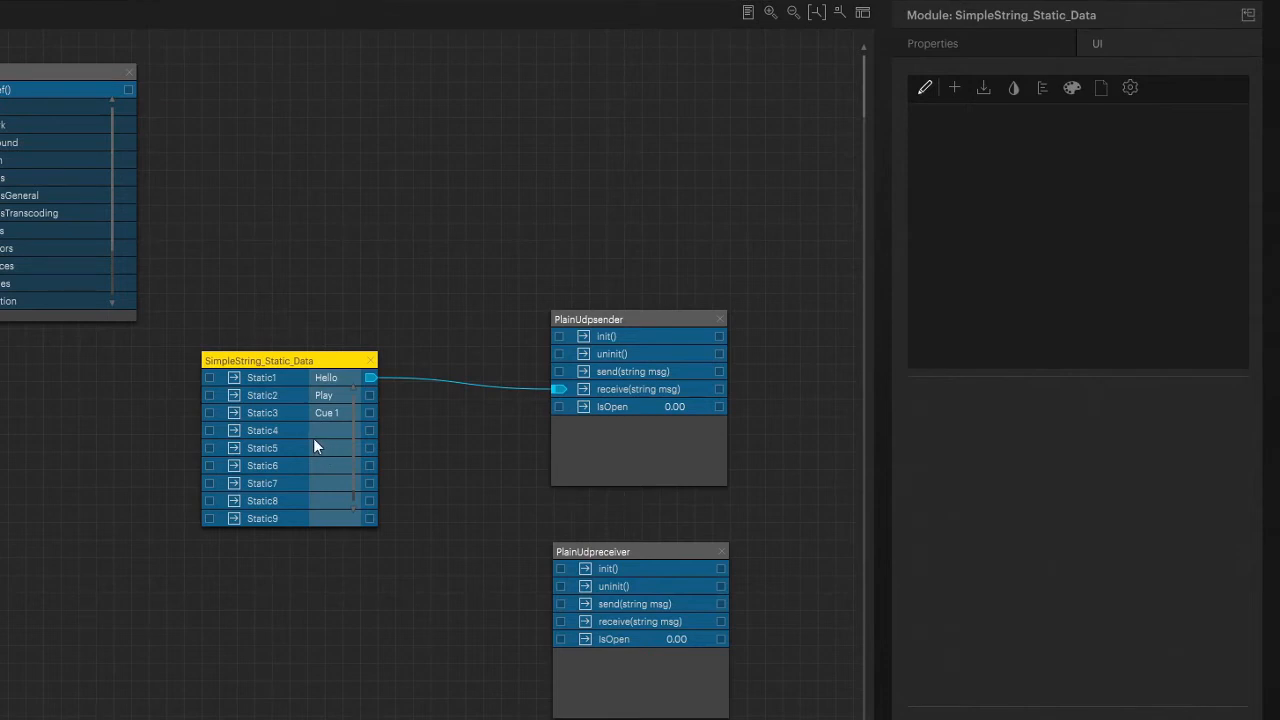
mouse_move(315, 450)
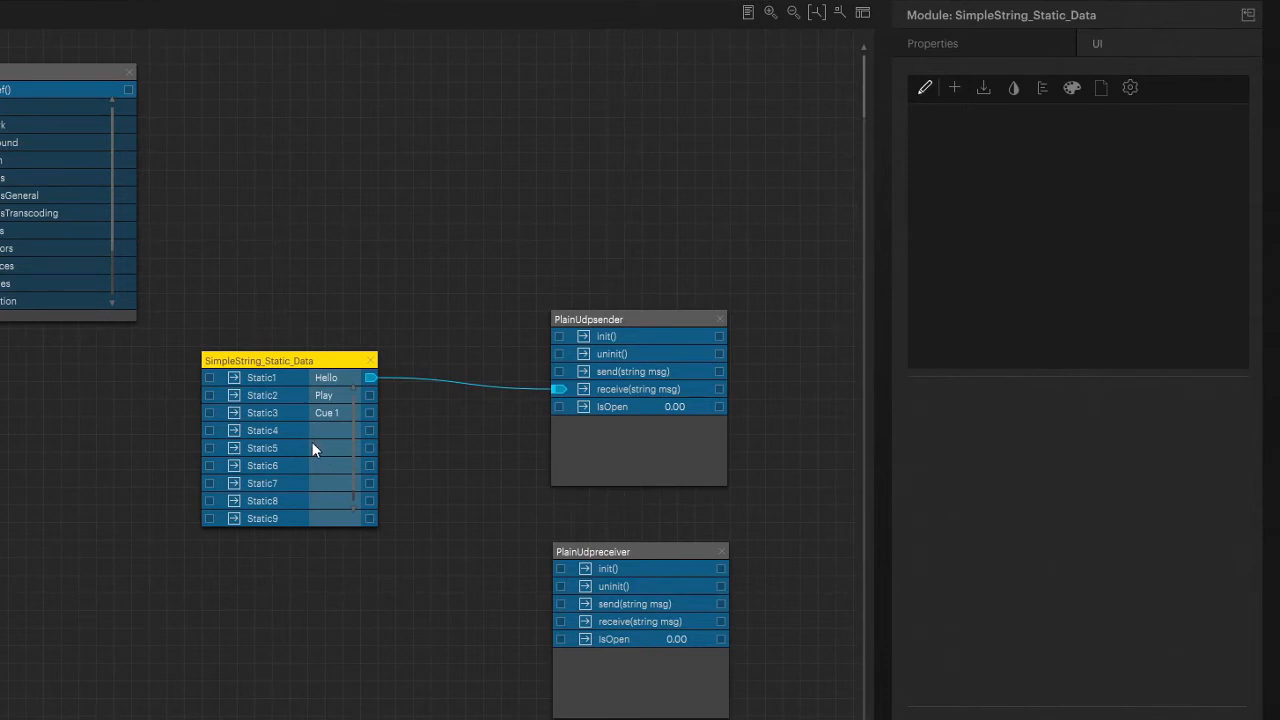
mouse_move(320, 456)
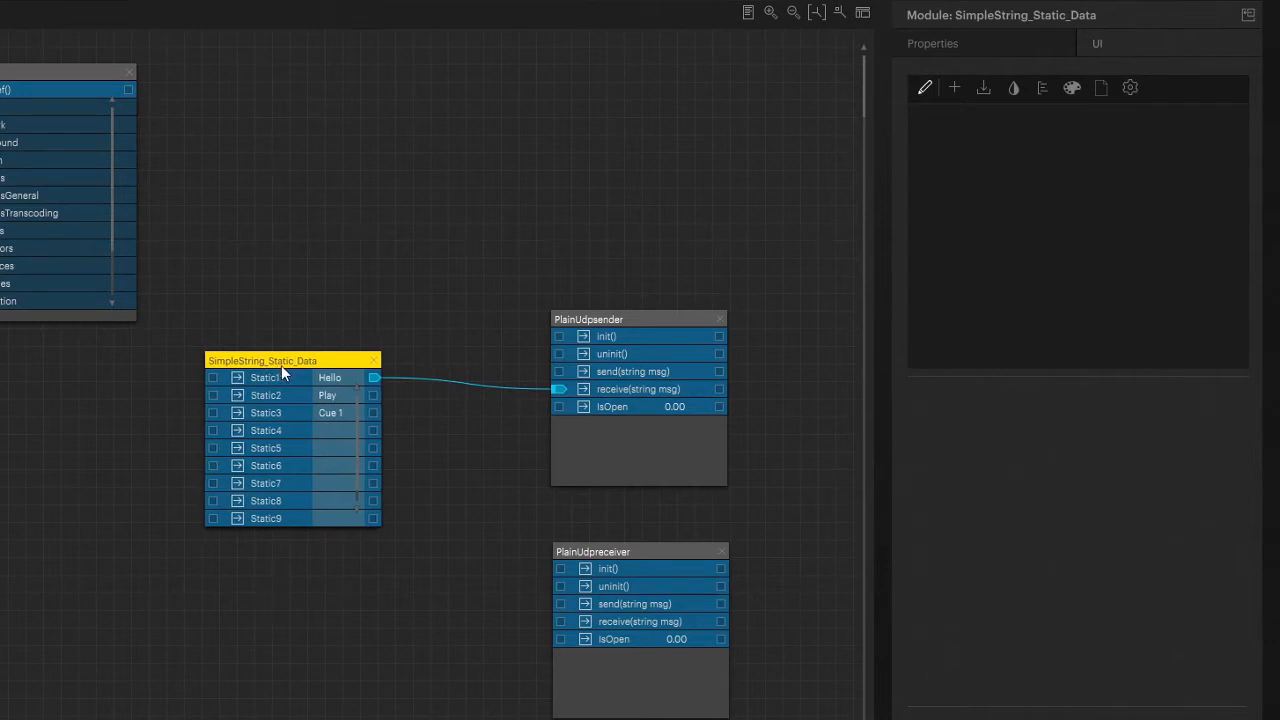
Step: Move the string node nearer the sender and wire its outputs to send(string msg)
left_click_drag(262, 360, 357, 370)
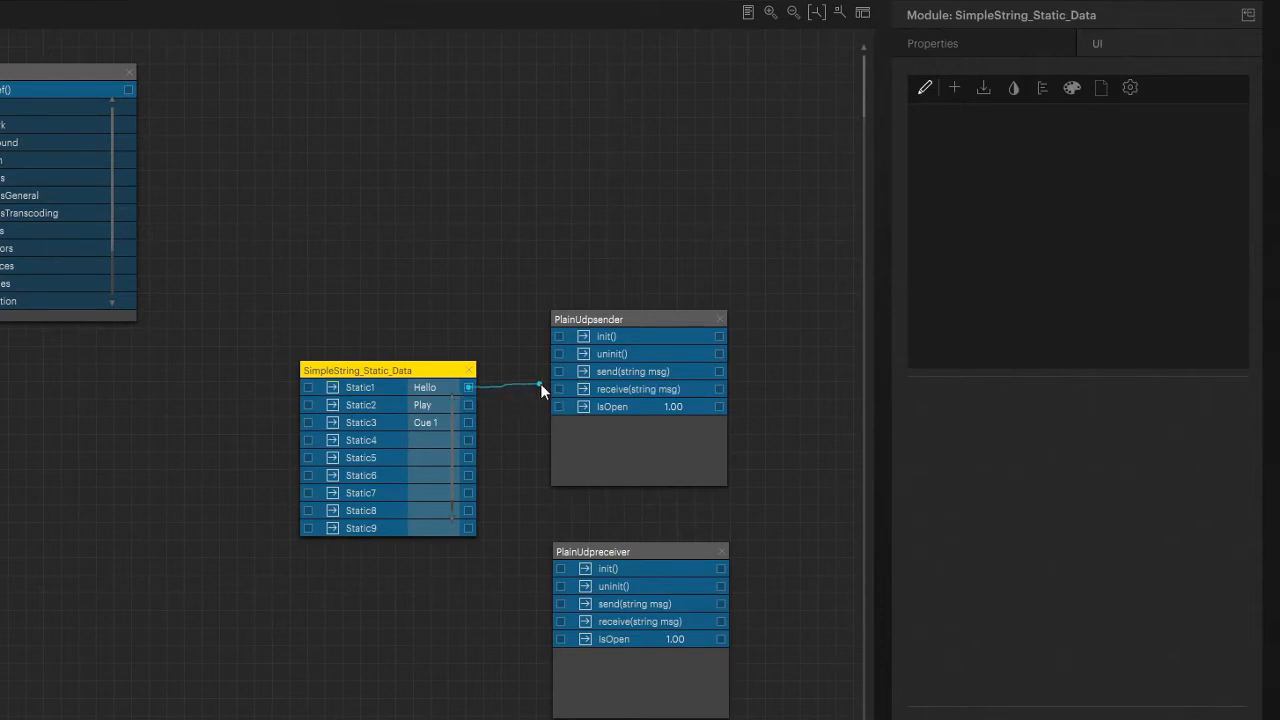
left_click_drag(469, 387, 559, 371)
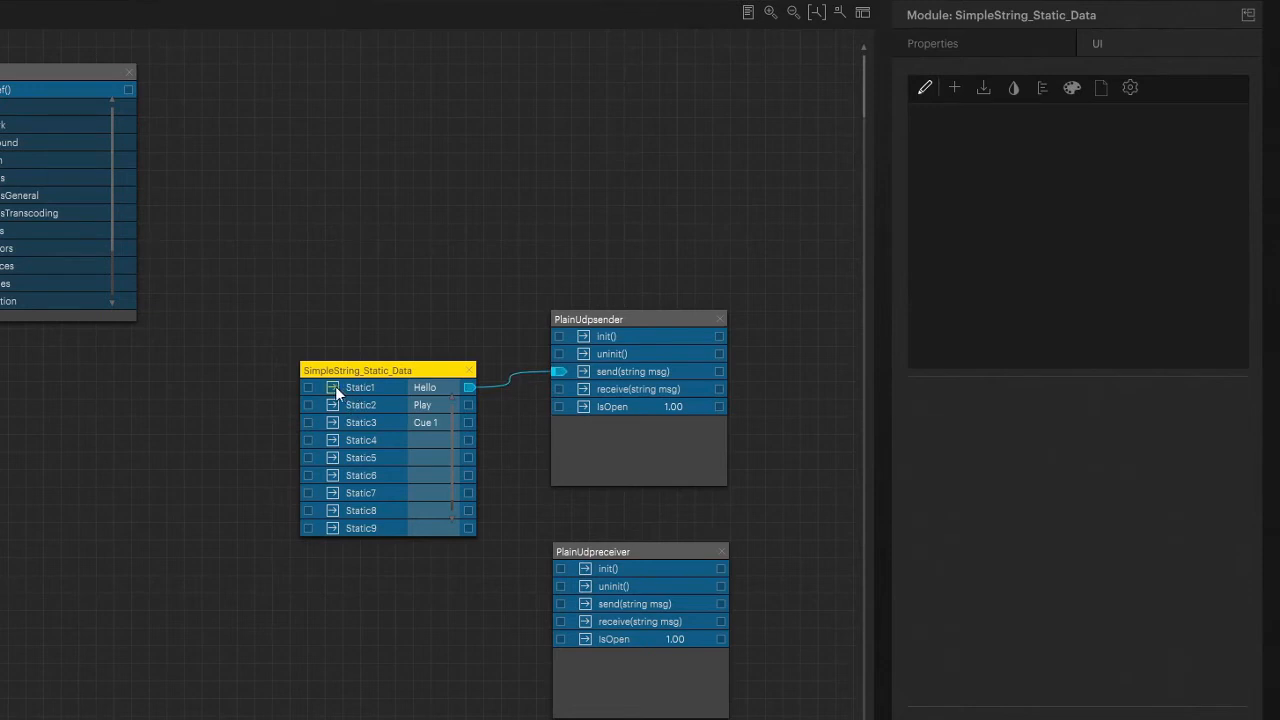
left_click_drag(356, 370, 362, 350)
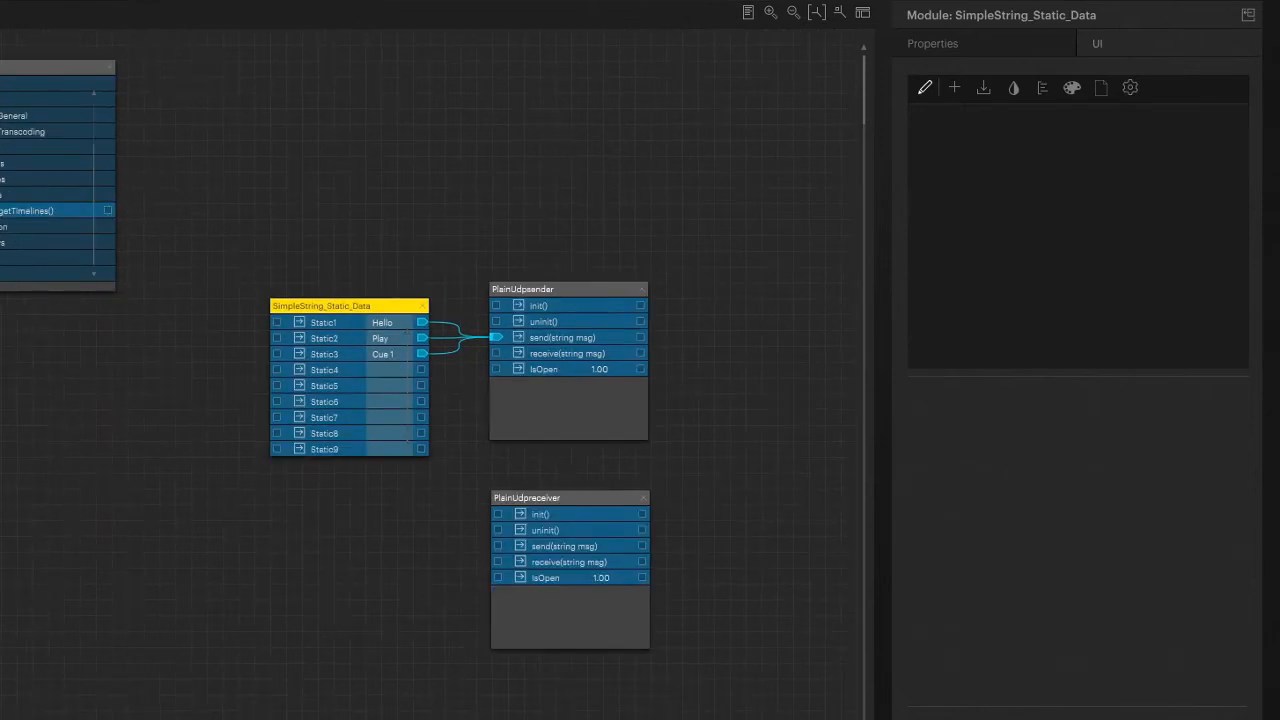
Step: Add Timeline 1's Cue 1 node via getTimelines > getCues, then fit the graph in view
left_click(30, 226)
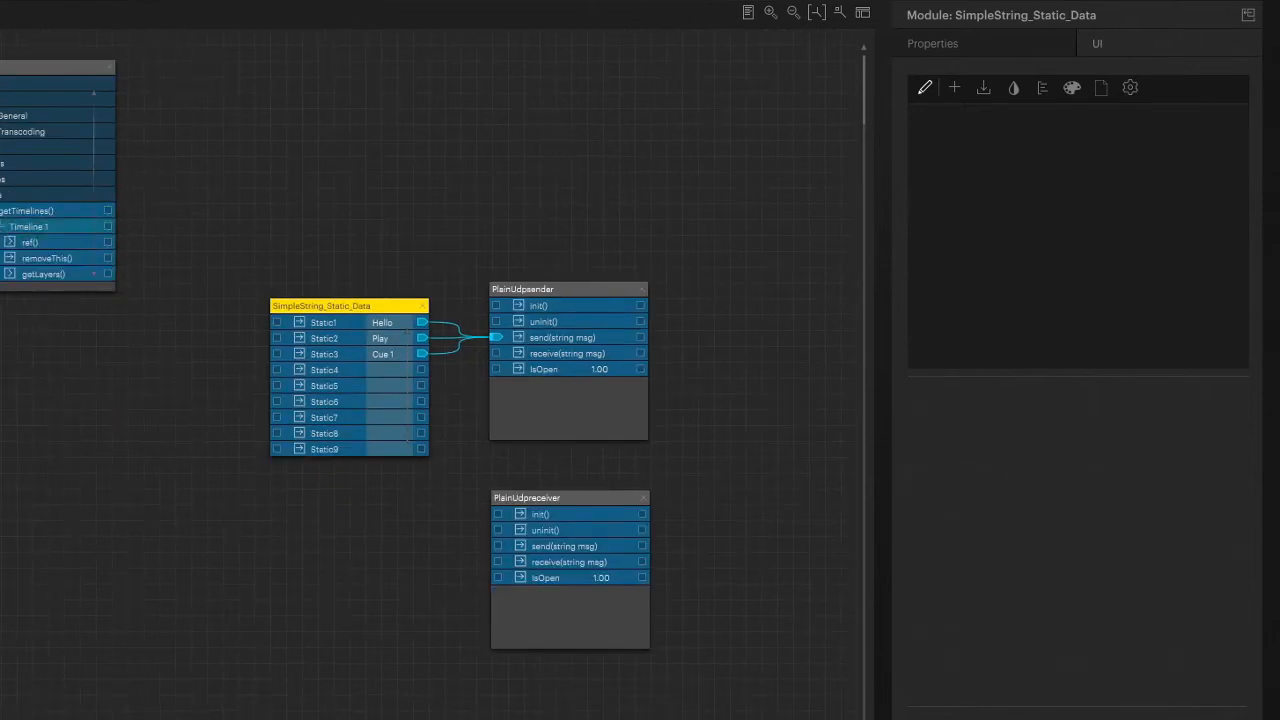
mouse_move(5, 238)
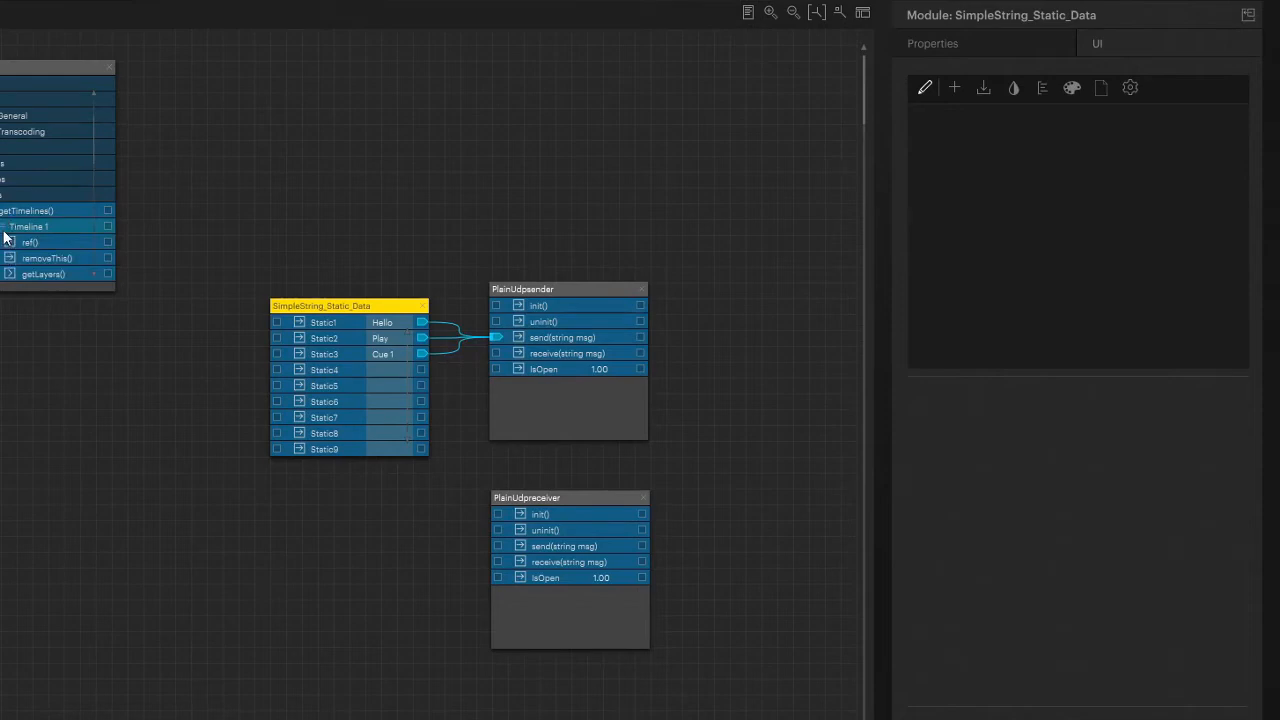
mouse_move(15, 255)
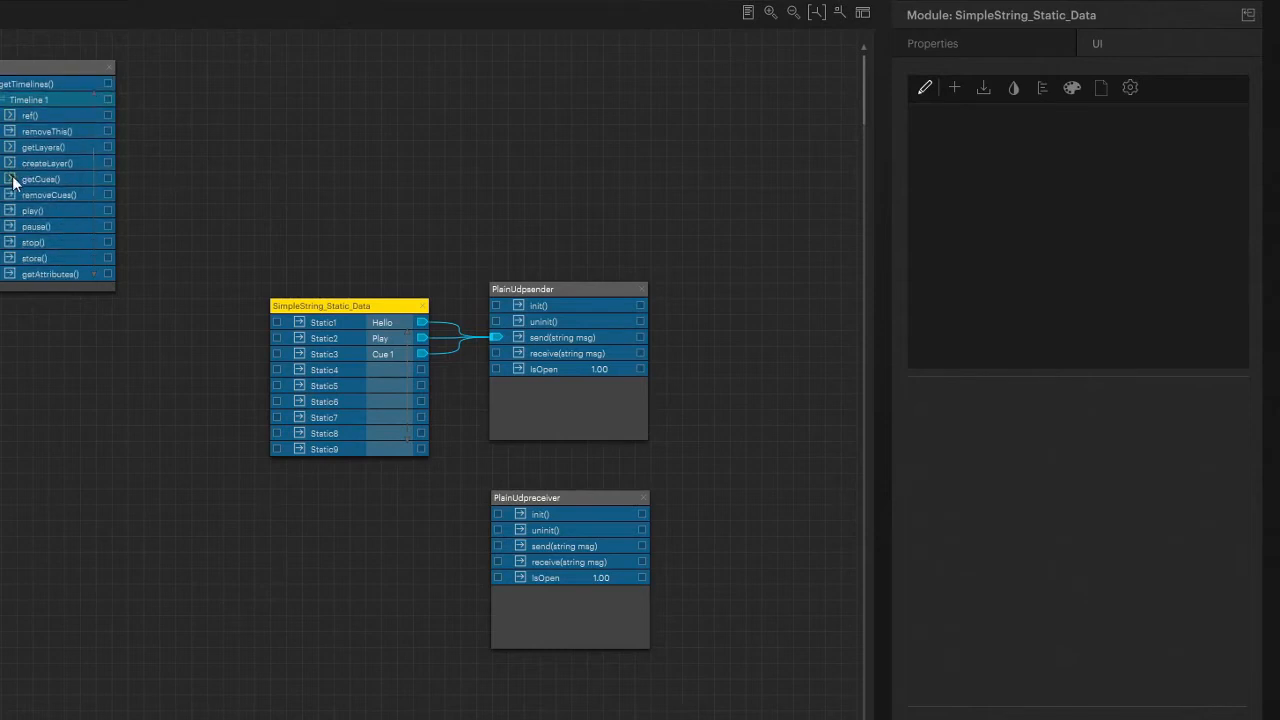
left_click(9, 178)
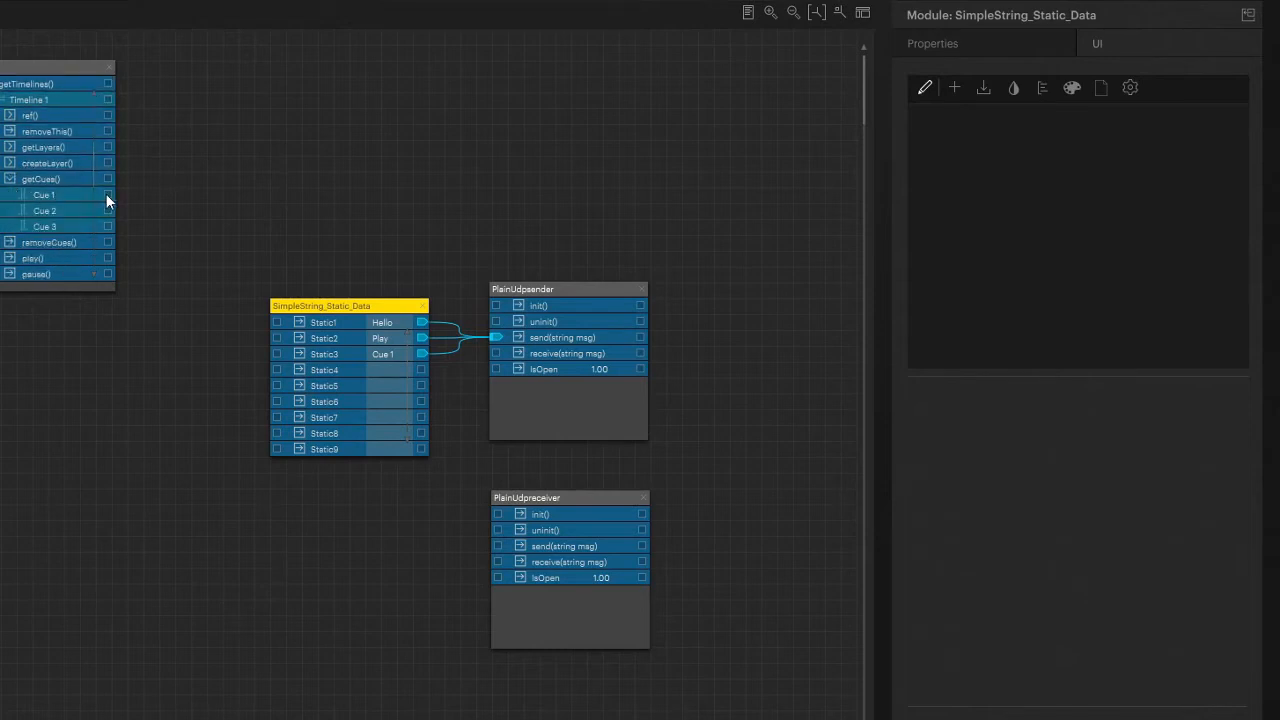
left_click(44, 195)
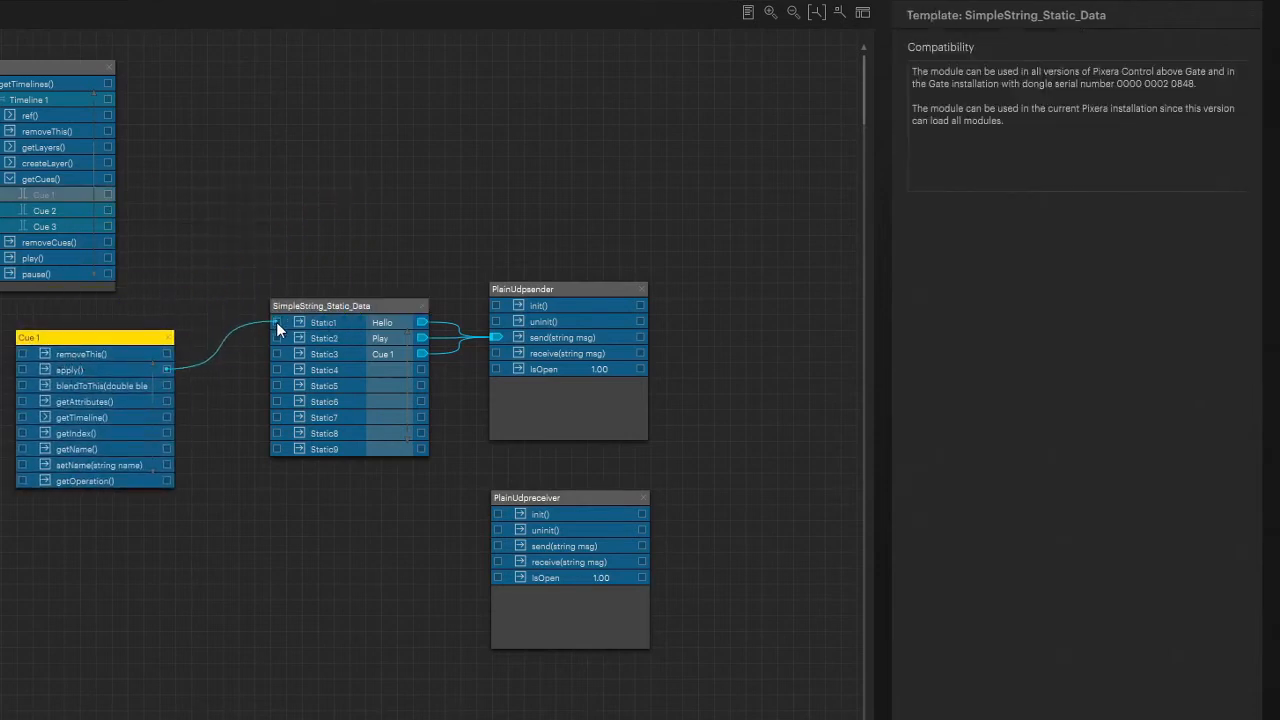
mouse_move(280, 330)
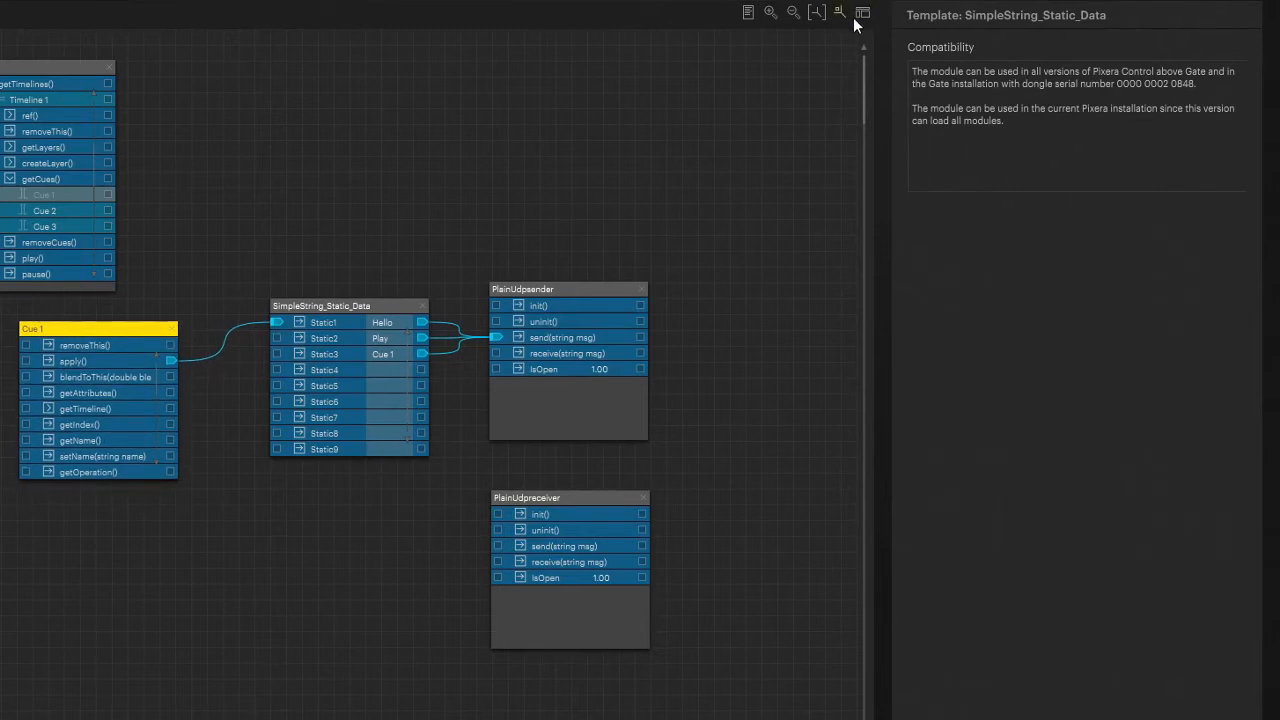
left_click(862, 11)
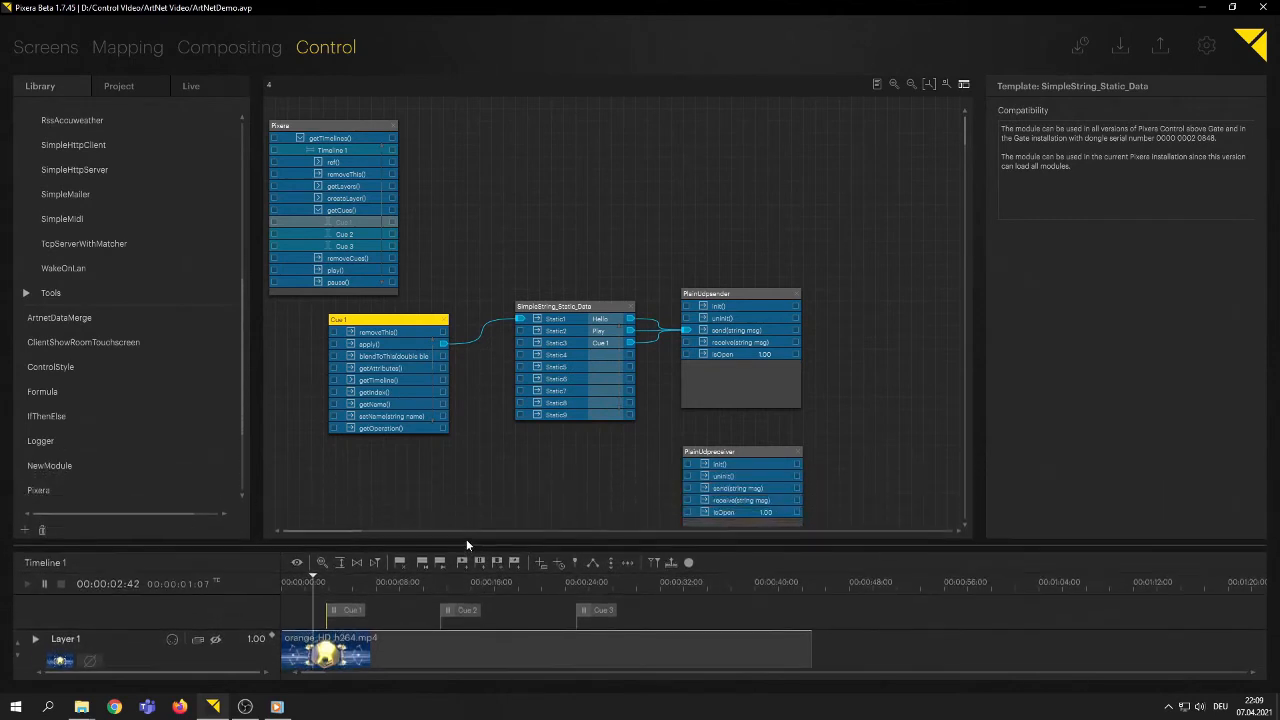
mouse_move(314, 613)
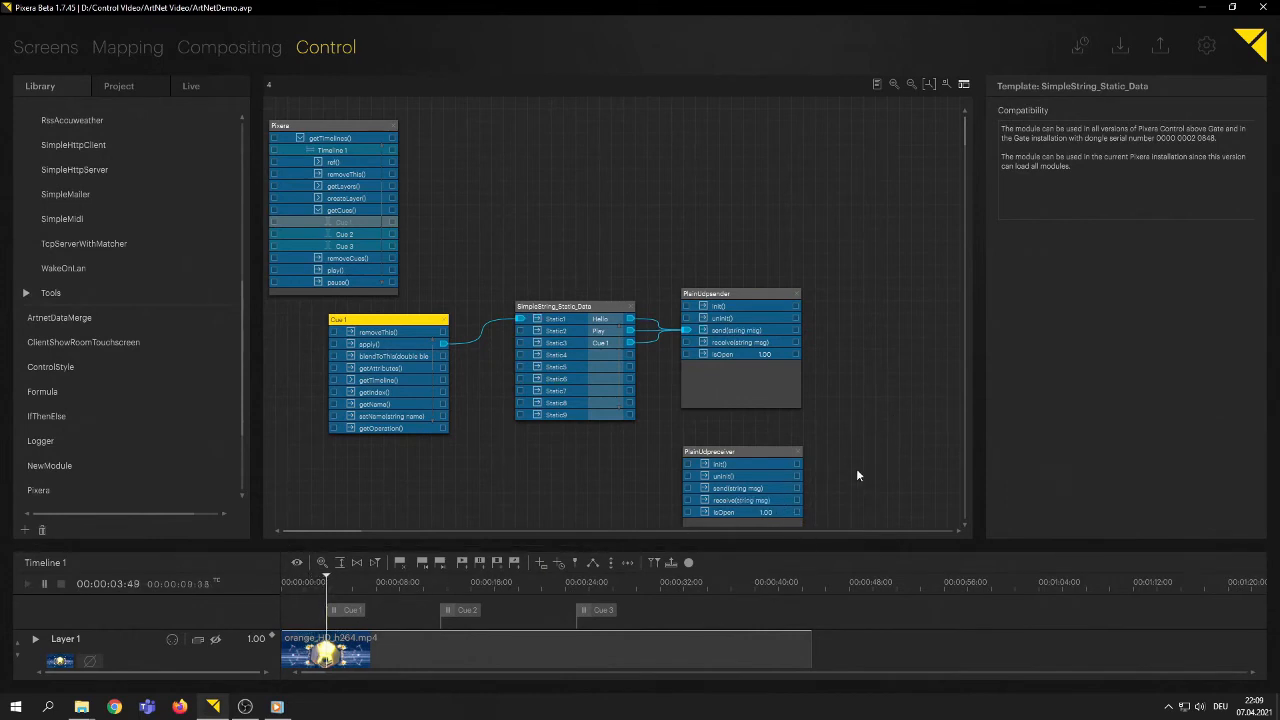
mouse_move(481, 599)
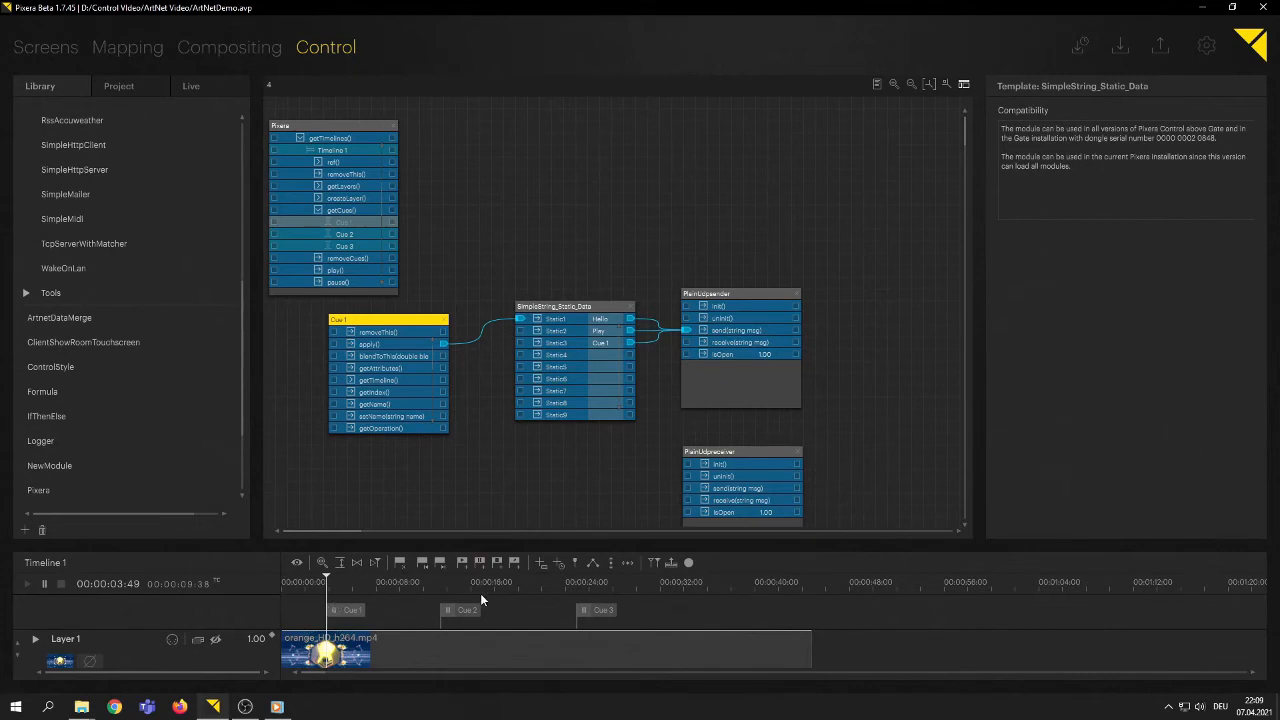
mouse_move(375, 311)
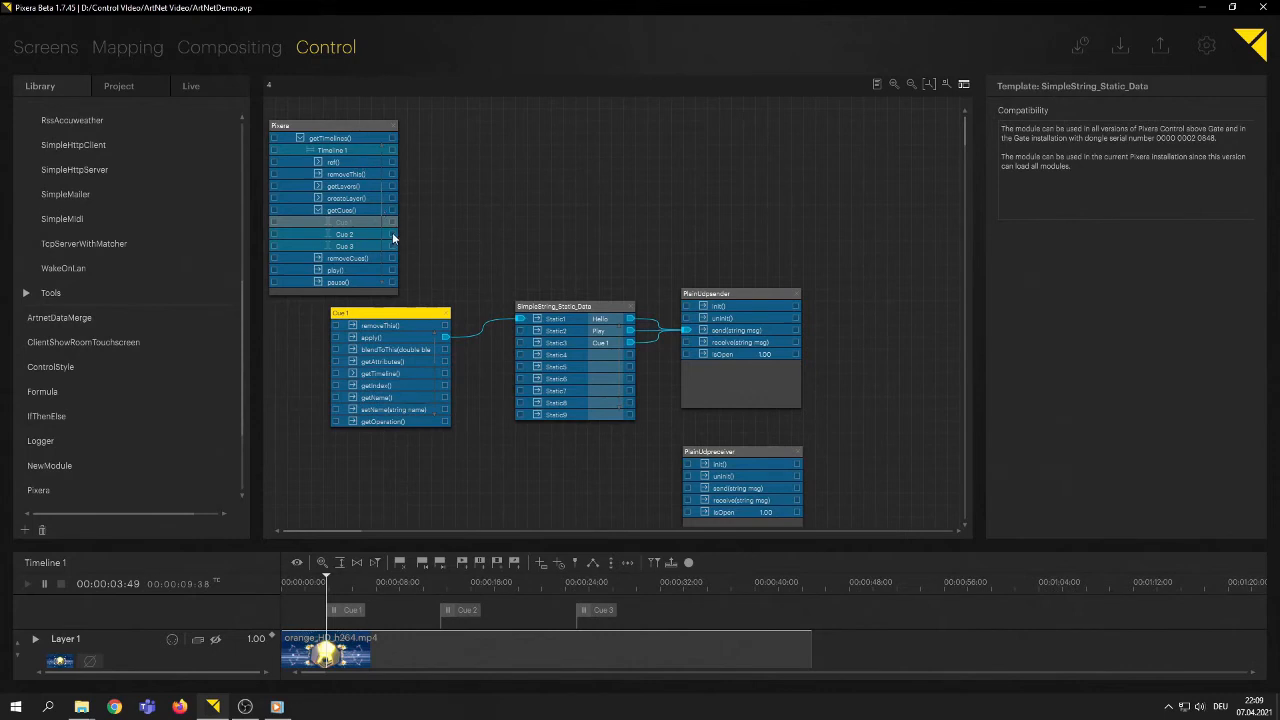
mouse_move(455, 238)
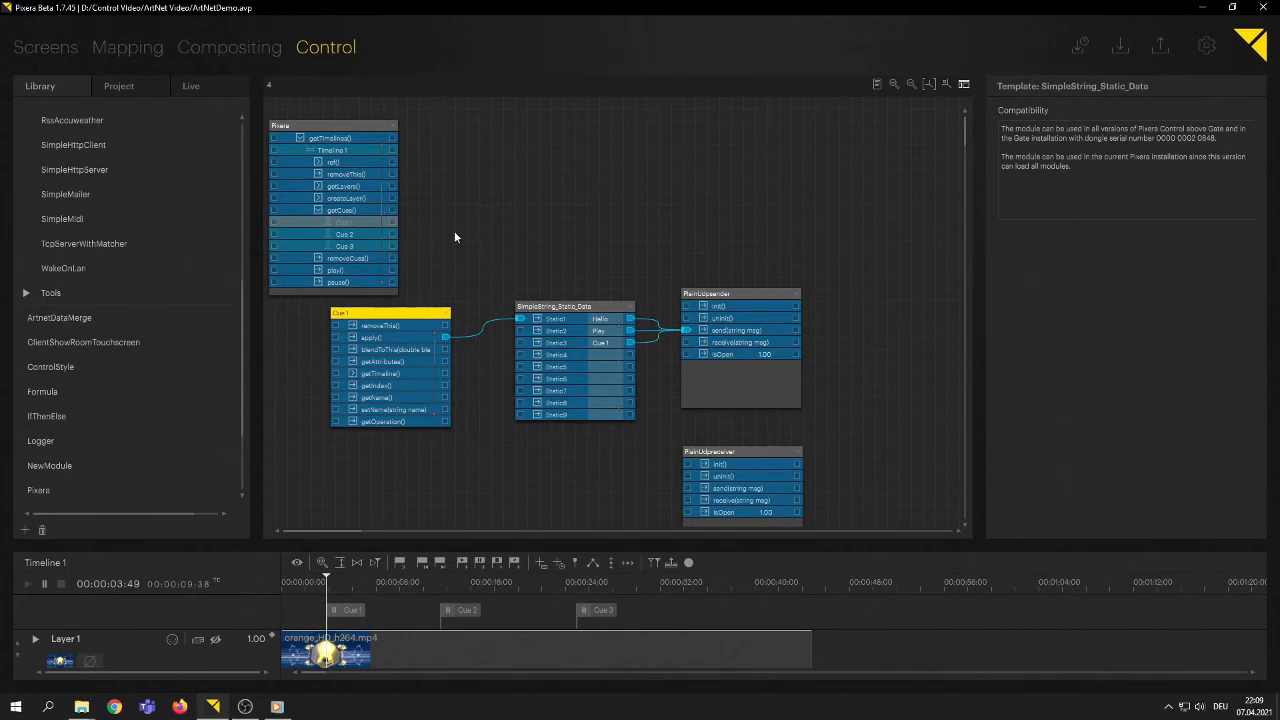
mouse_move(368, 238)
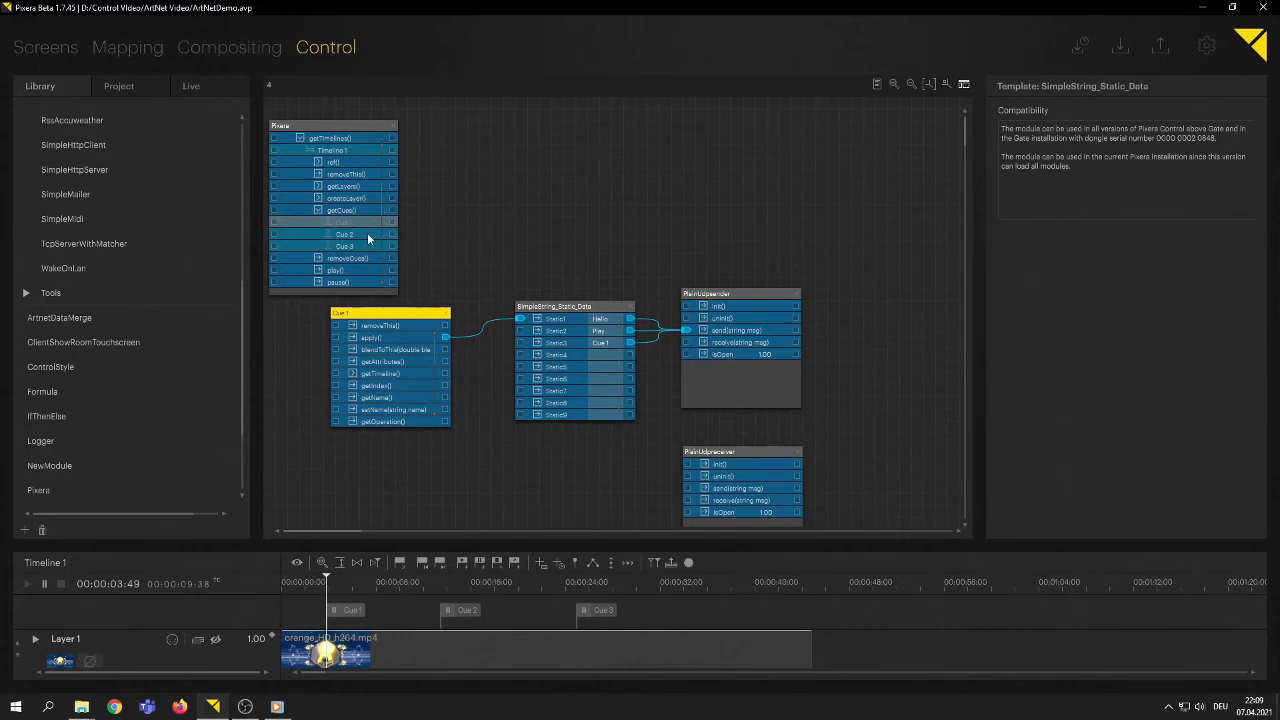
mouse_move(80, 358)
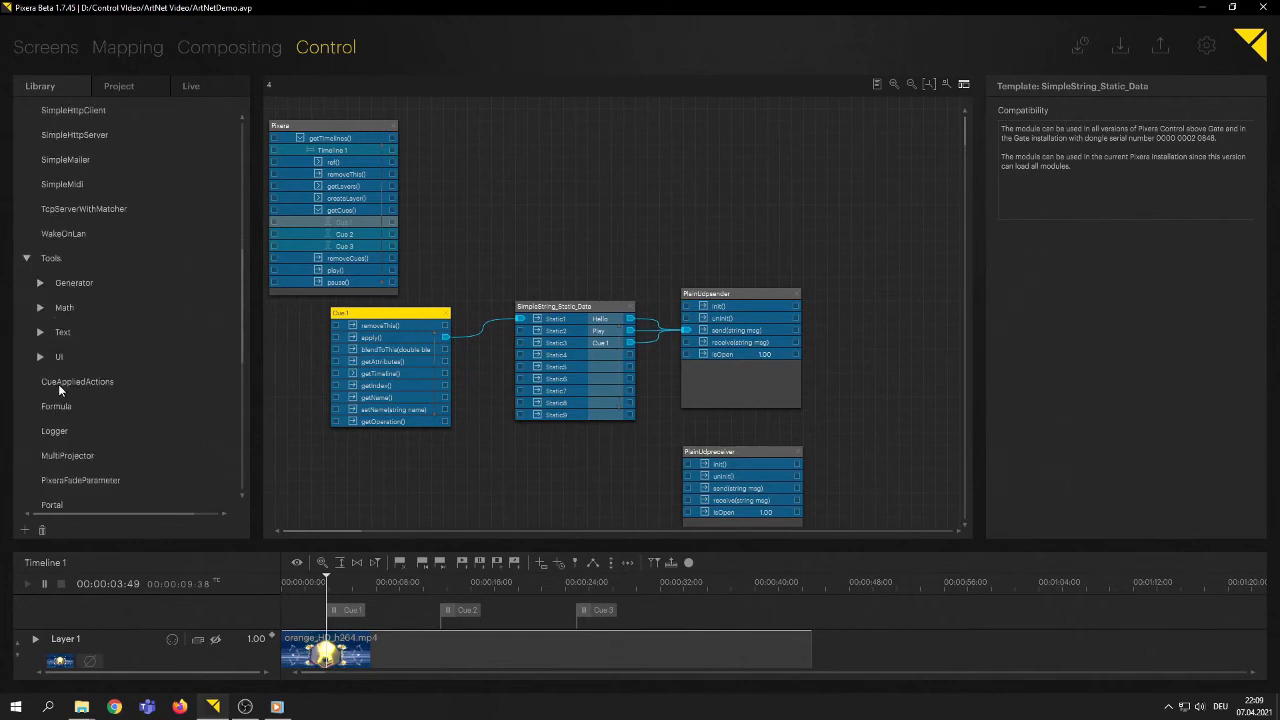
Step: Add CueAppliedActions, set its Timeline to 'Timeline 1', and refresh to list Cue 1–3
left_click(77, 381)
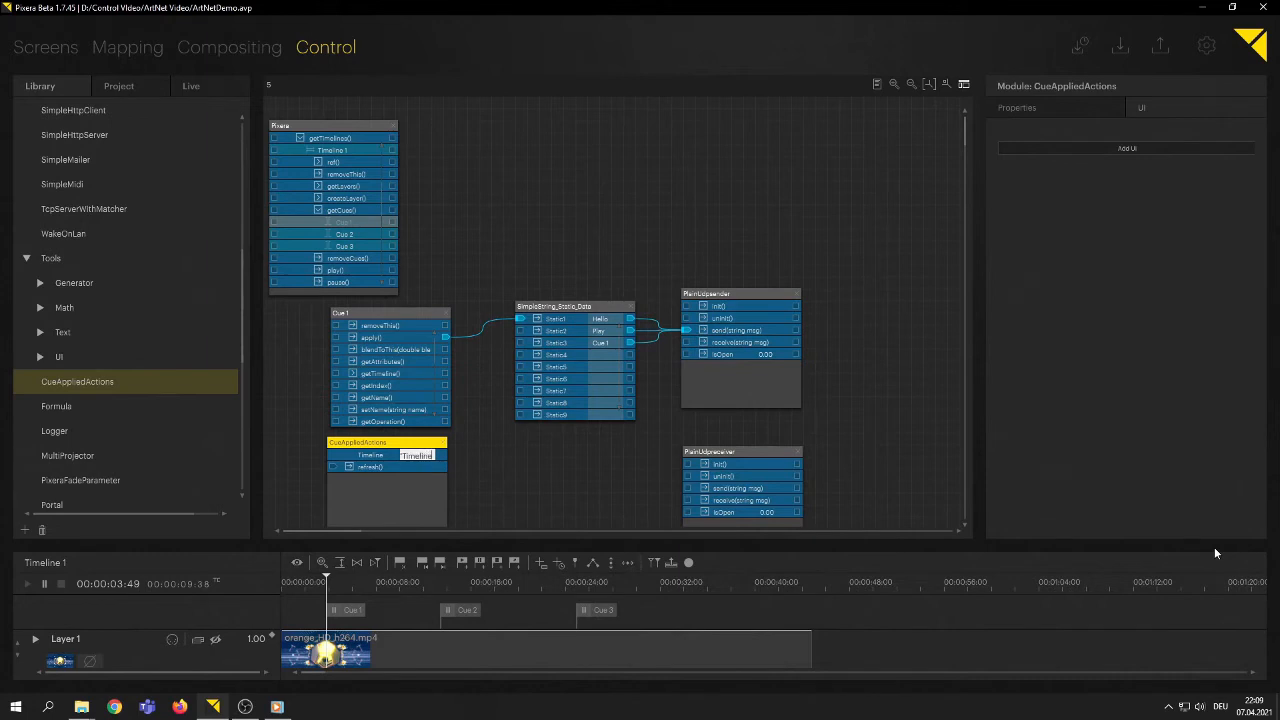
type("Timeline 1")
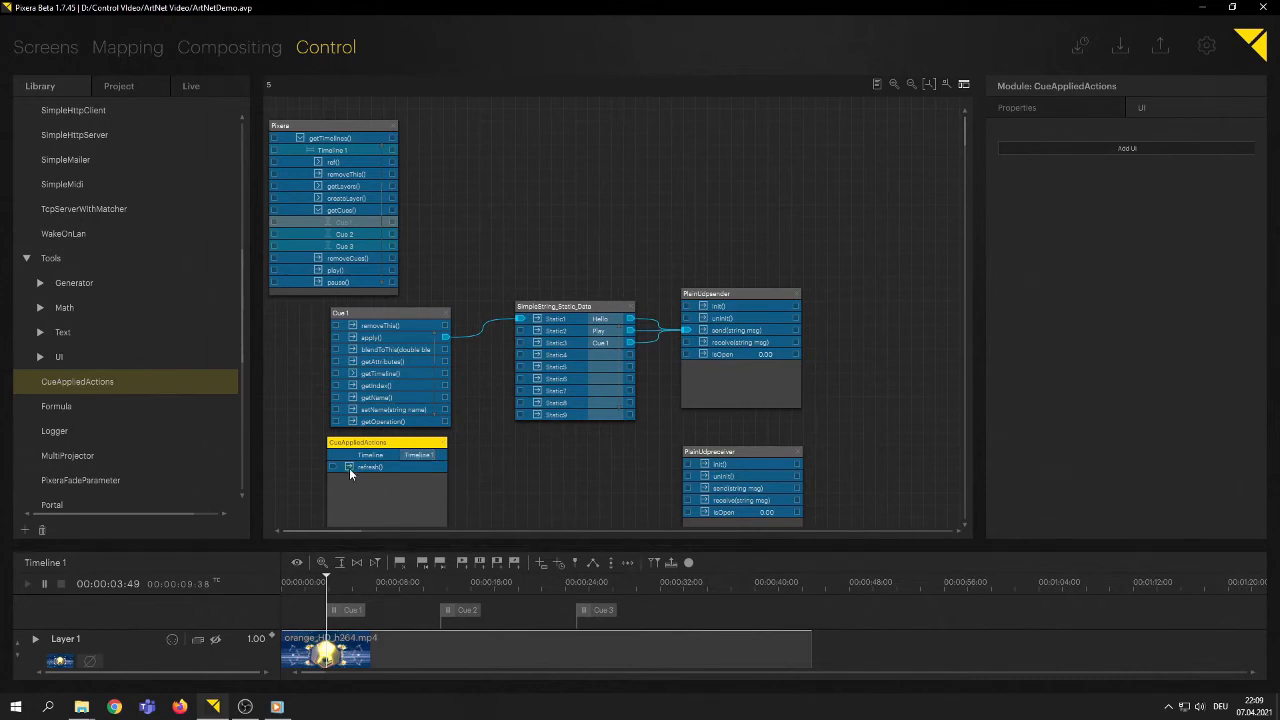
left_click(370, 467)
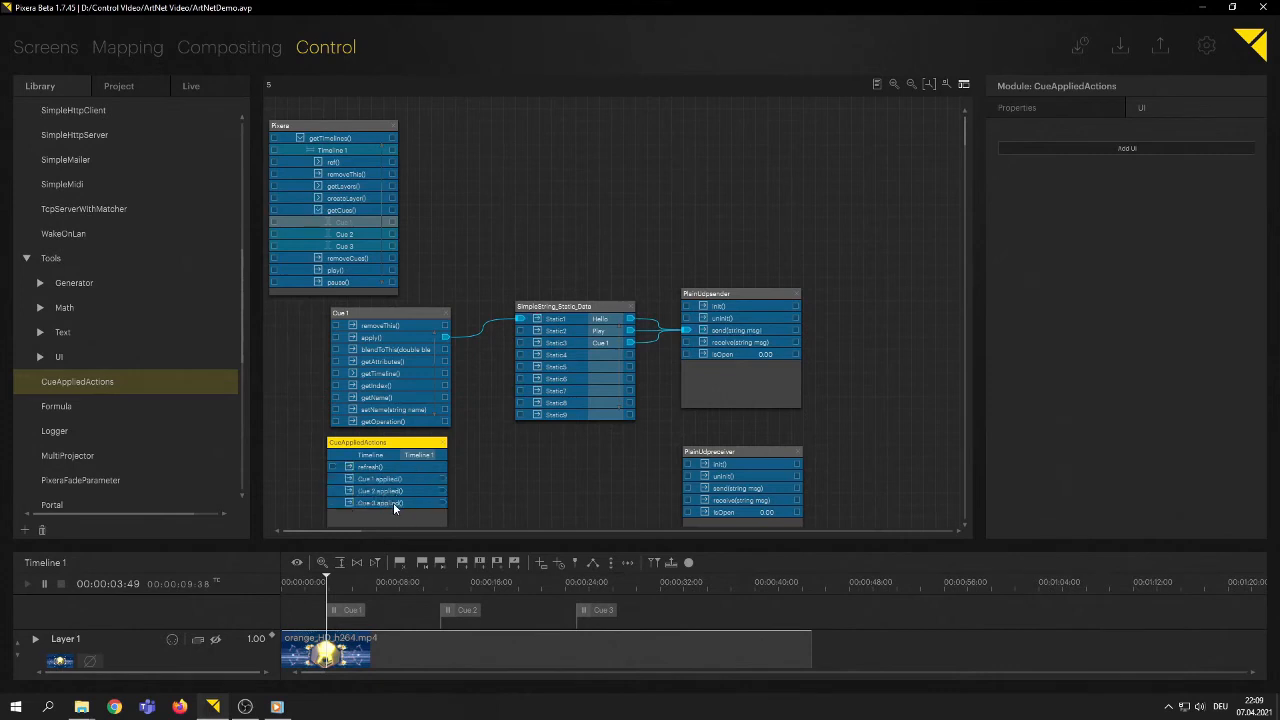
mouse_move(505, 487)
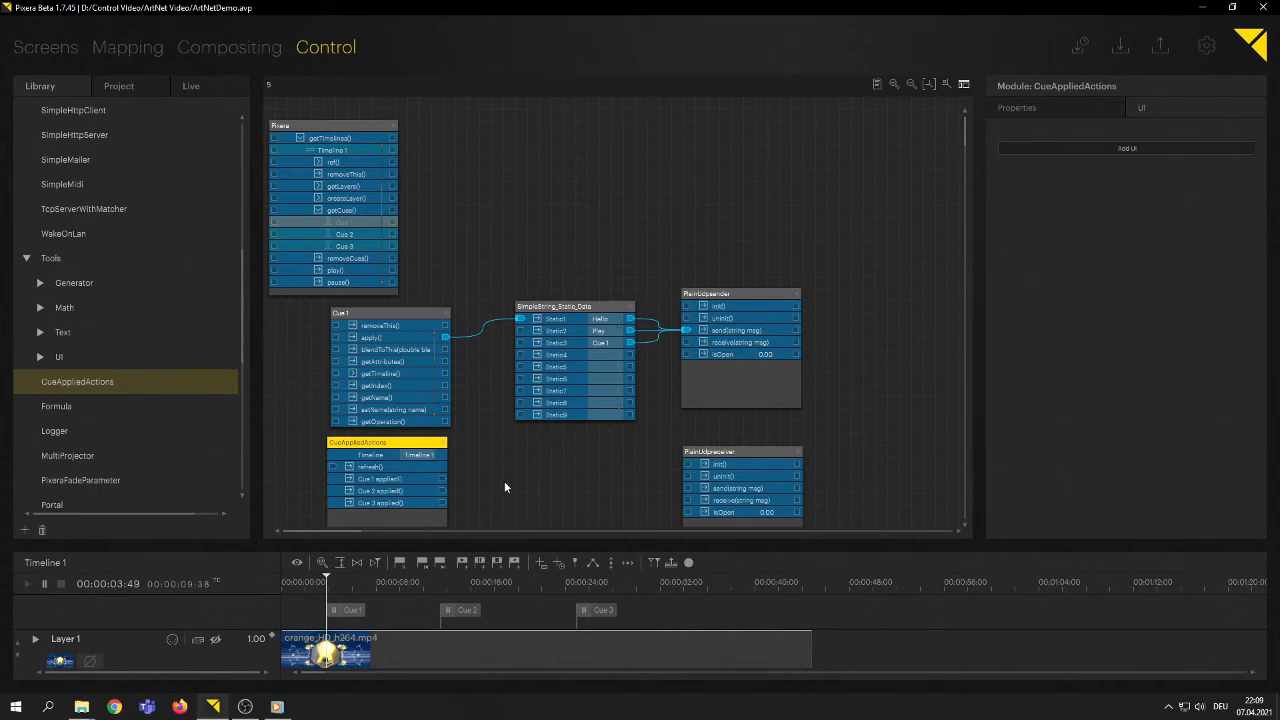
mouse_move(807, 610)
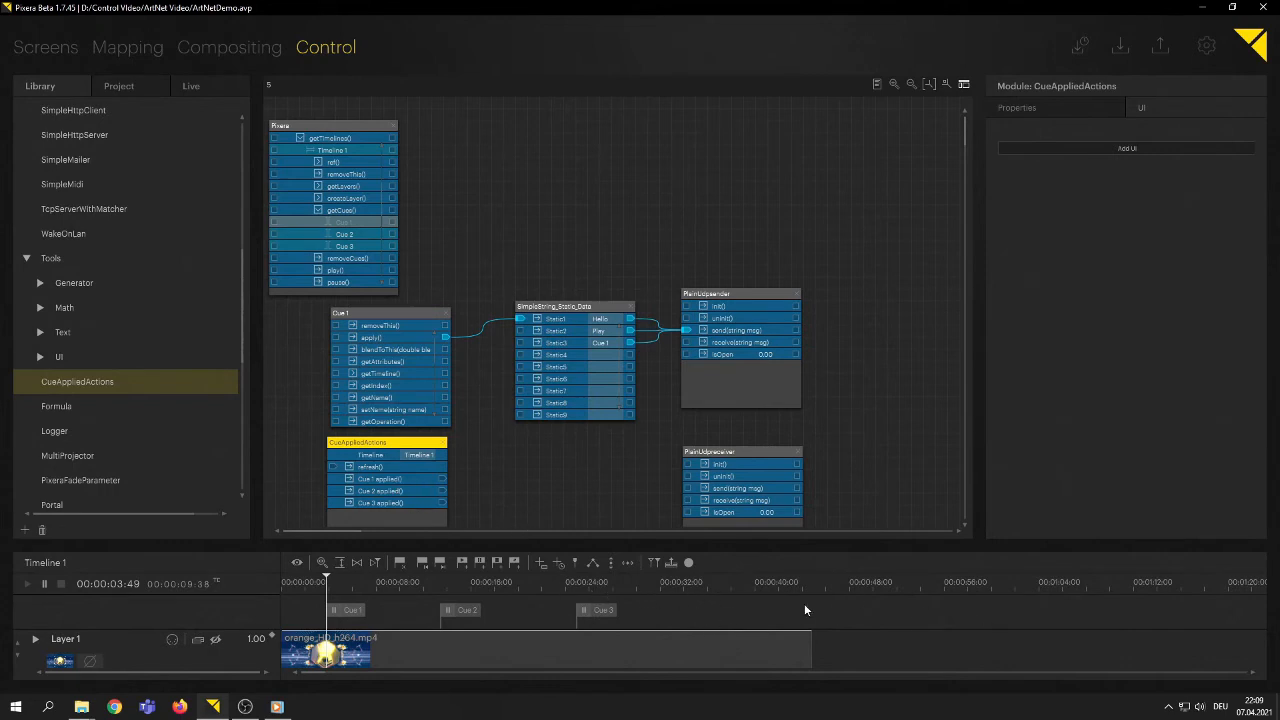
mouse_move(790, 690)
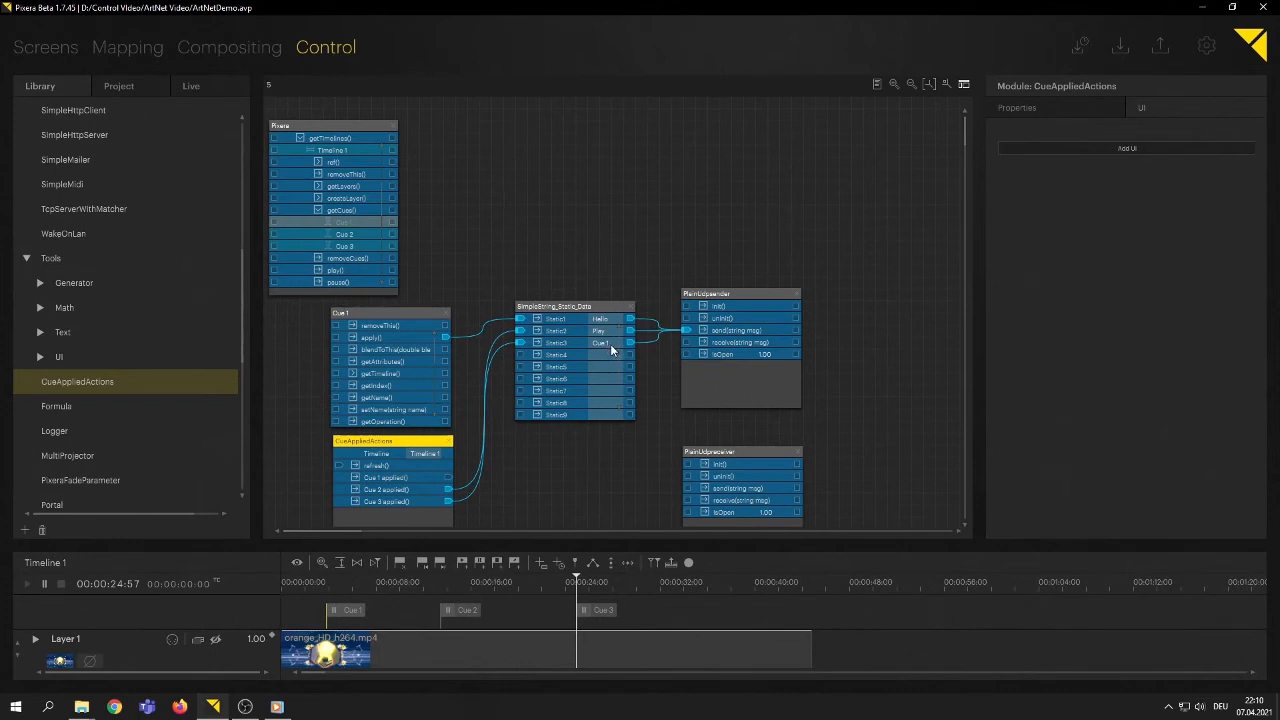
Step: Wire the Cue 2 and Cue 3 applied() outputs into the Static2 and Static3 string entries
double_click(600, 342)
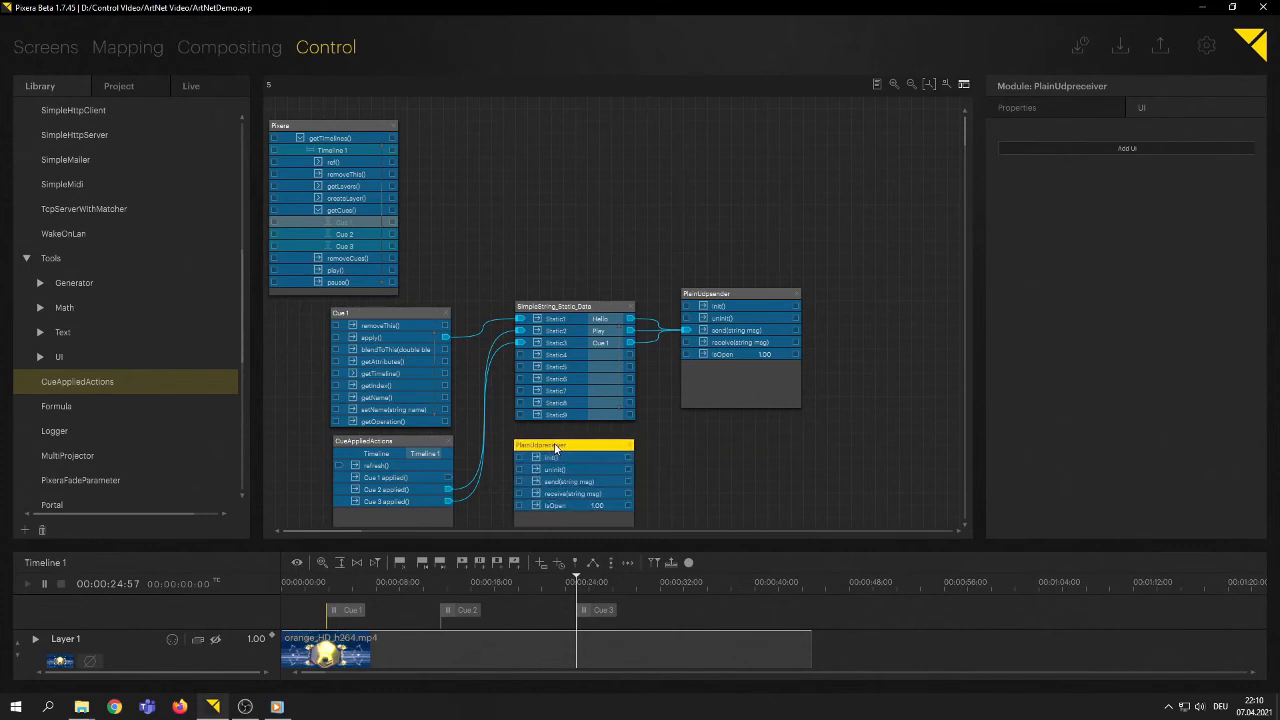
Step: Move PlainUdpreceiver below the string data and add empty NewModule and NewModule2 nodes
left_click_drag(555, 445, 560, 431)
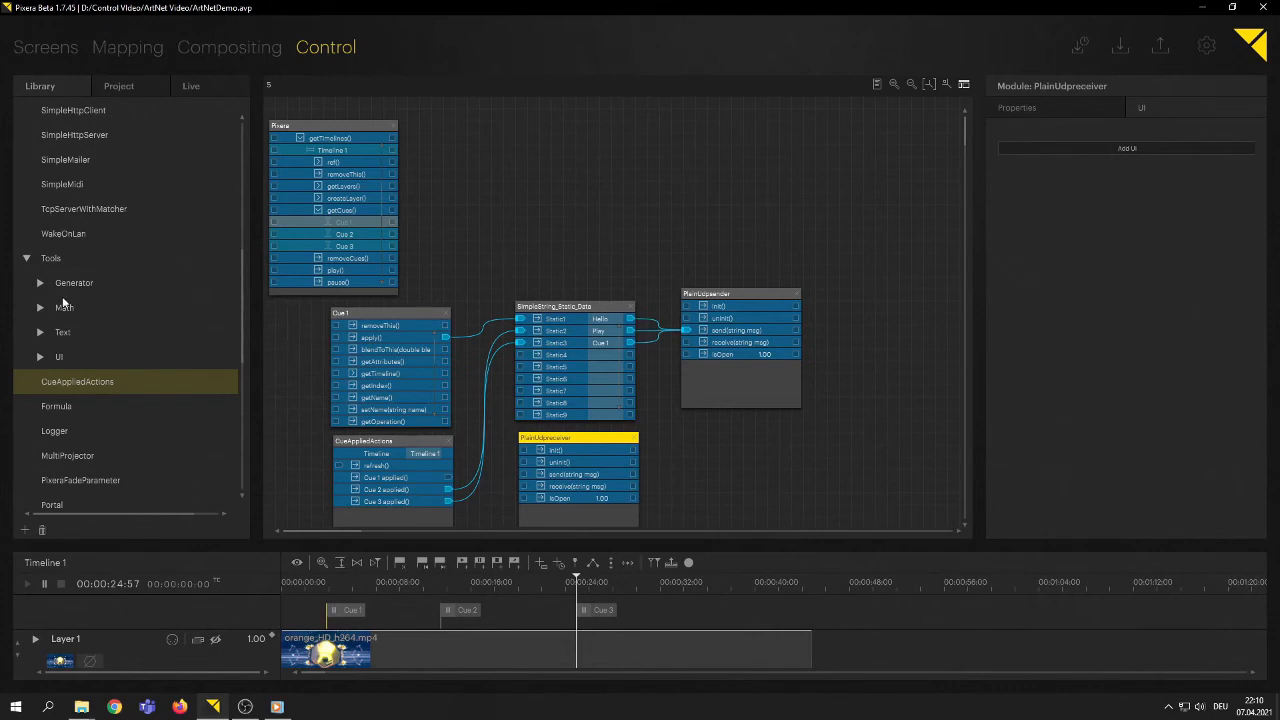
scroll("down", 3)
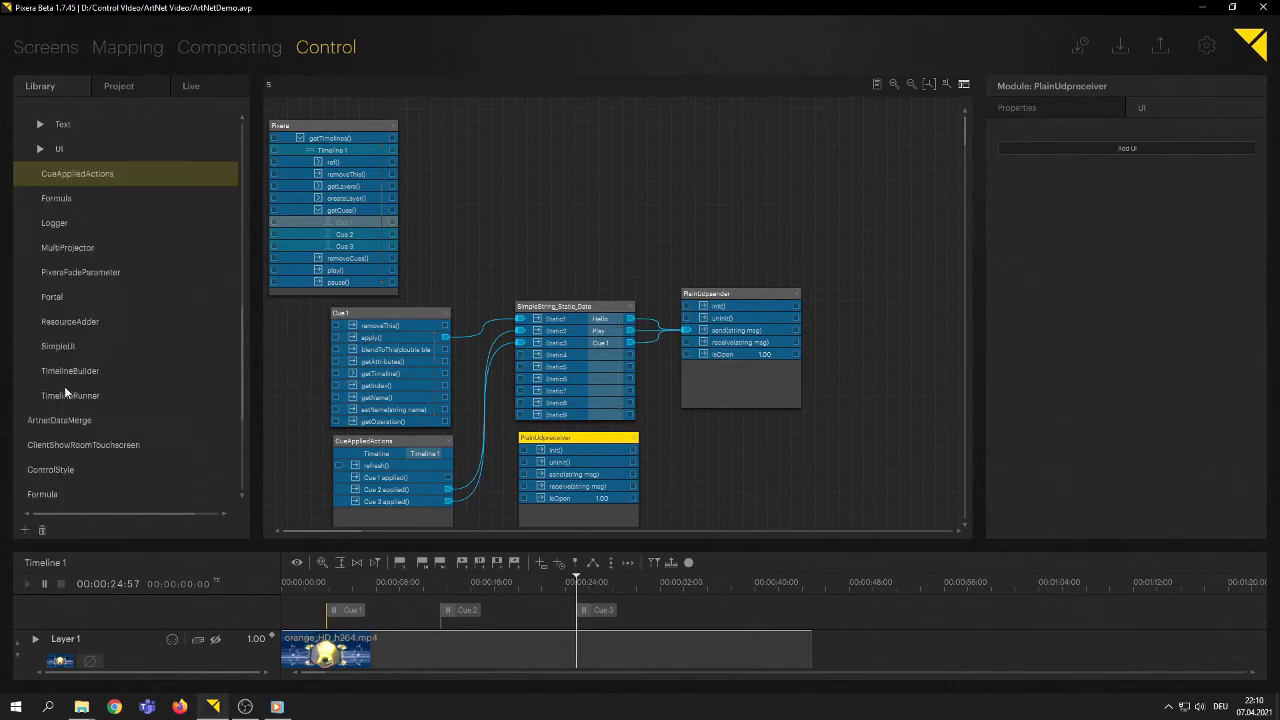
left_click(49, 394)
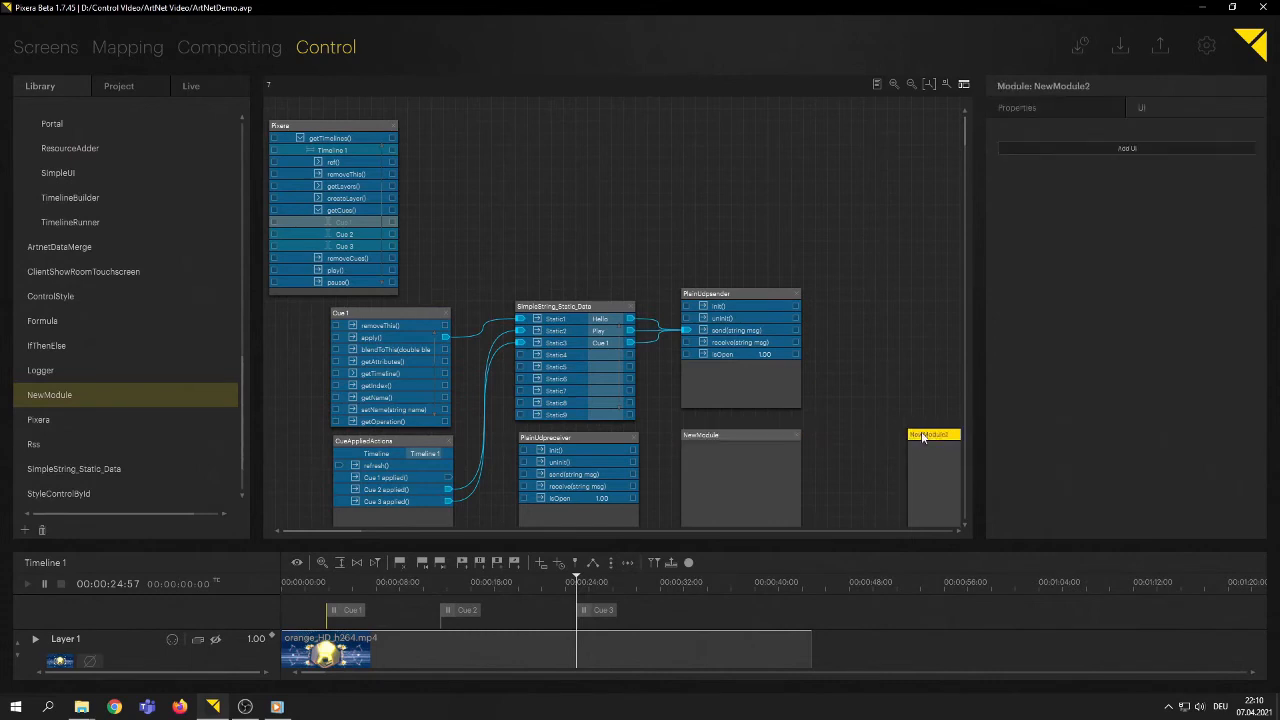
left_click(710, 432)
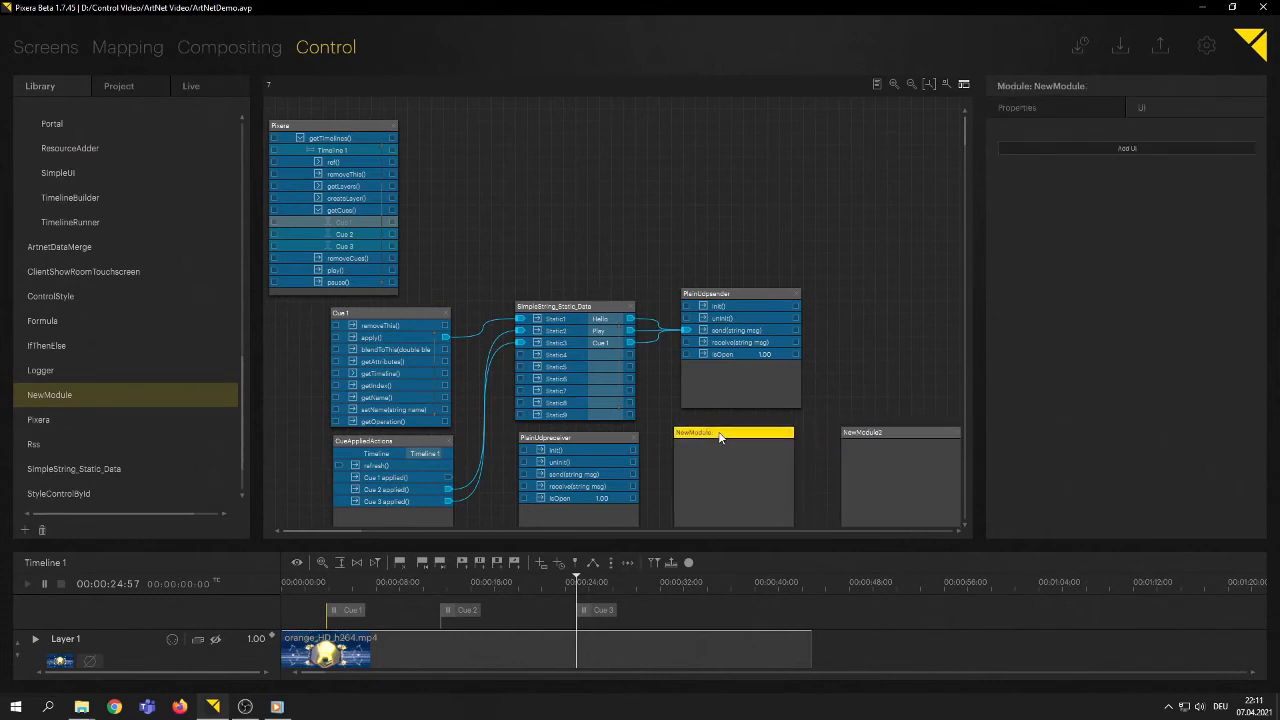
right_click(718, 437)
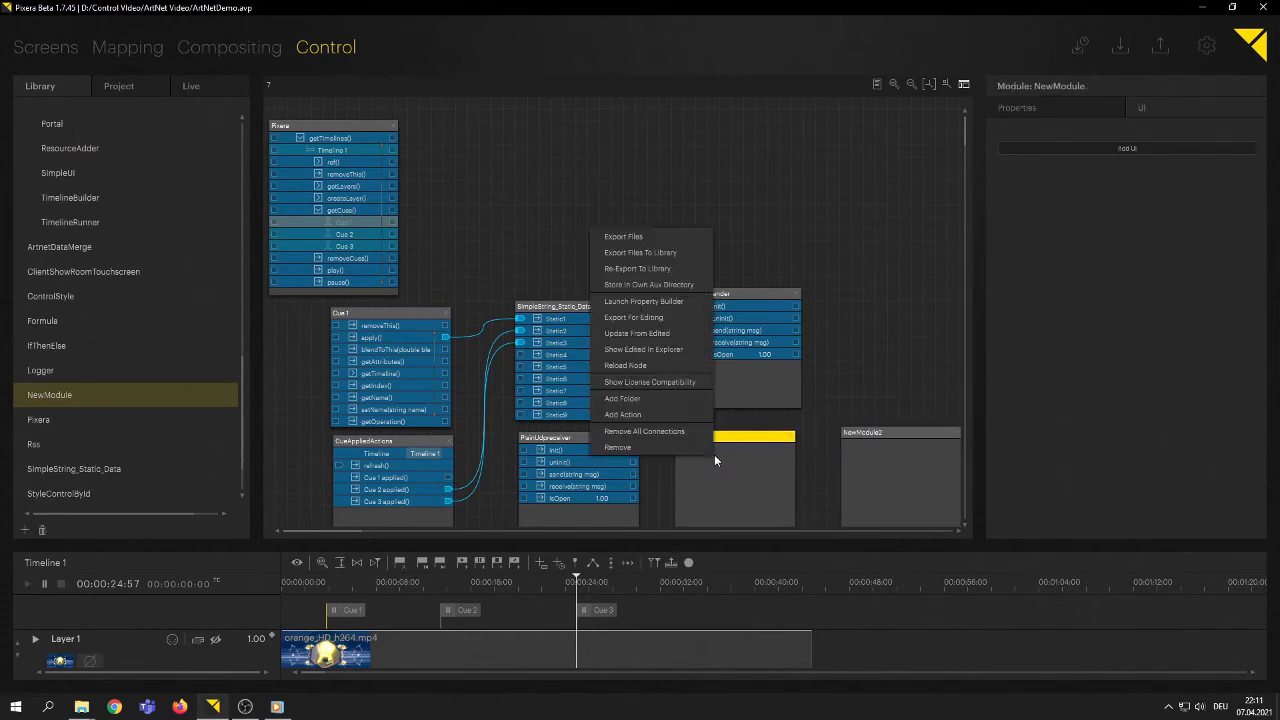
Step: Add the Hello(val) and Play(val) actions to NewModule
left_click(622, 414)
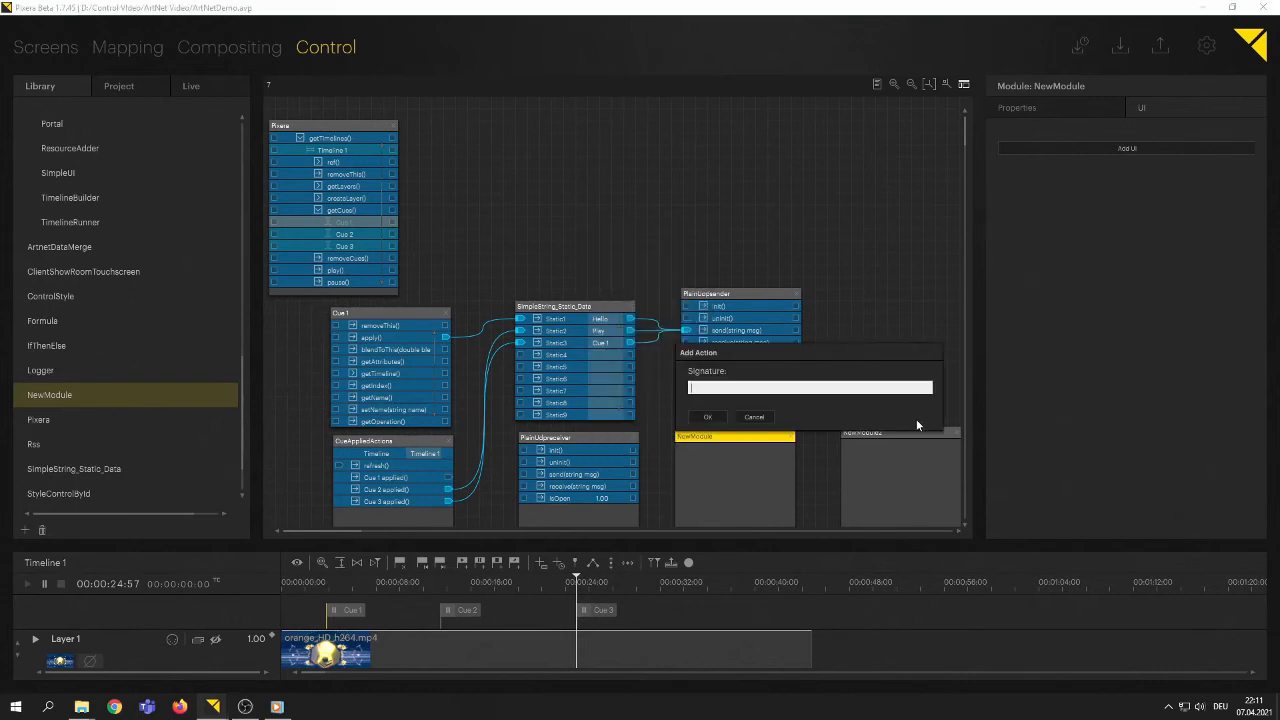
mouse_move(1059, 499)
type("Hello(val)")
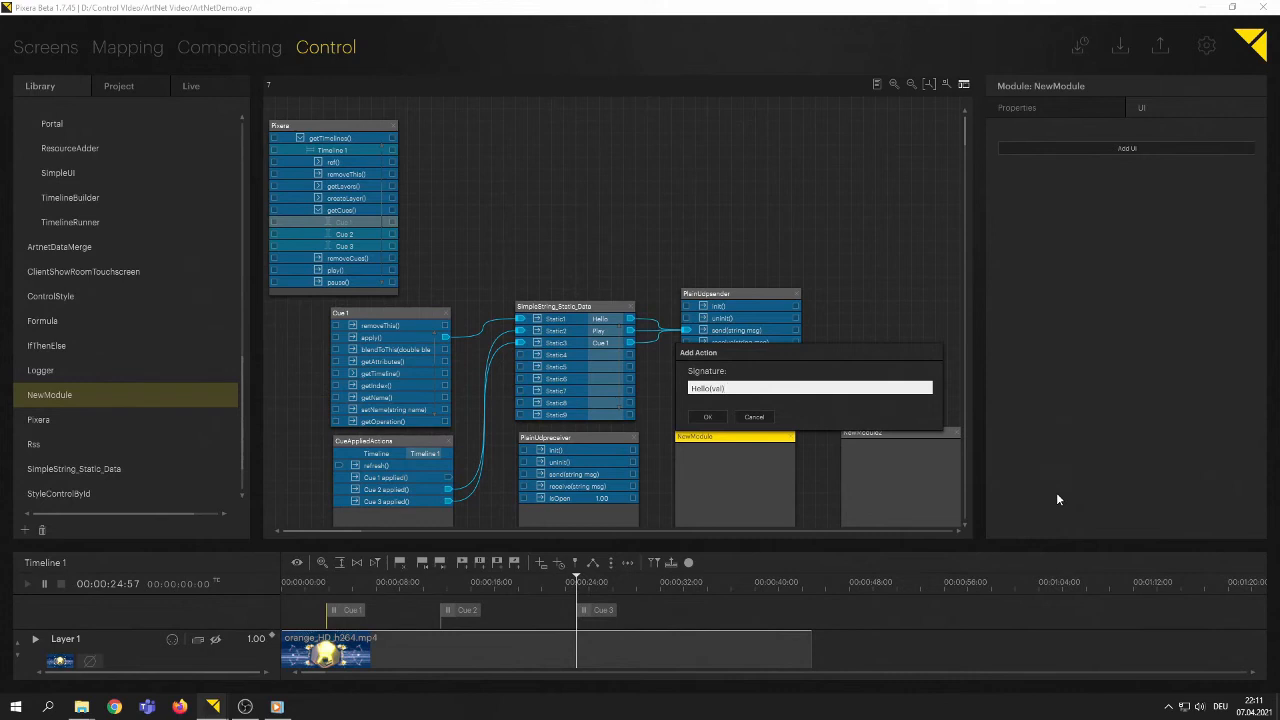
left_click(707, 416)
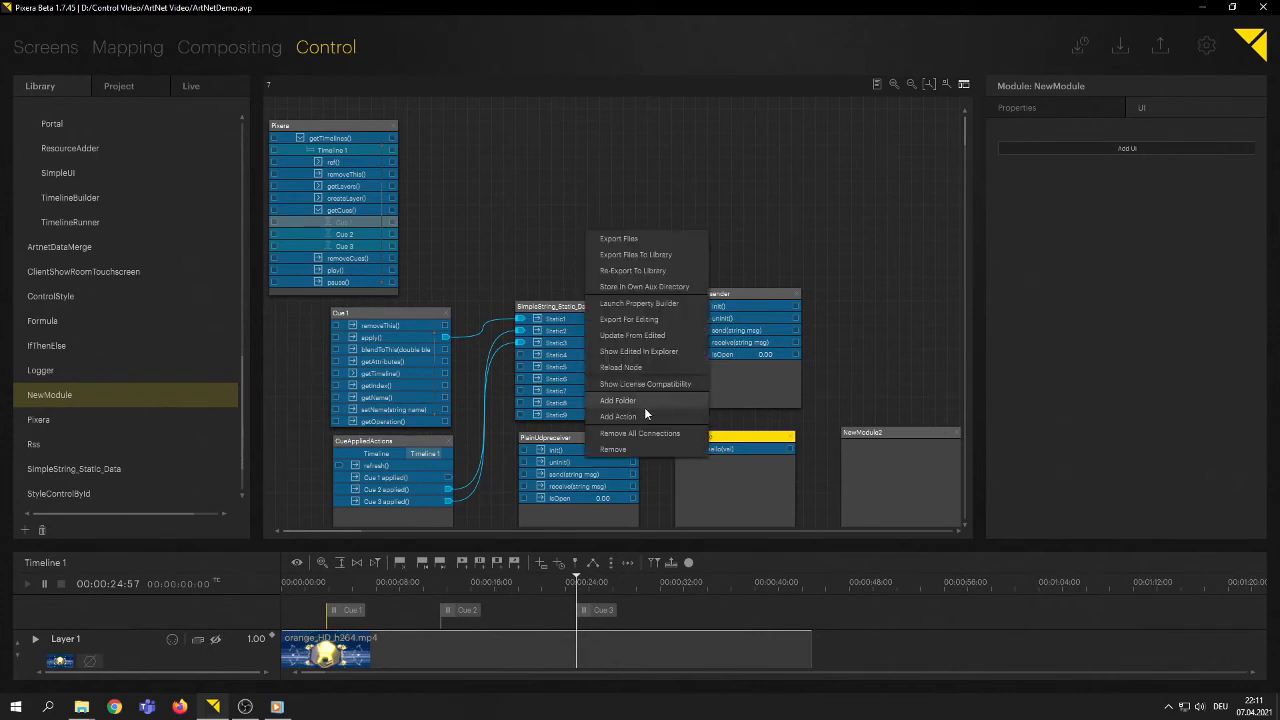
left_click(617, 415)
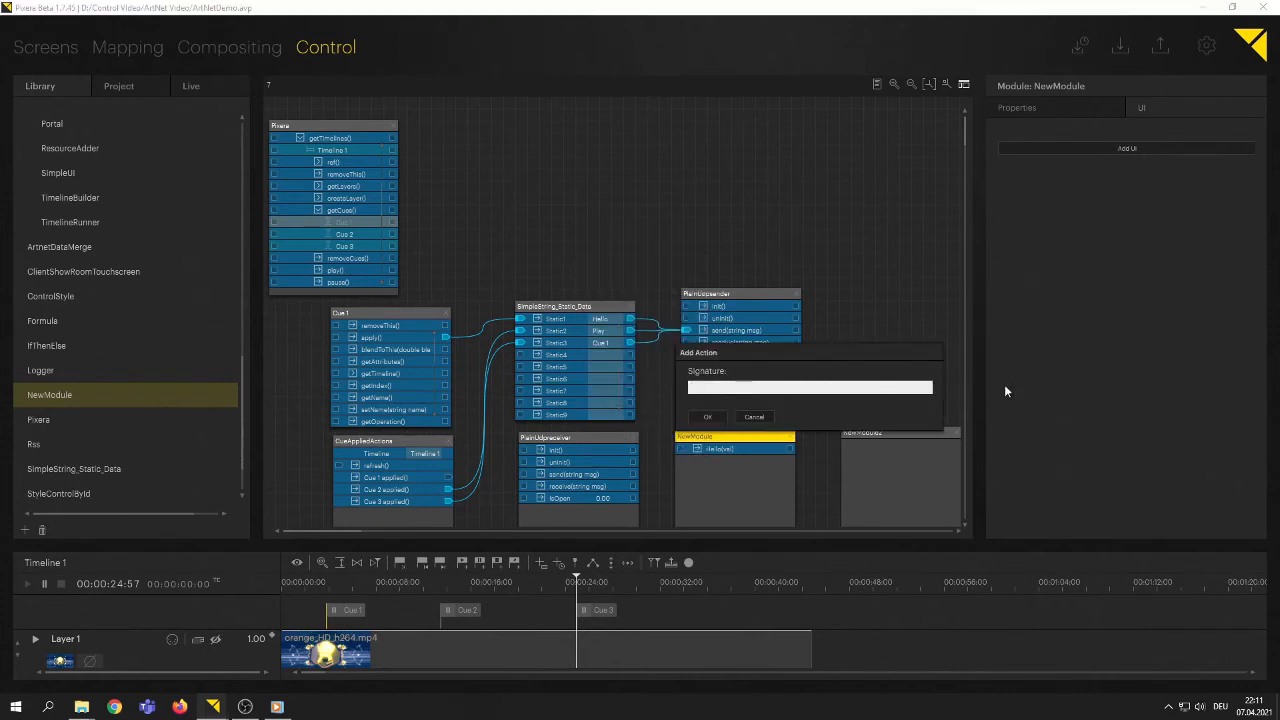
type("Play")
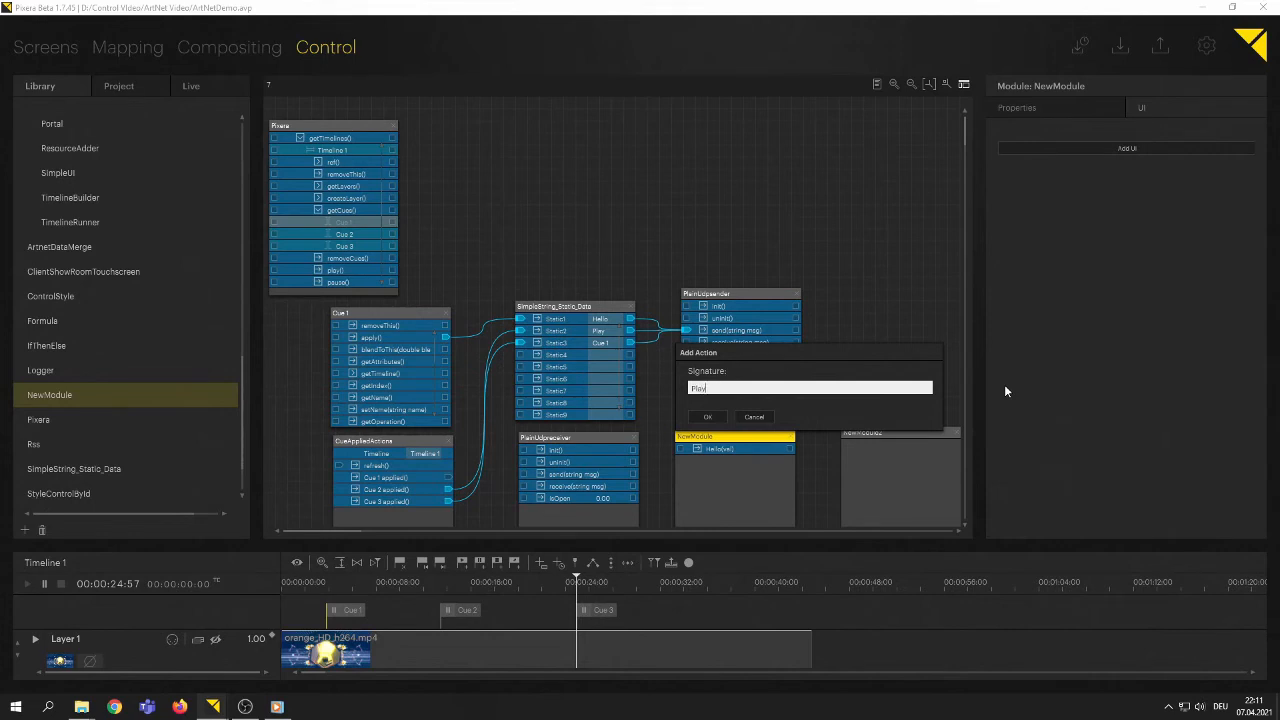
type("(val)")
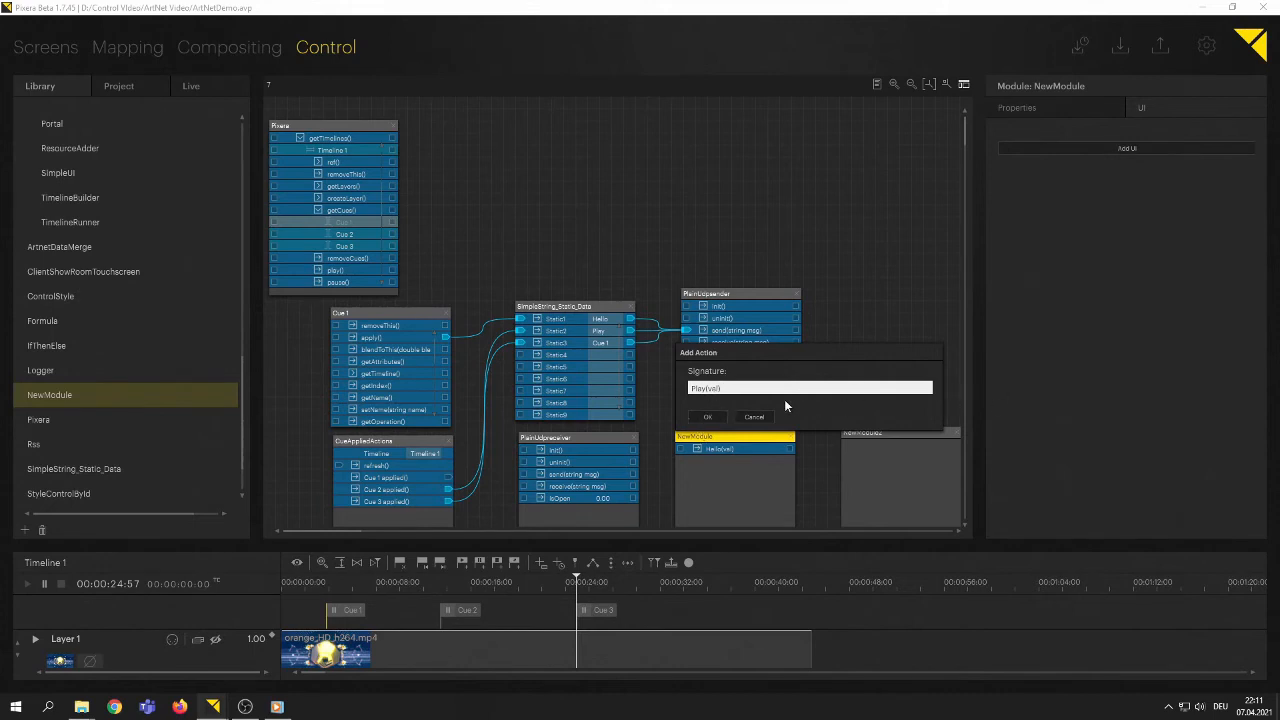
left_click(707, 417)
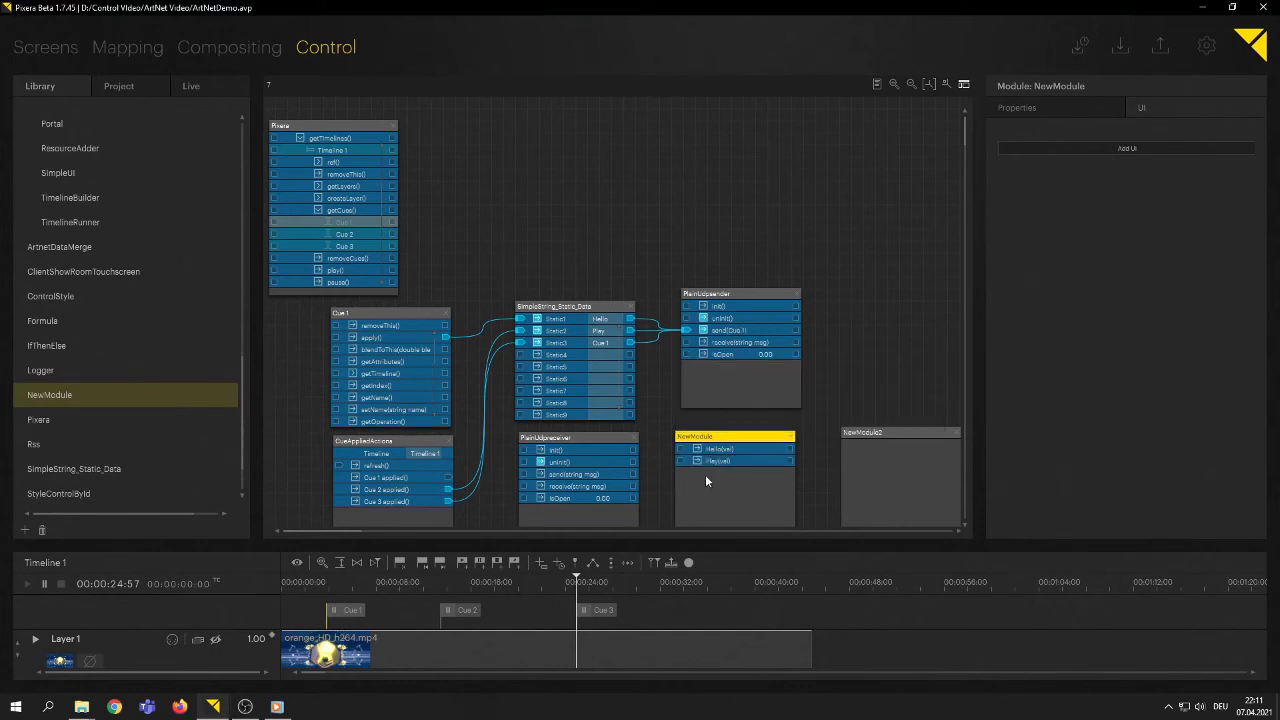
Step: Add a third action, Cue1(val), to NewModule
right_click(706, 481)
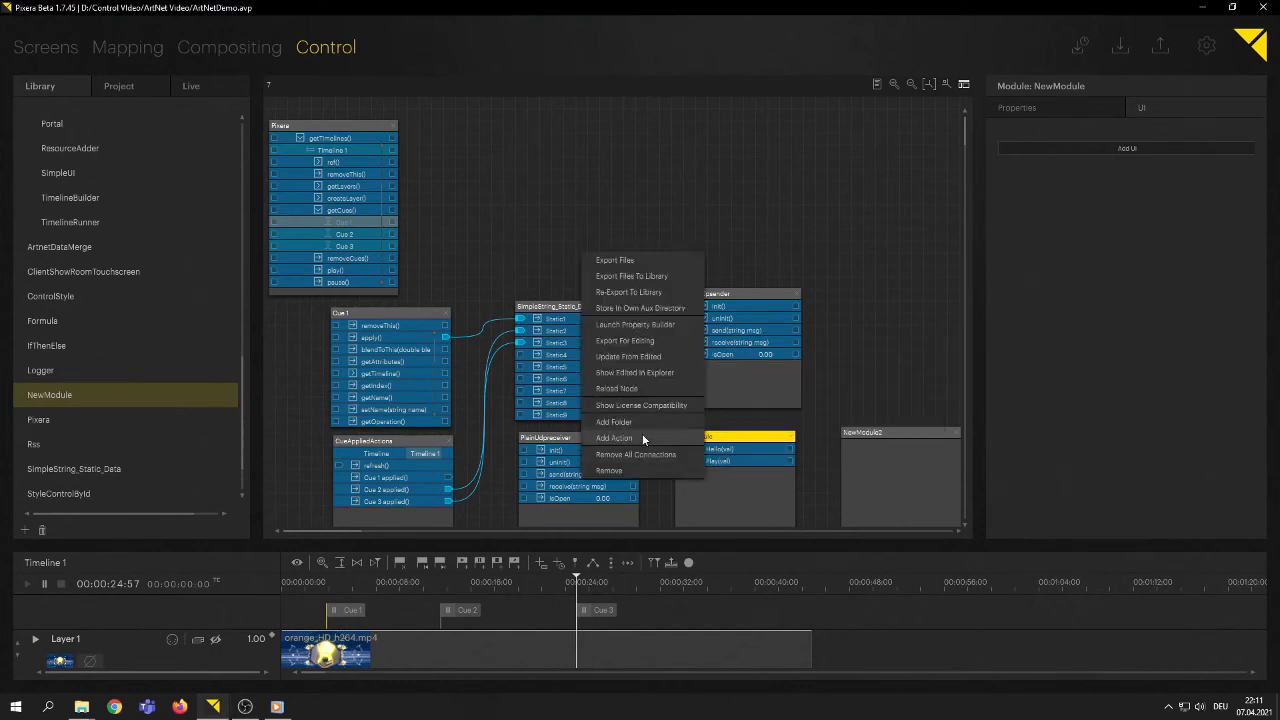
left_click(613, 438)
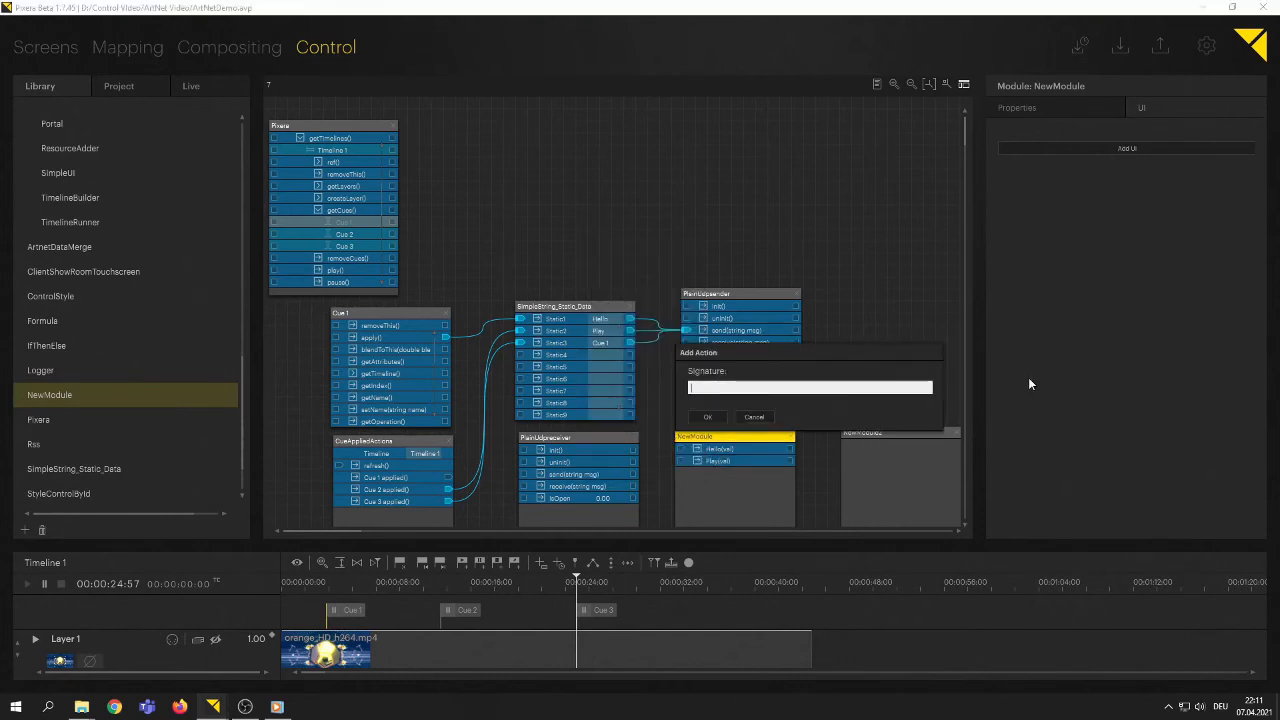
type("Cue")
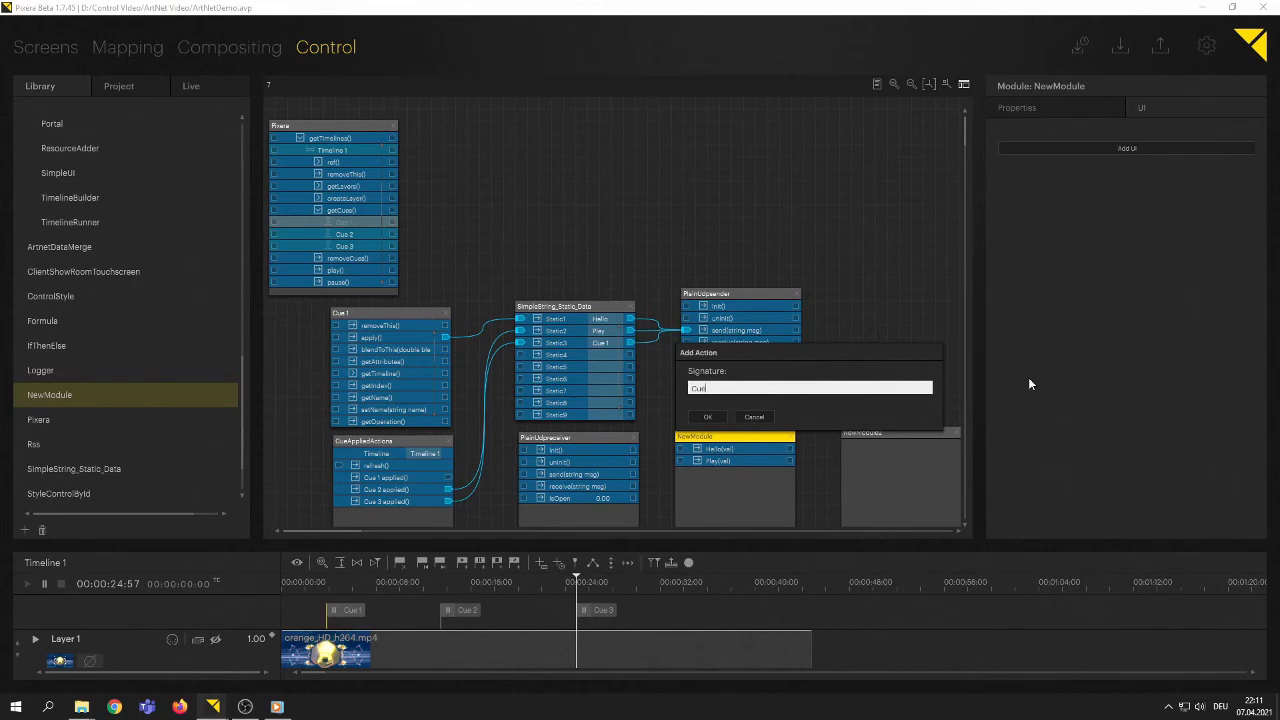
type("(v")
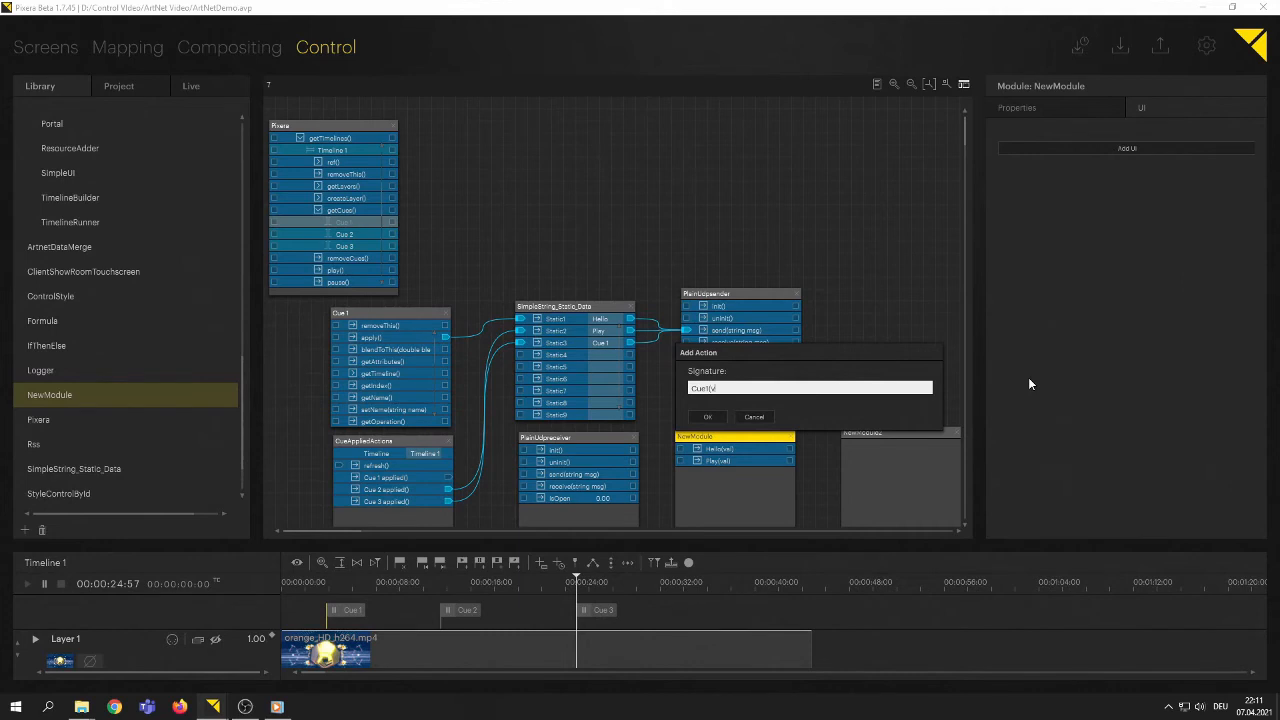
left_click(707, 417)
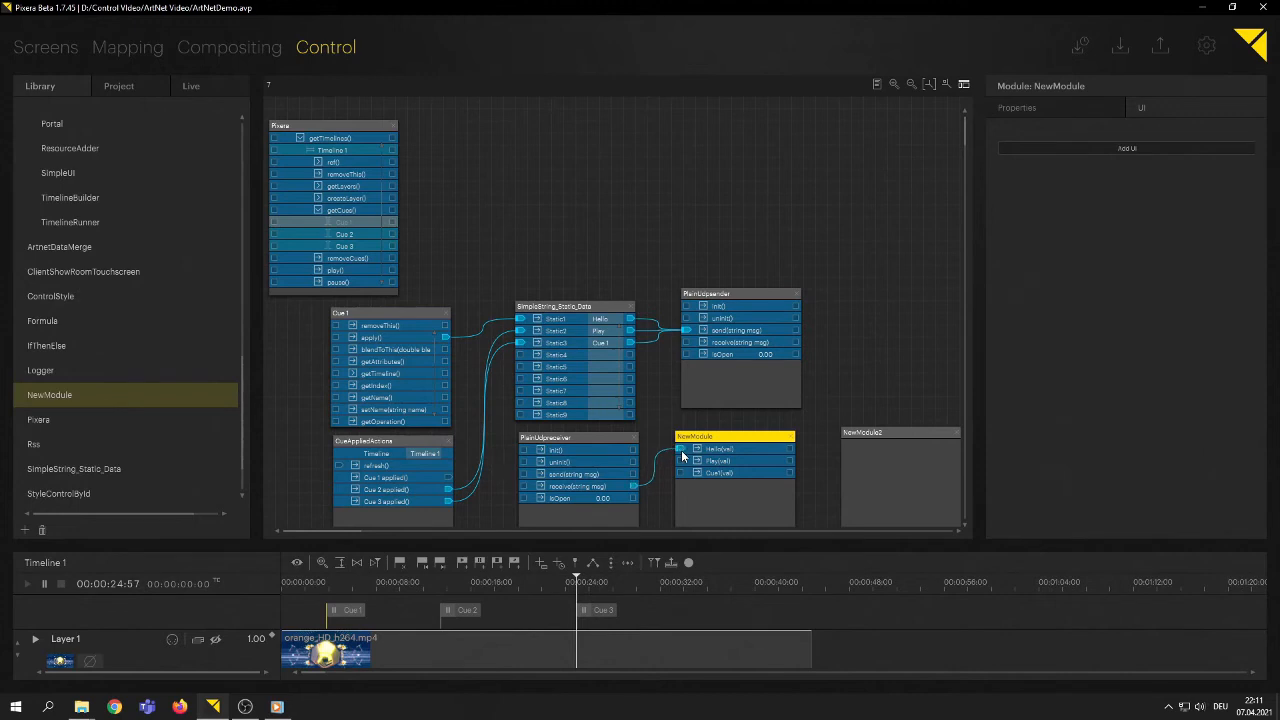
mouse_move(732, 493)
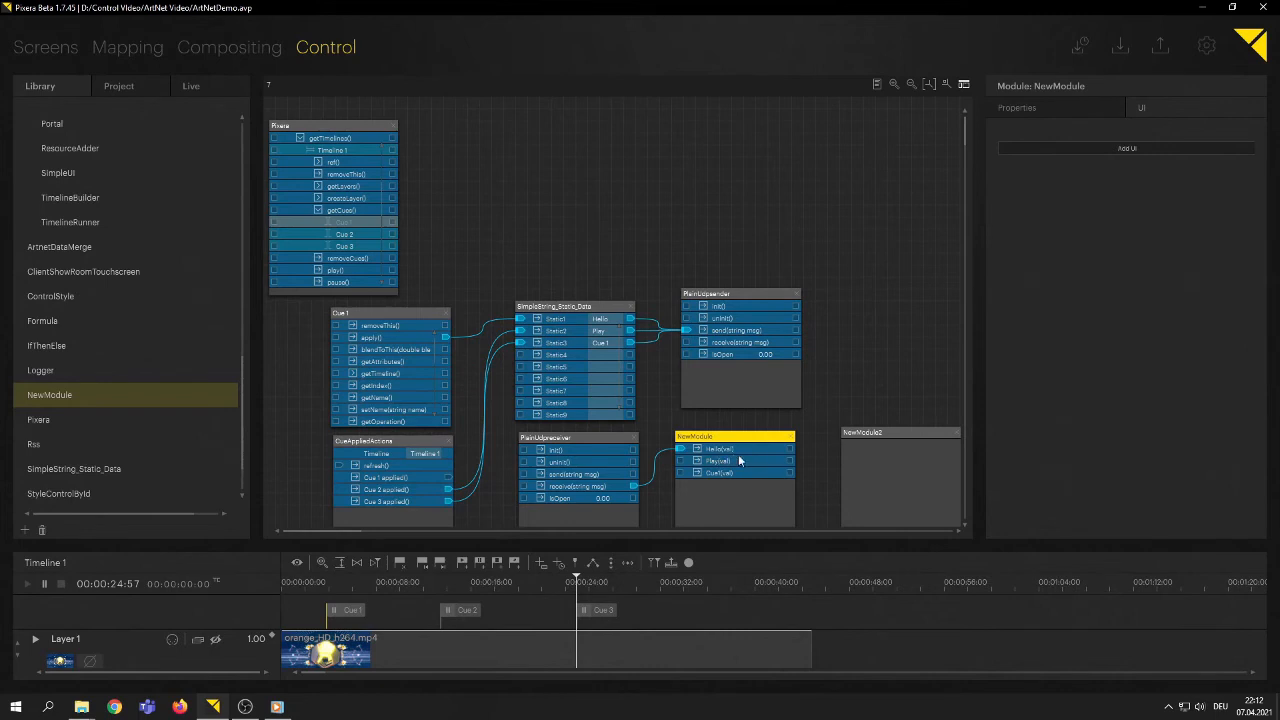
mouse_move(700, 470)
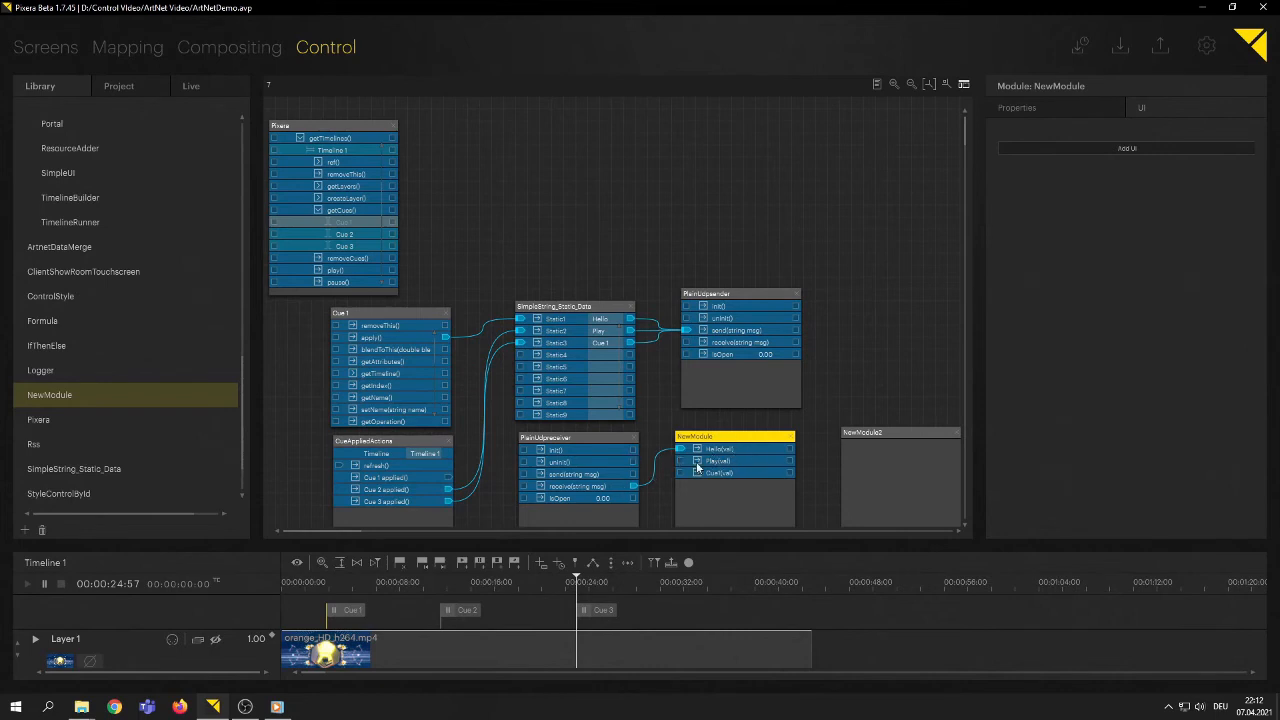
mouse_move(728, 456)
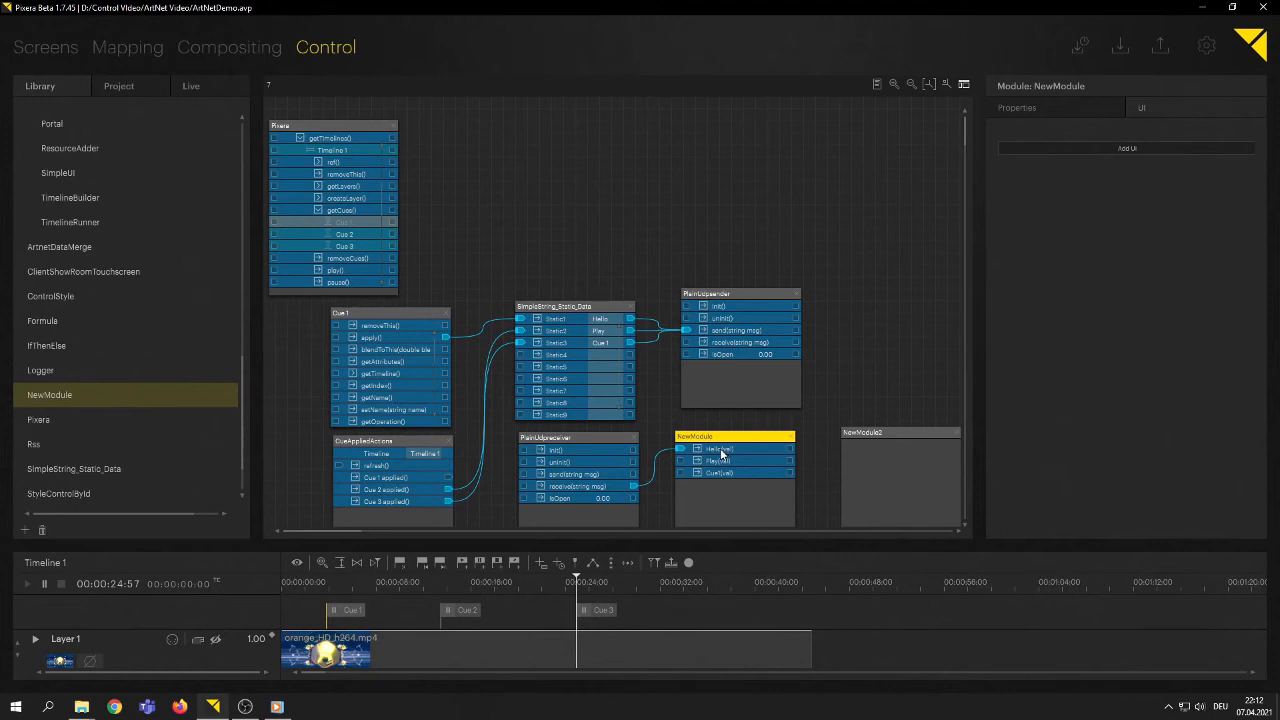
Step: Set a condition on NewModule's Hello(val) action so it fires only for "Hello"
right_click(720, 452)
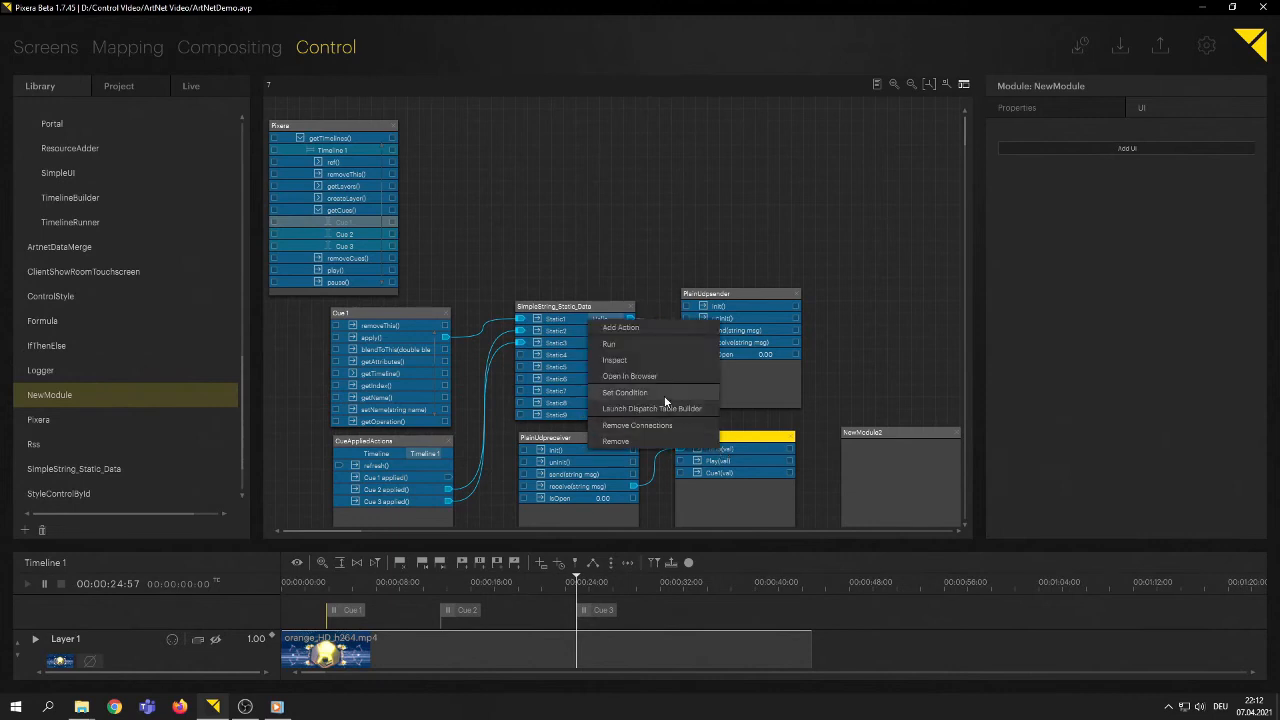
left_click(624, 392)
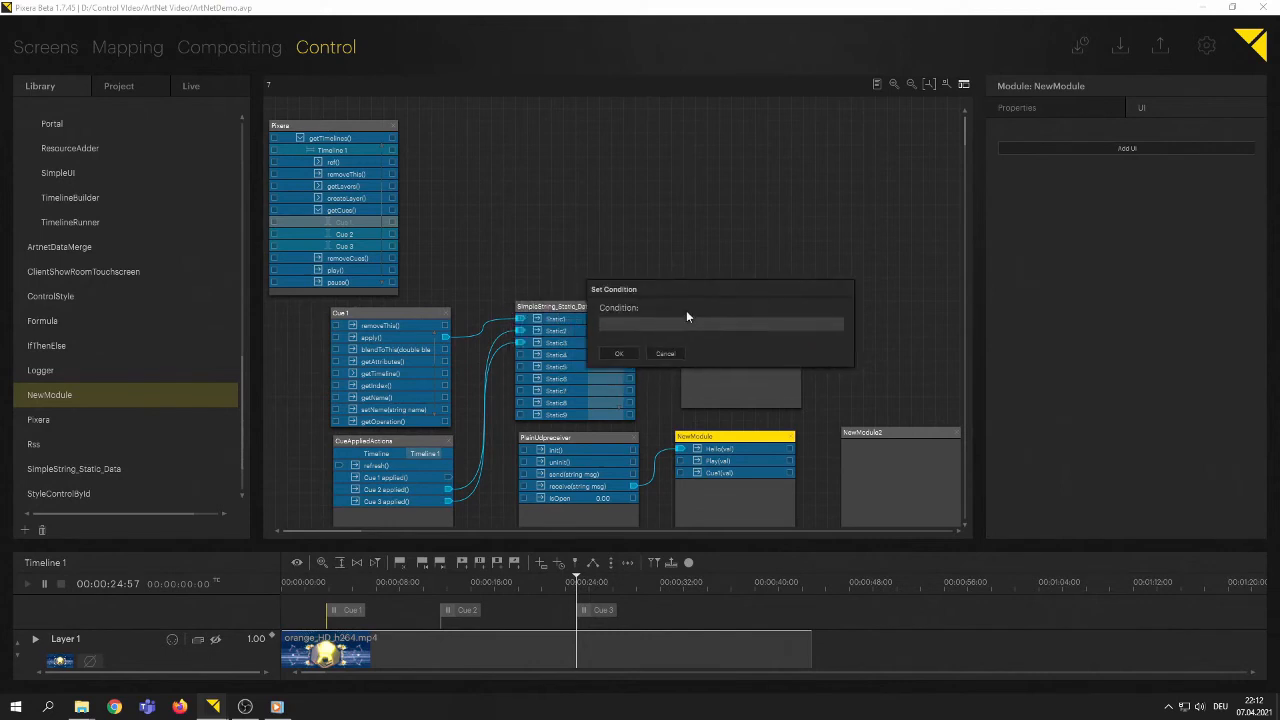
left_click(721, 323)
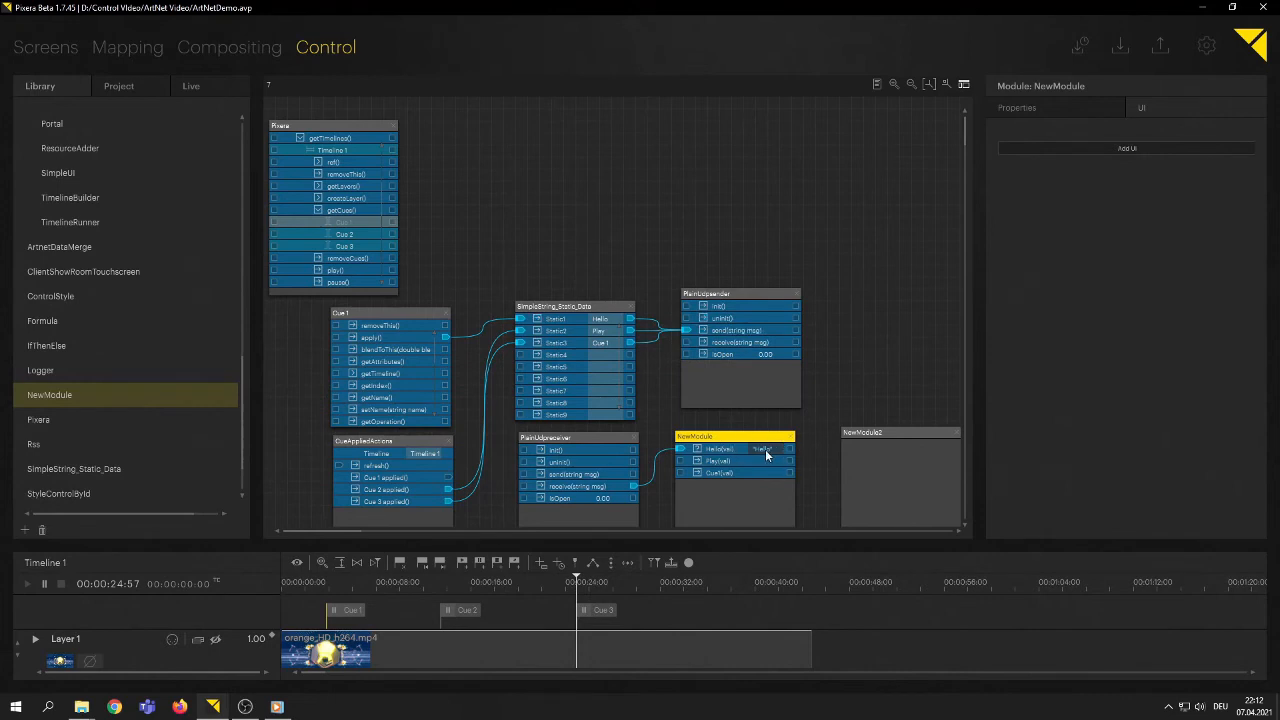
Step: Add the receive1(val) and receive2(val) actions to NewModule2
right_click(765, 455)
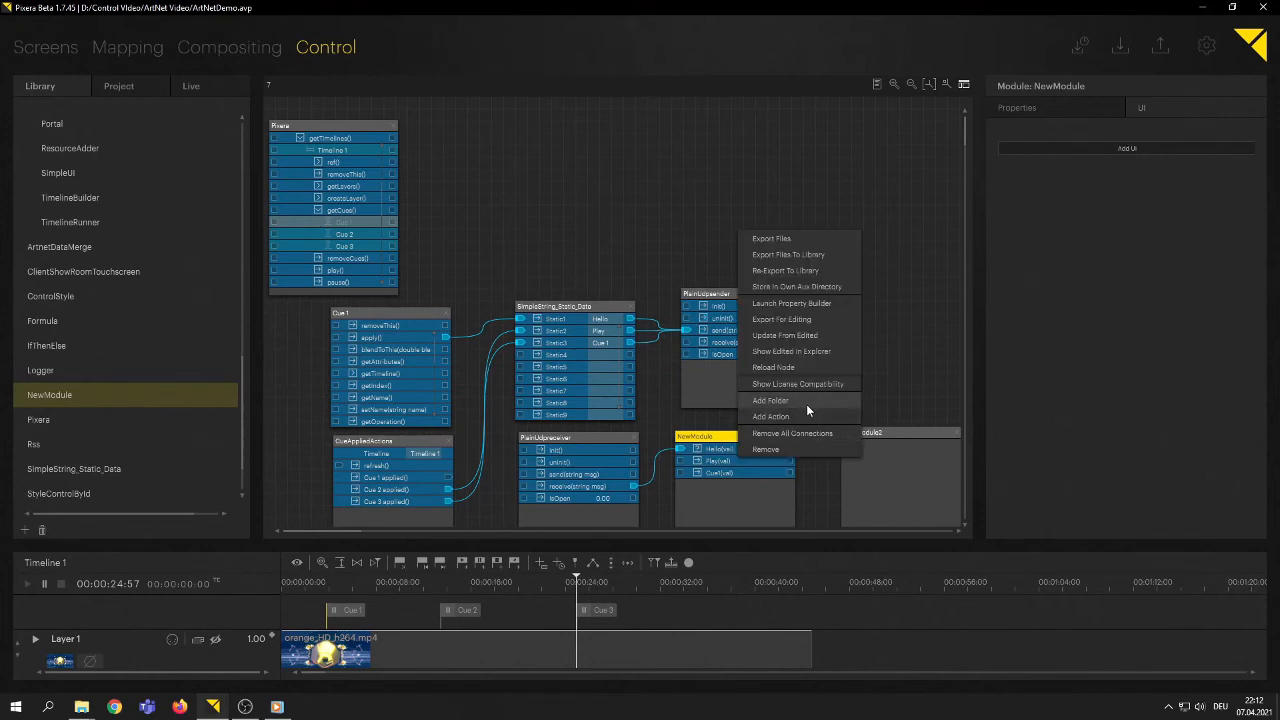
mouse_move(805, 416)
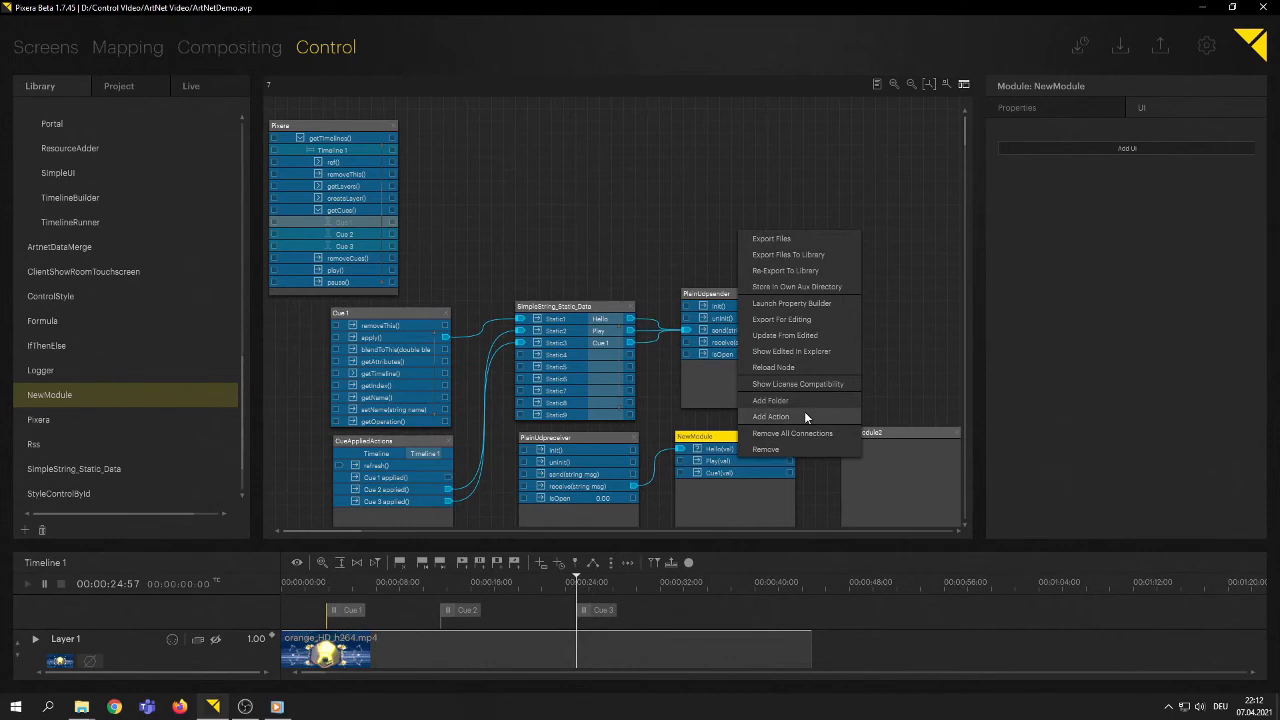
left_click(770, 416)
type("receive()")
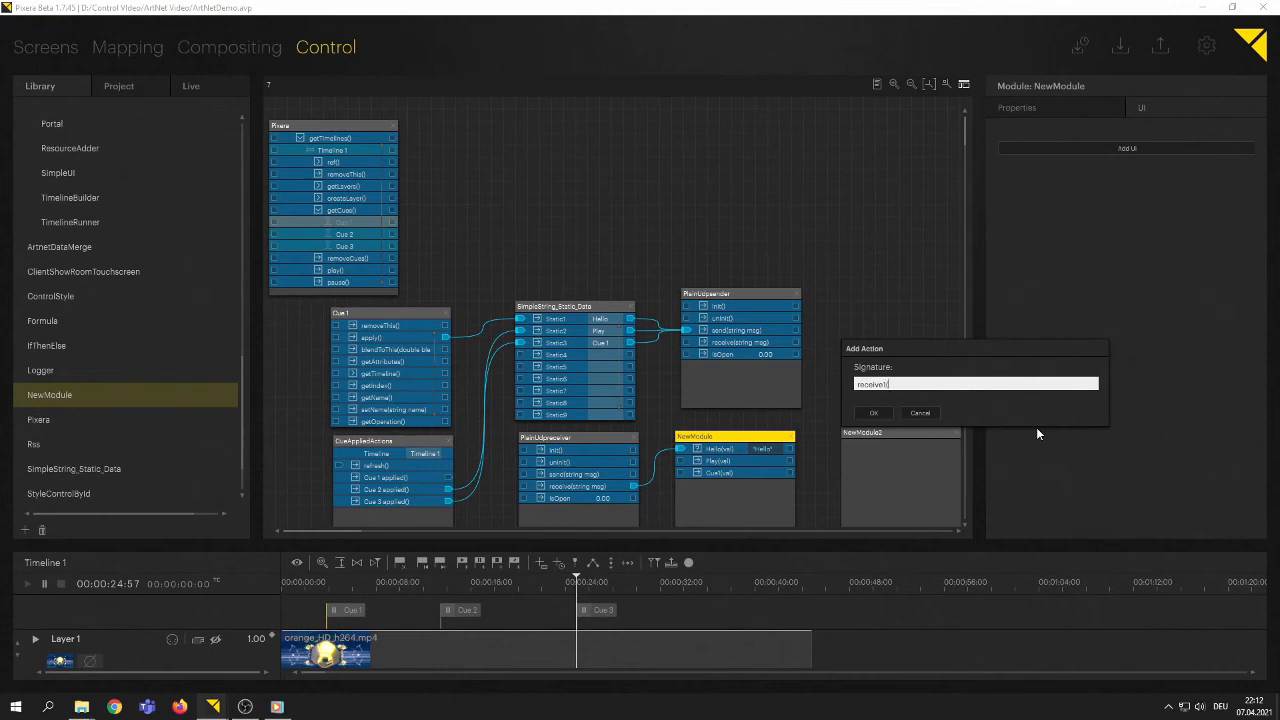
left_click(873, 413)
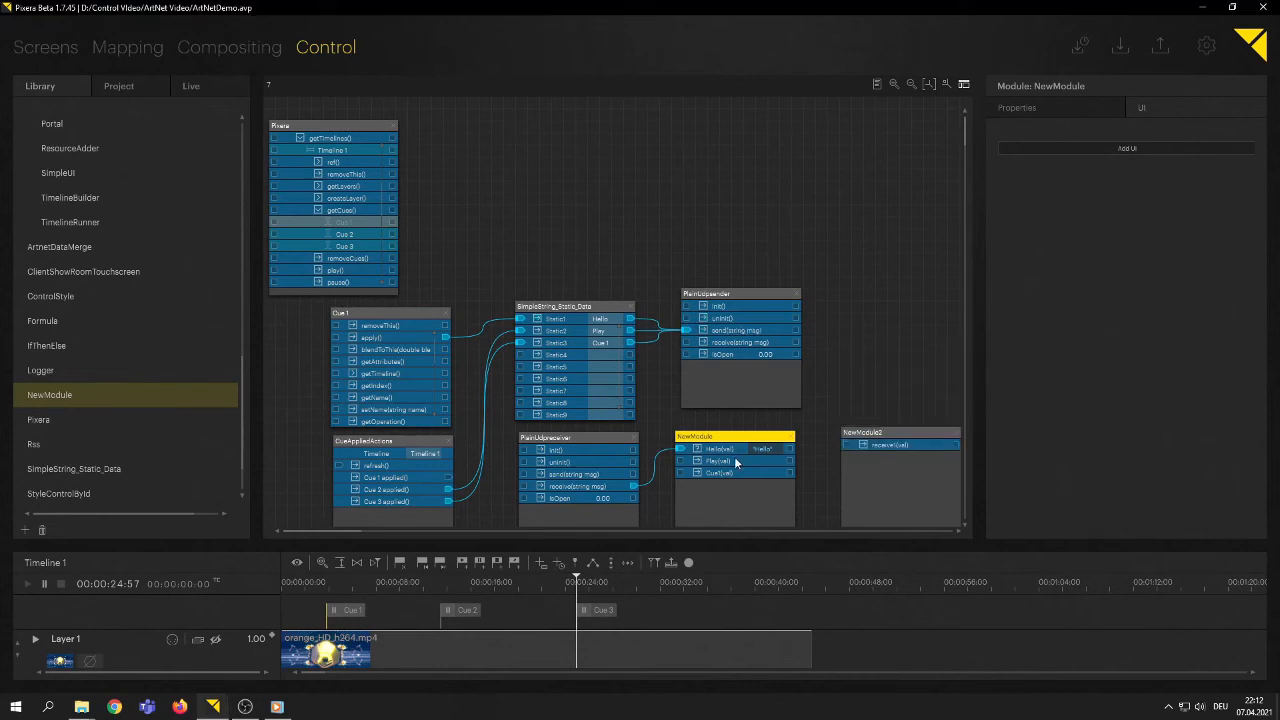
right_click(735, 462)
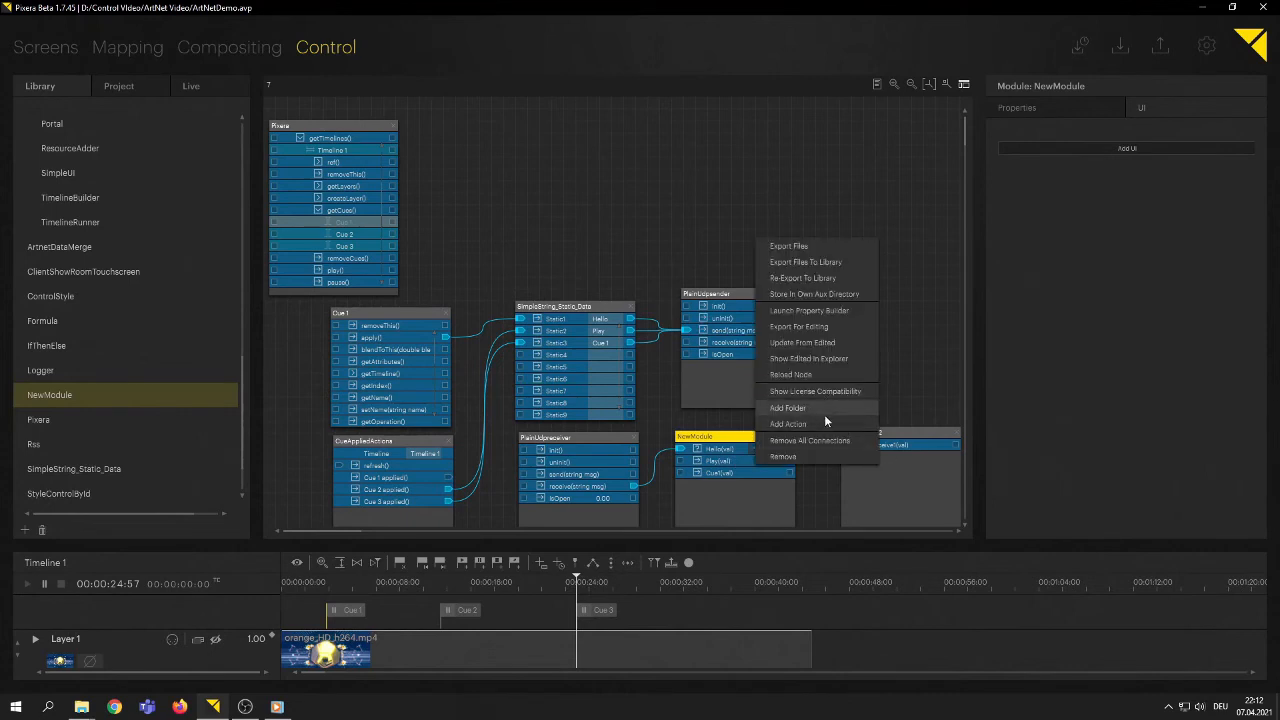
left_click(788, 423)
type("receive2(va")
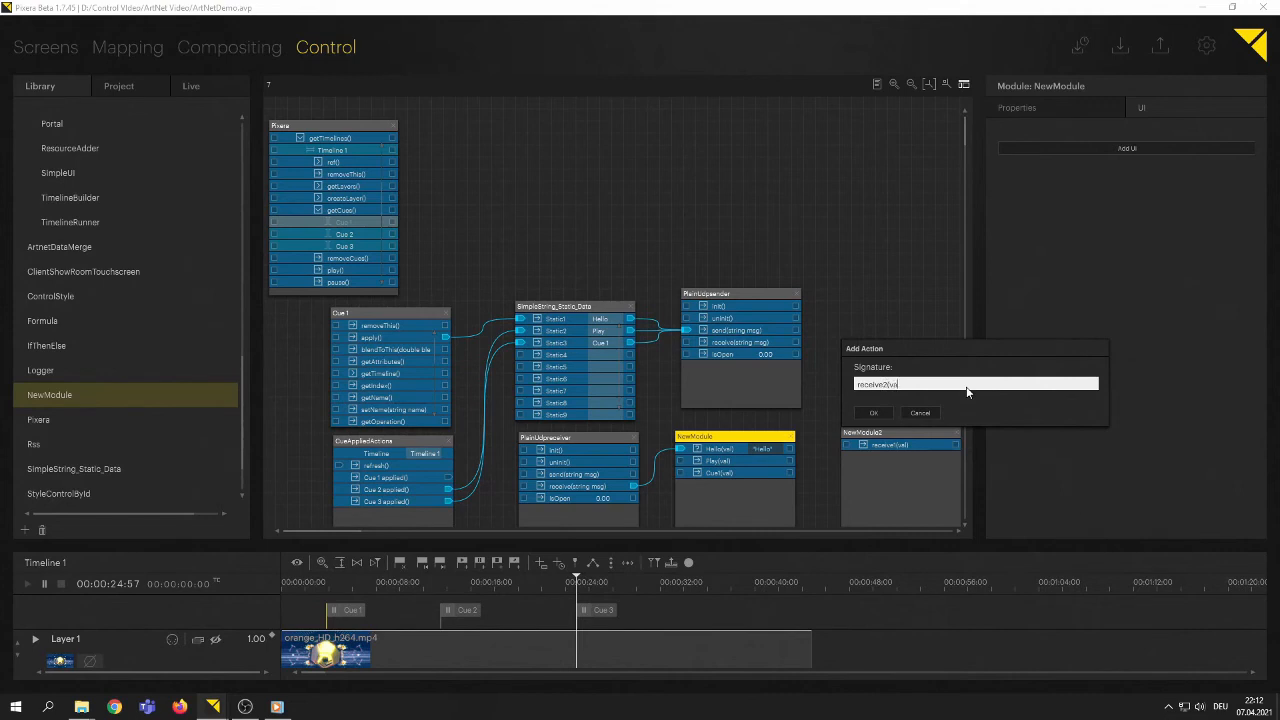
left_click(872, 413)
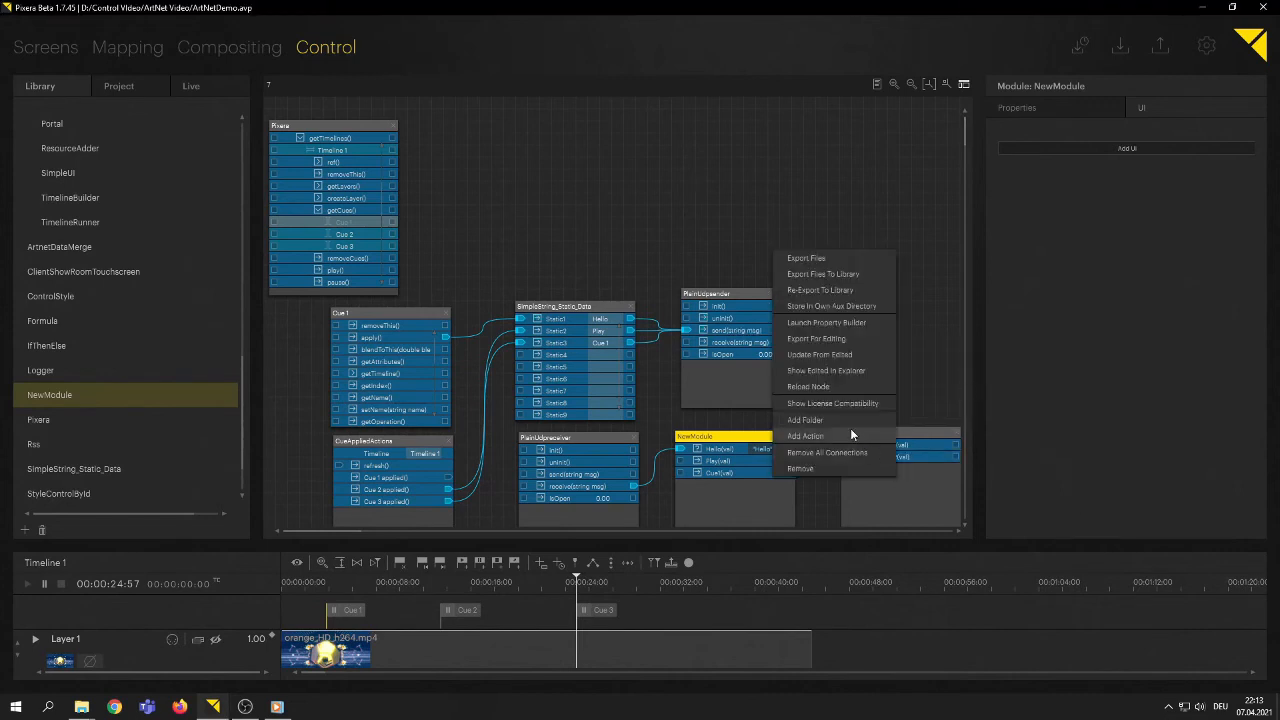
Step: Add a third action, receive3(val), to NewModule2
left_click(805, 435)
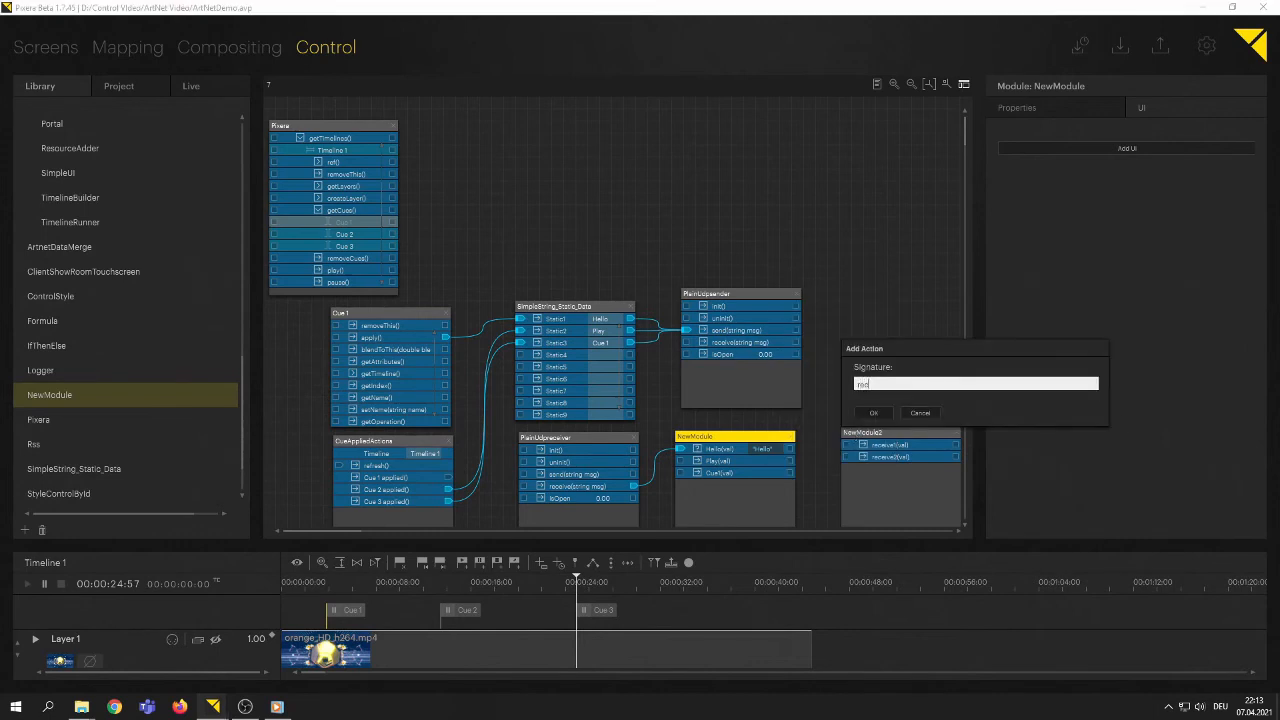
type("receiv3")
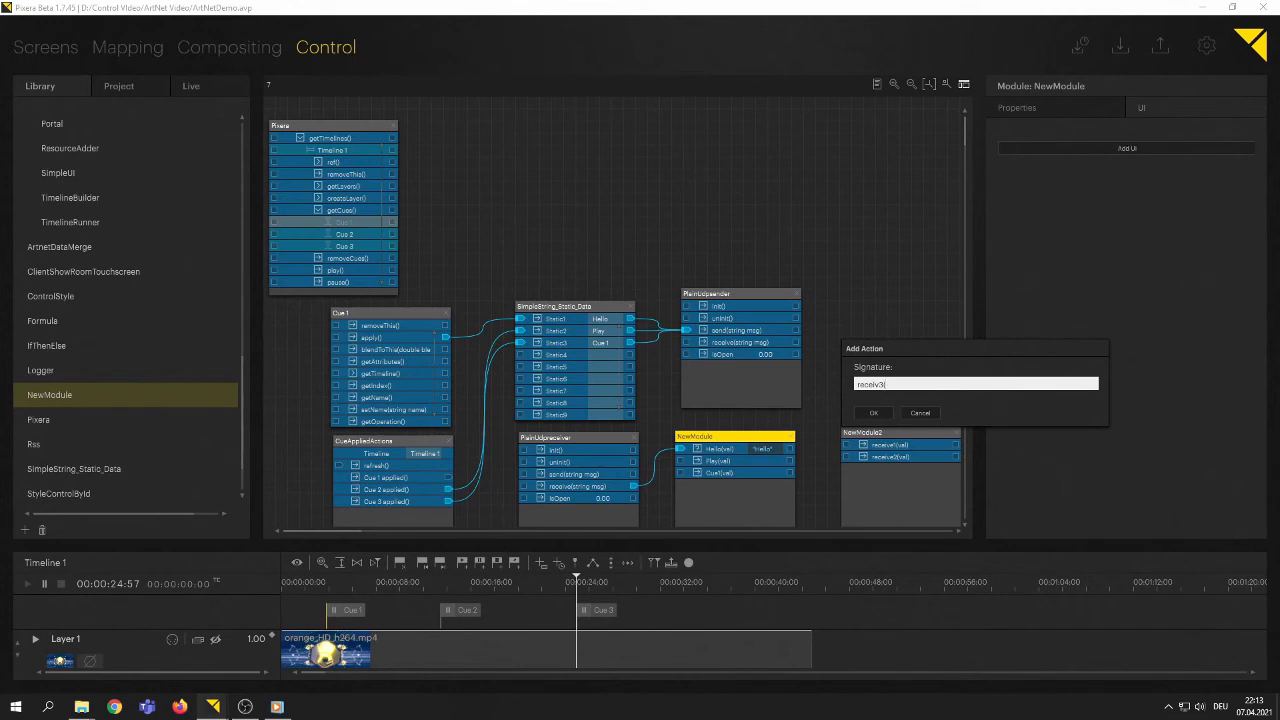
type("e(val)")
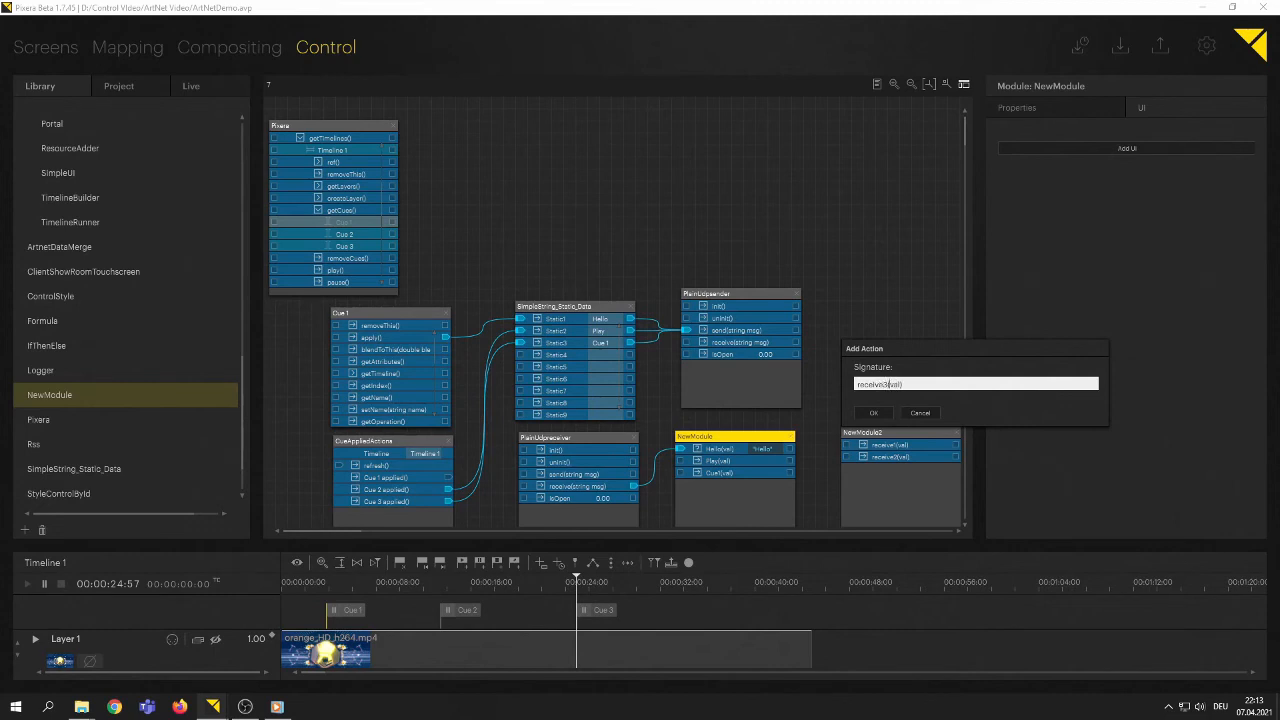
left_click(872, 413)
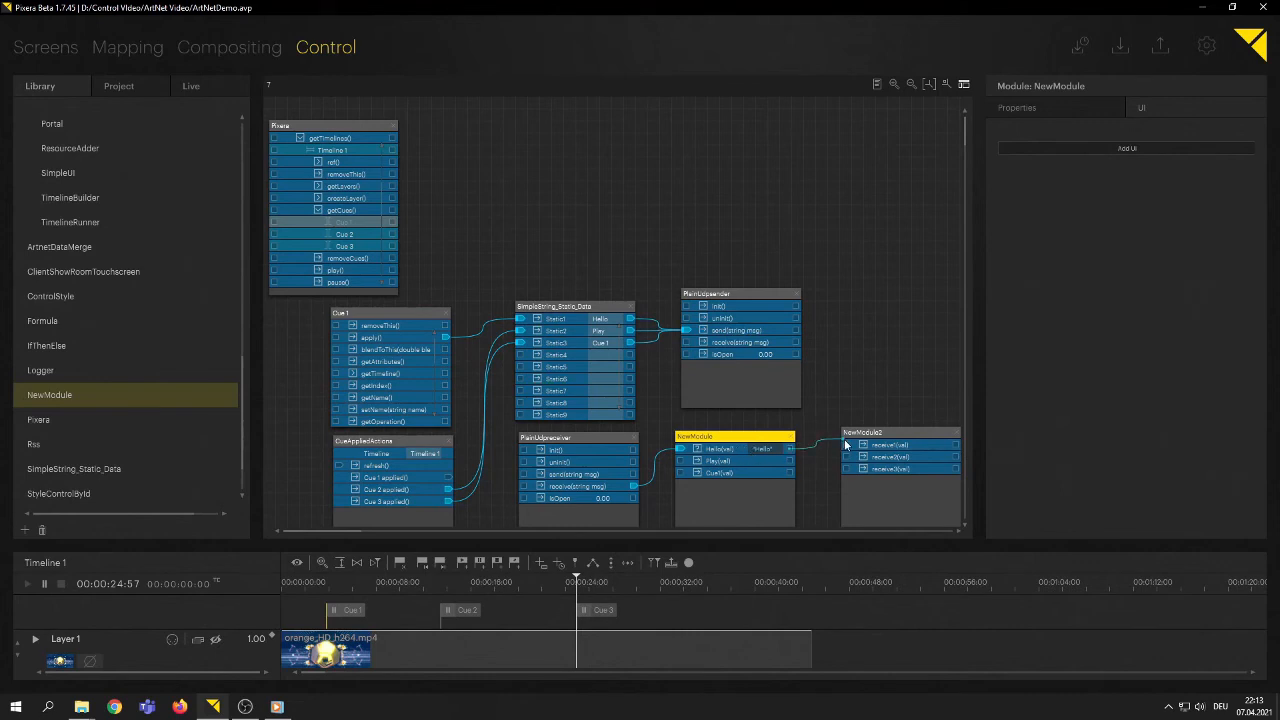
Step: Inspect NewModule2, then bring up the Play(val) action's options to chain it as Hello's else branch
left_click(895, 439)
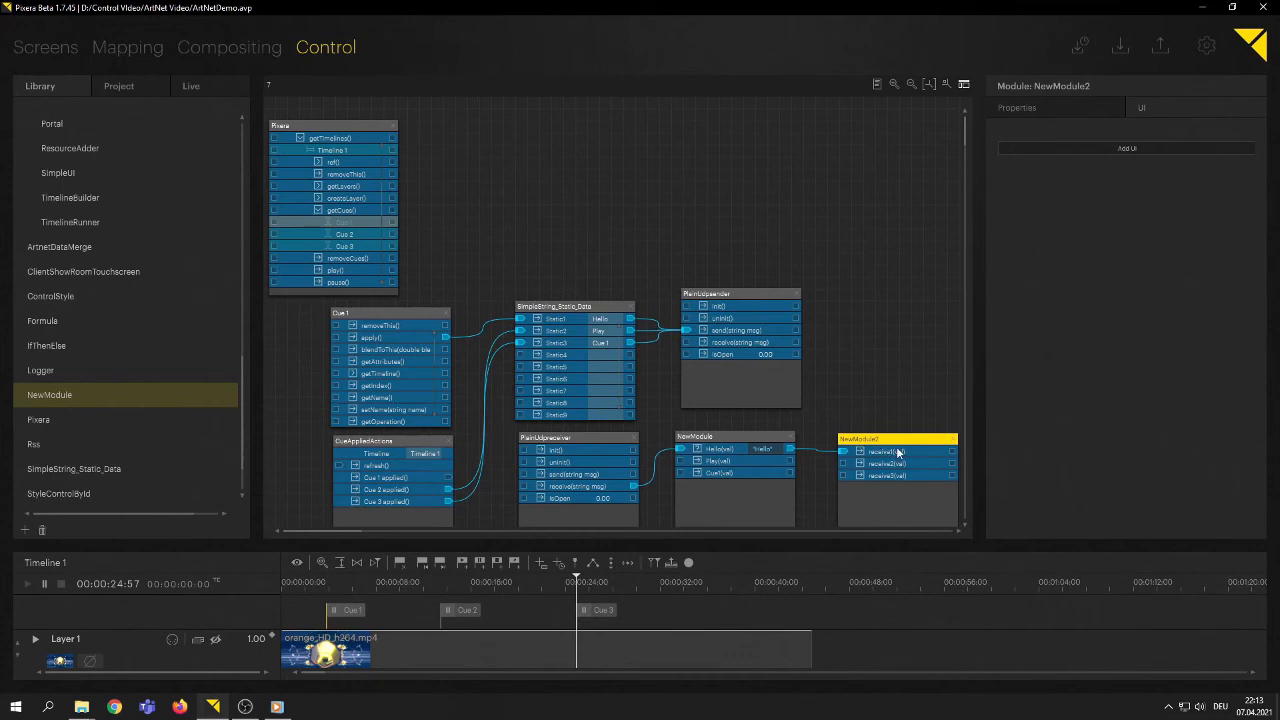
mouse_move(890, 457)
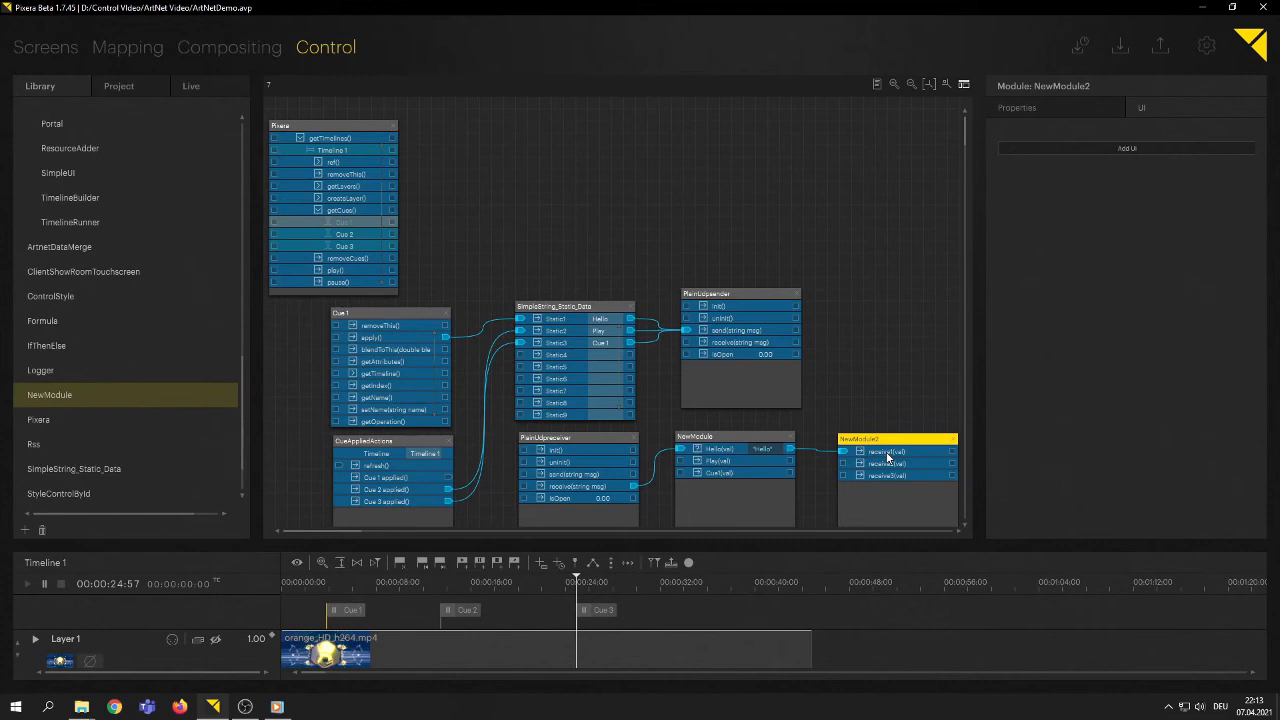
mouse_move(735, 465)
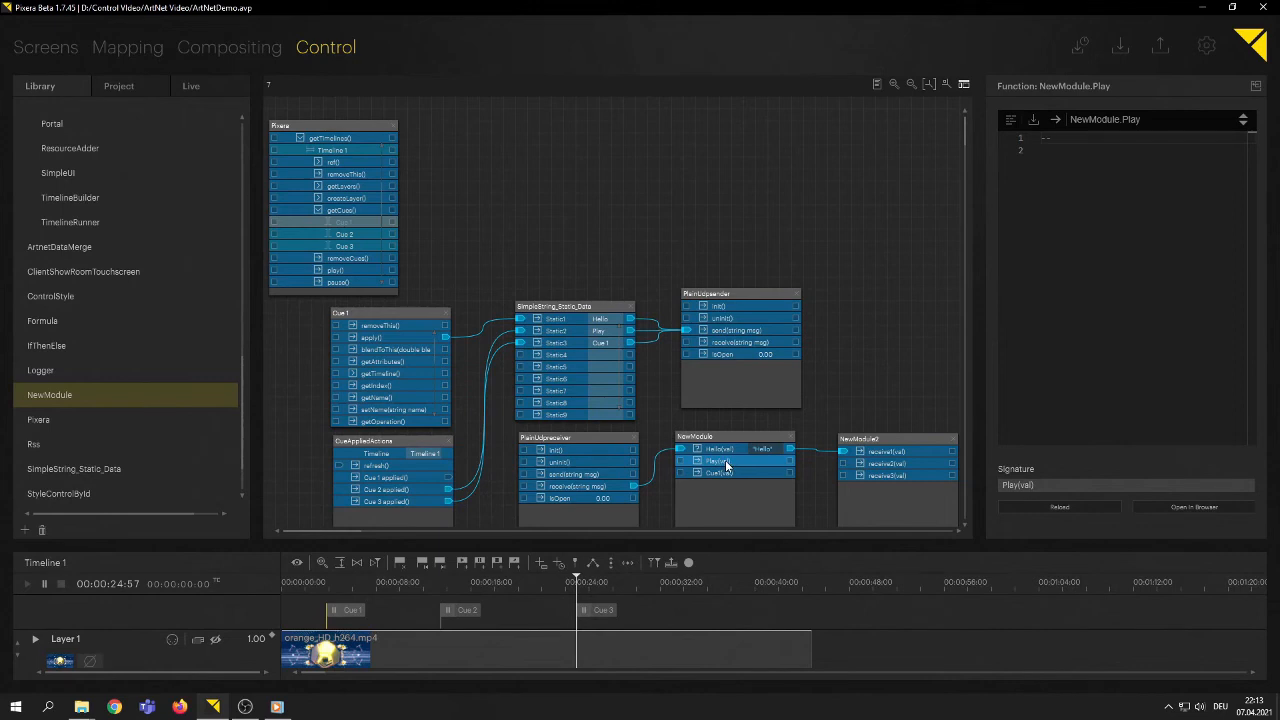
right_click(725, 462)
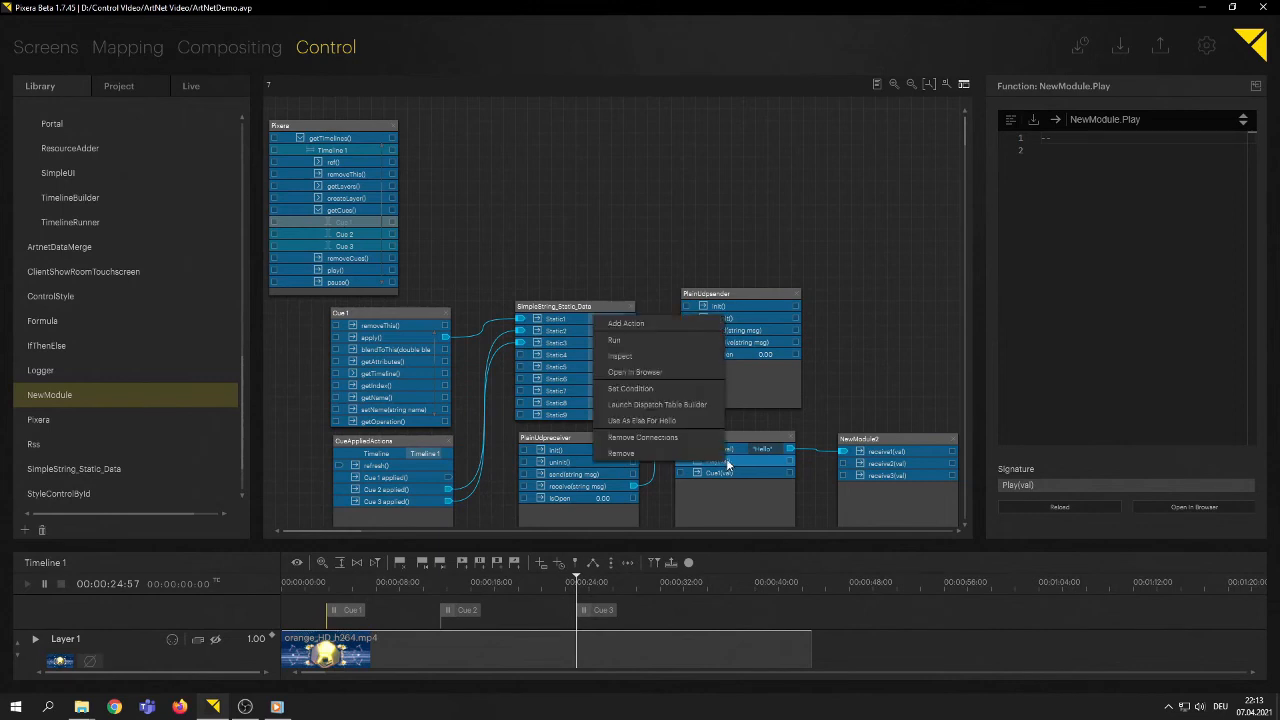
mouse_move(669, 429)
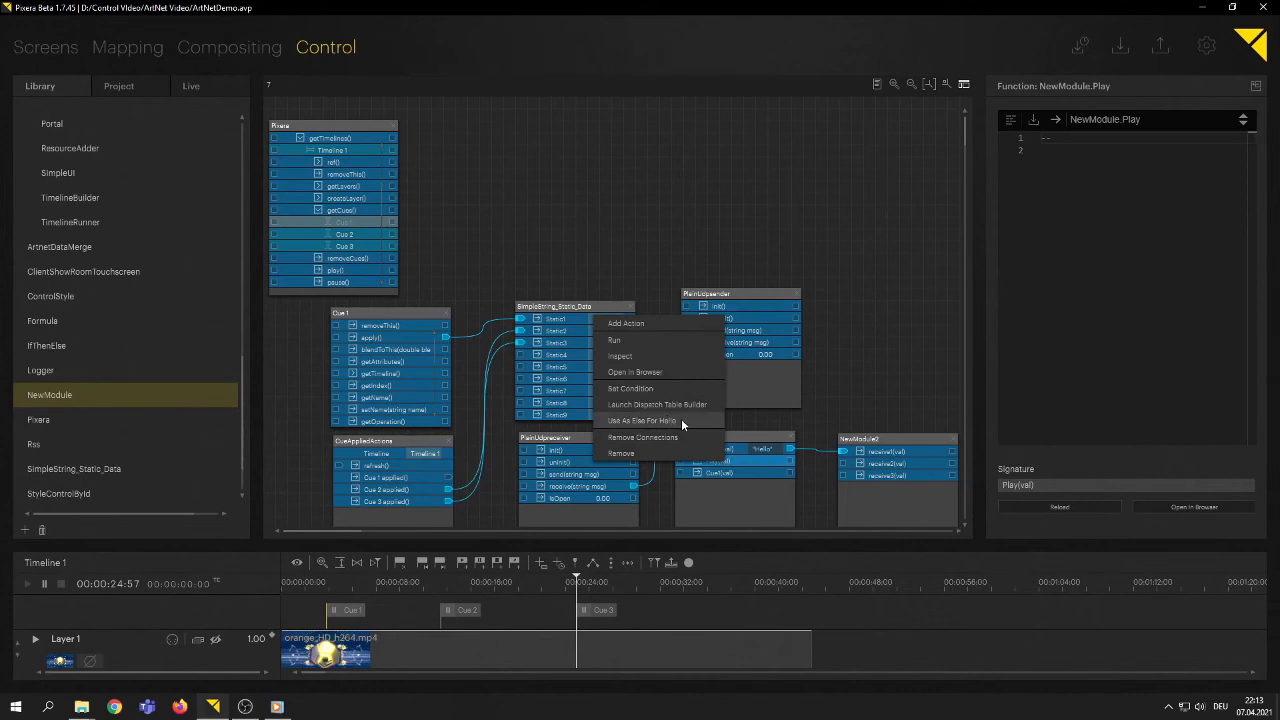
mouse_move(676, 423)
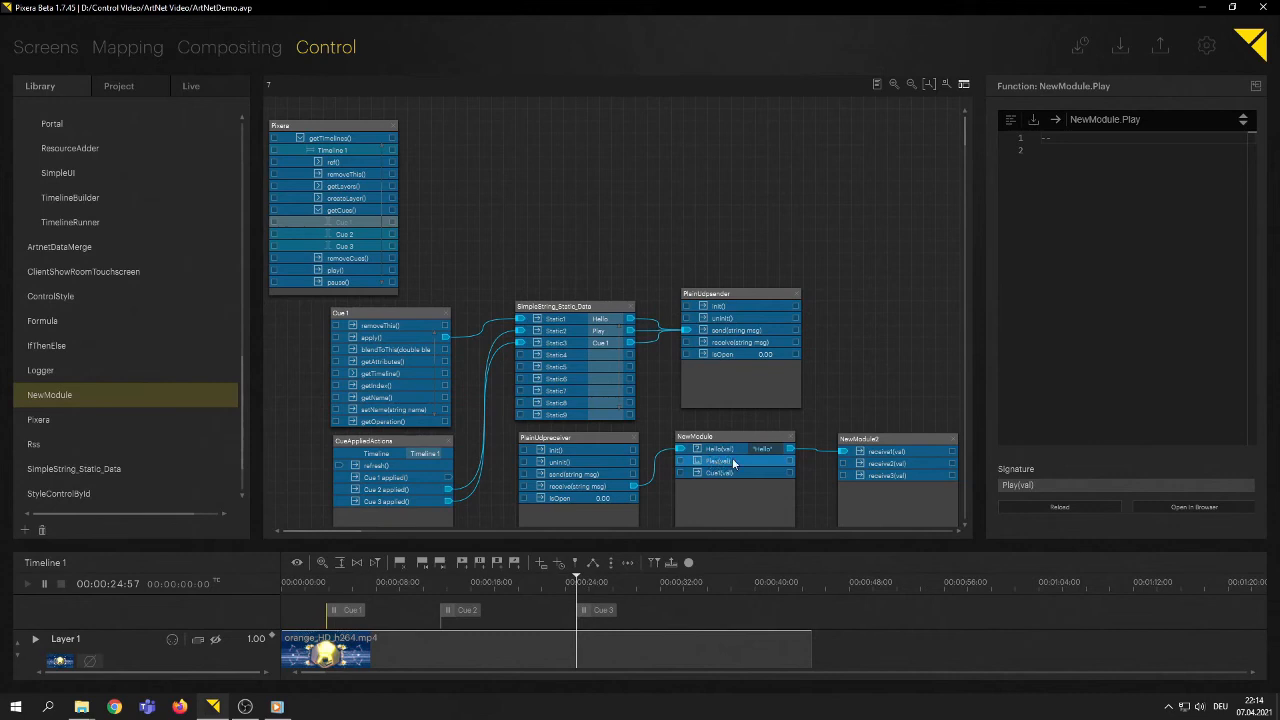
mouse_move(788, 465)
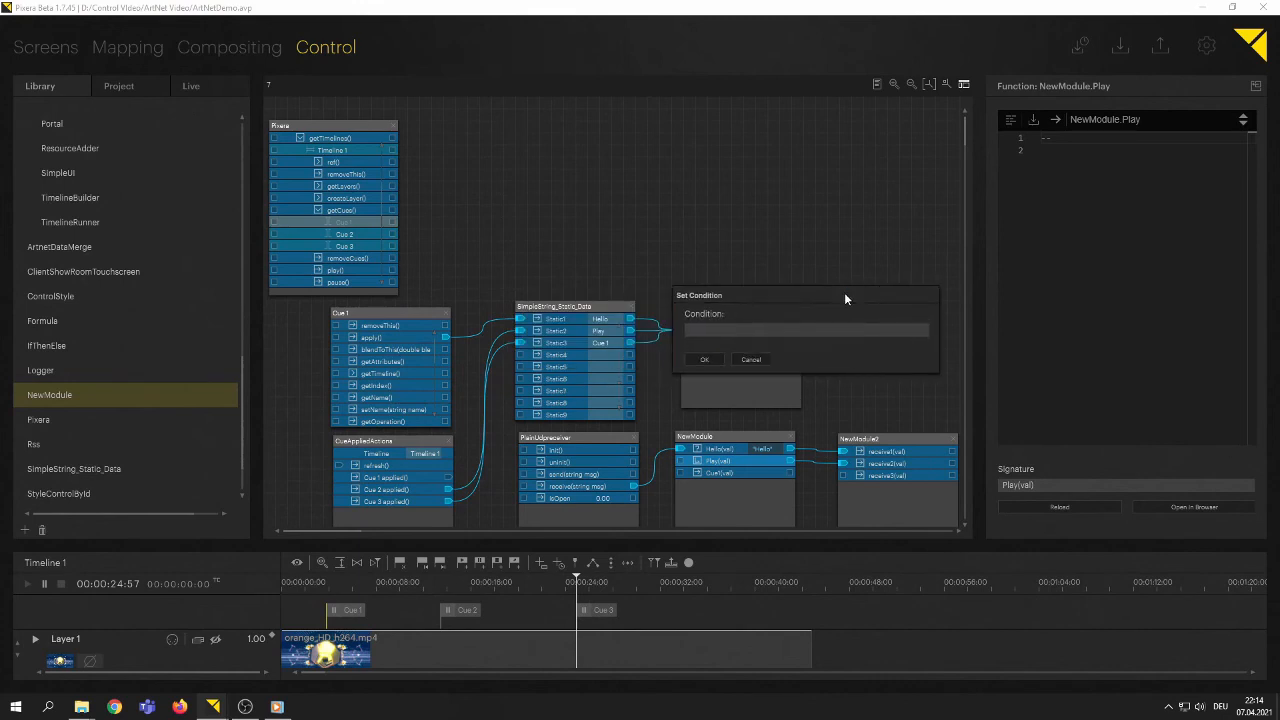
Step: Give NewModule's Play(val) action the condition val == "Play"
left_click(805, 330)
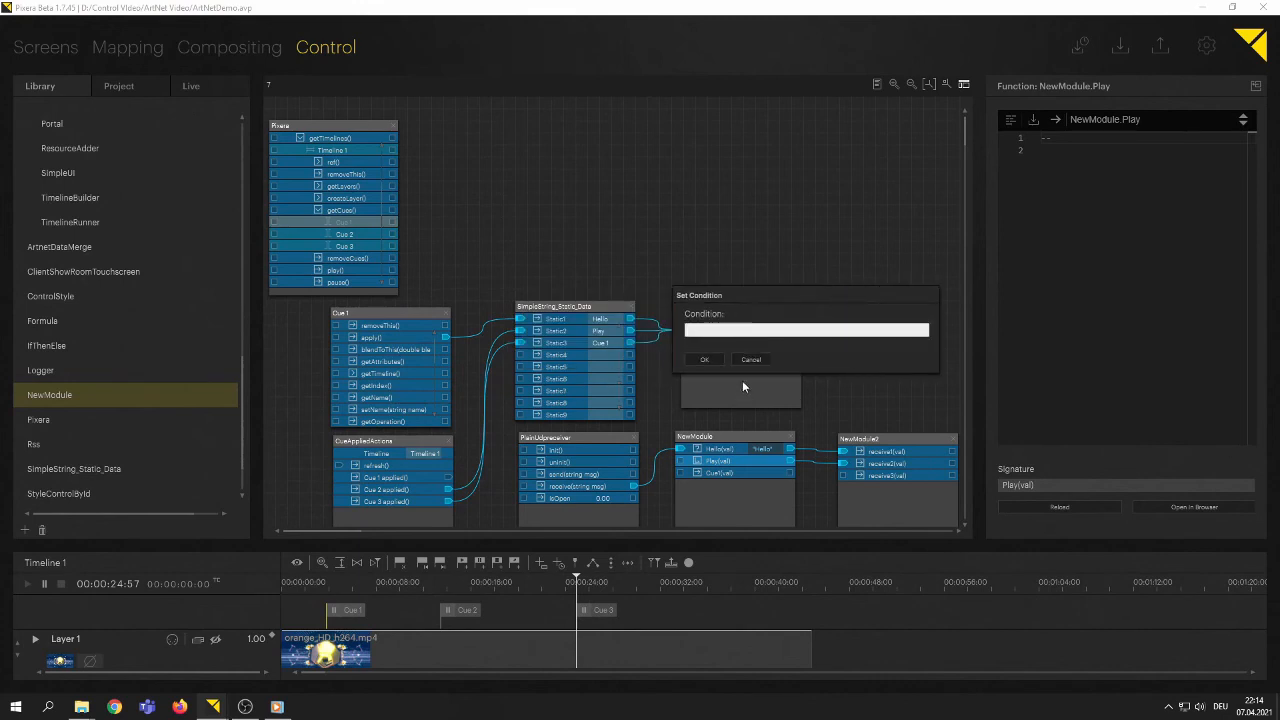
mouse_move(882, 396)
type("\"Pl")
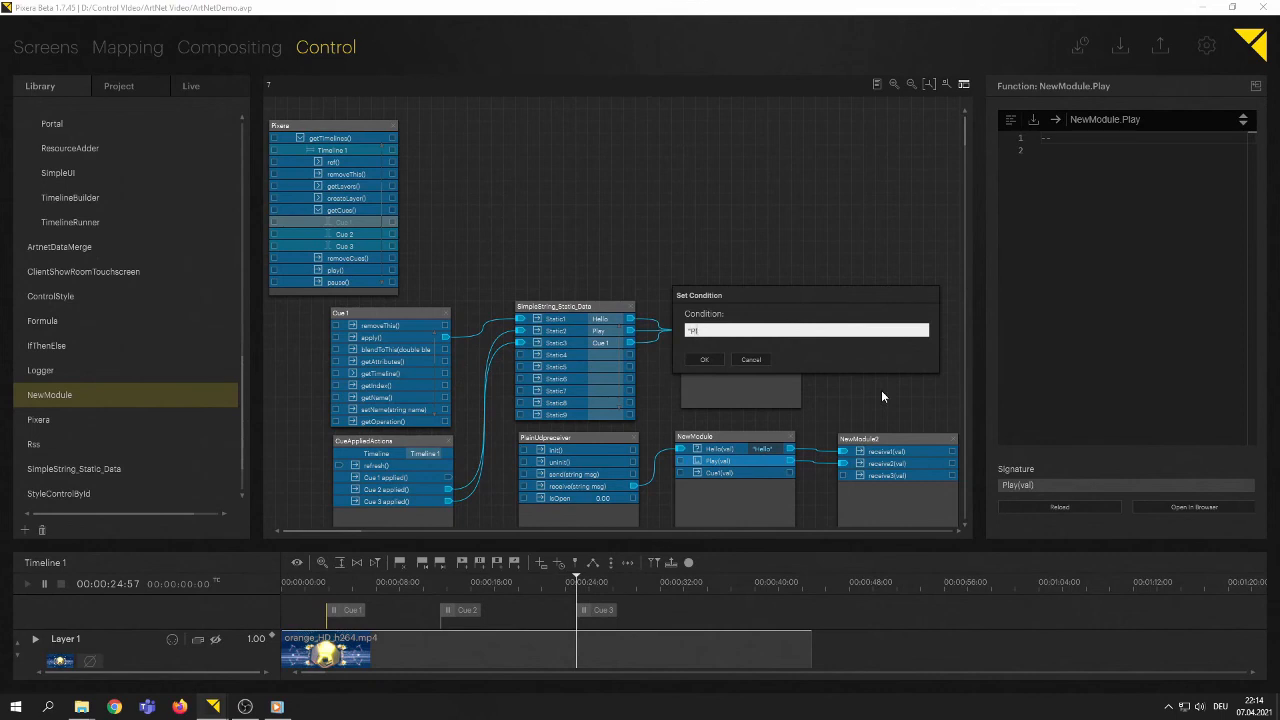
left_click(704, 359)
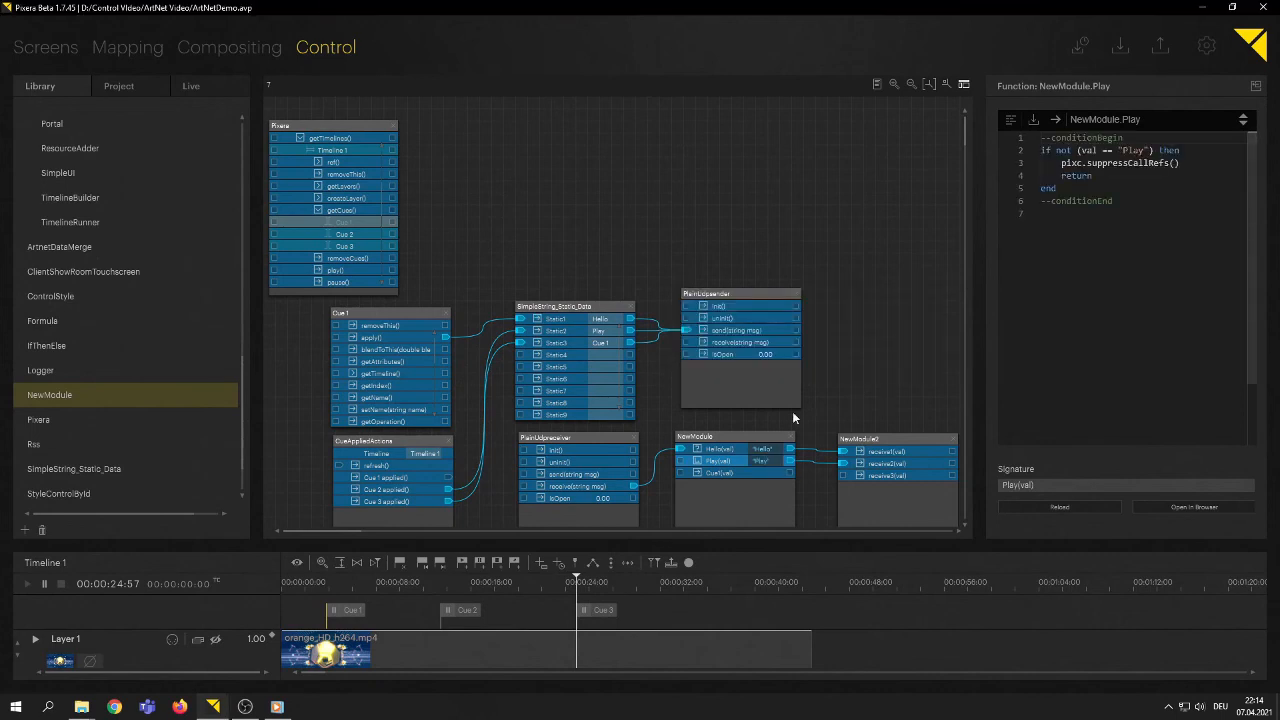
mouse_move(1143, 280)
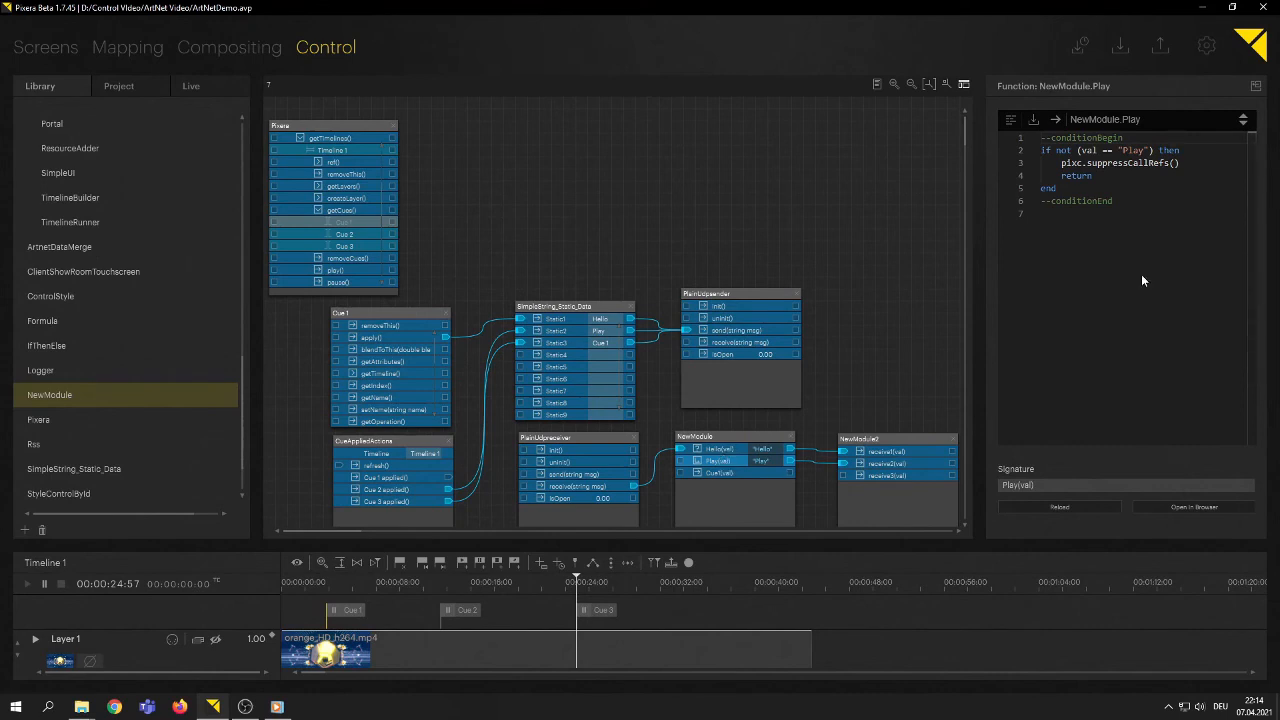
mouse_move(1127, 182)
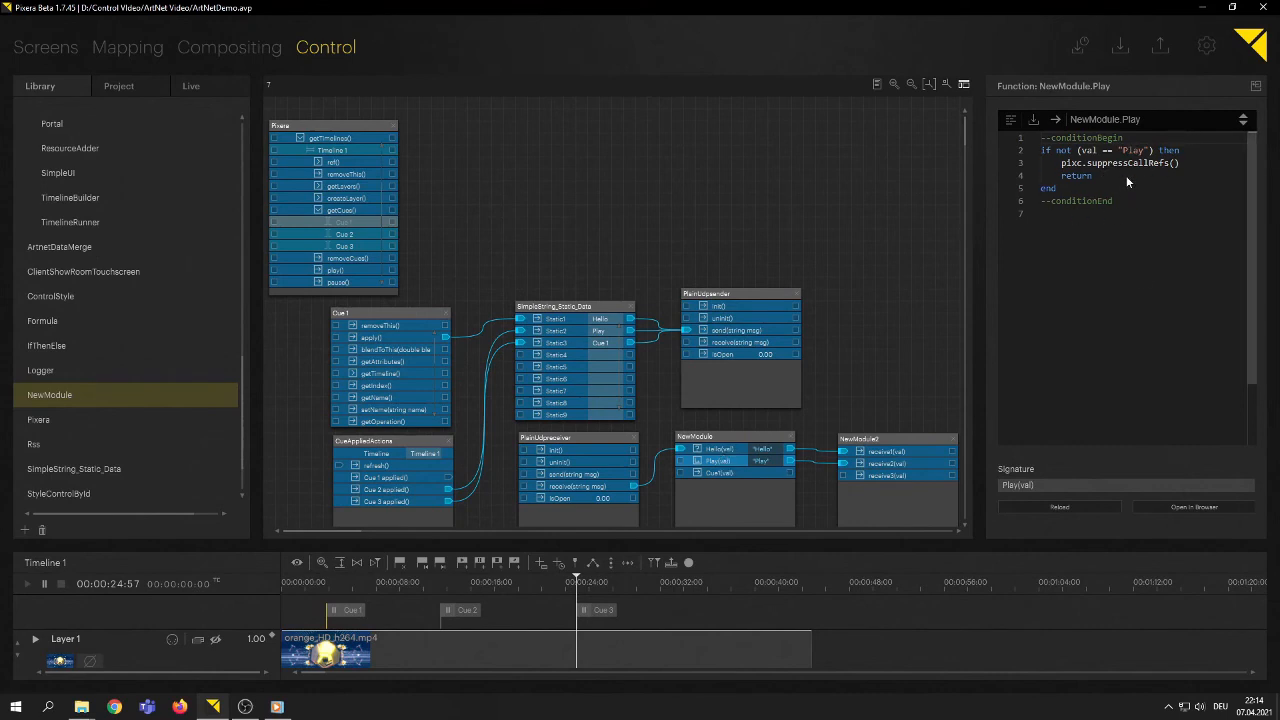
mouse_move(1108, 198)
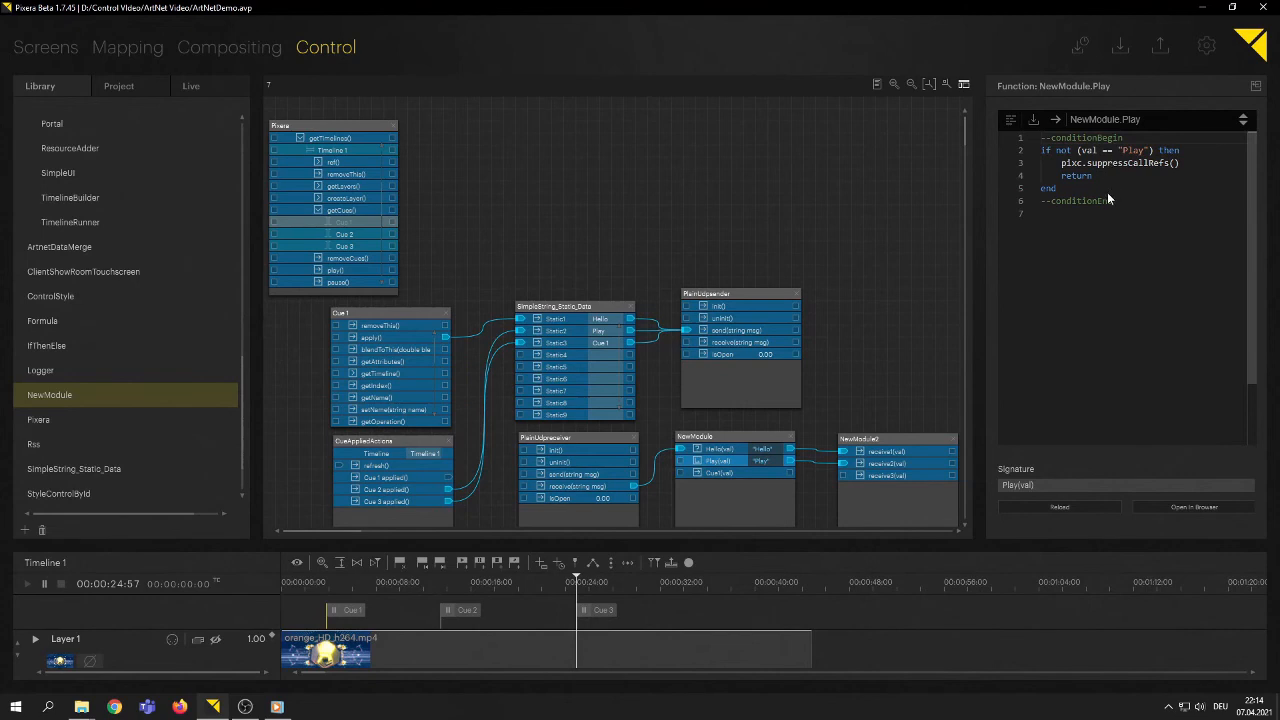
mouse_move(1108, 191)
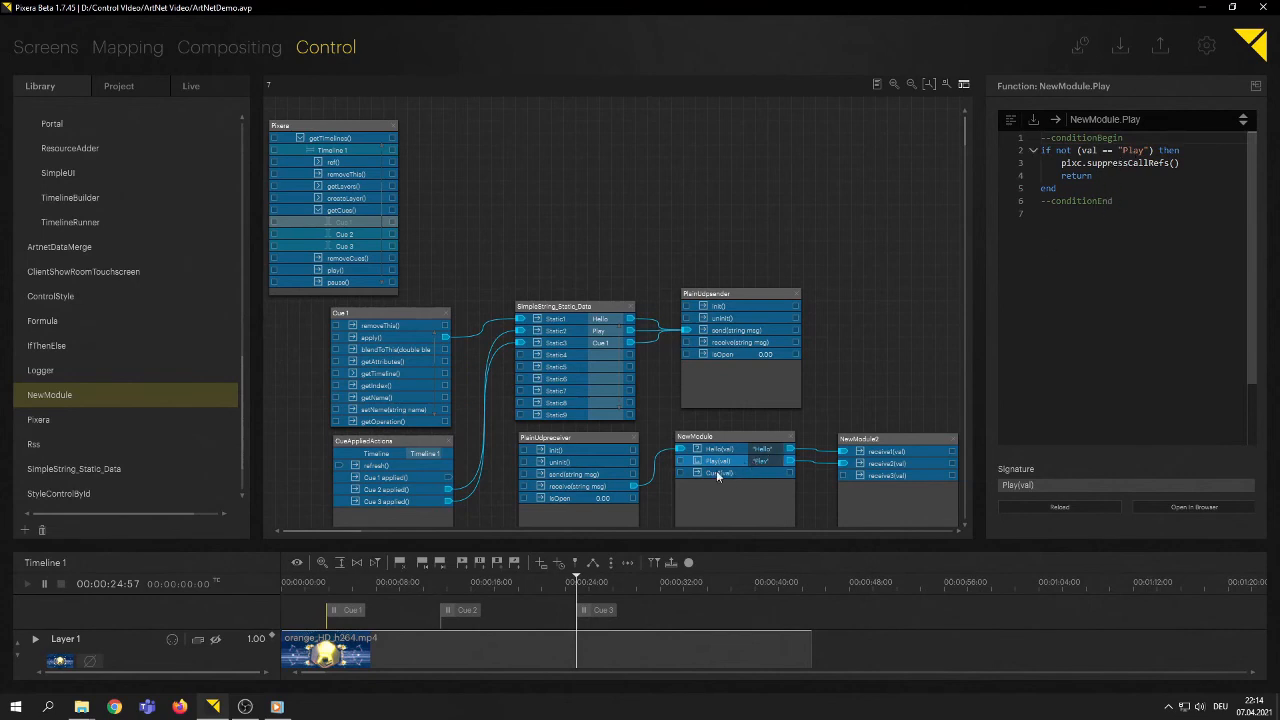
Step: Review the Cue1(val) action's script in NewModule and bring up its action options
left_click(718, 473)
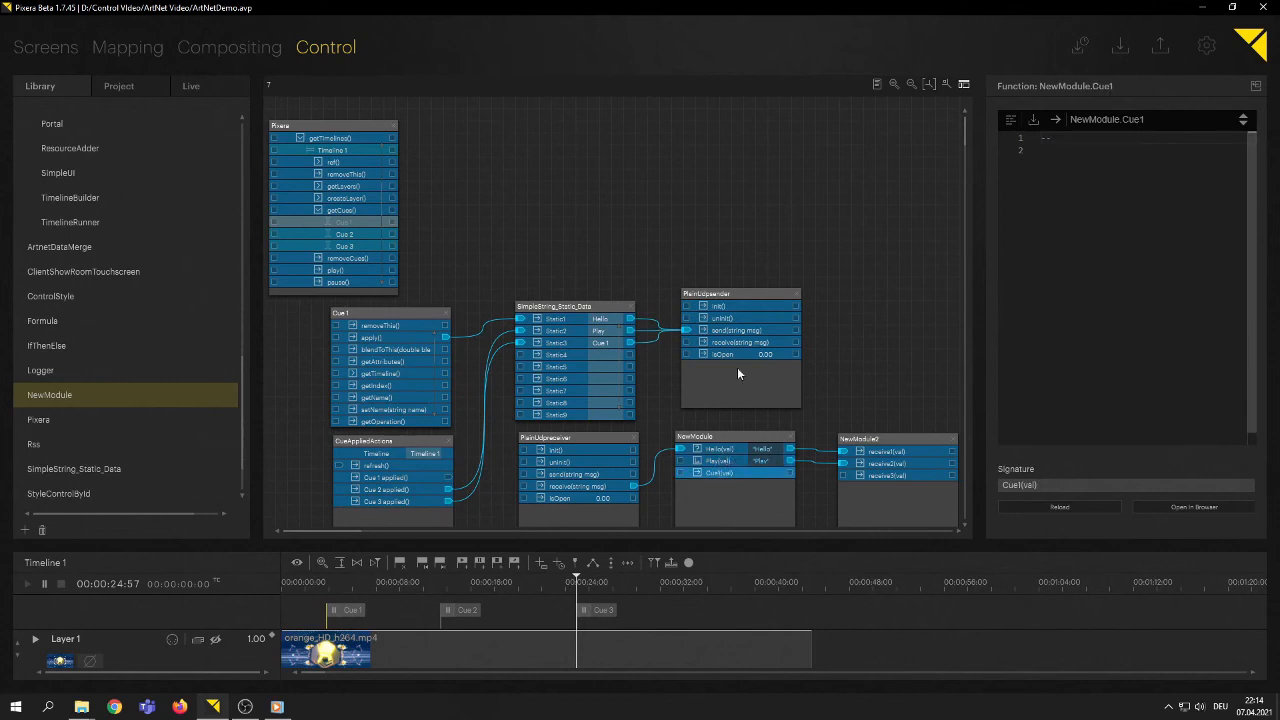
mouse_move(575, 345)
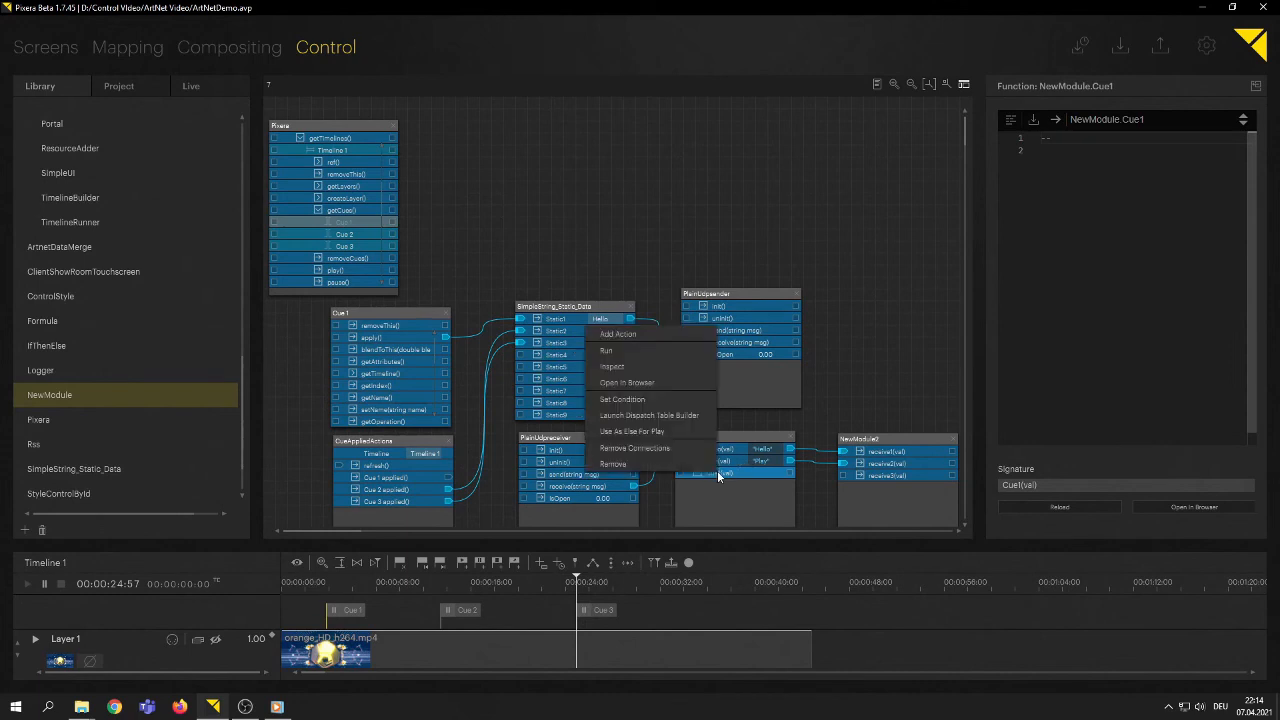
mouse_move(648, 437)
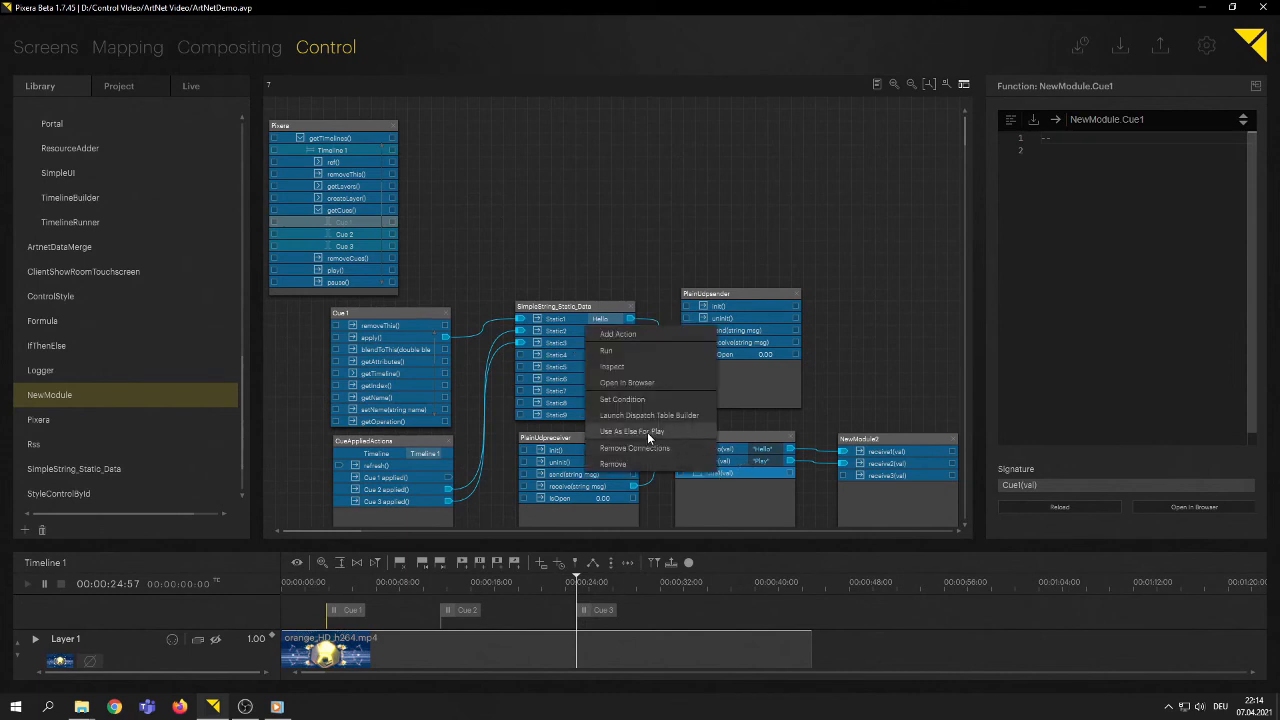
mouse_move(737, 473)
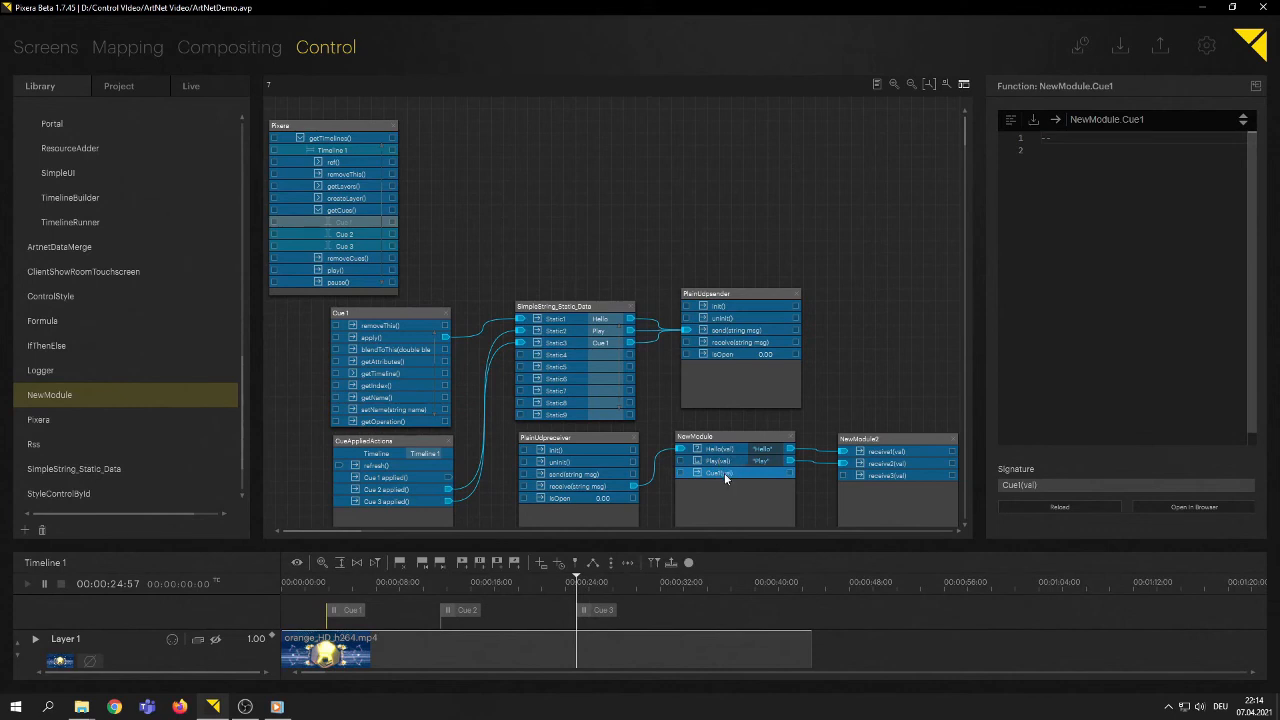
right_click(725, 478)
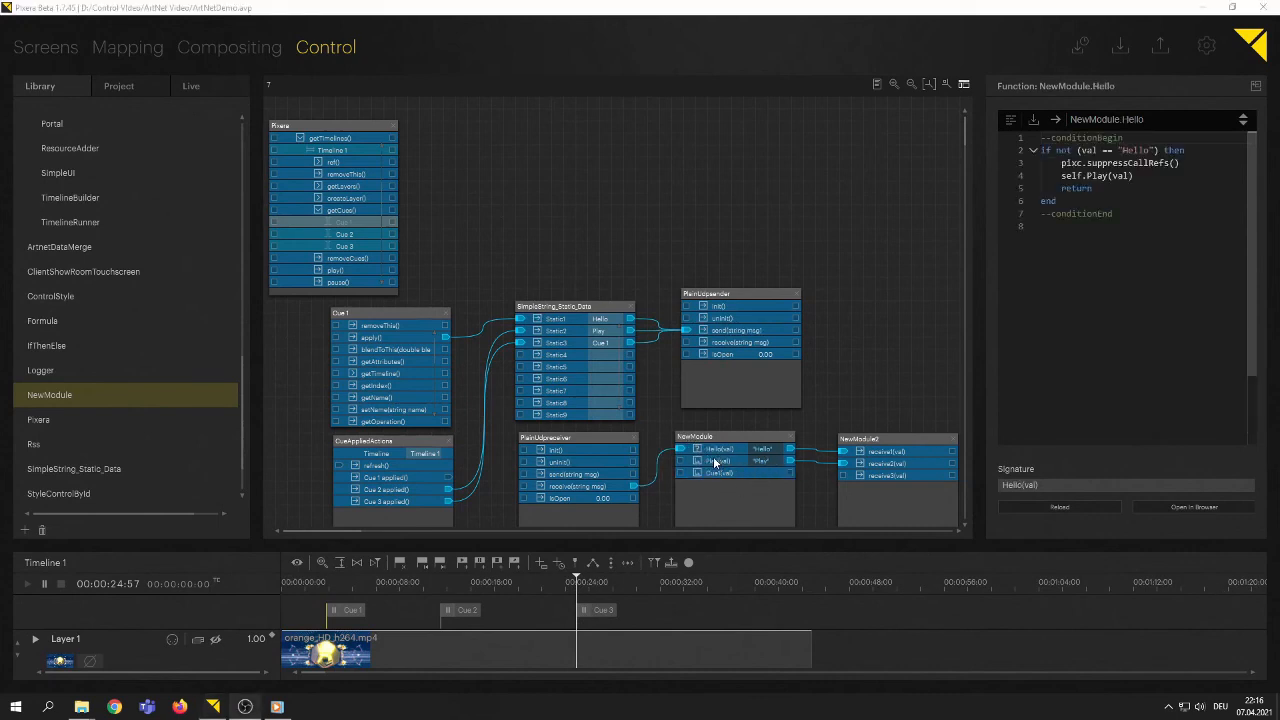
mouse_move(716, 481)
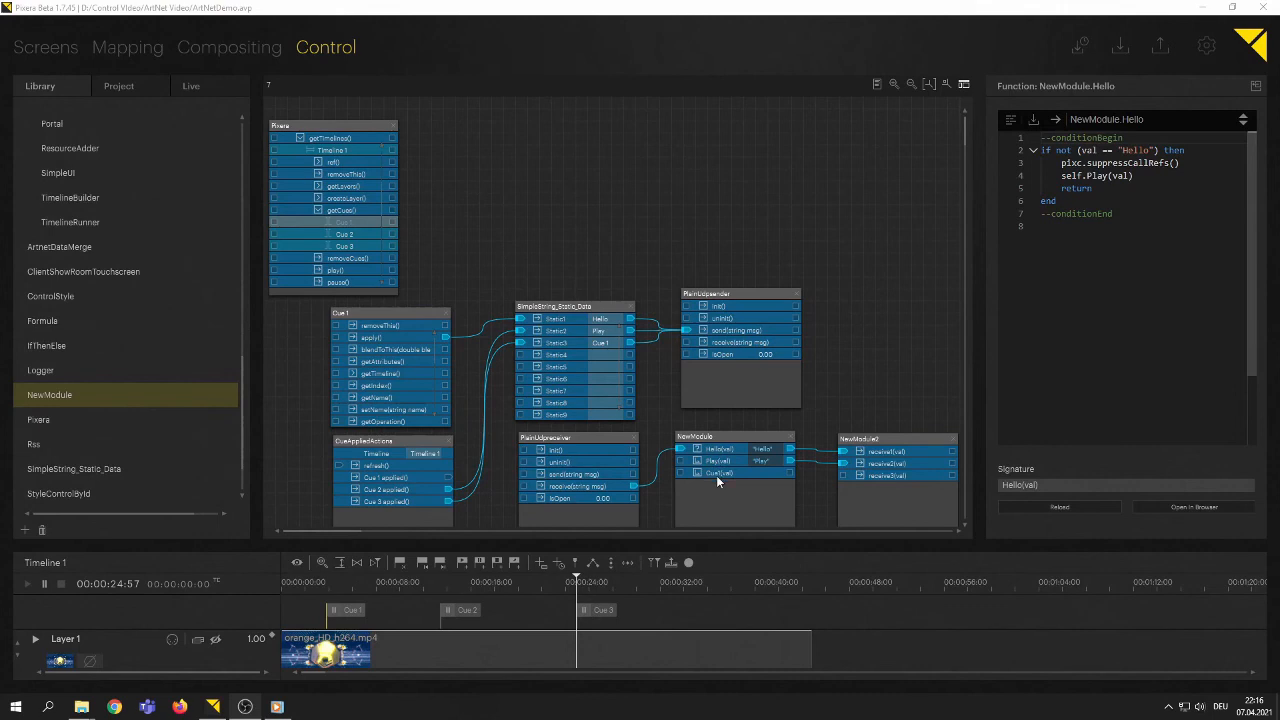
mouse_move(723, 477)
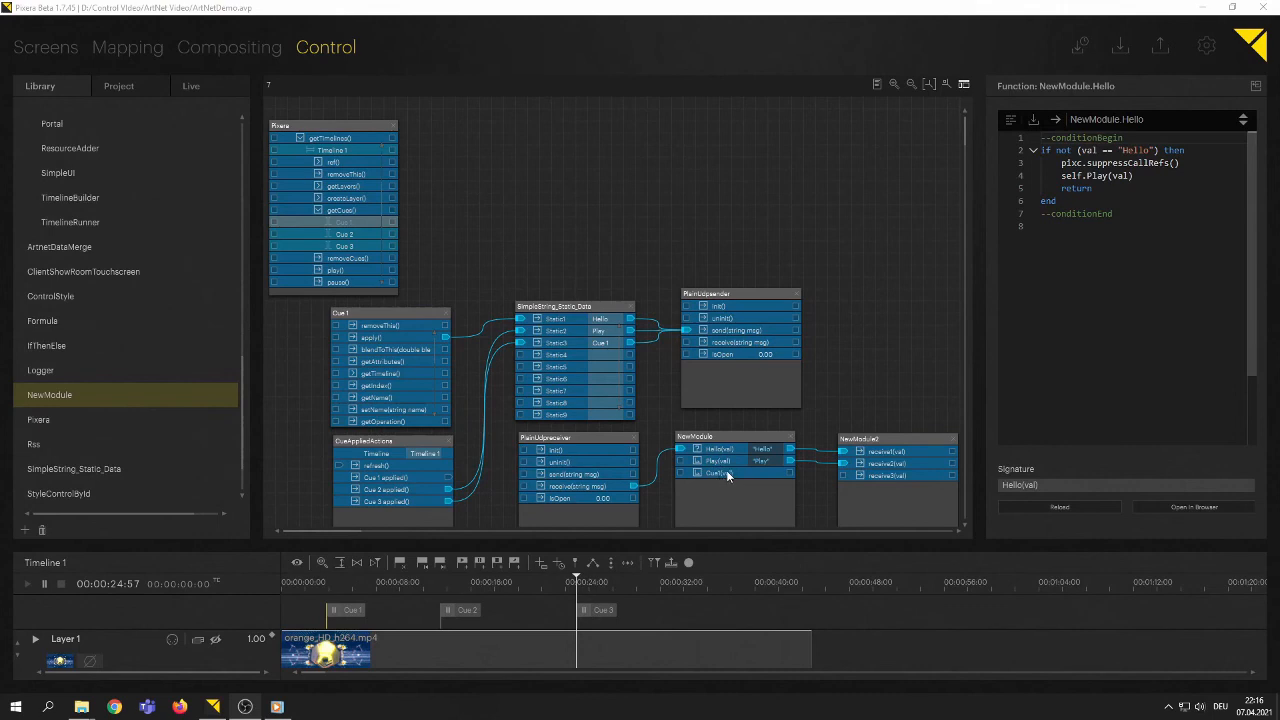
mouse_move(724, 513)
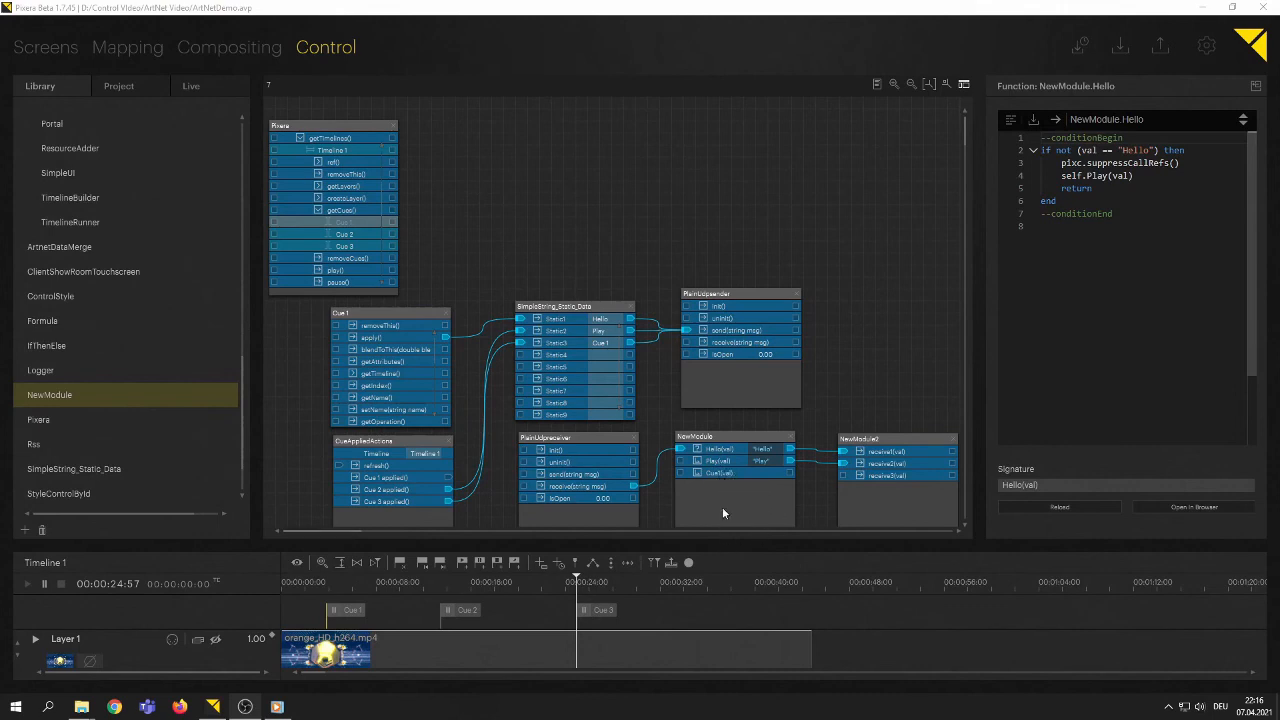
mouse_move(705, 476)
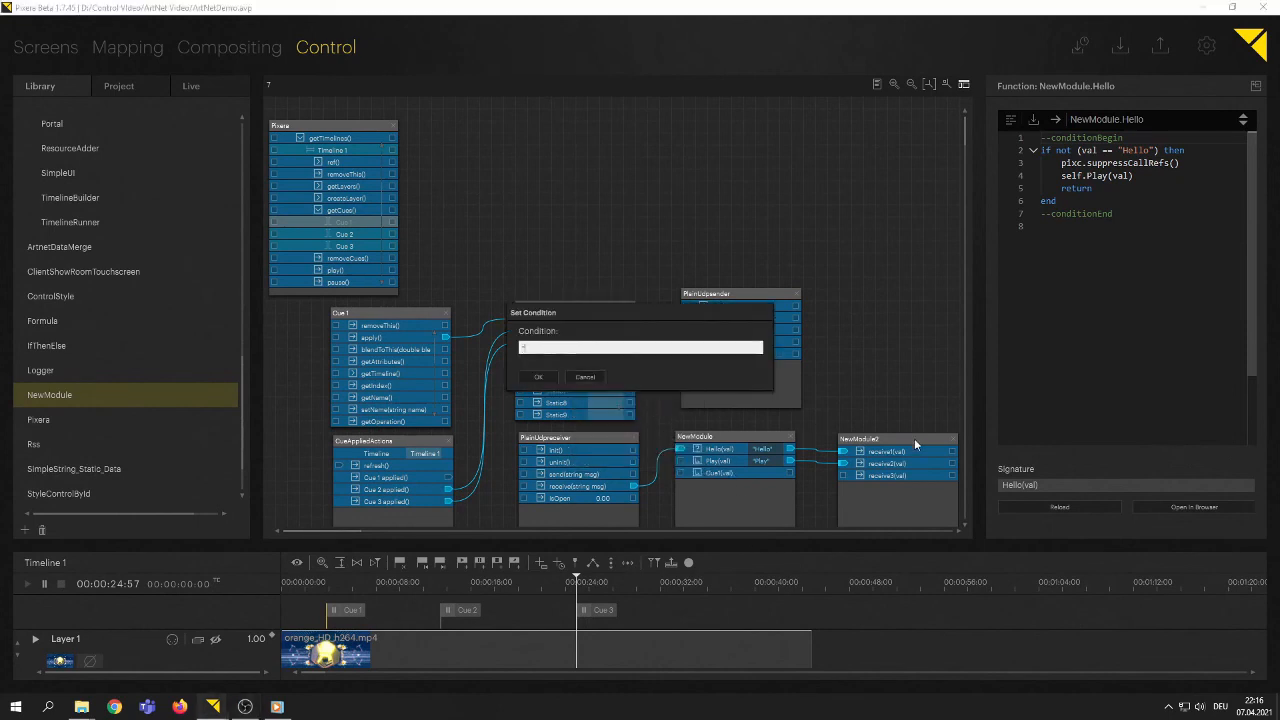
Step: Set NewModule's Cue1(val) condition to match "Cue1"
type("\"Cue1")
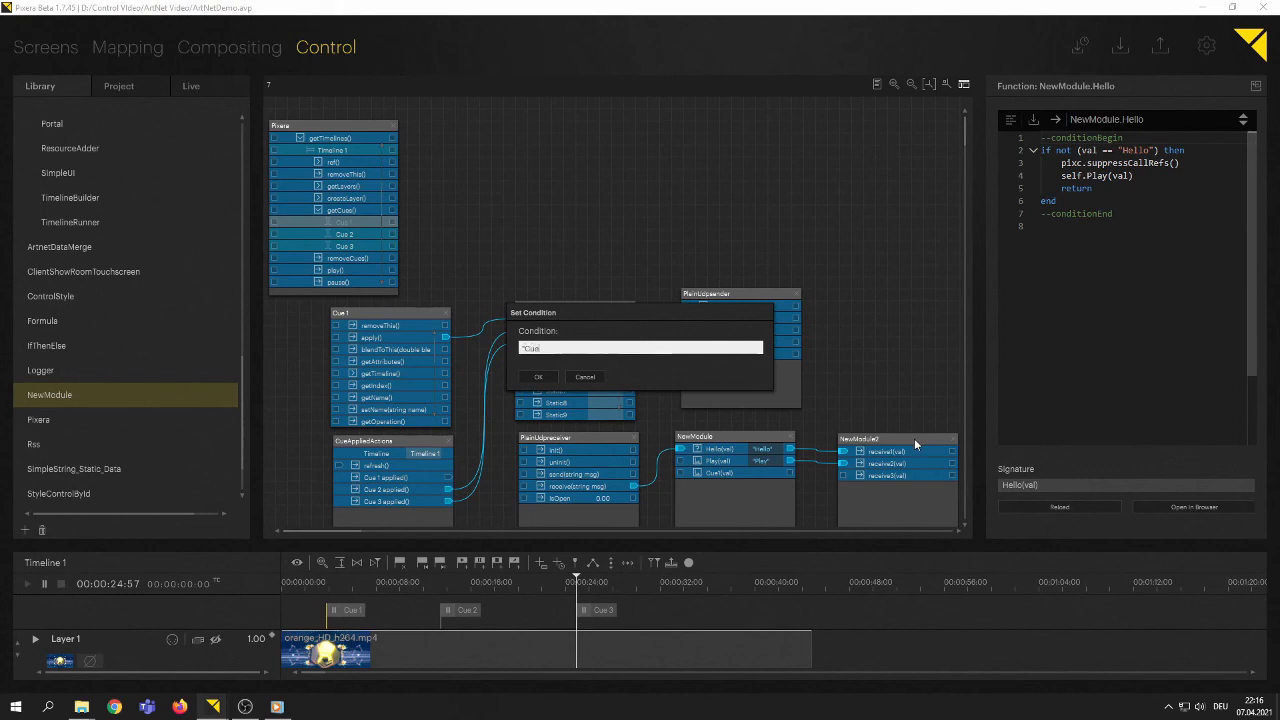
left_click(539, 377)
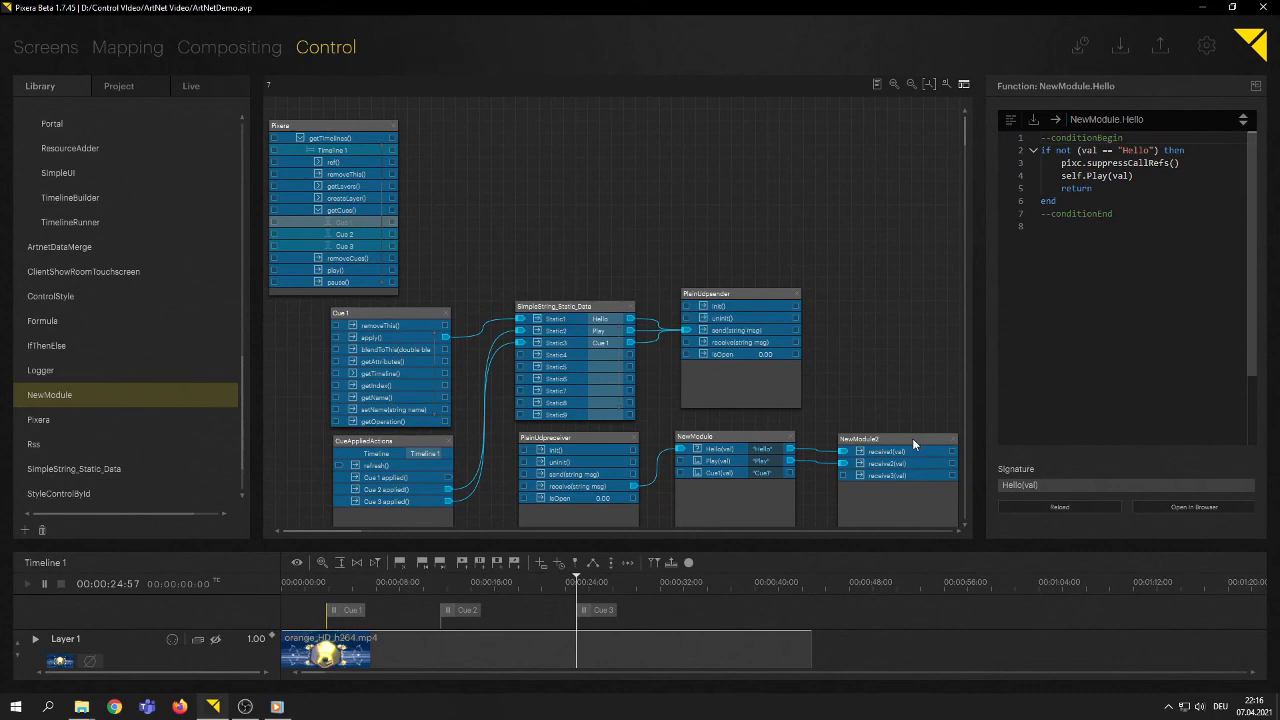
mouse_move(790, 478)
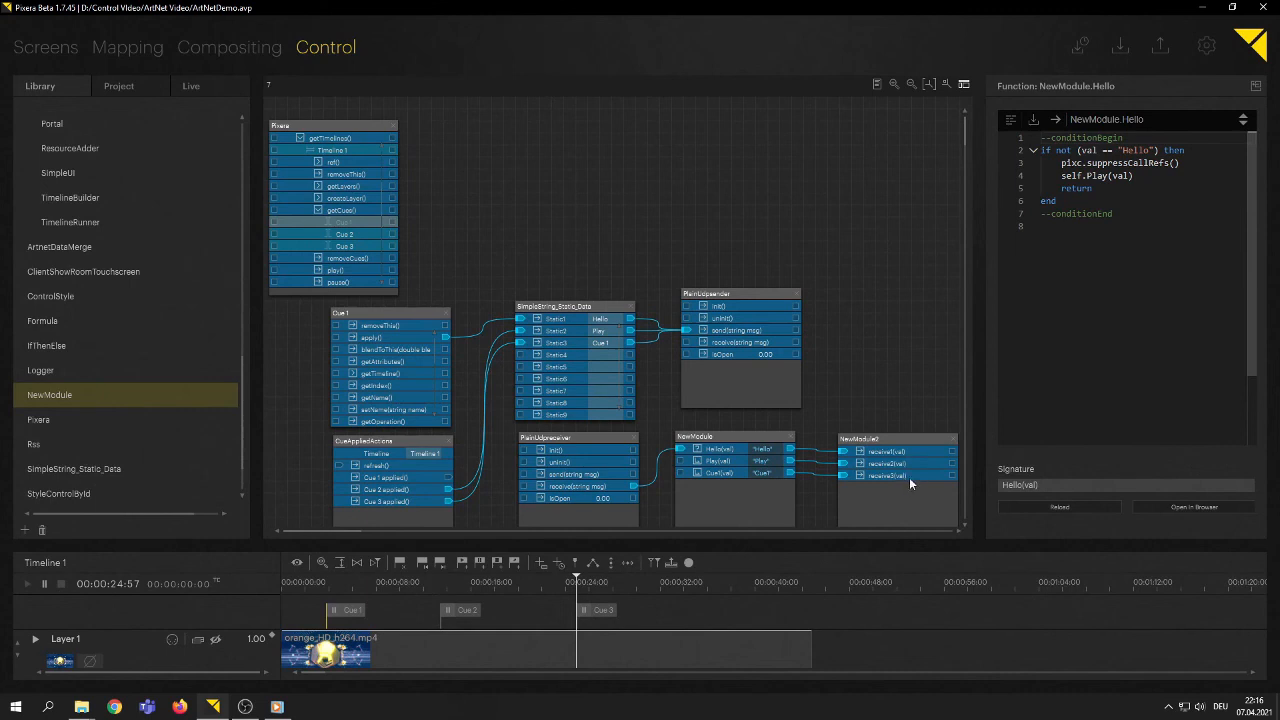
mouse_move(907, 481)
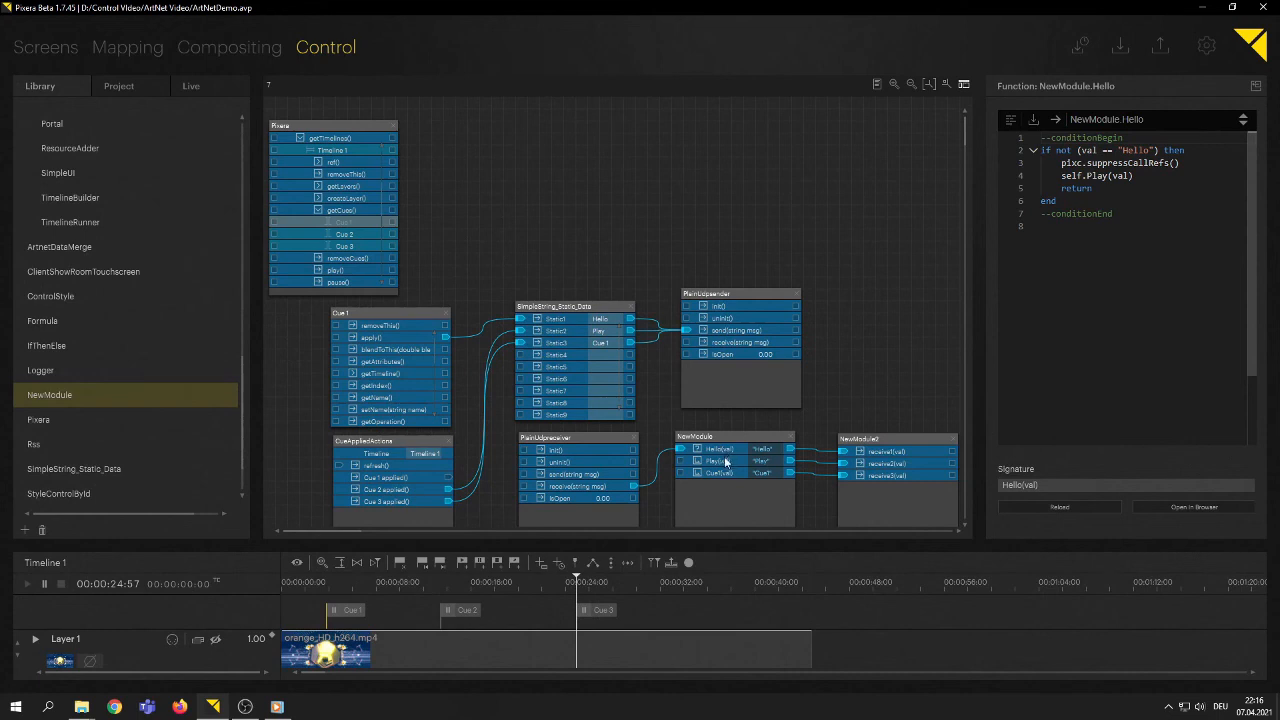
mouse_move(731, 479)
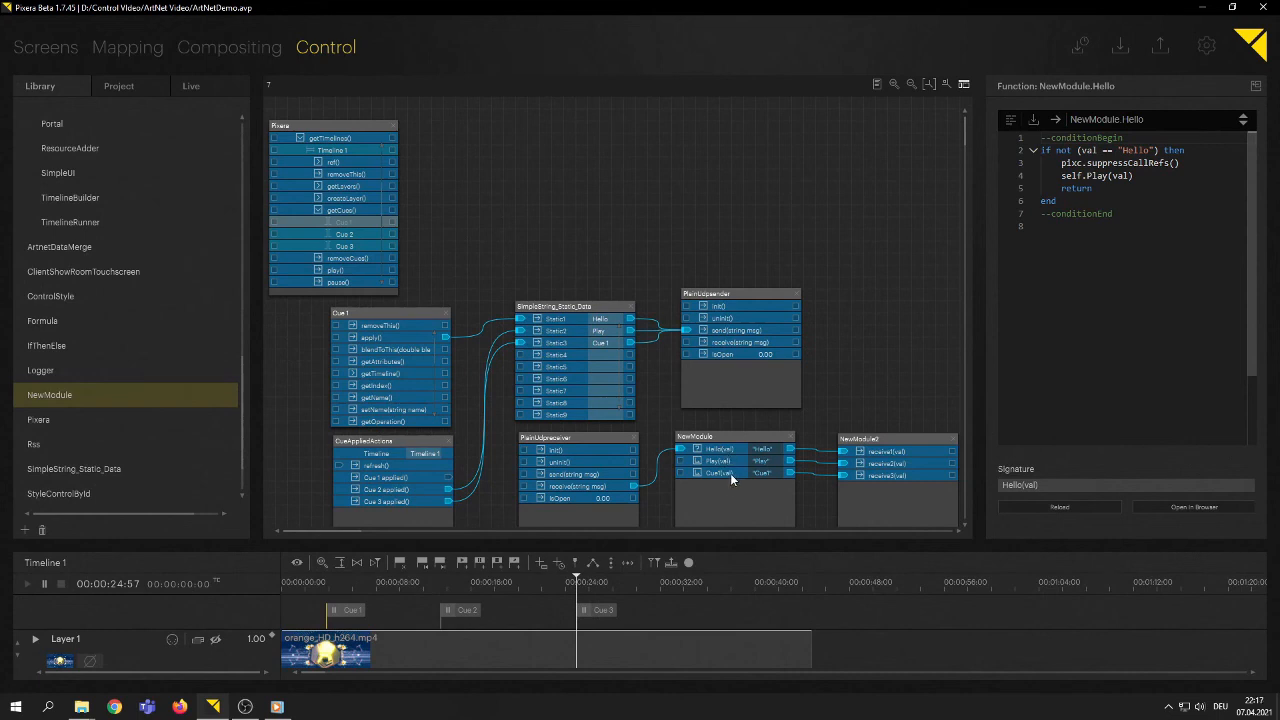
mouse_move(725, 481)
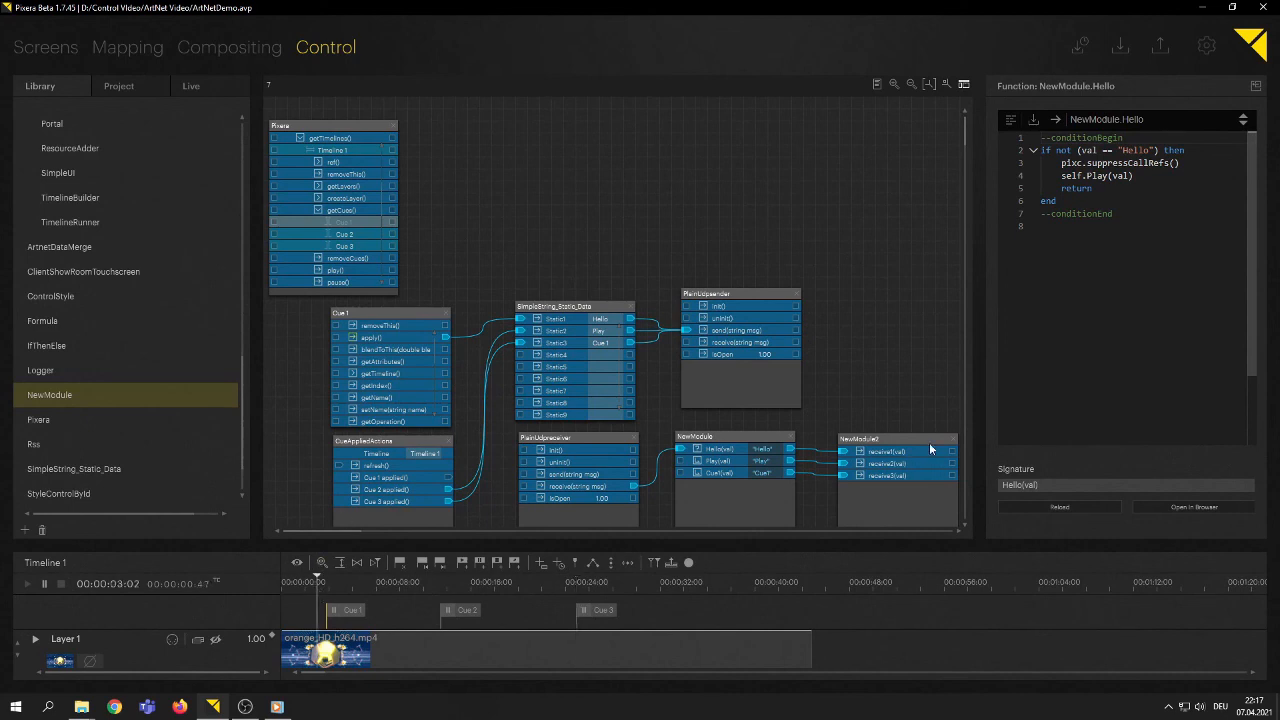
mouse_move(911, 458)
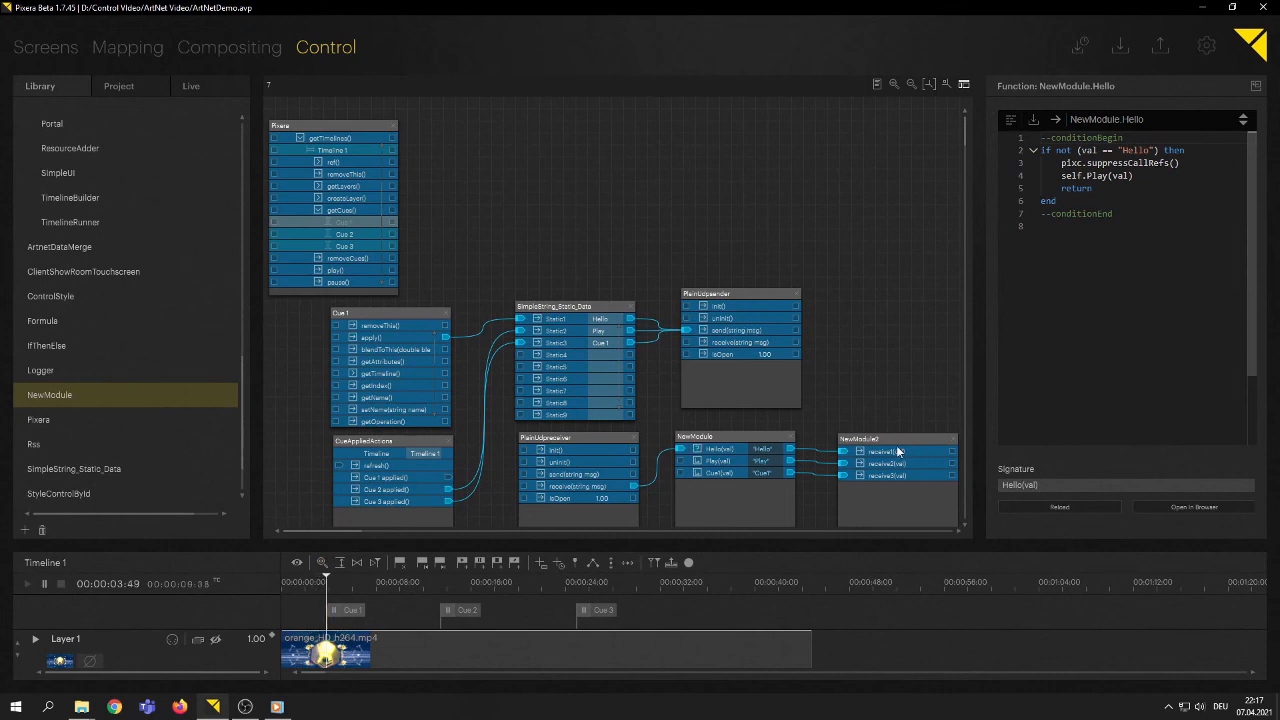
mouse_move(378, 473)
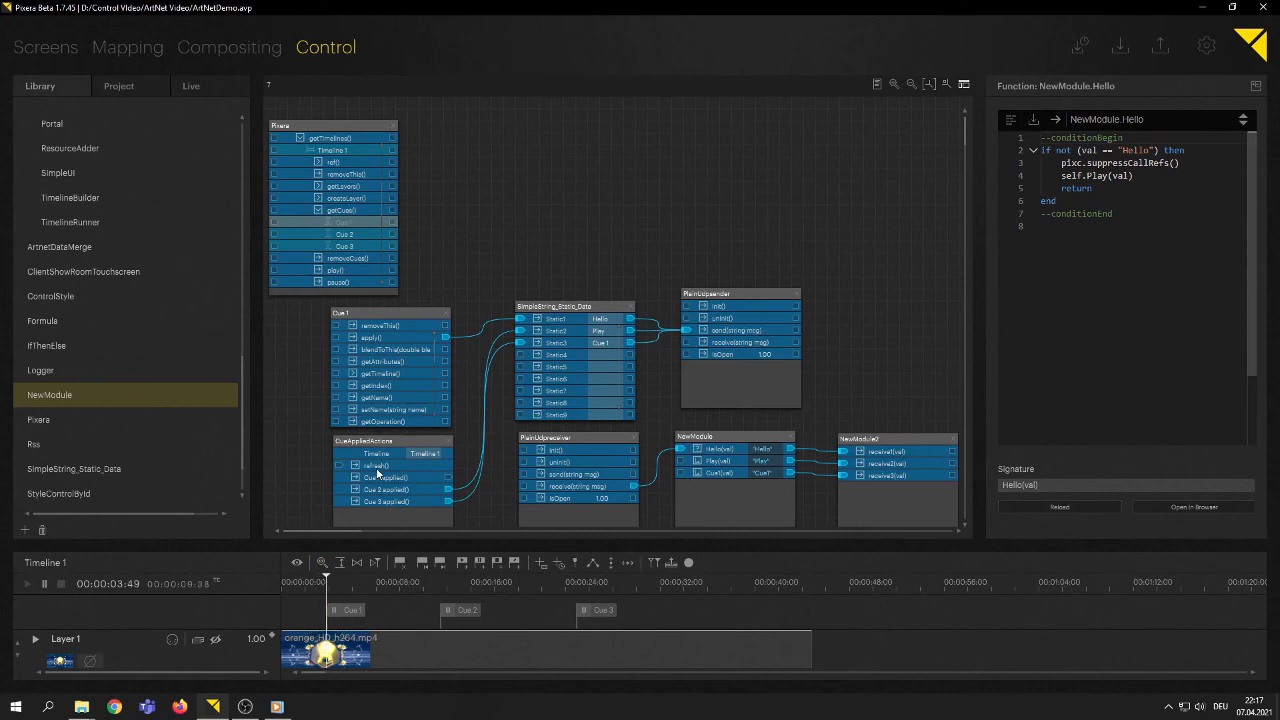
Step: Set isOpen to 1 on both PlainUdp modules and play Timeline 1 through Cues 1–3
left_click(430, 582)
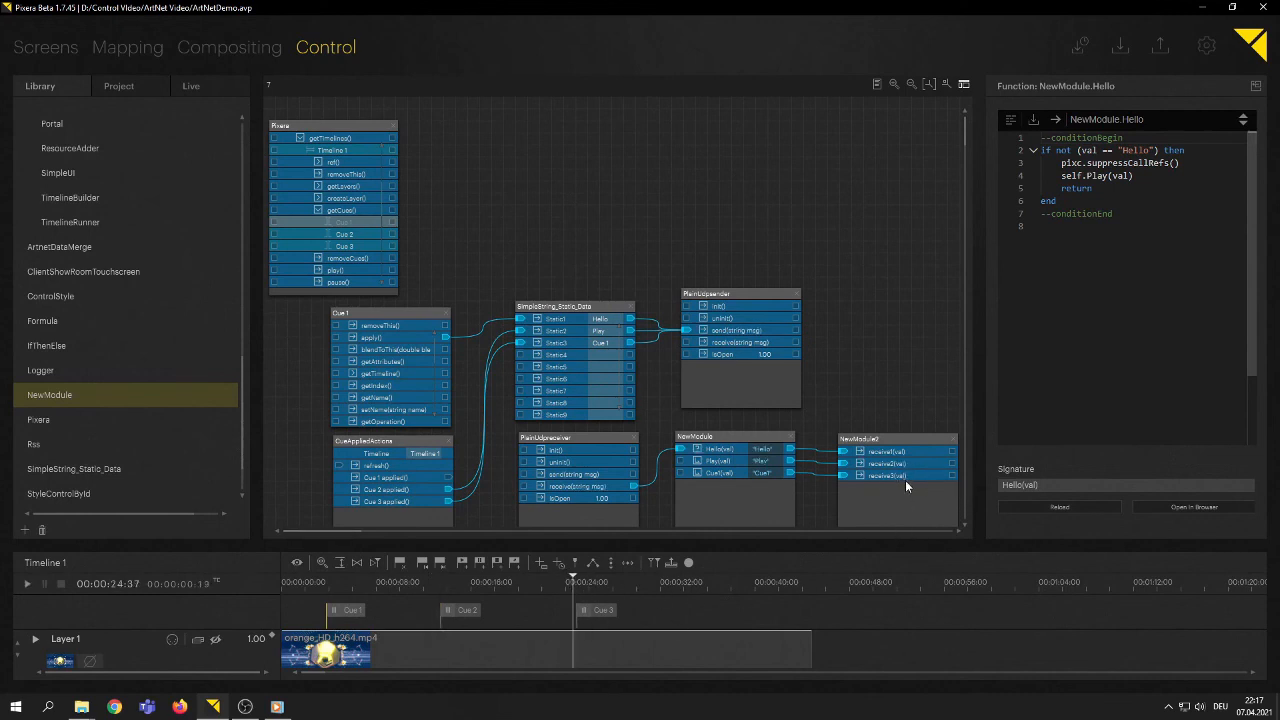
left_click(27, 583)
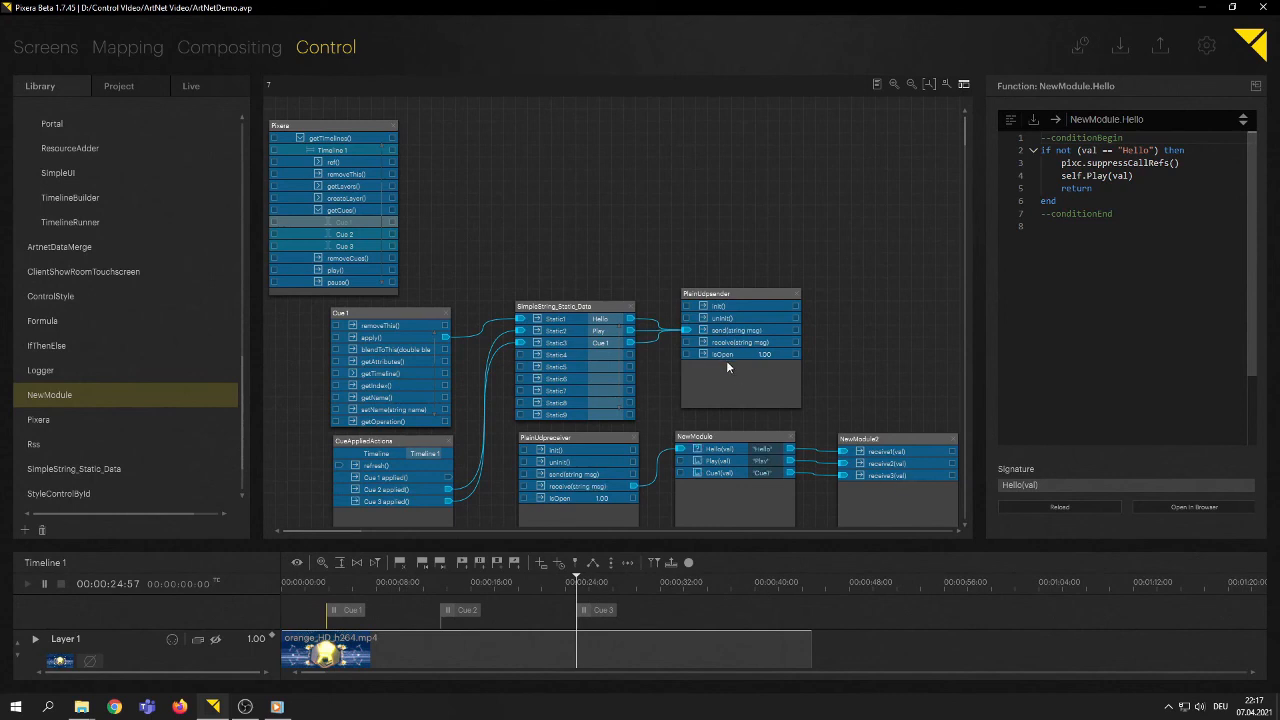
mouse_move(591, 350)
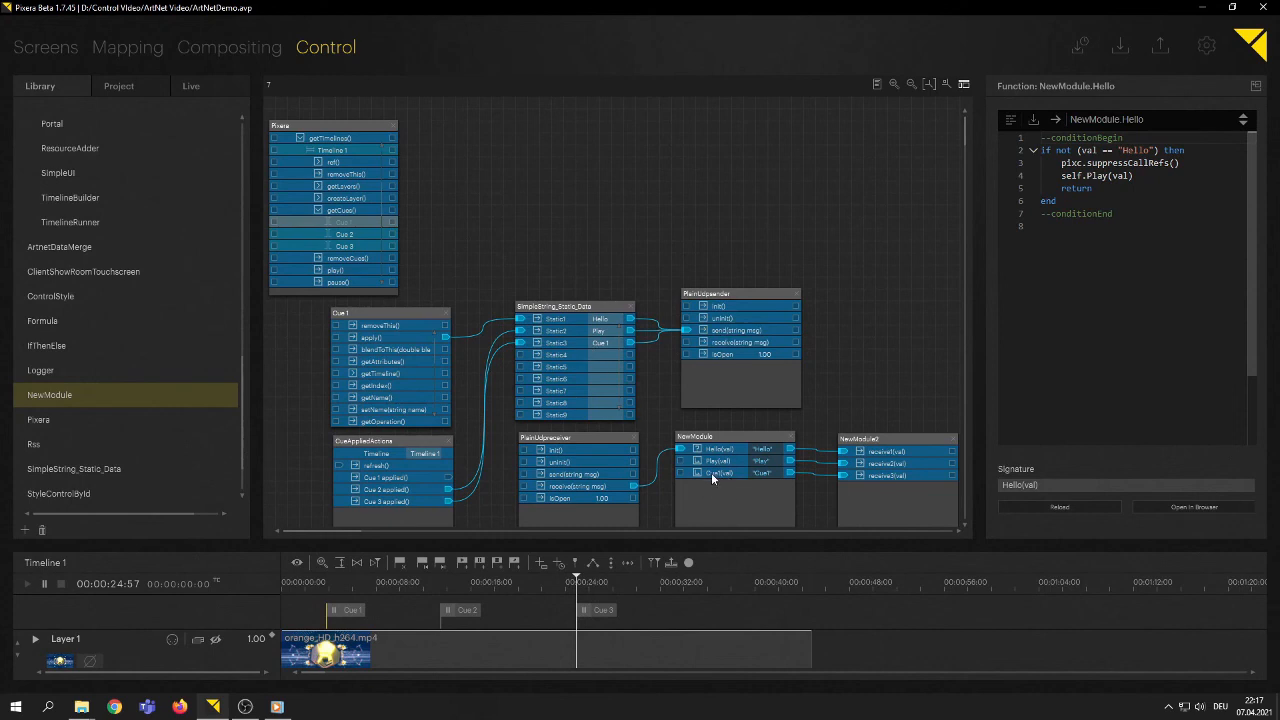
double_click(762, 473)
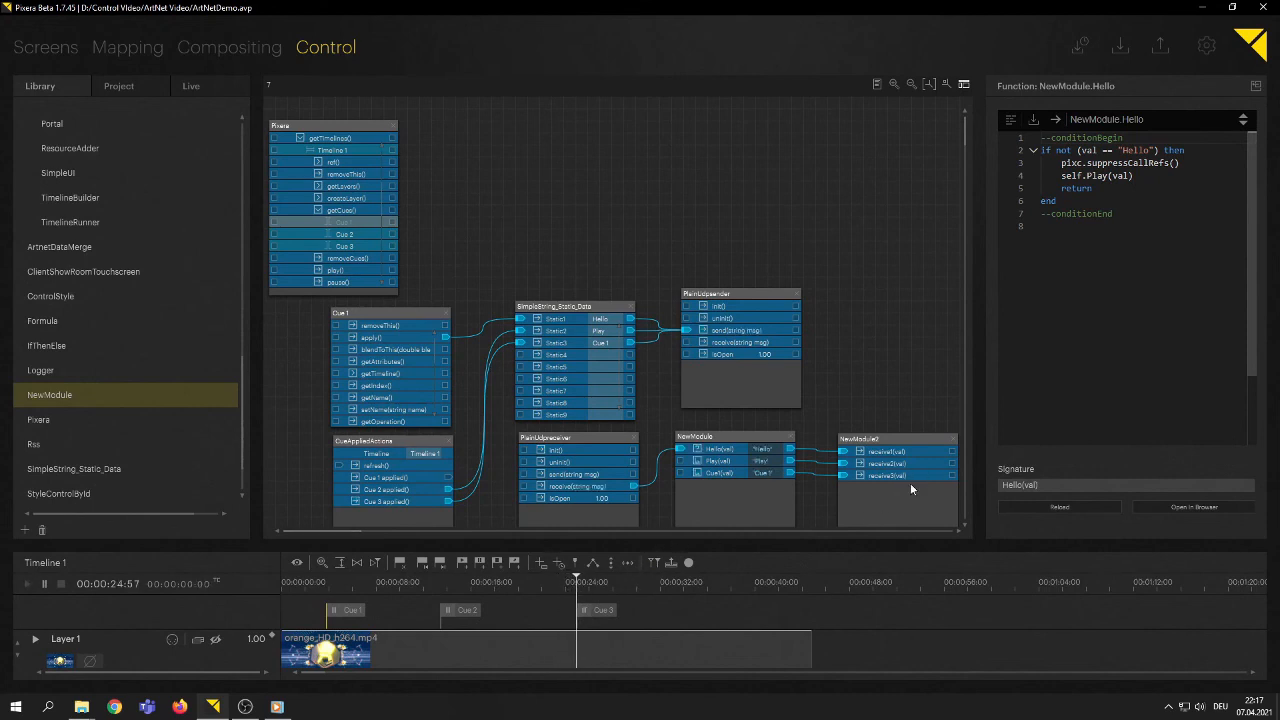
mouse_move(928, 504)
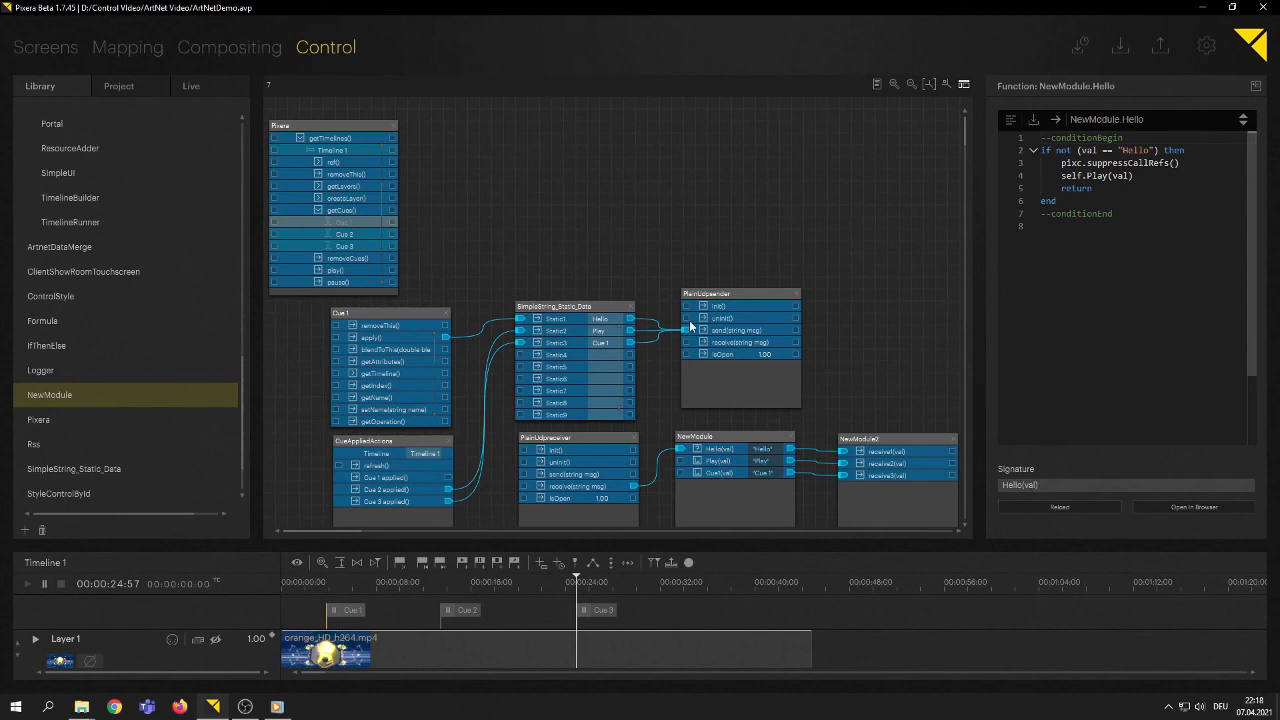
mouse_move(718, 450)
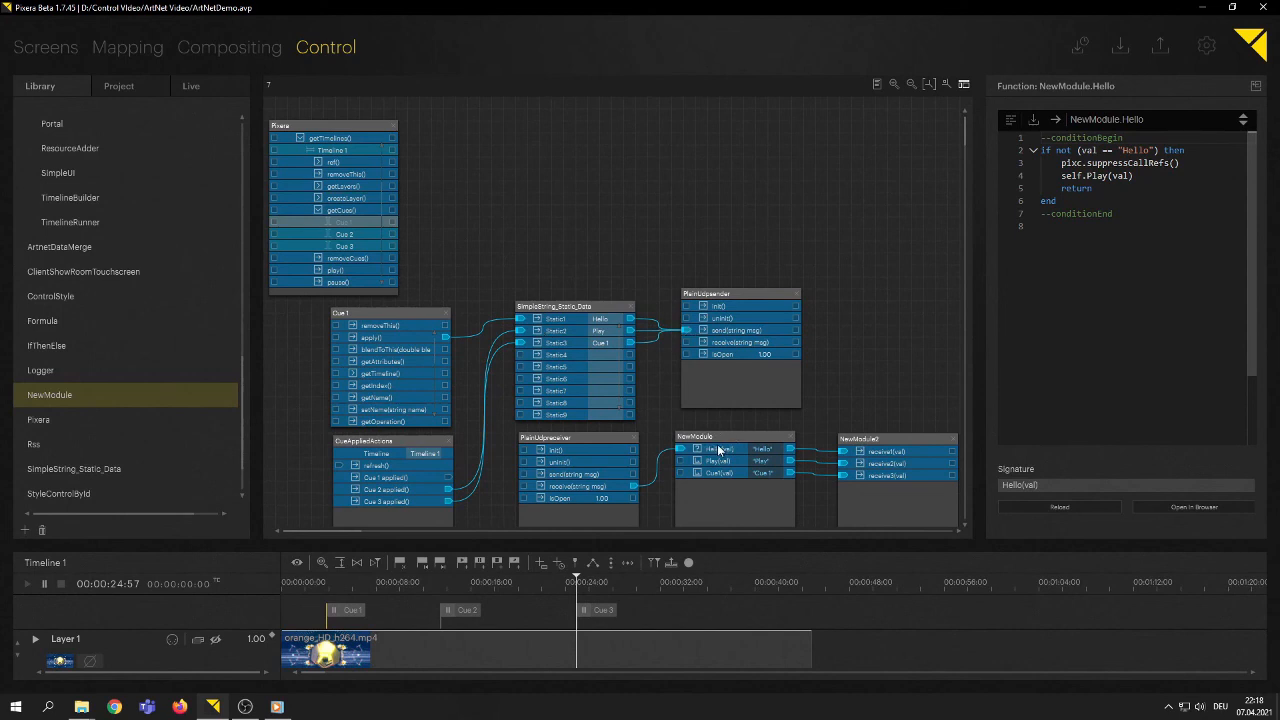
mouse_move(565, 305)
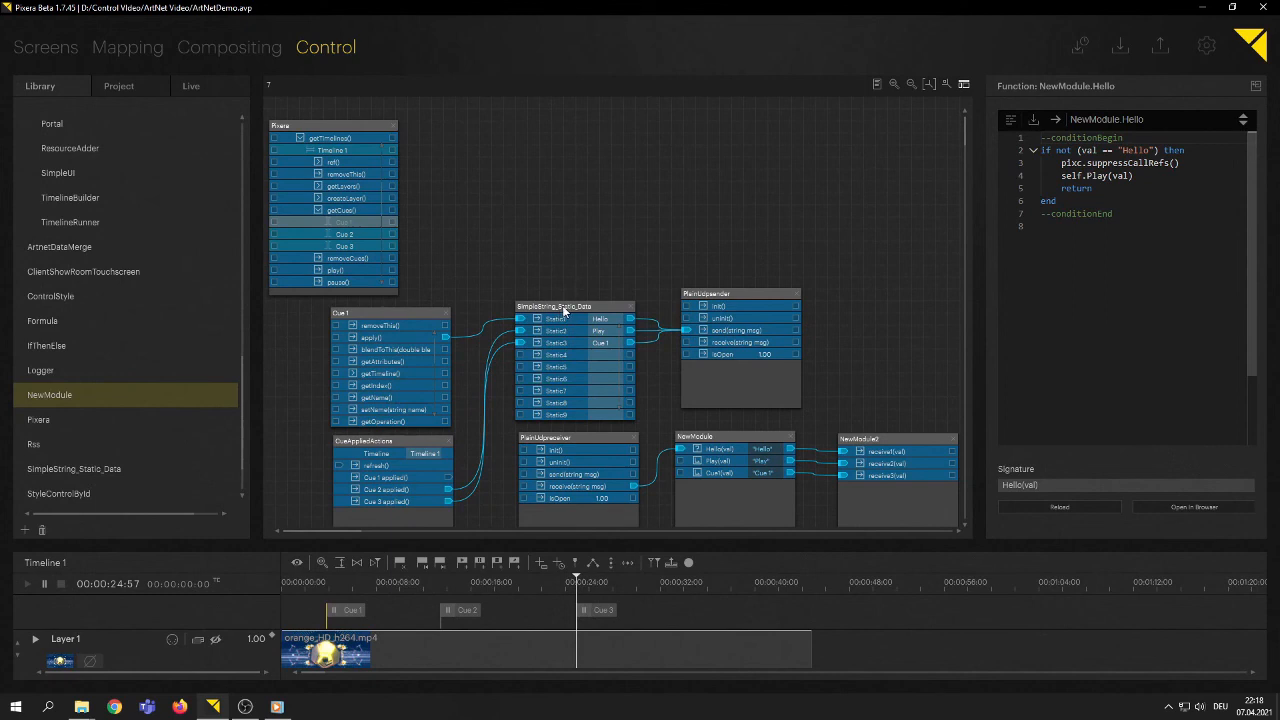
mouse_move(617, 355)
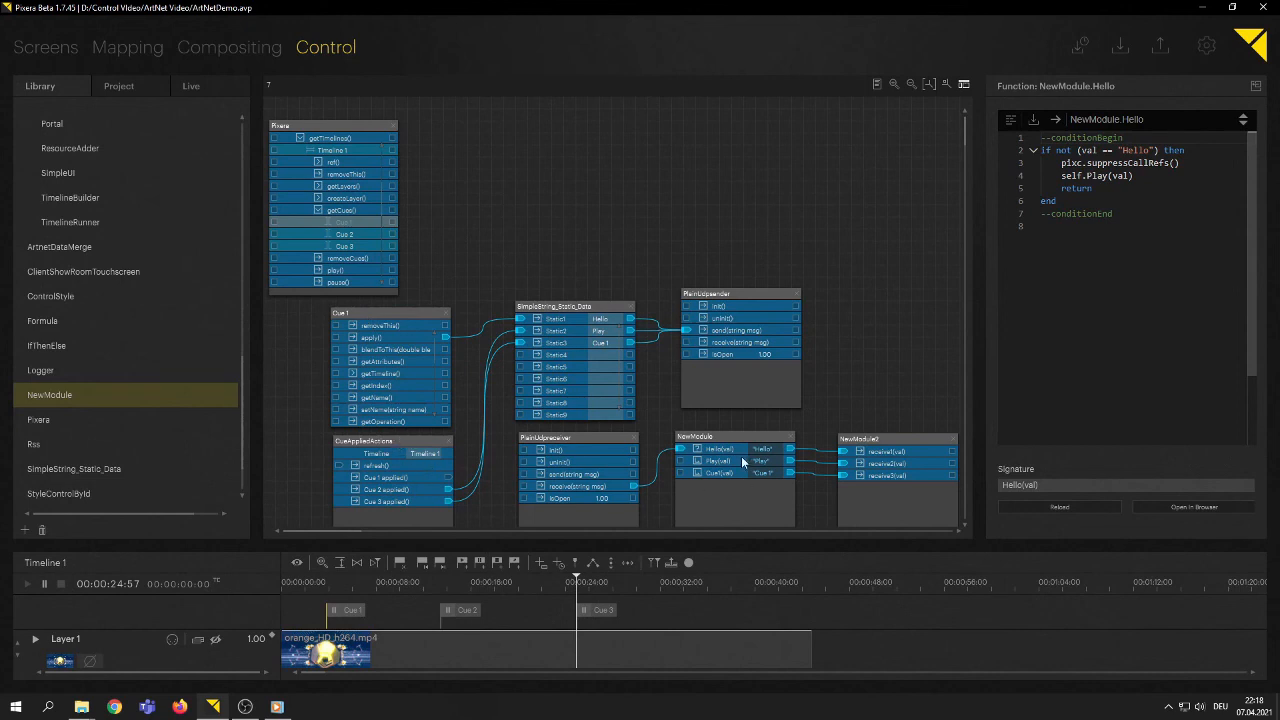
mouse_move(720, 435)
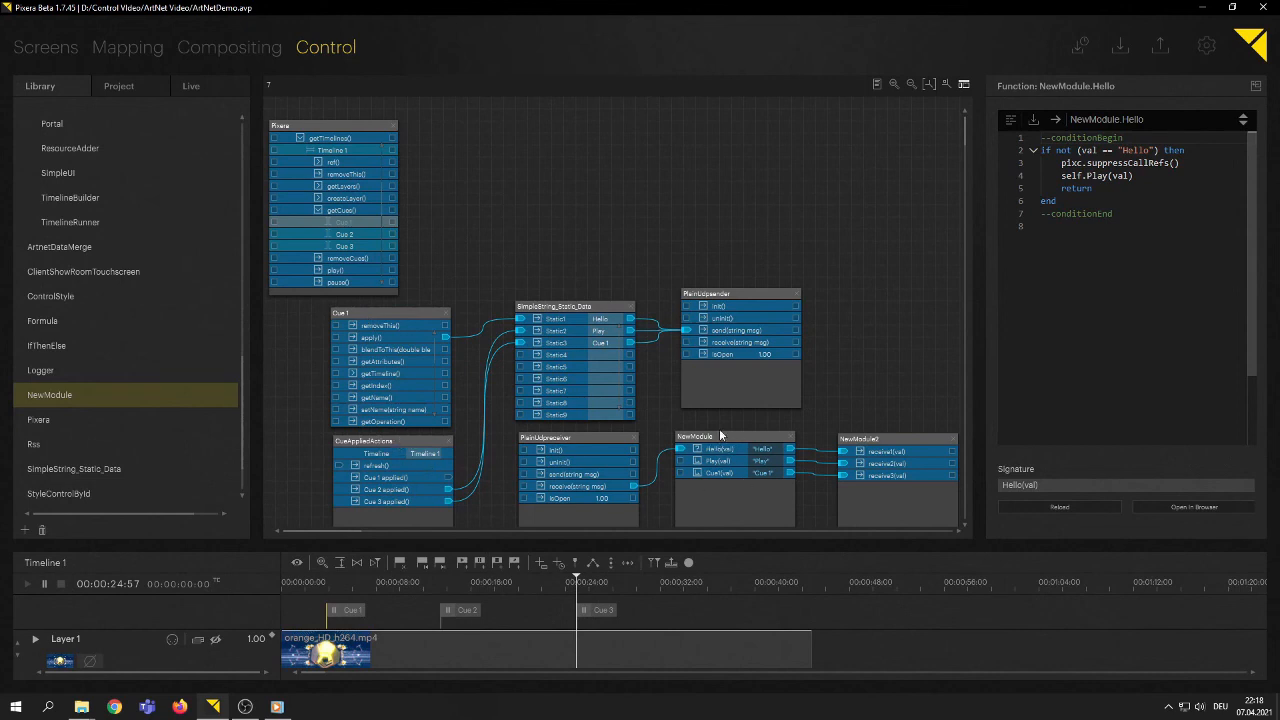
mouse_move(717, 467)
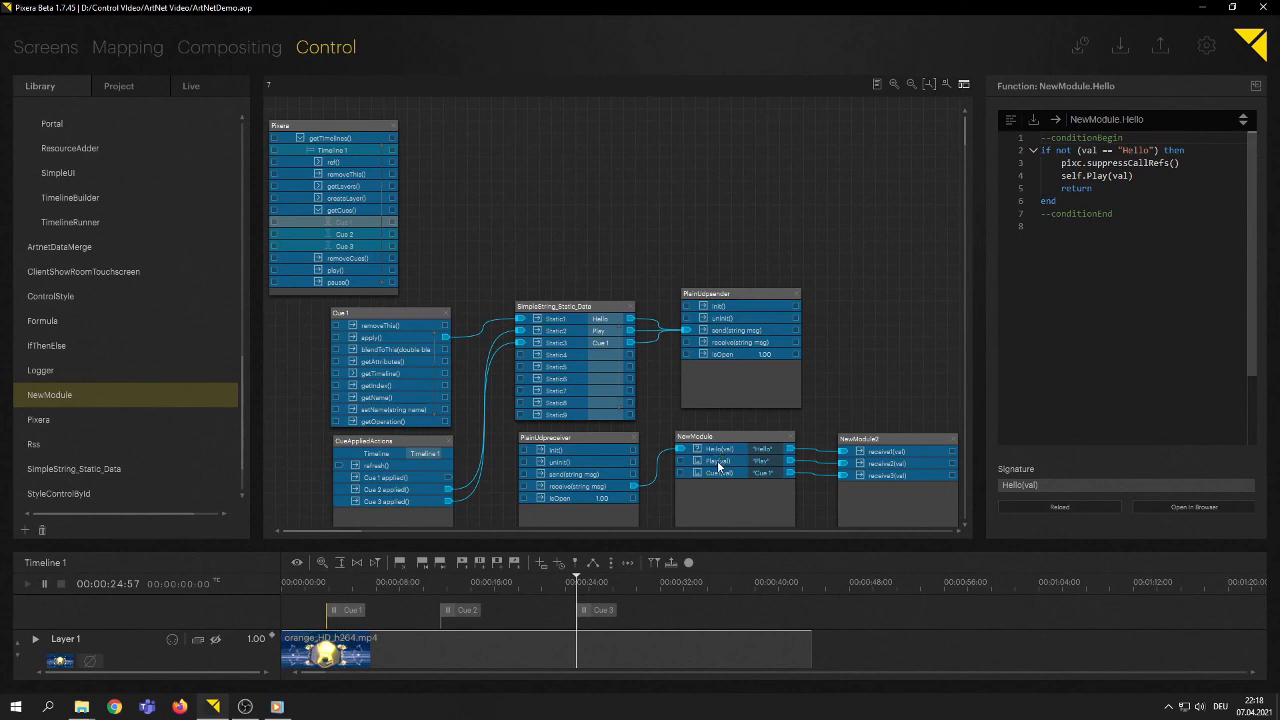
mouse_move(718, 455)
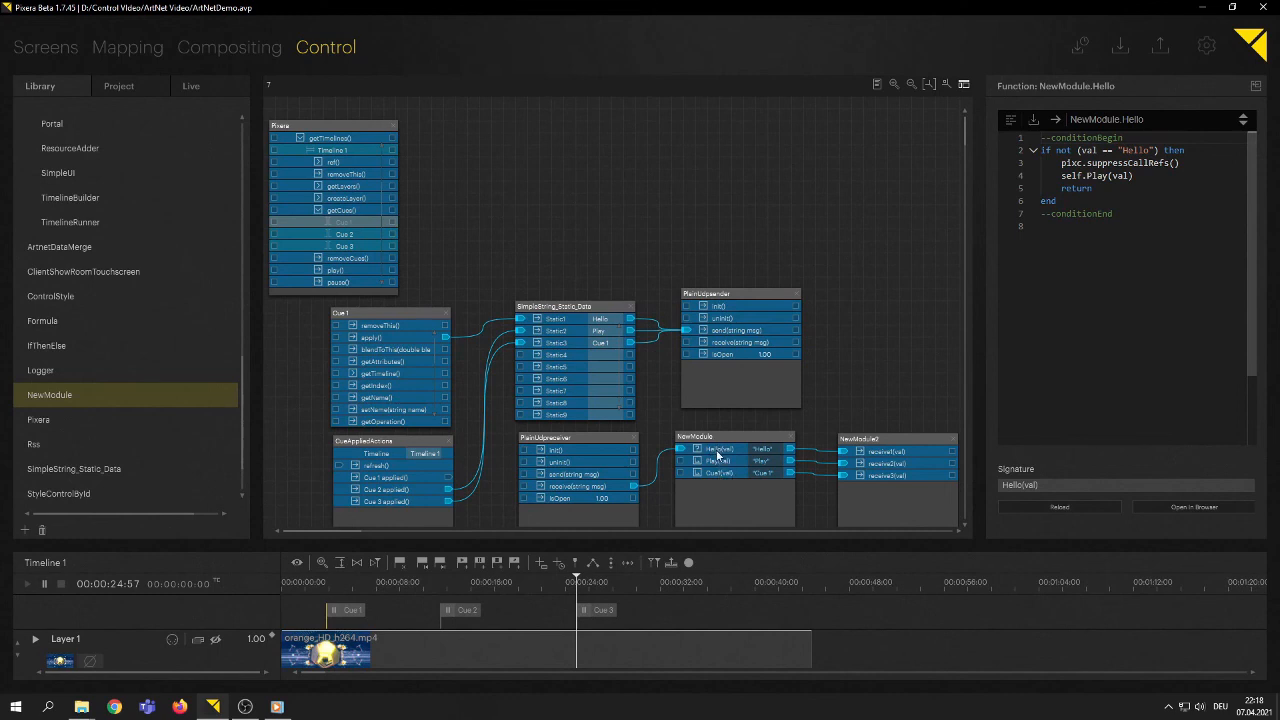
mouse_move(728, 476)
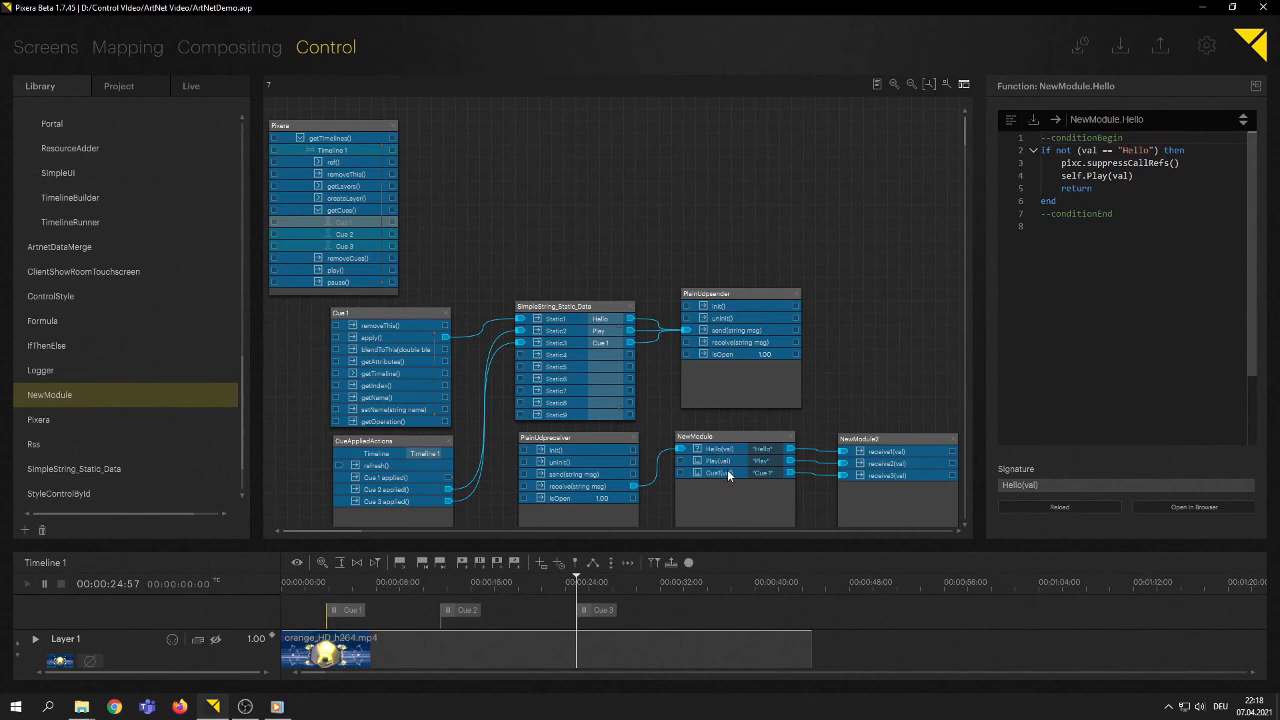
mouse_move(740, 430)
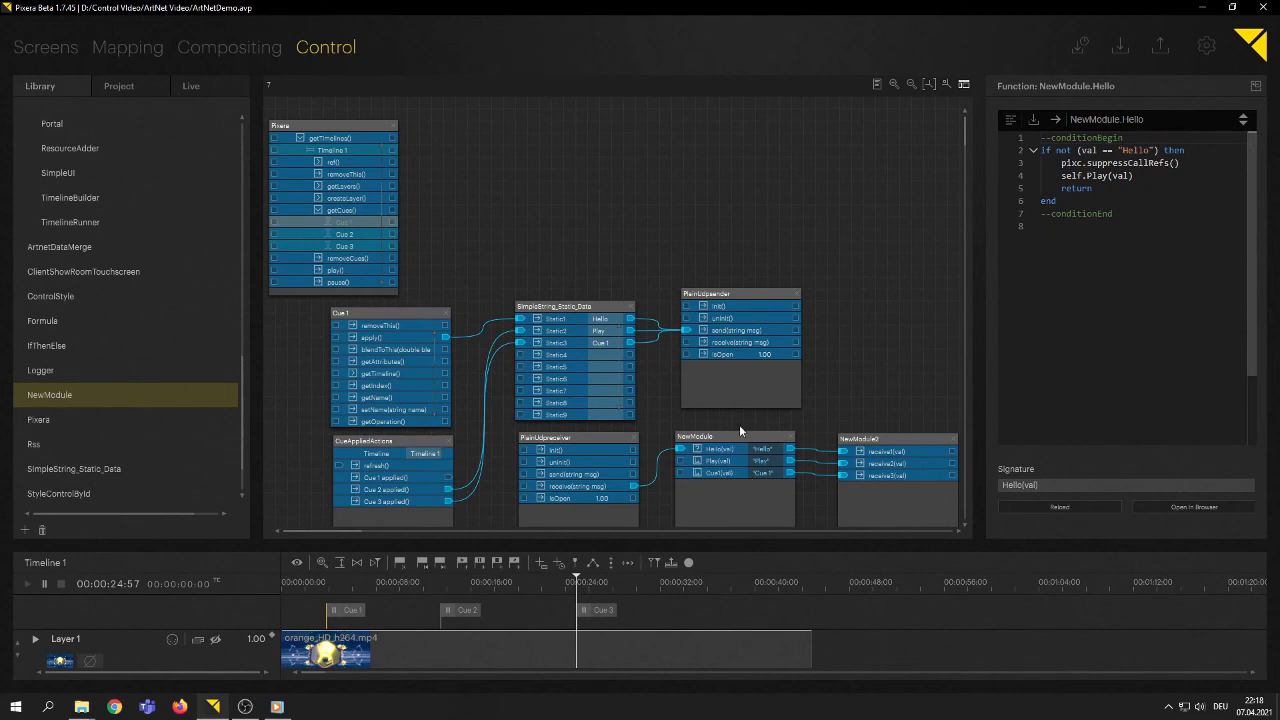
mouse_move(723, 463)
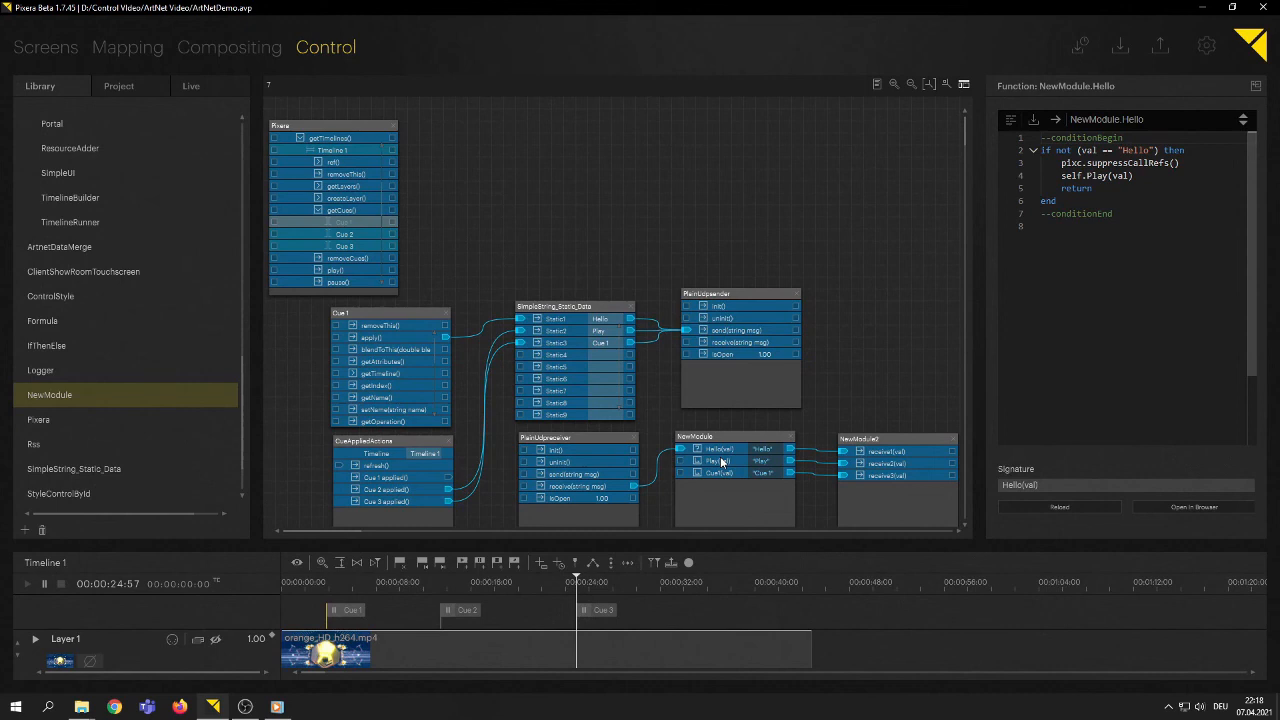
mouse_move(775, 455)
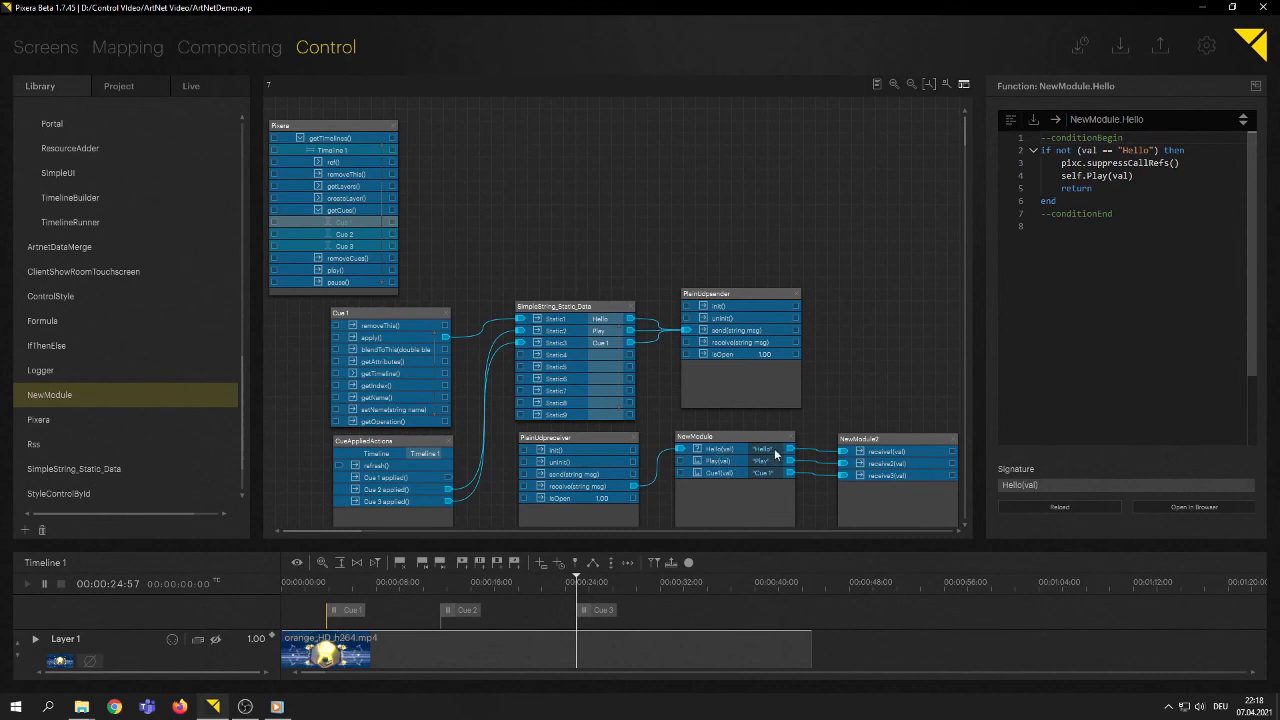
mouse_move(770, 480)
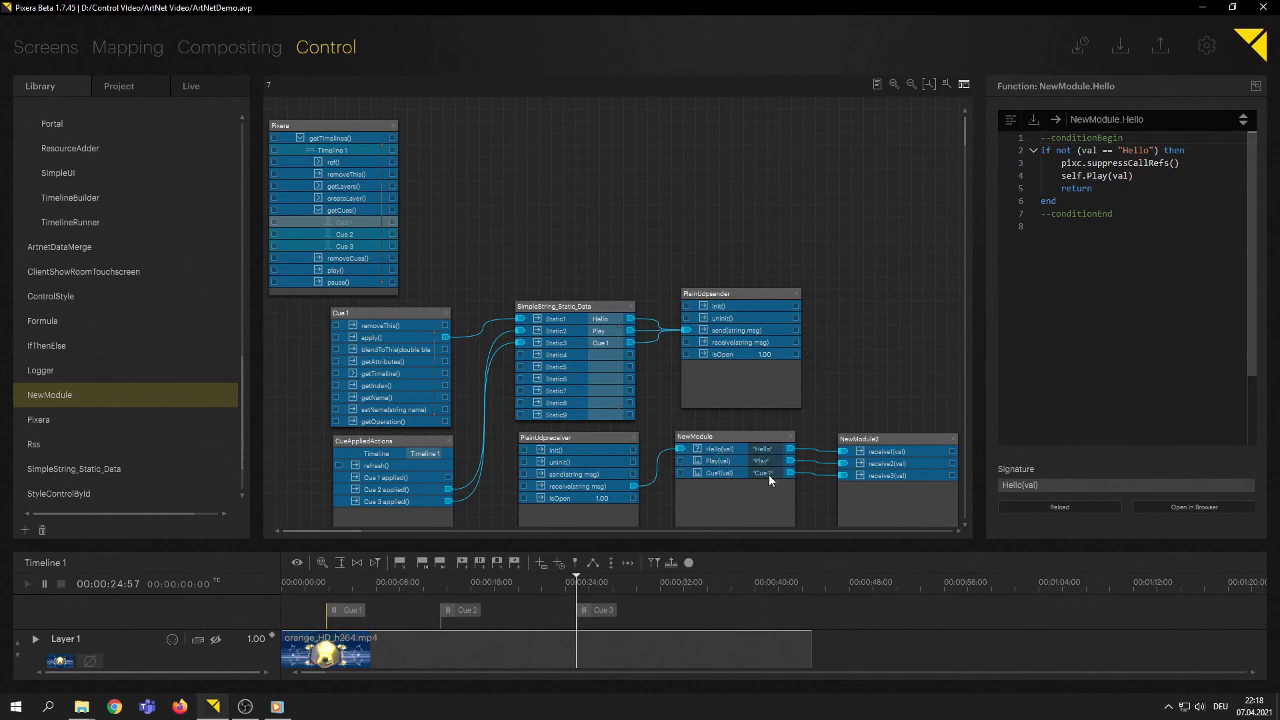
mouse_move(897, 505)
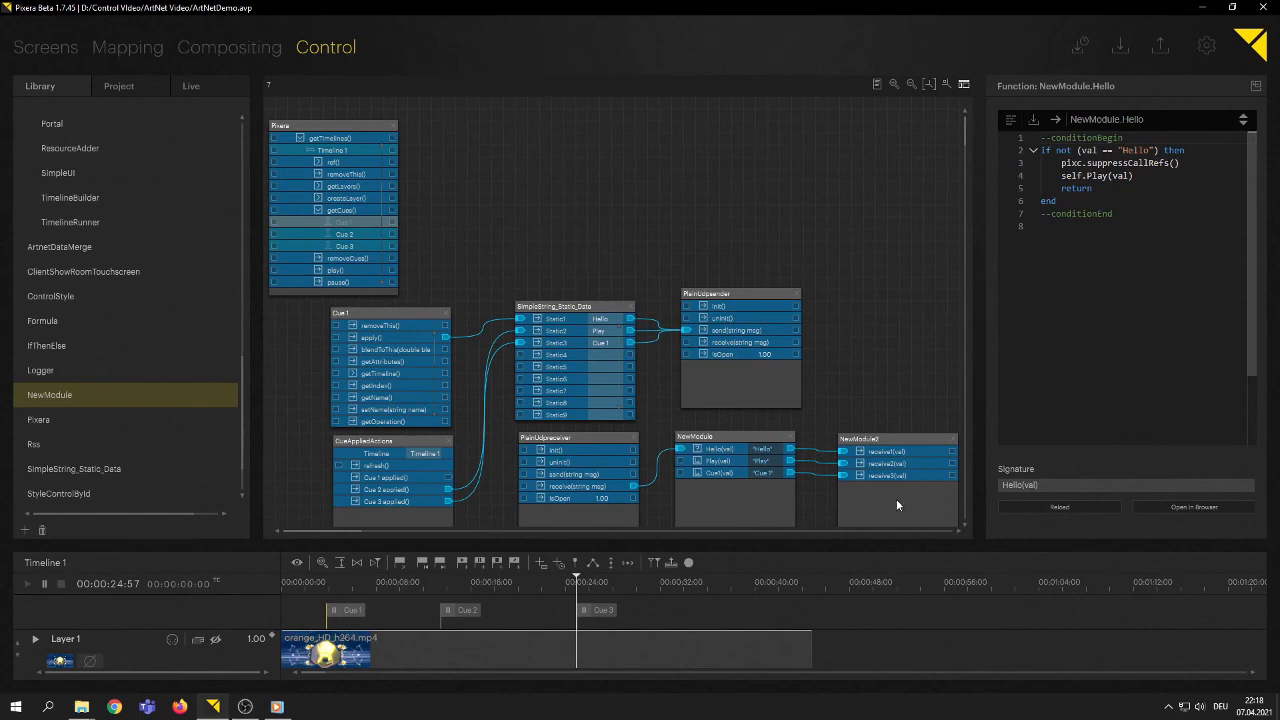